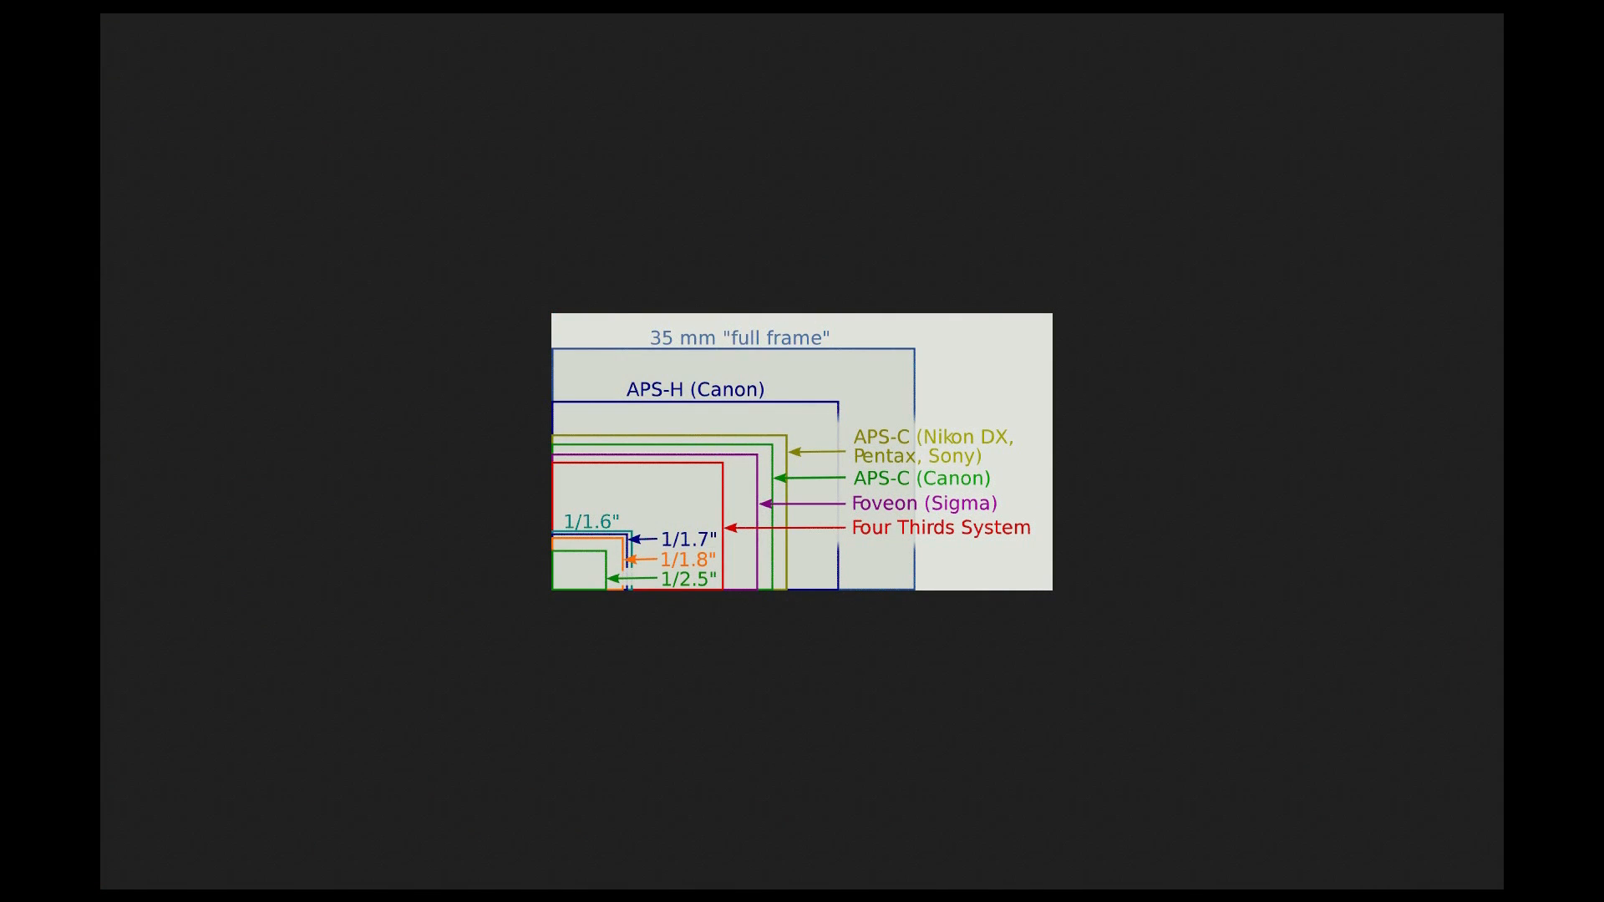
{"action": "mouse_move", "coordinate": [759, 651]}
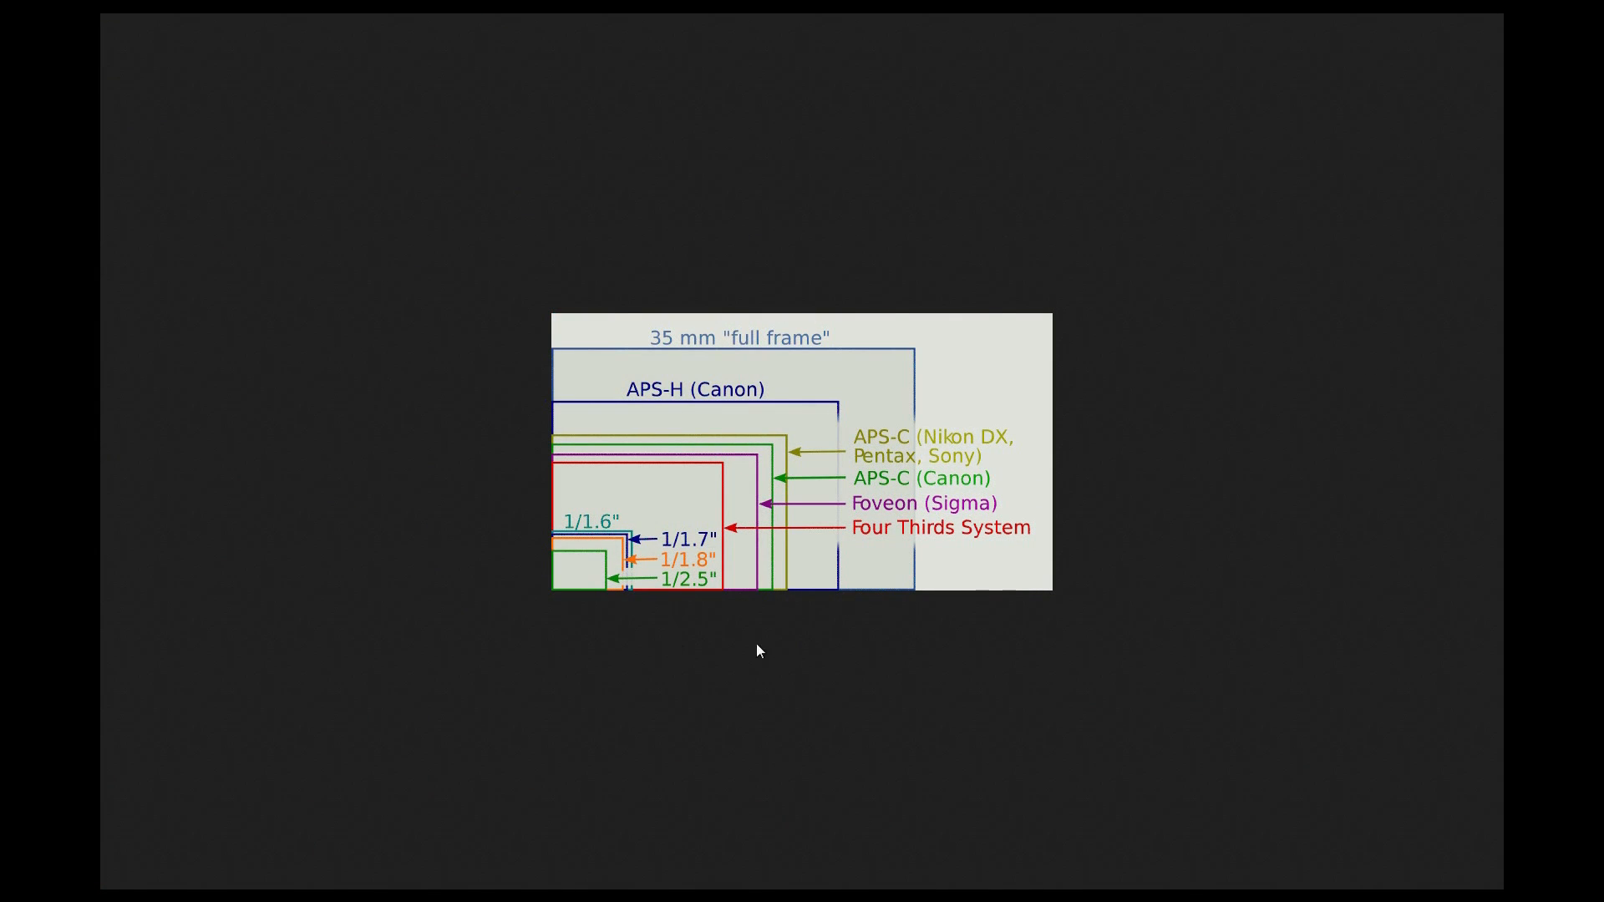
{"action": "mouse_move", "coordinate": [655, 665]}
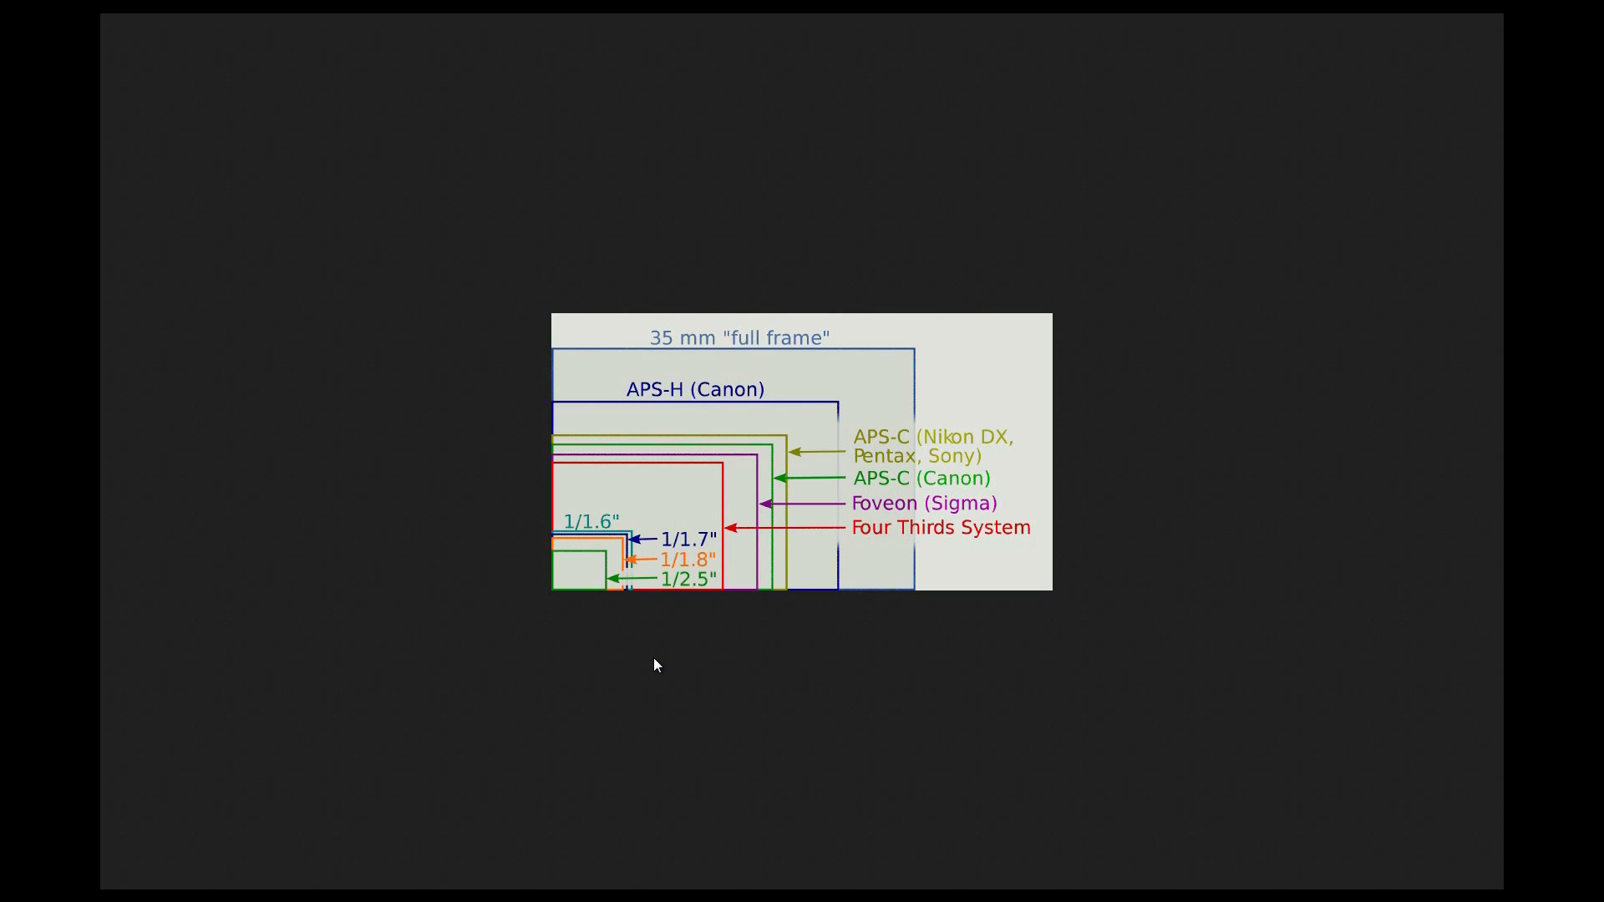
{"action": "mouse_move", "coordinate": [602, 383]}
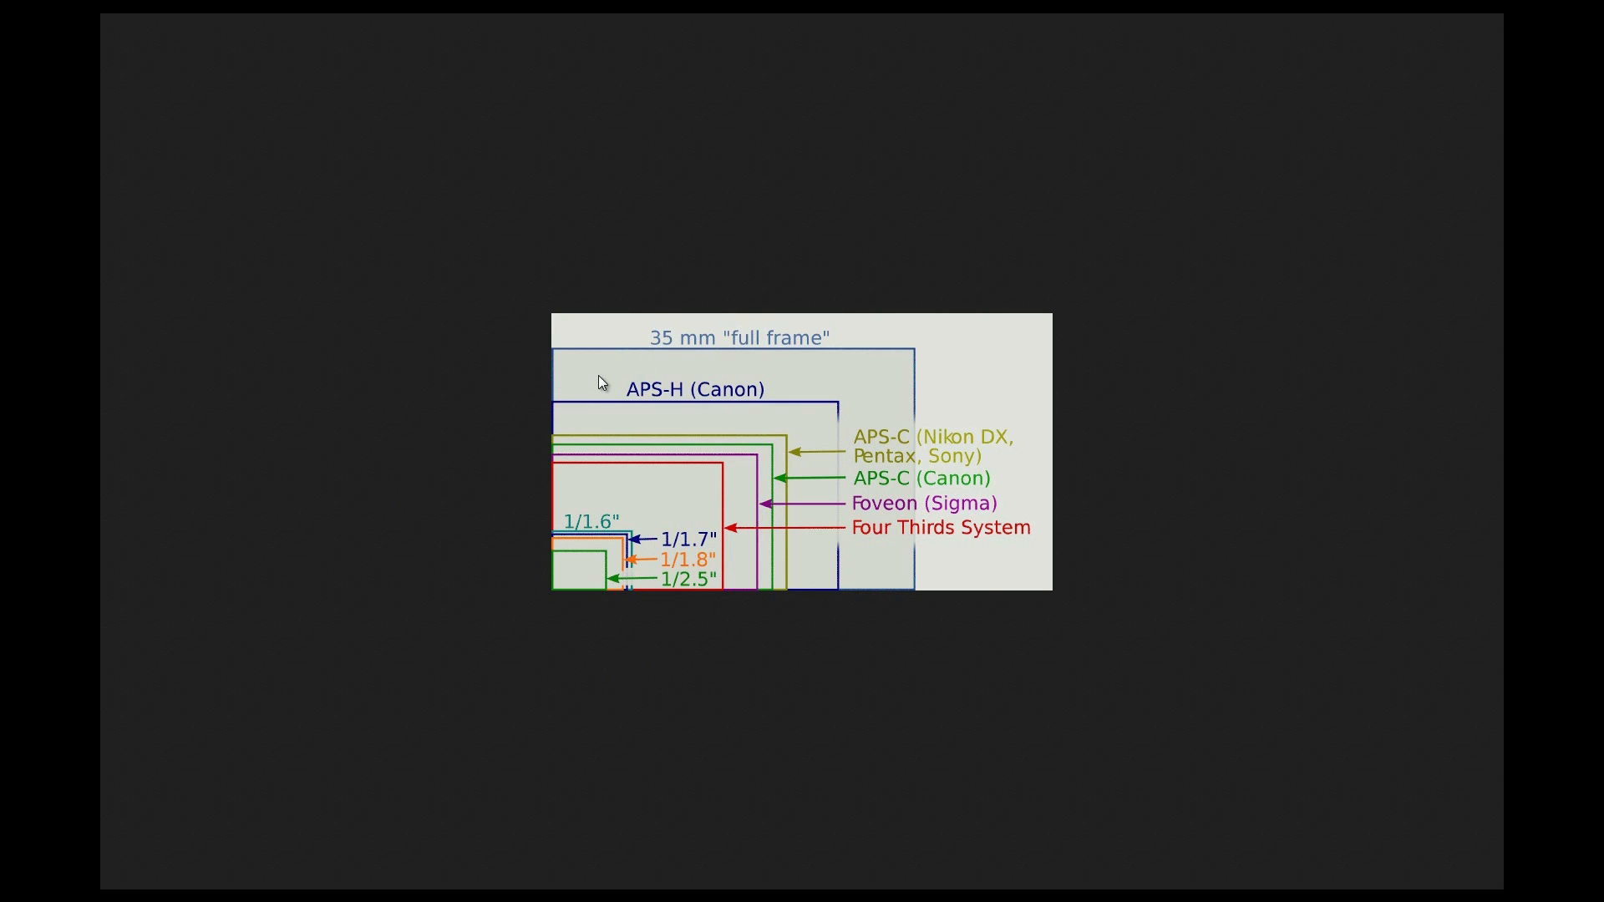
{"action": "mouse_move", "coordinate": [712, 356]}
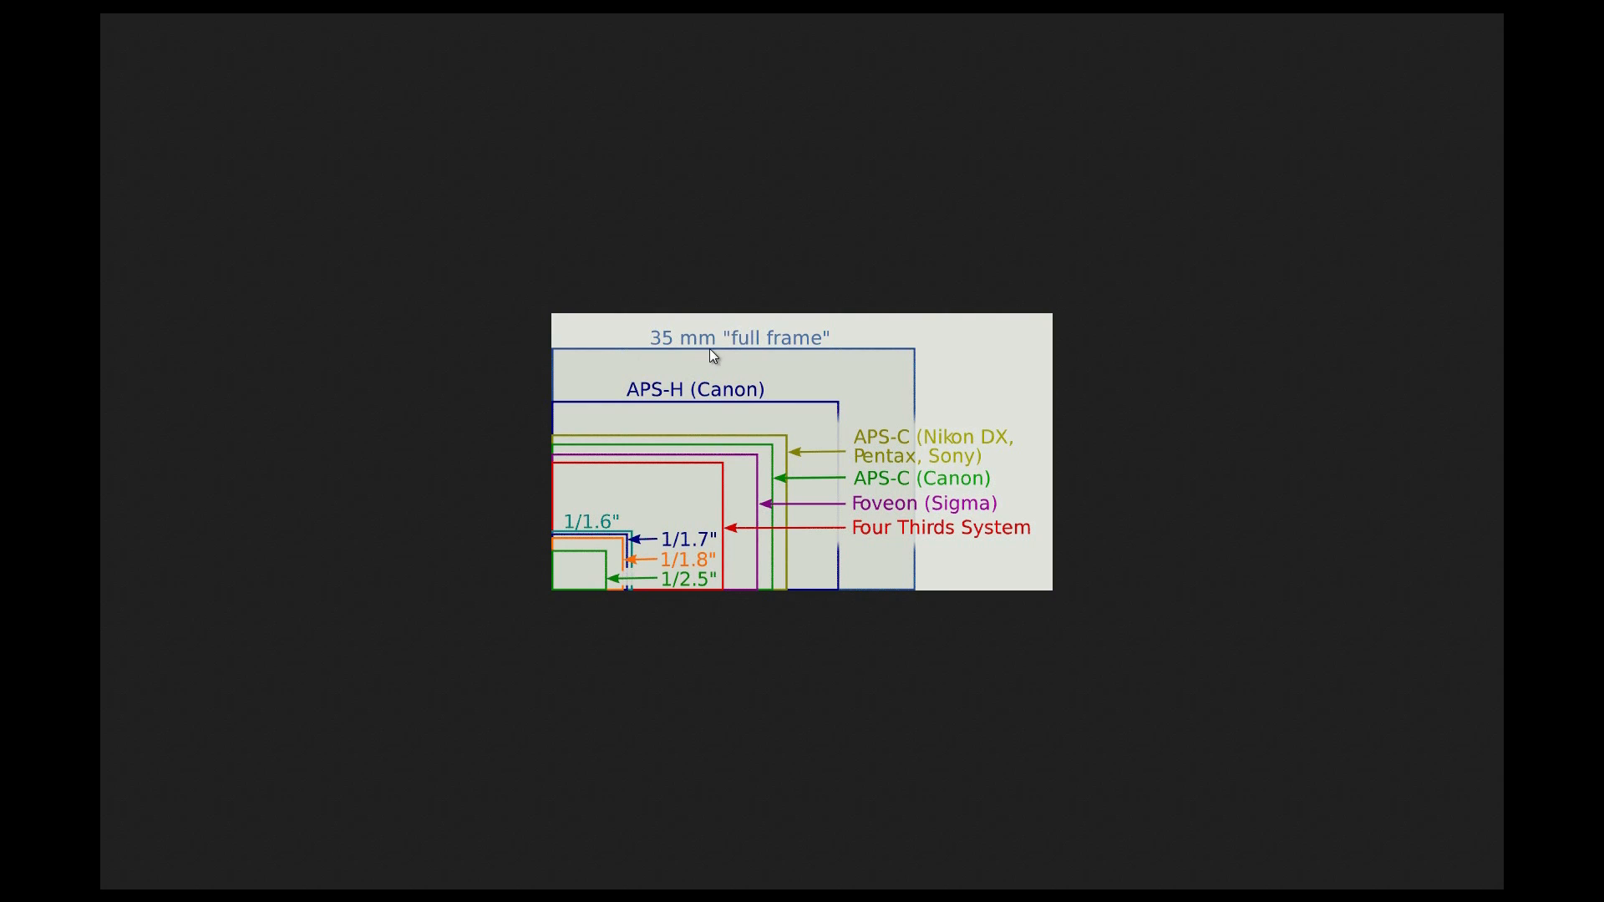
{"action": "mouse_move", "coordinate": [787, 350]}
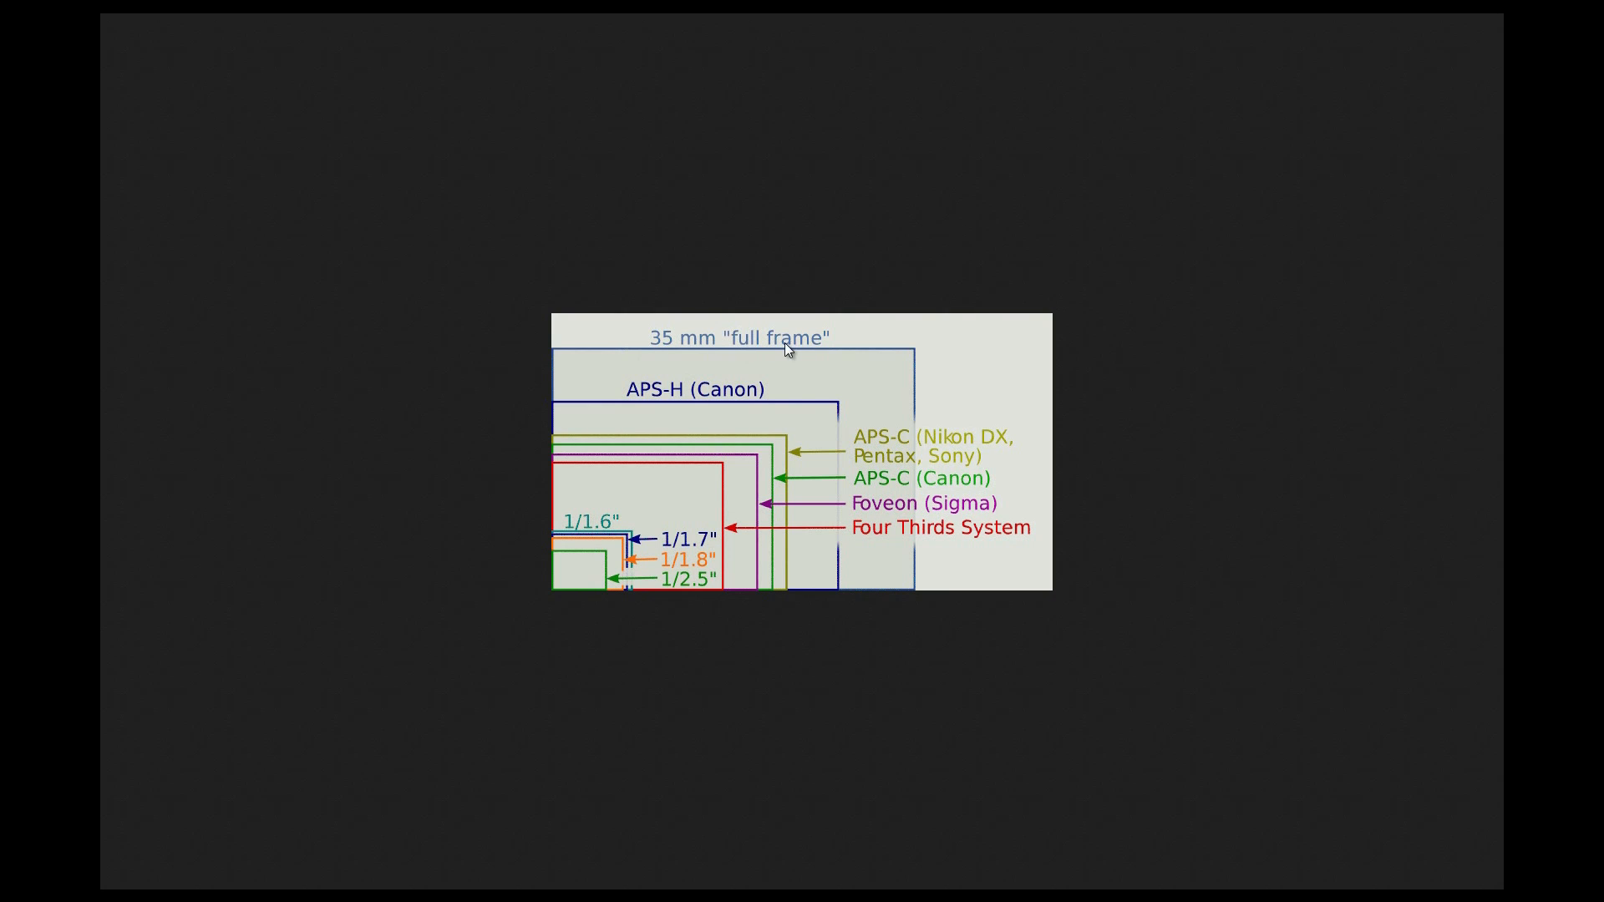
{"action": "mouse_move", "coordinate": [611, 350]}
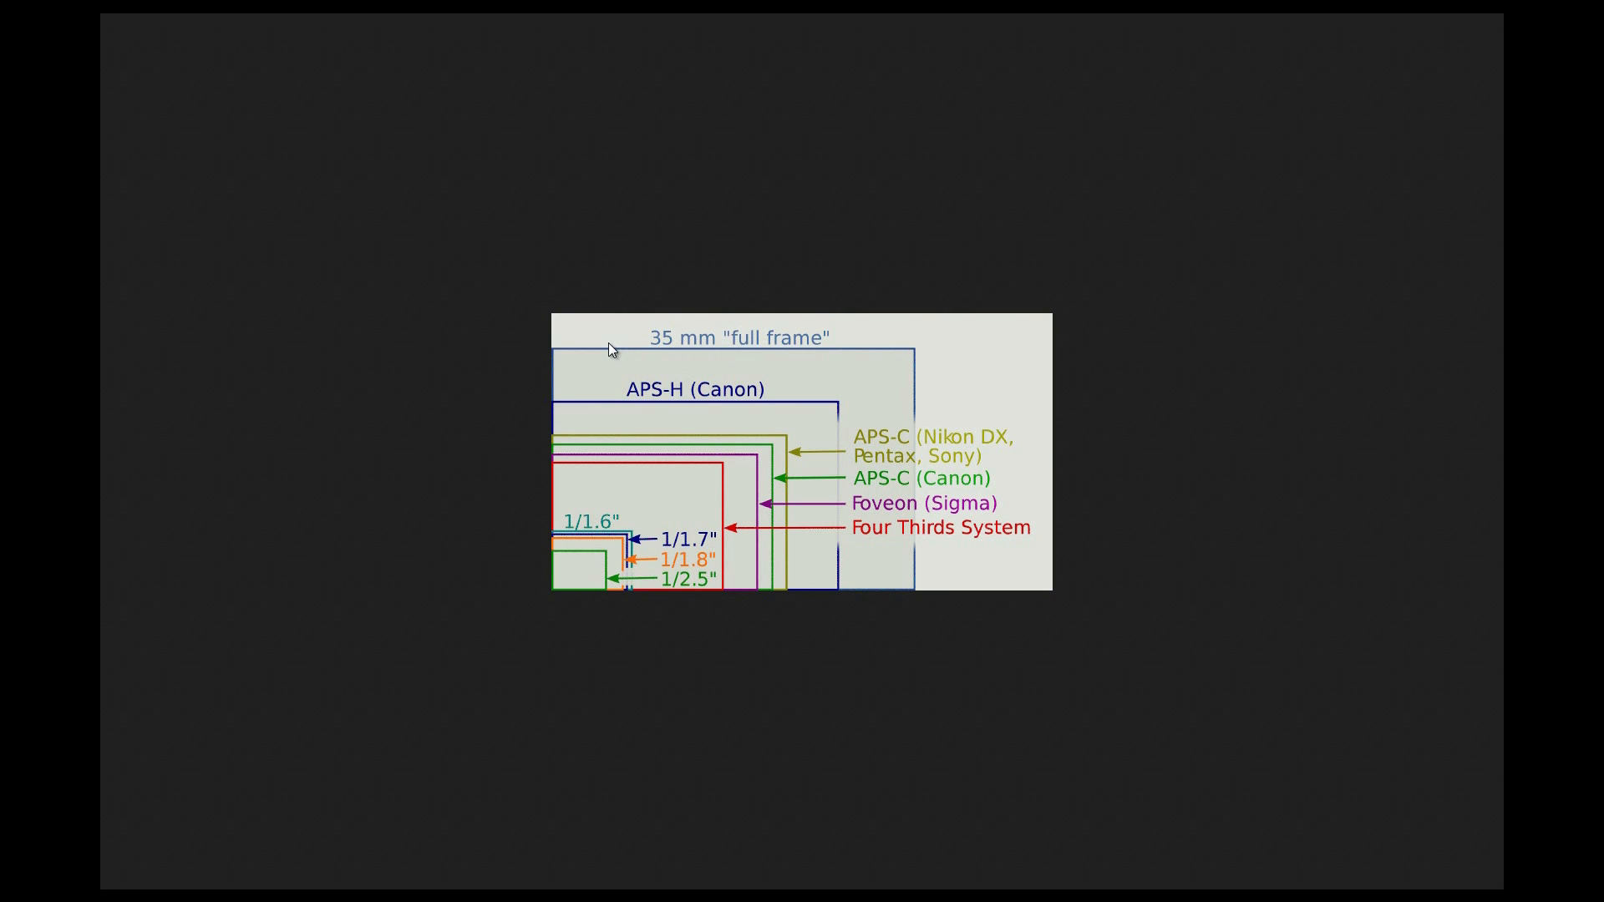
{"action": "mouse_move", "coordinate": [921, 533]}
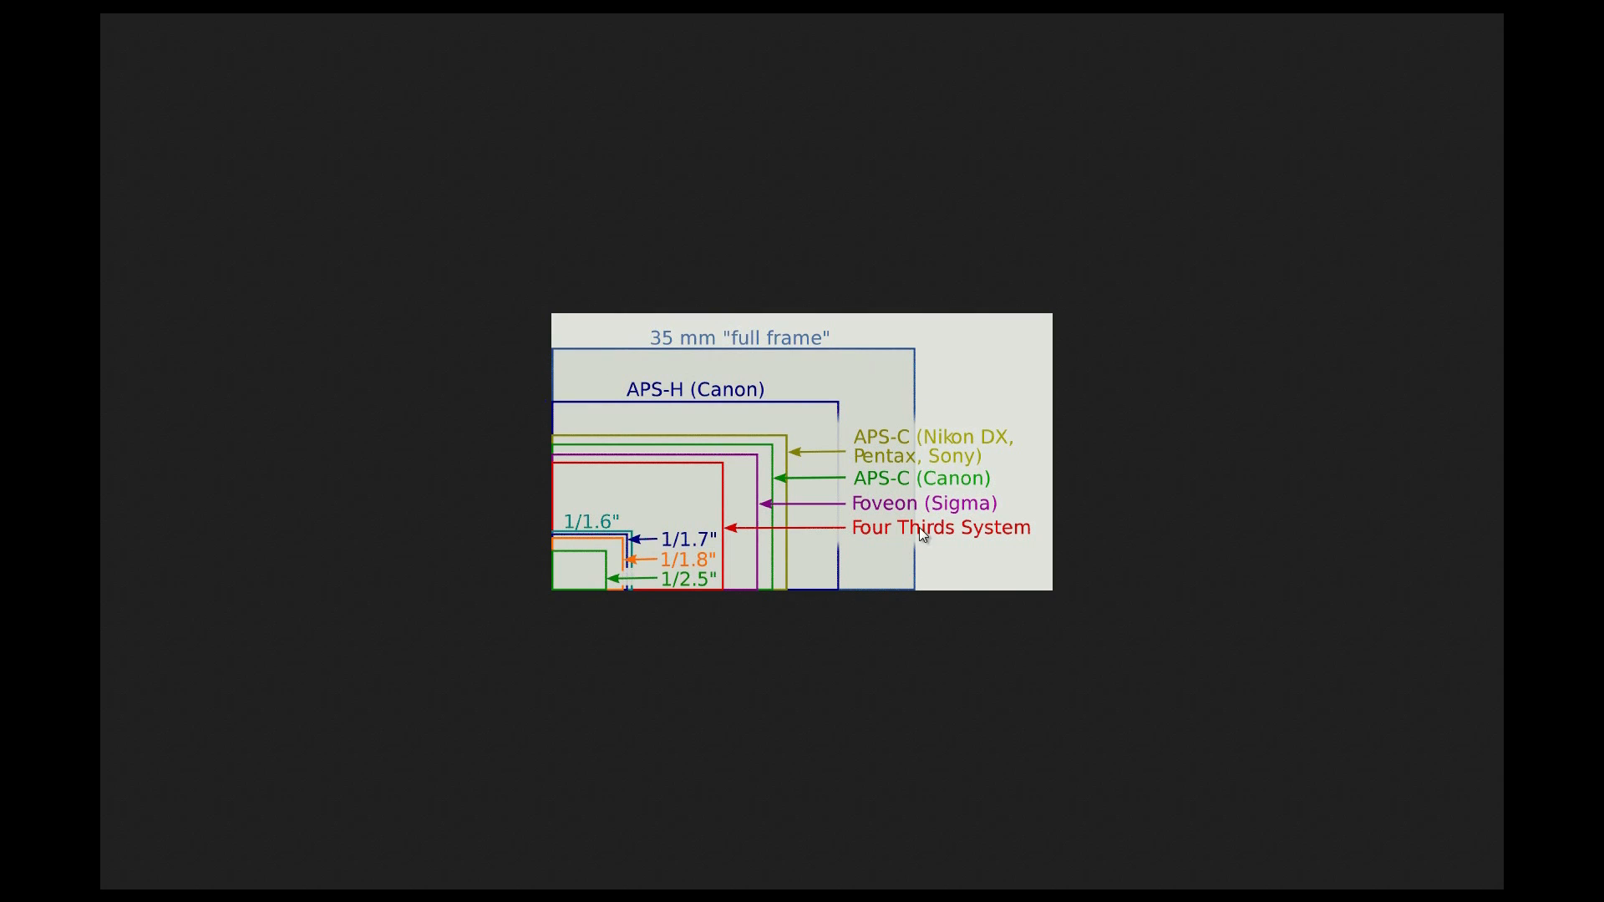
{"action": "mouse_move", "coordinate": [910, 373]}
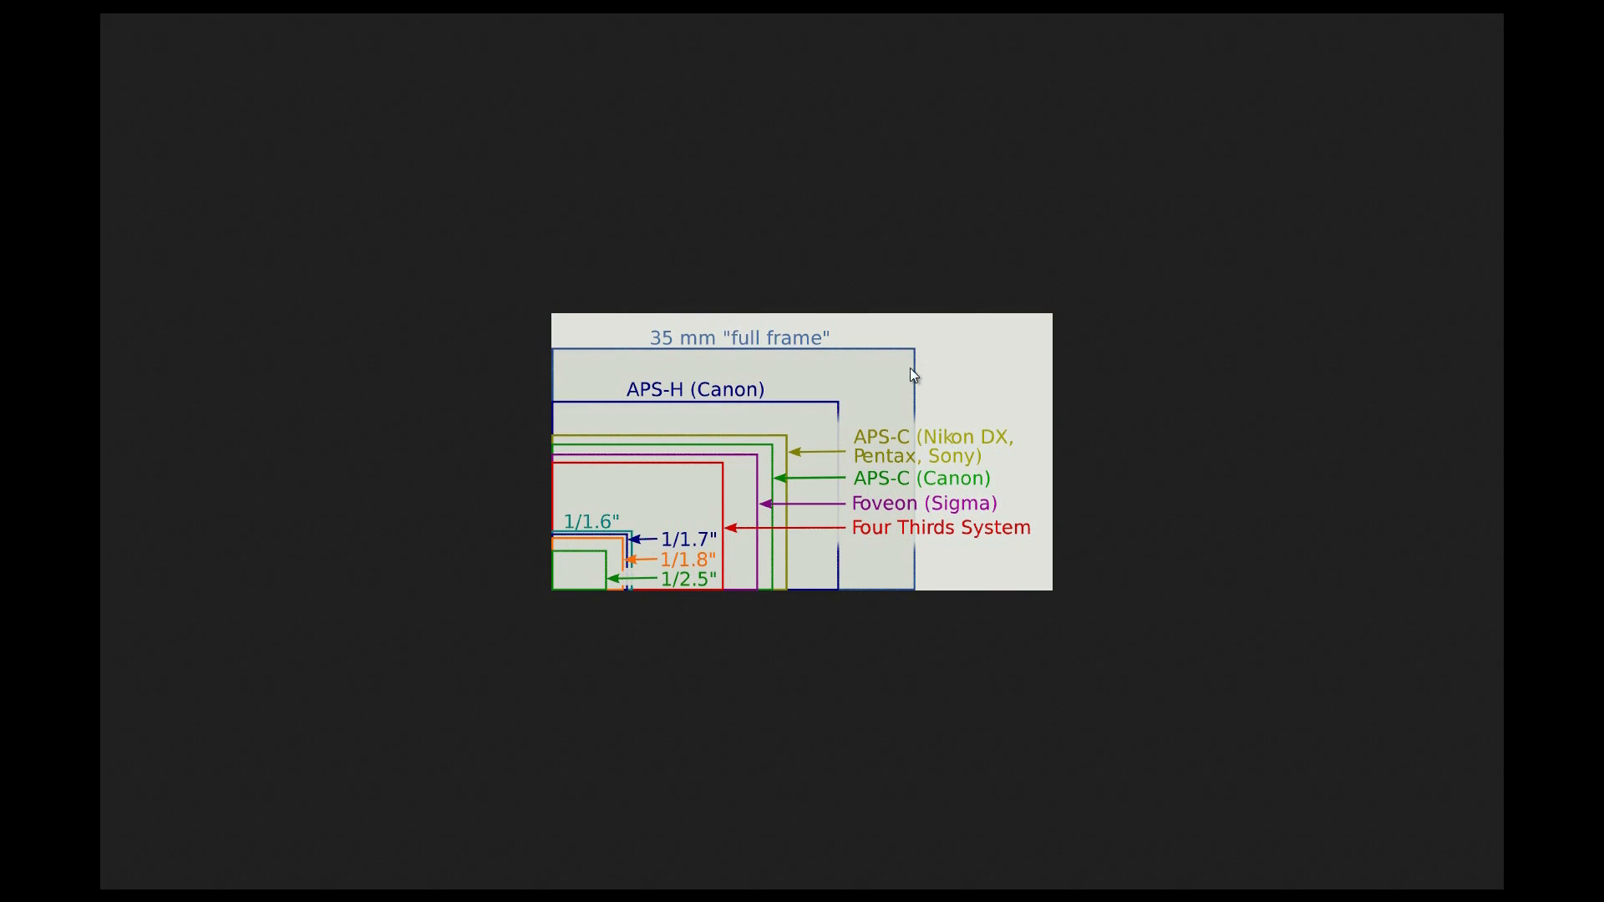
{"action": "mouse_move", "coordinate": [910, 632]}
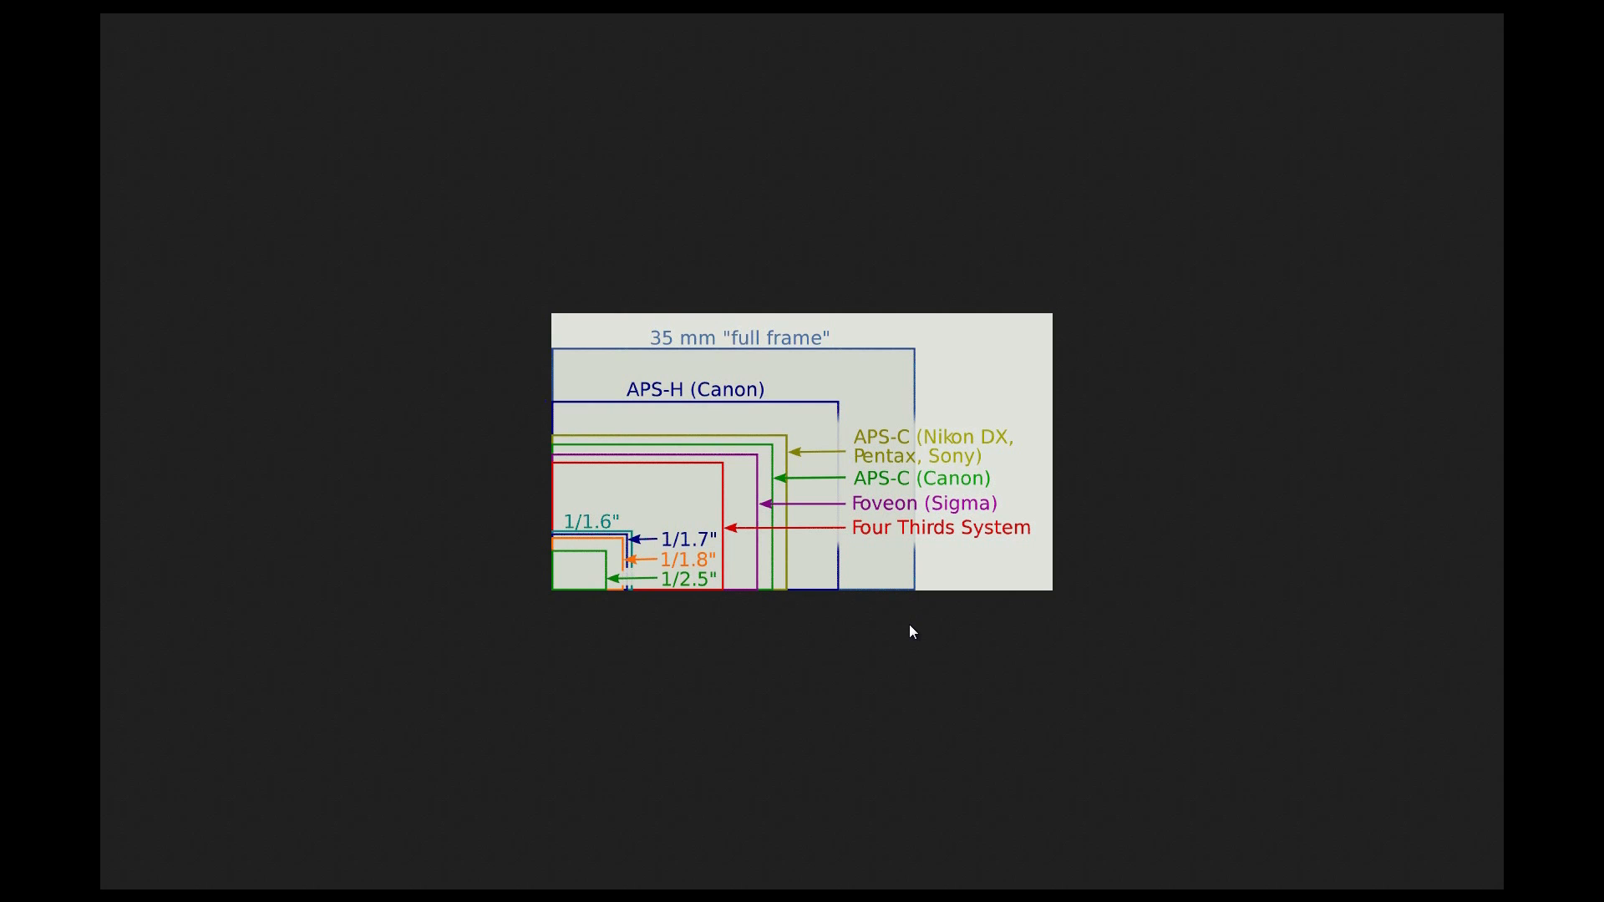
{"action": "mouse_move", "coordinate": [921, 364]}
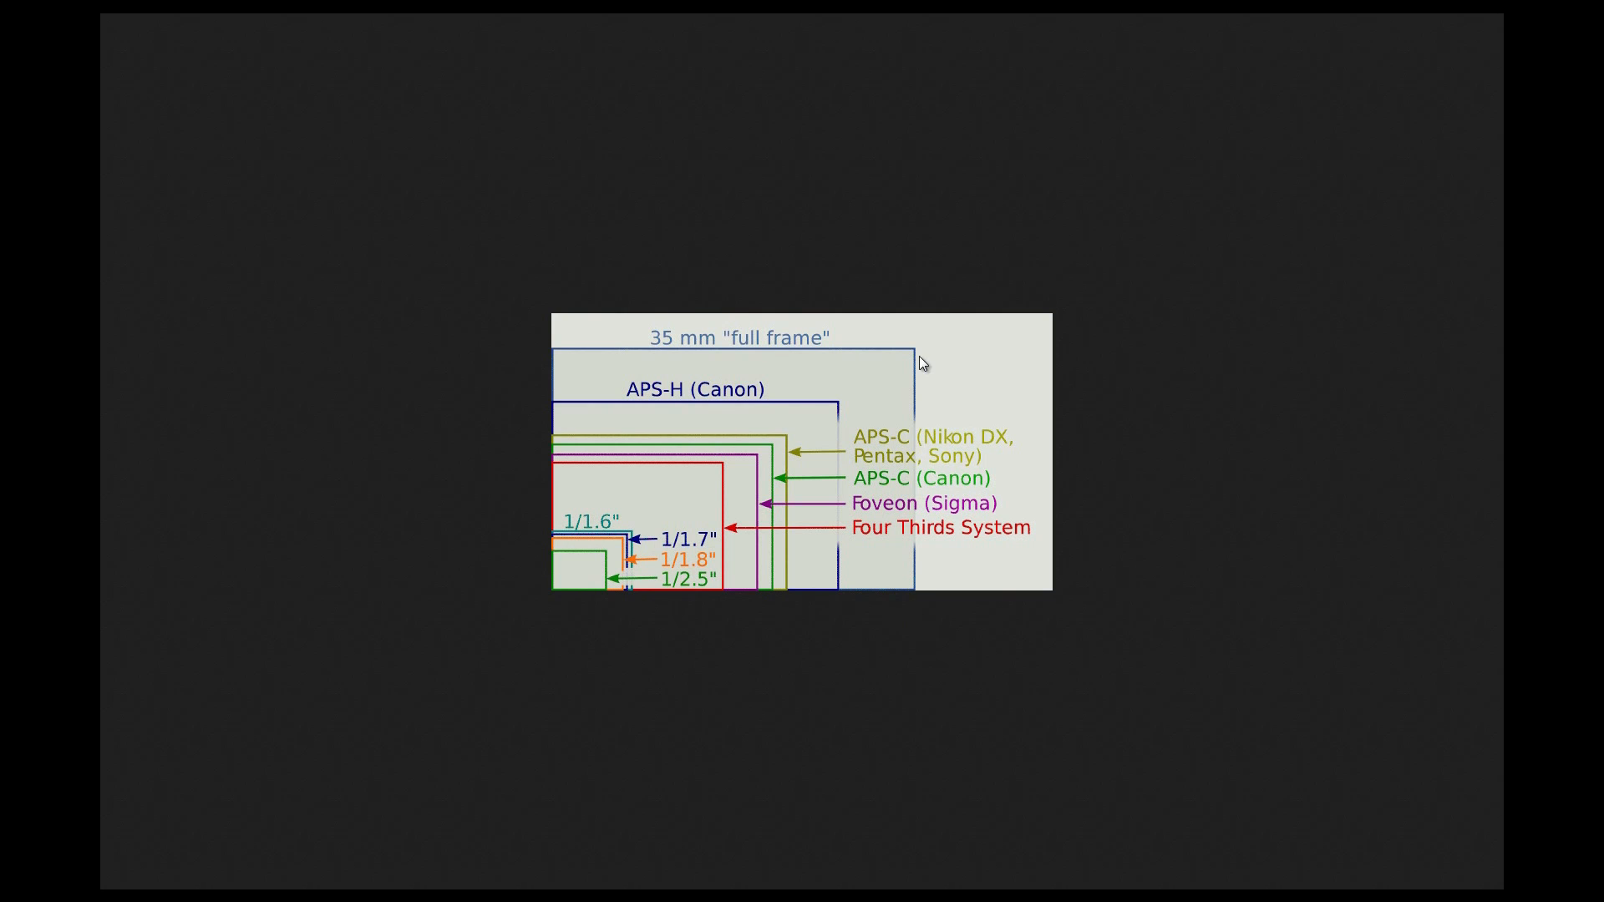
{"action": "mouse_move", "coordinate": [908, 547]}
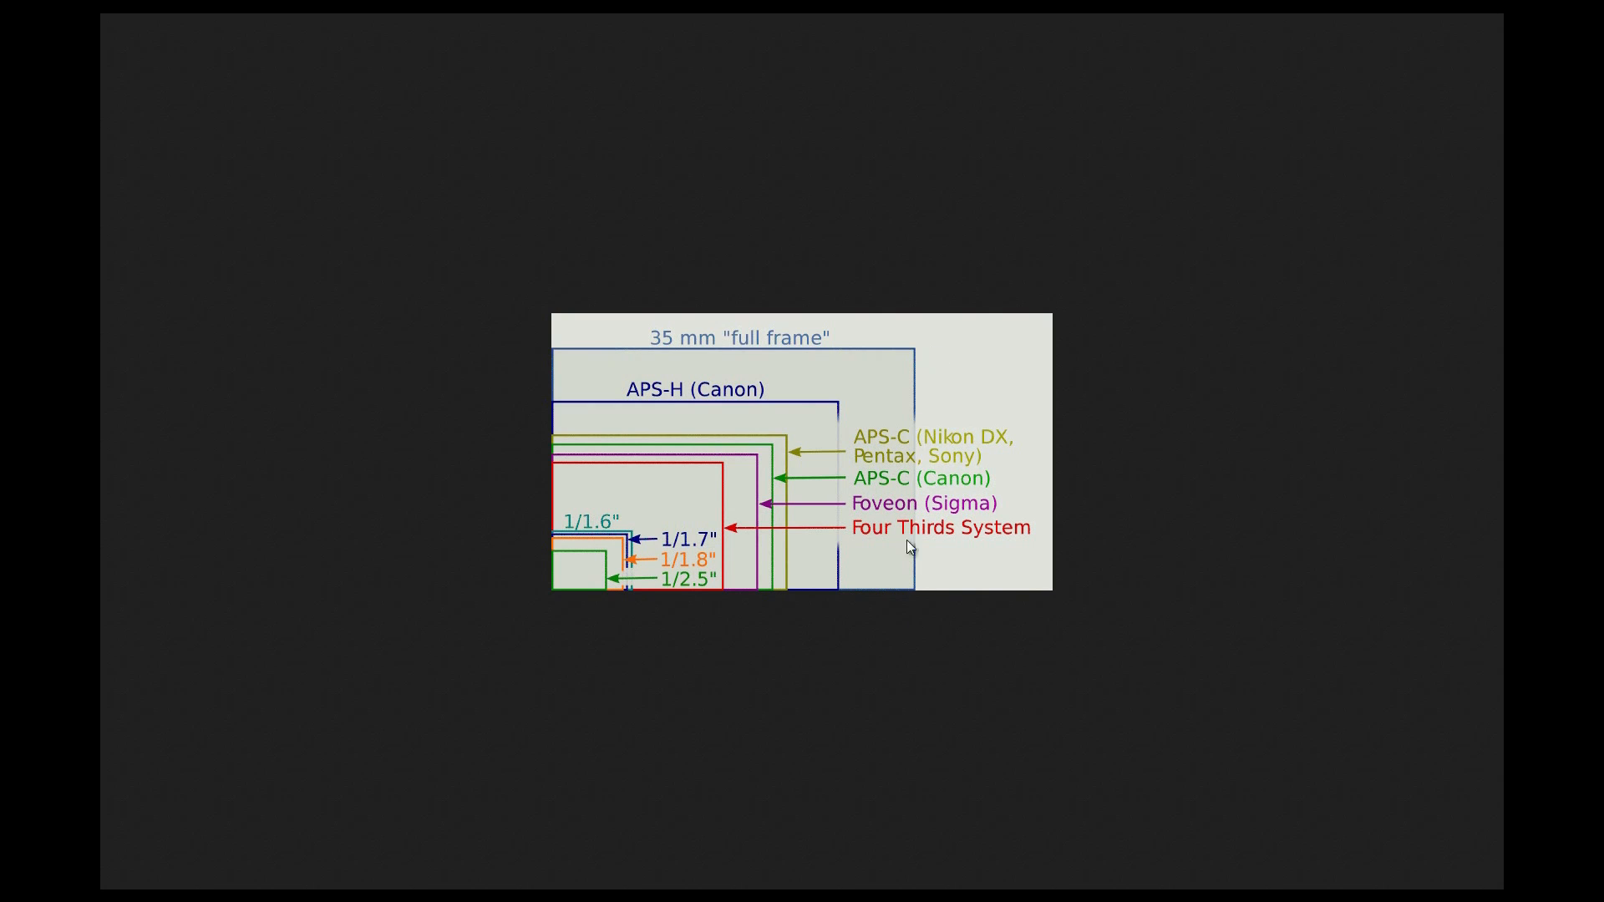
{"action": "mouse_move", "coordinate": [908, 361]}
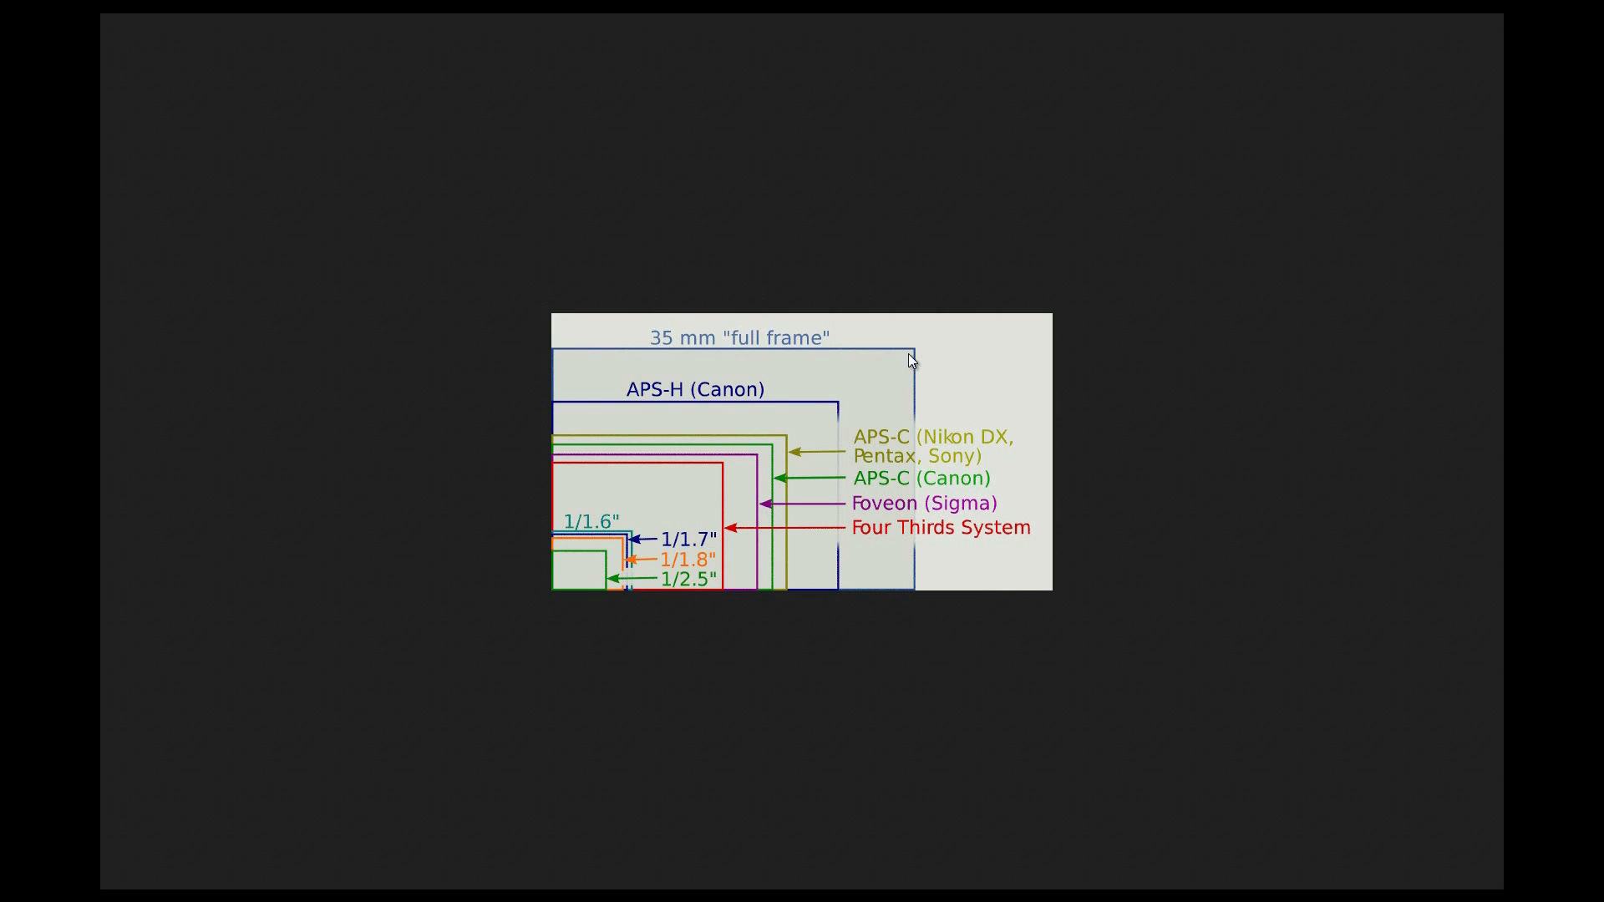
{"action": "mouse_move", "coordinate": [593, 555]}
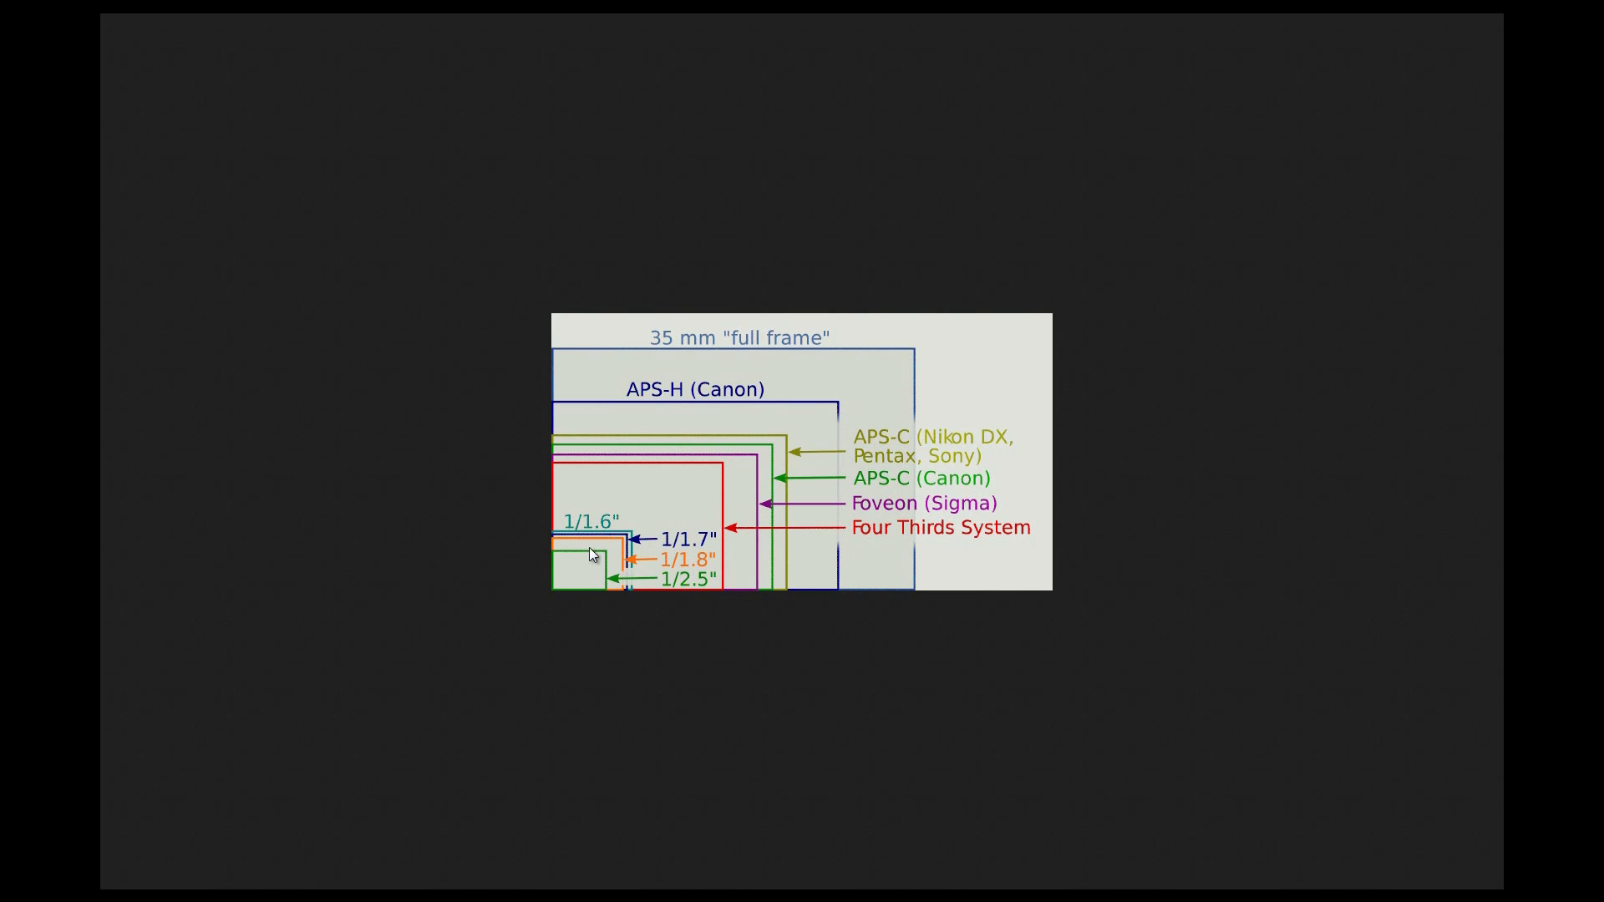
{"action": "mouse_move", "coordinate": [569, 564]}
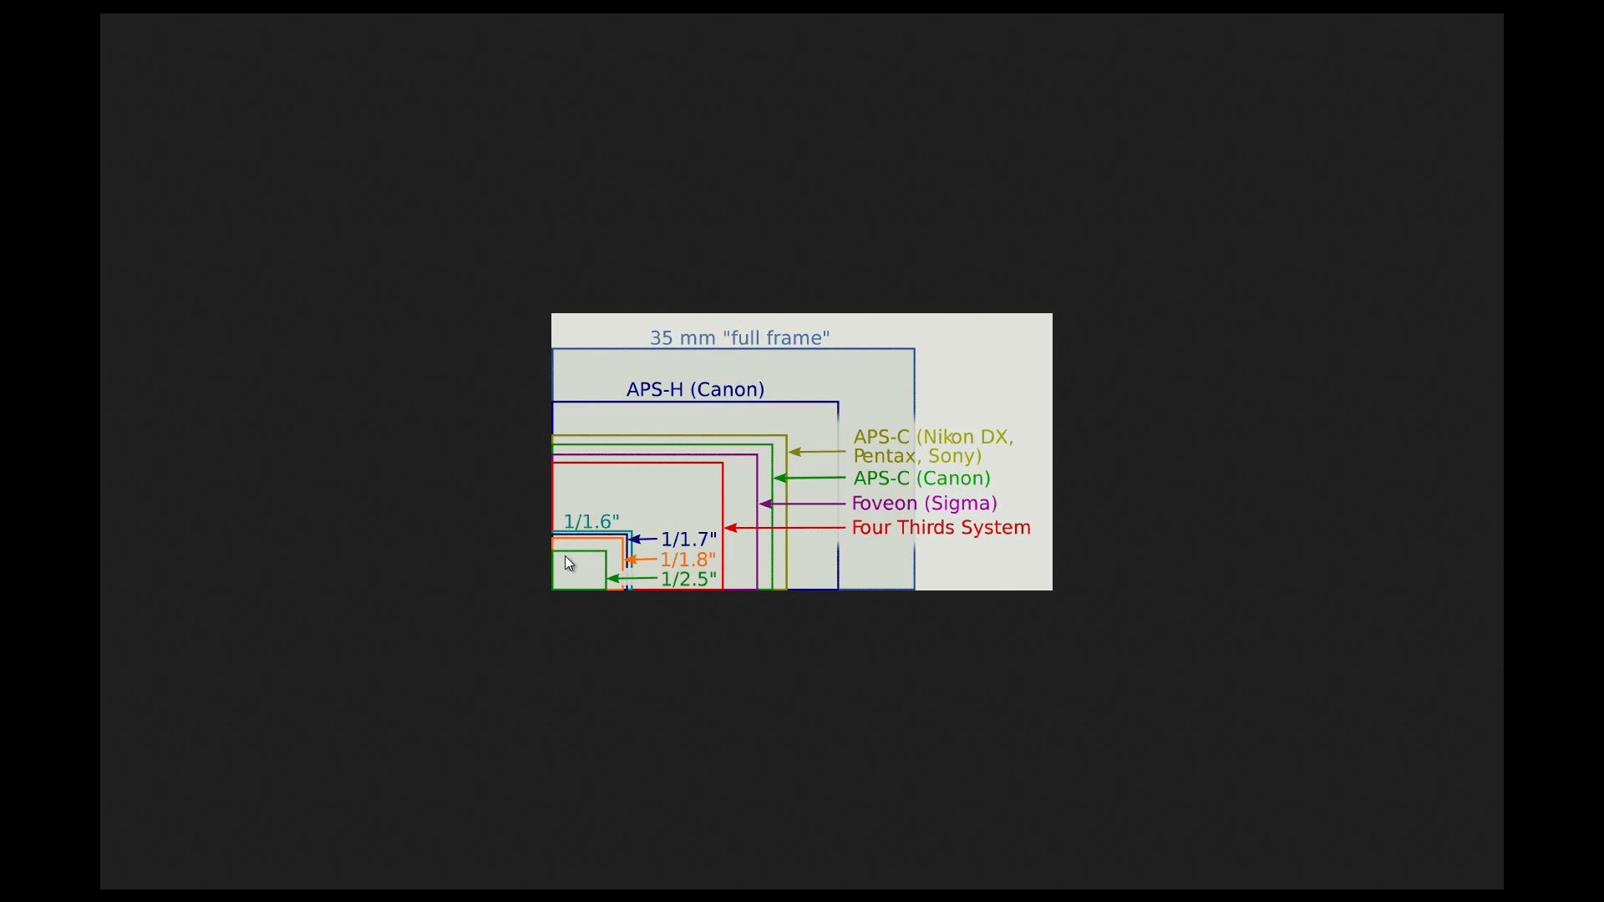
{"action": "mouse_move", "coordinate": [573, 586]}
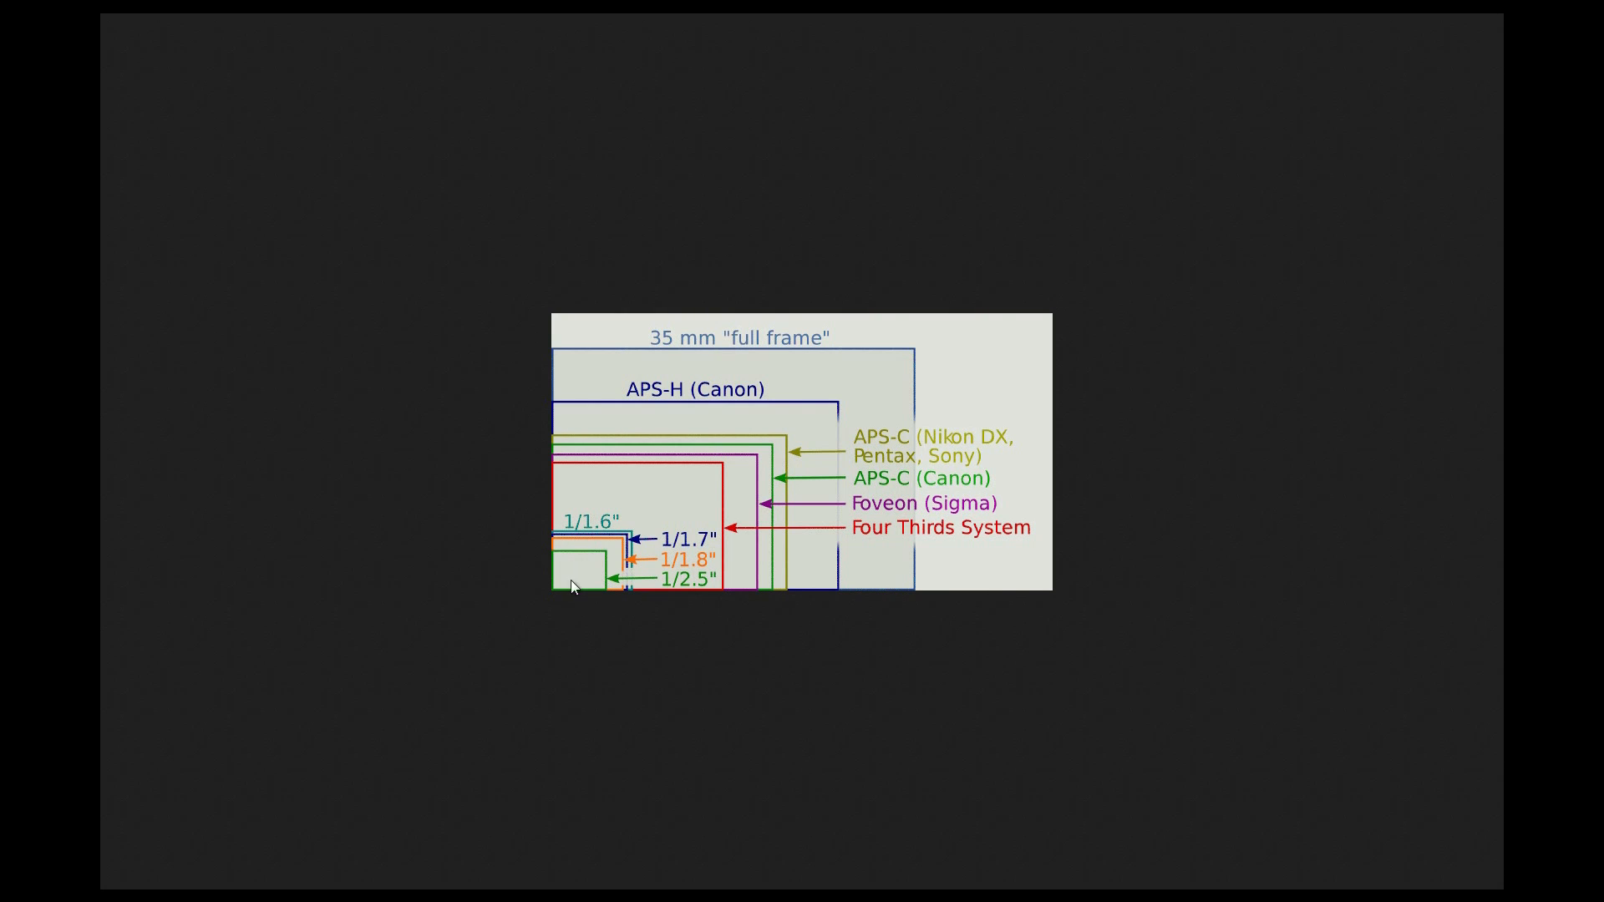
{"action": "mouse_move", "coordinate": [589, 573]}
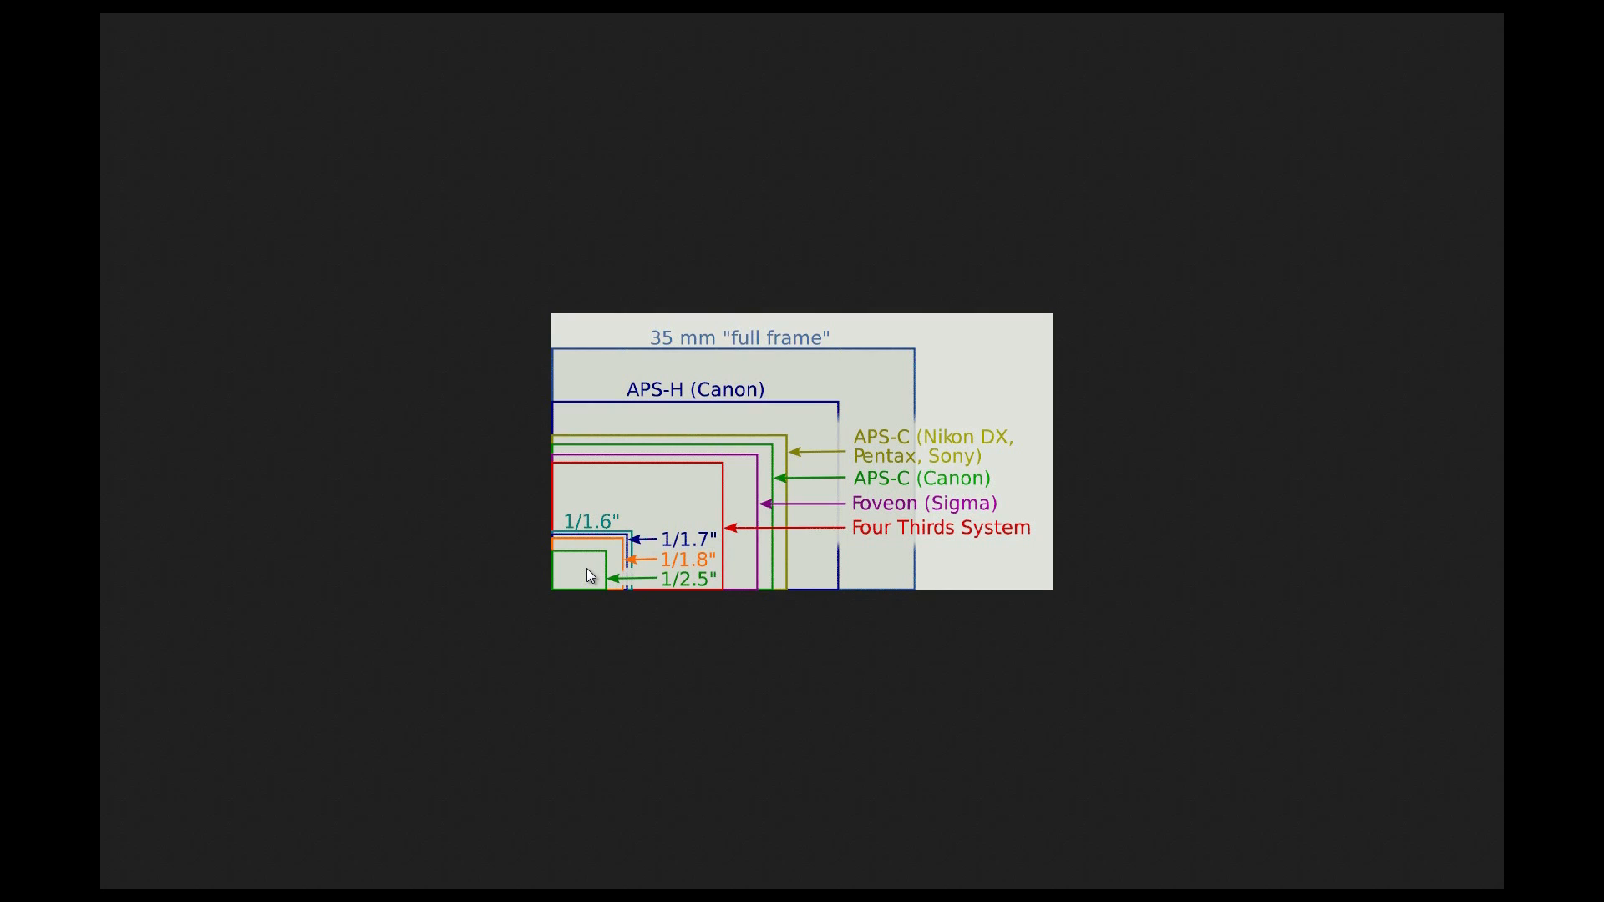
{"action": "mouse_move", "coordinate": [586, 442]}
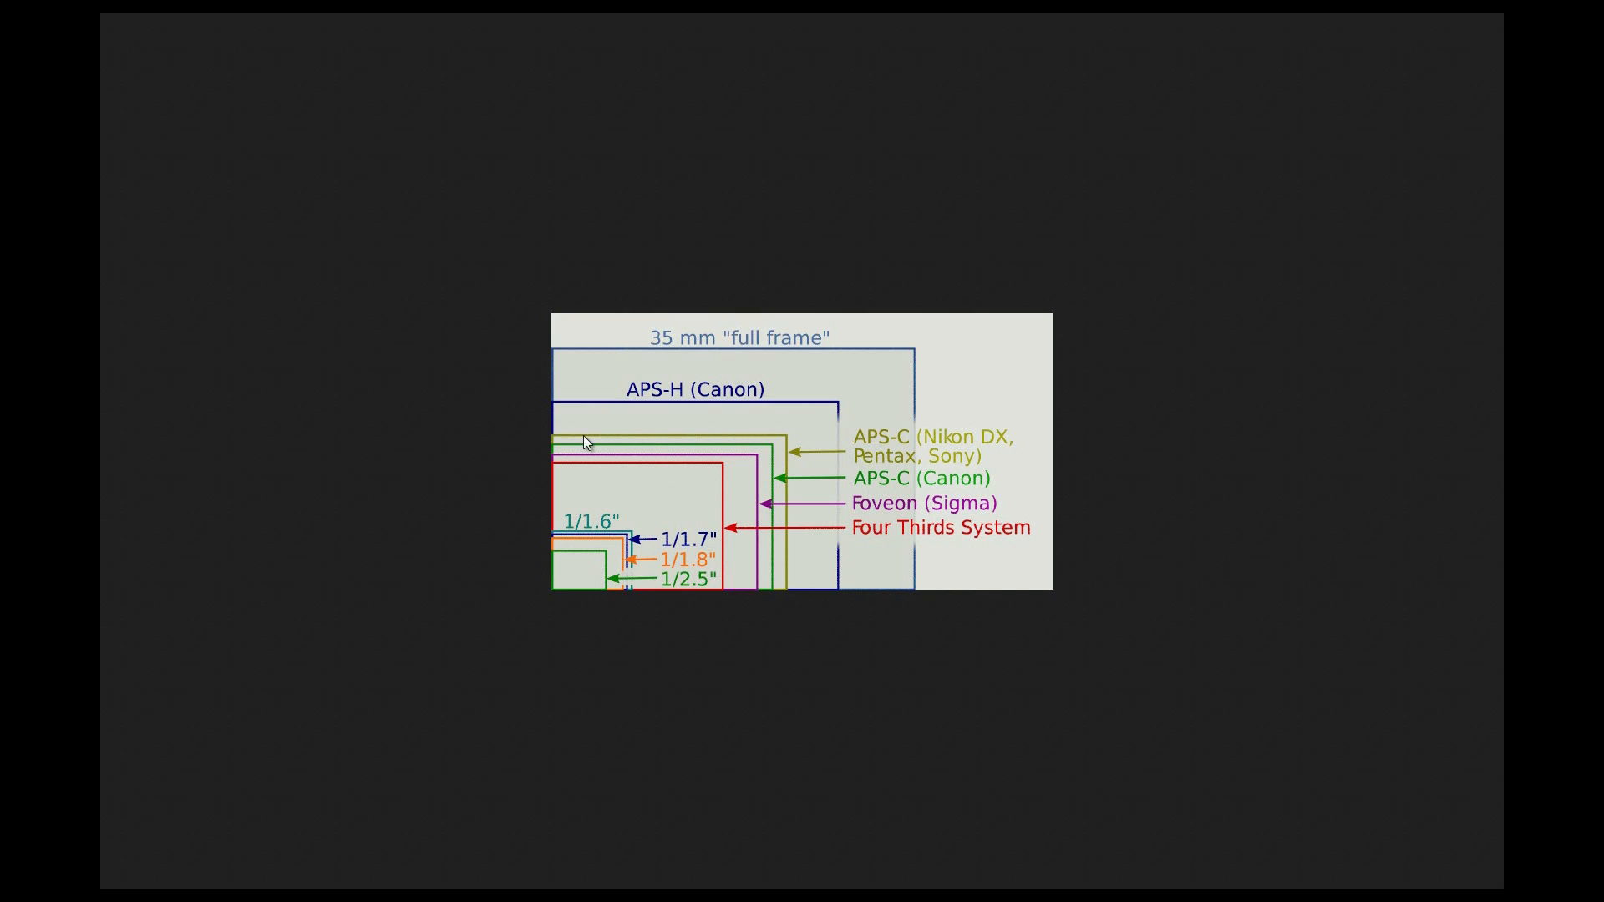
{"action": "mouse_move", "coordinate": [780, 551]}
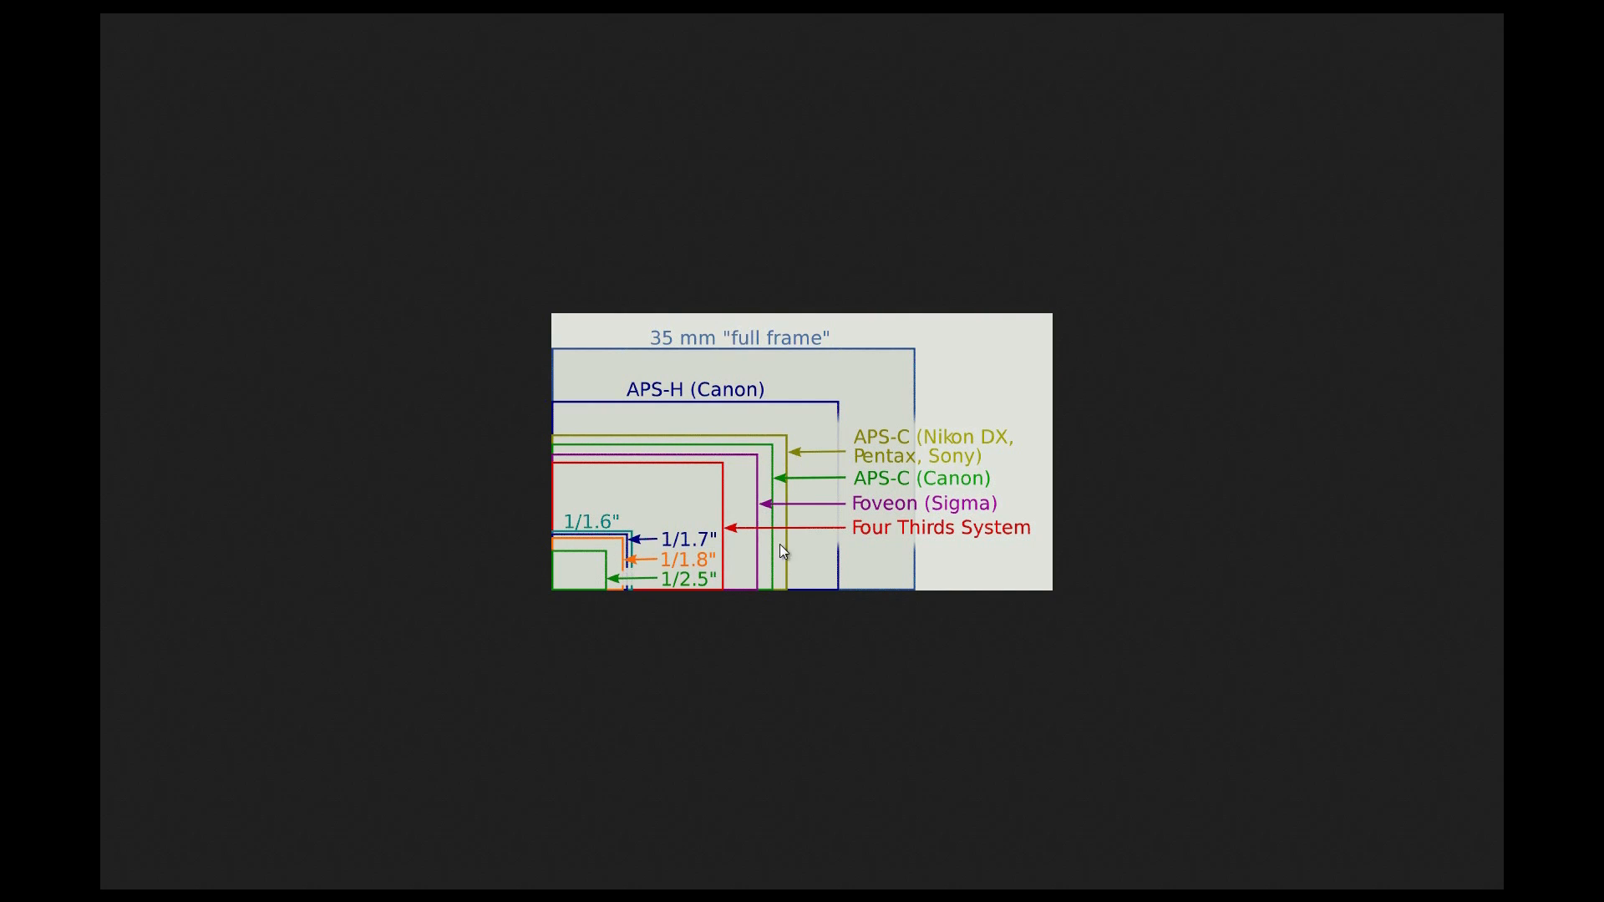
{"action": "mouse_move", "coordinate": [586, 441]}
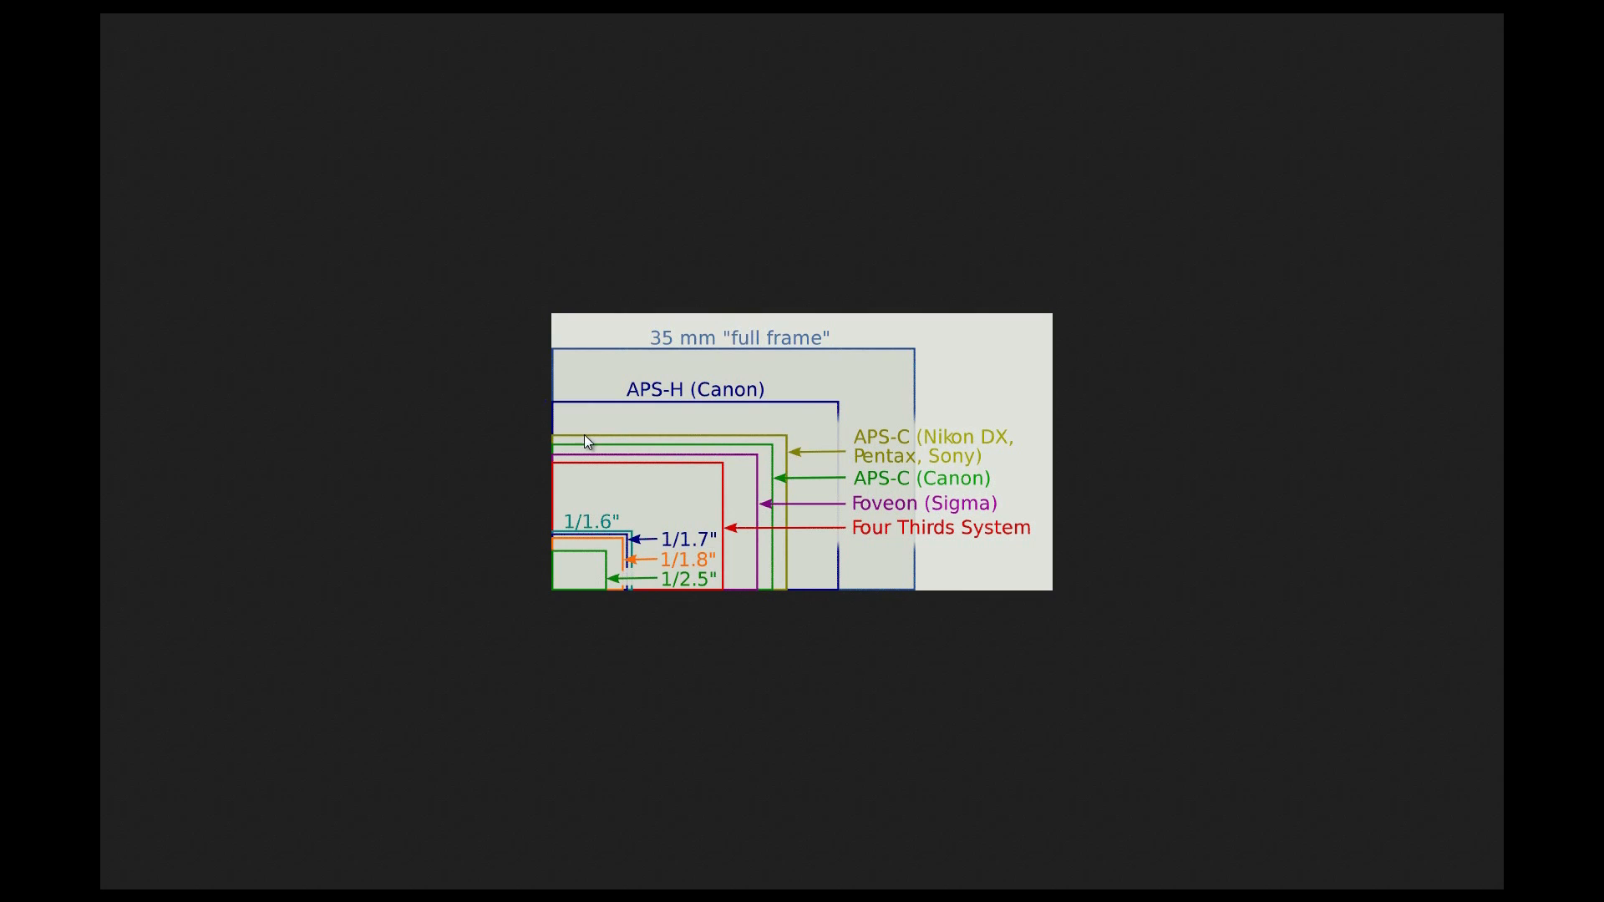
{"action": "mouse_move", "coordinate": [800, 588]}
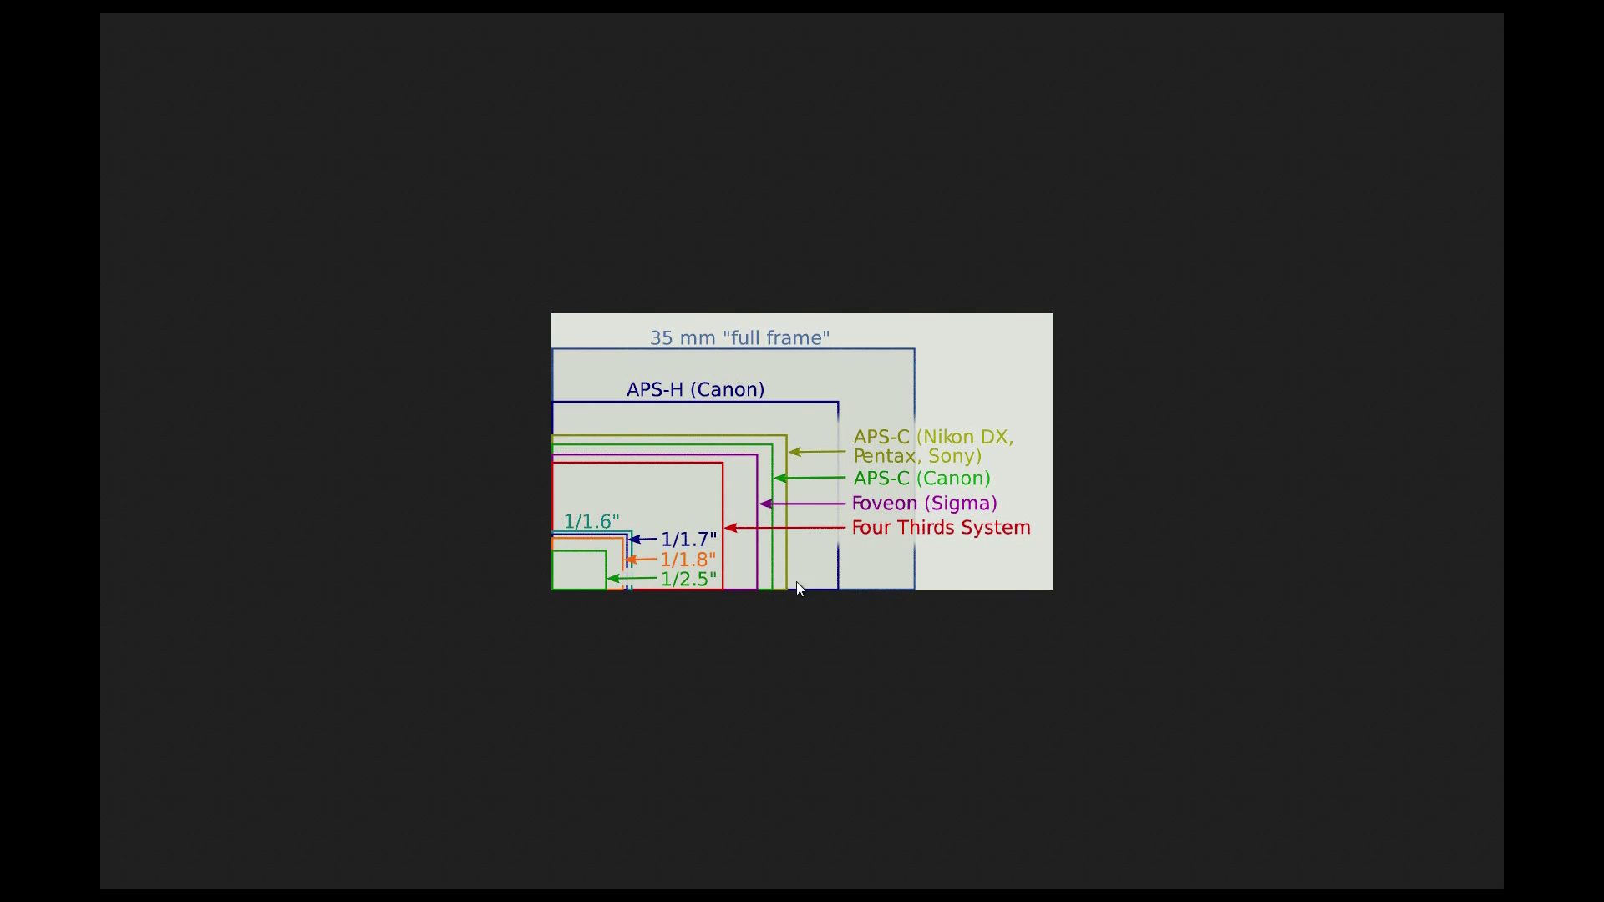
{"action": "mouse_move", "coordinate": [784, 453]}
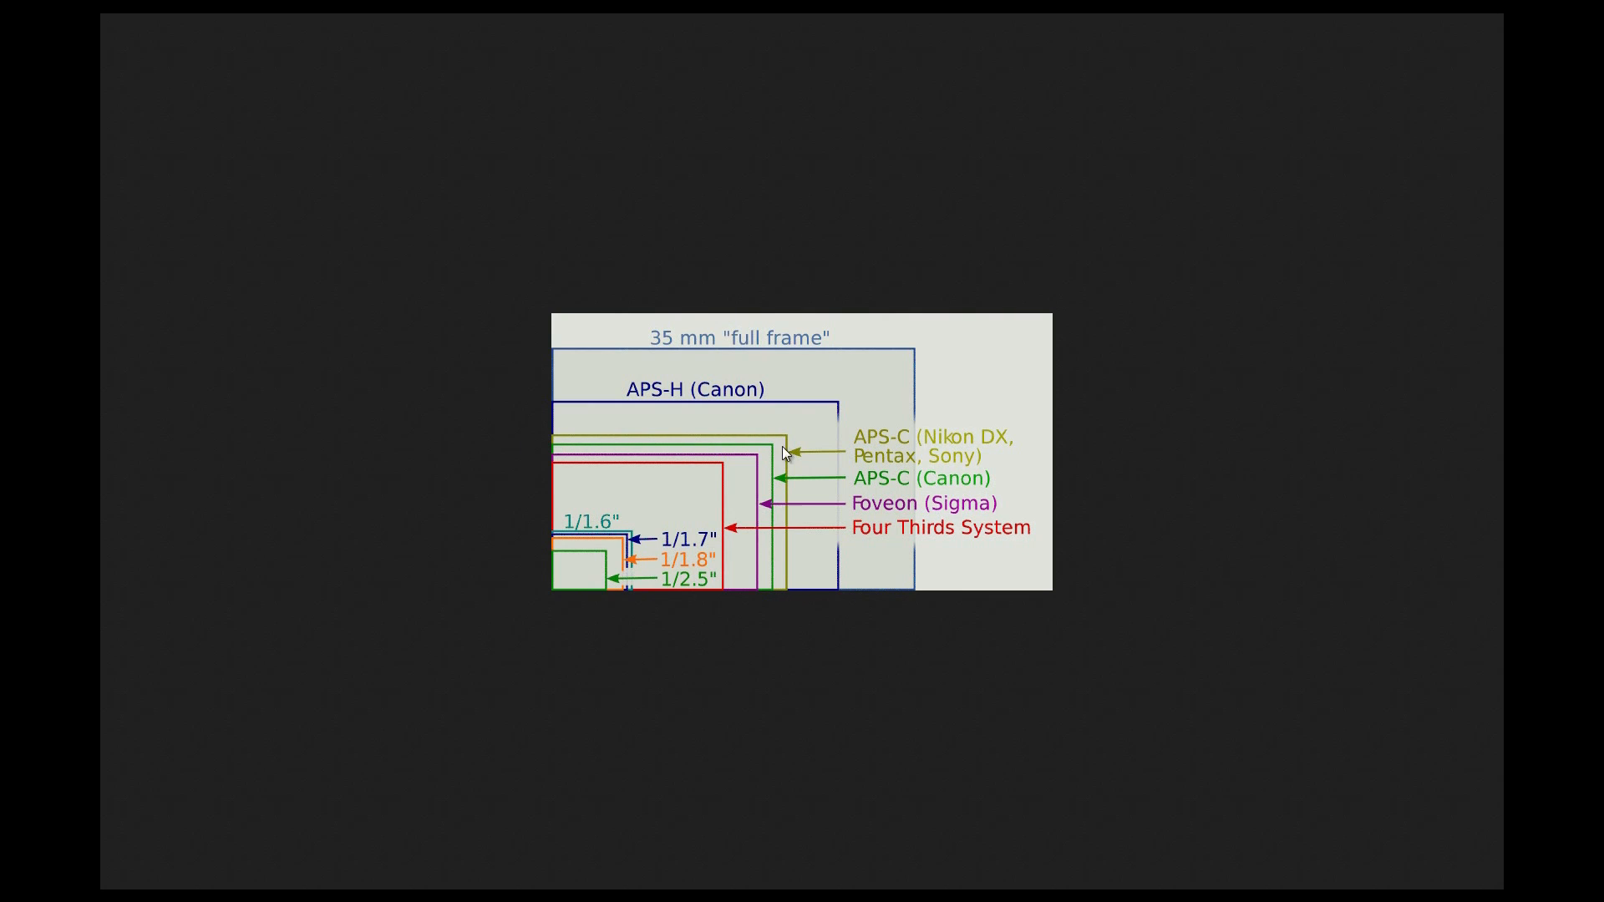
{"action": "mouse_move", "coordinate": [618, 421]}
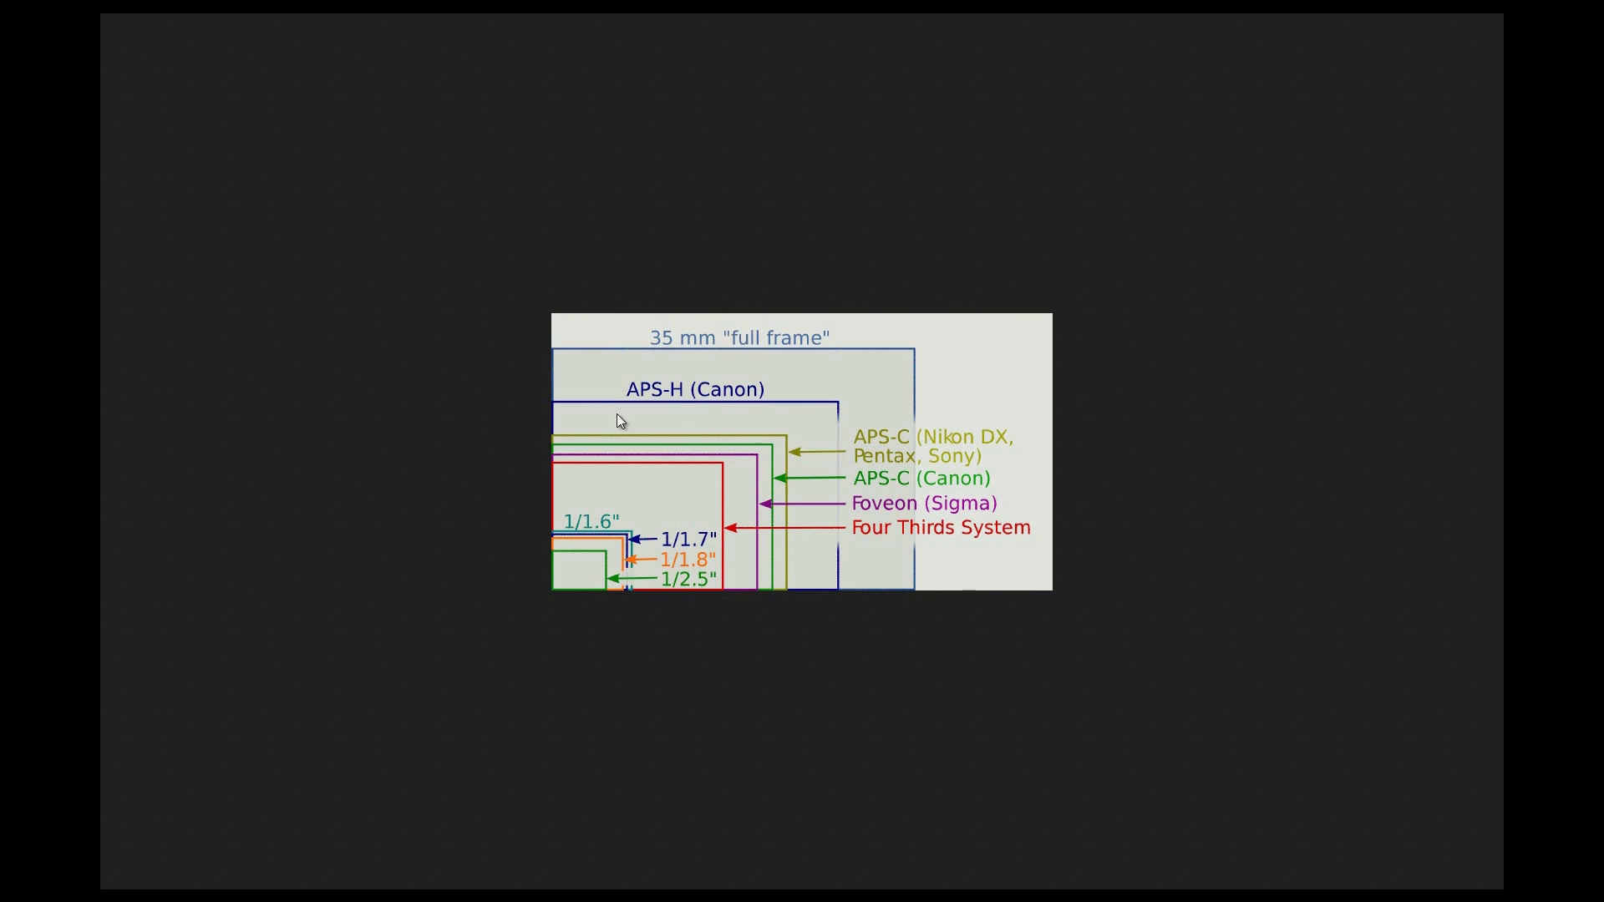
{"action": "mouse_move", "coordinate": [836, 582]}
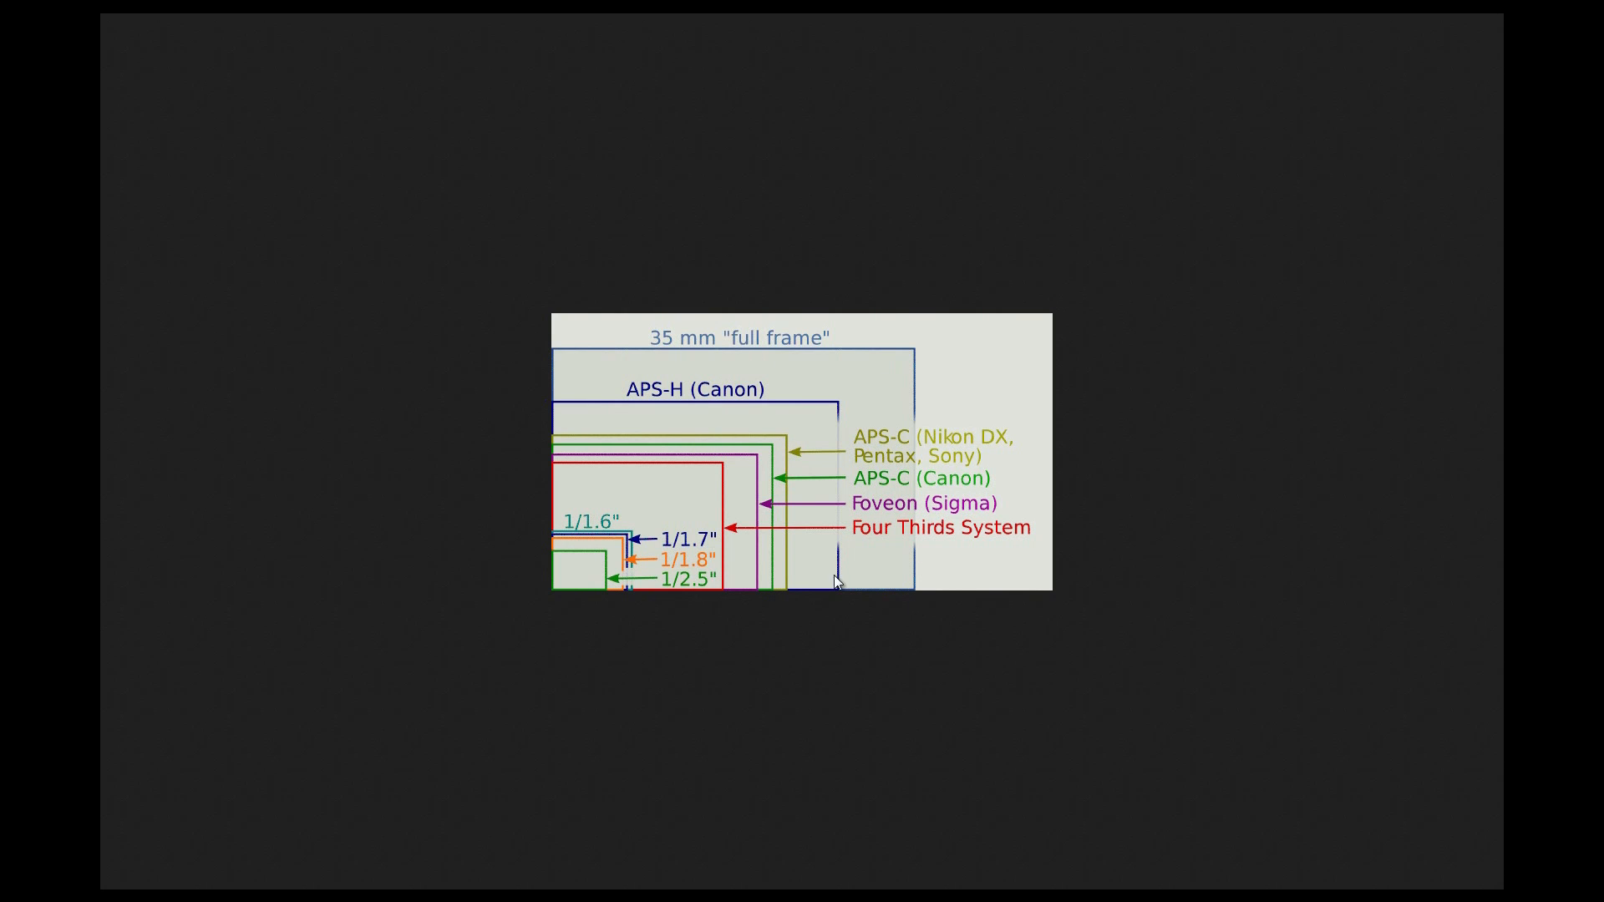
{"action": "mouse_move", "coordinate": [551, 441]}
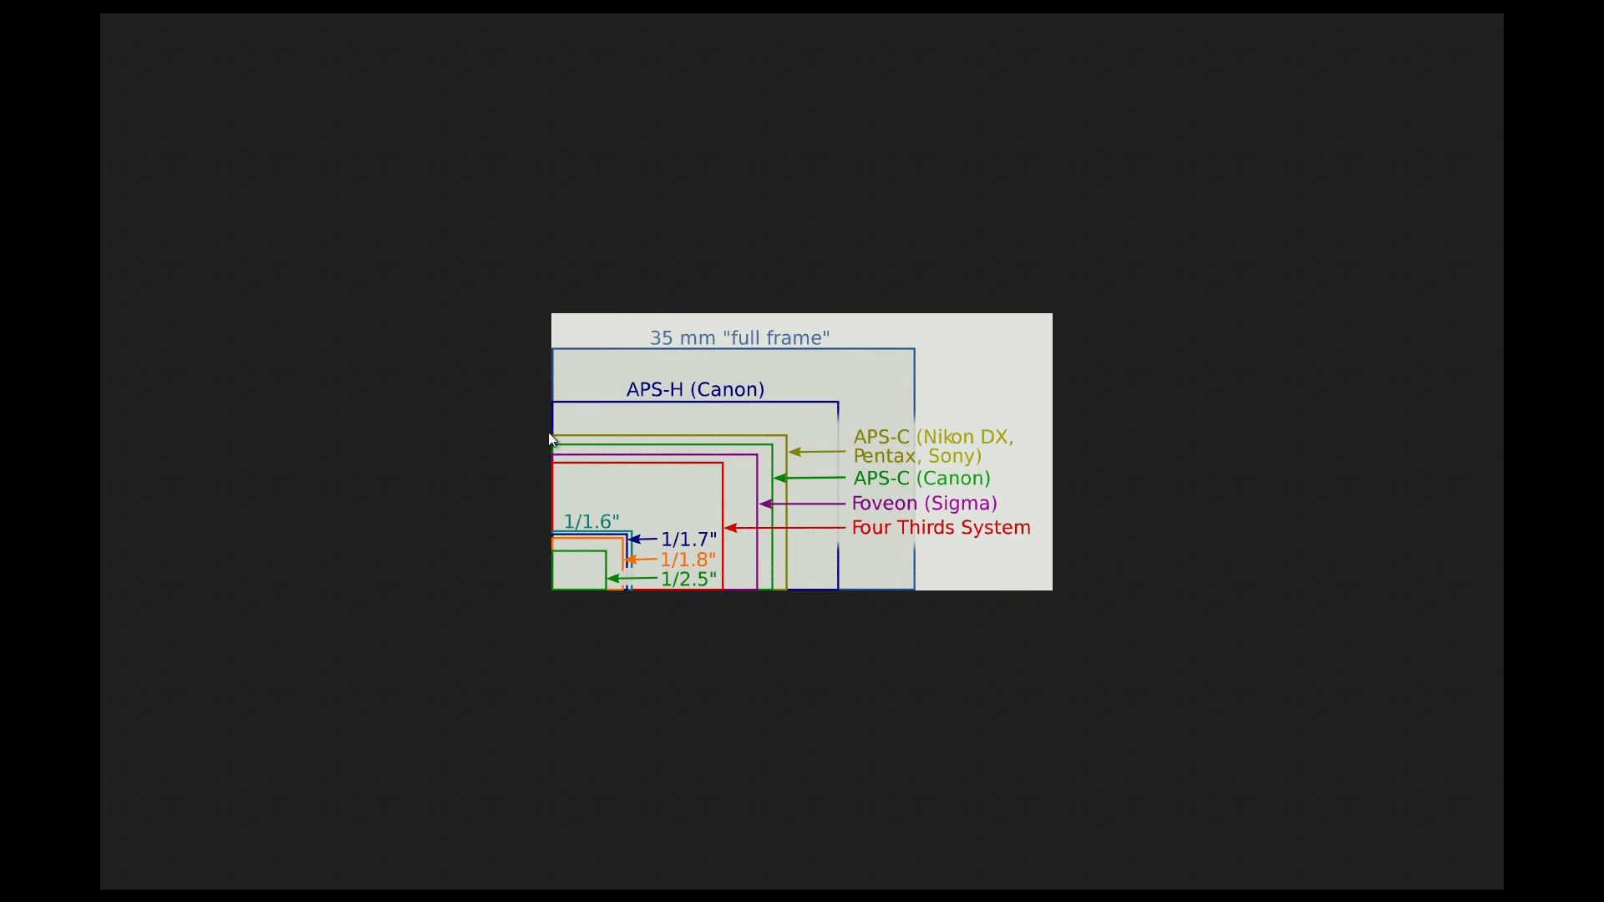
{"action": "mouse_move", "coordinate": [578, 452]}
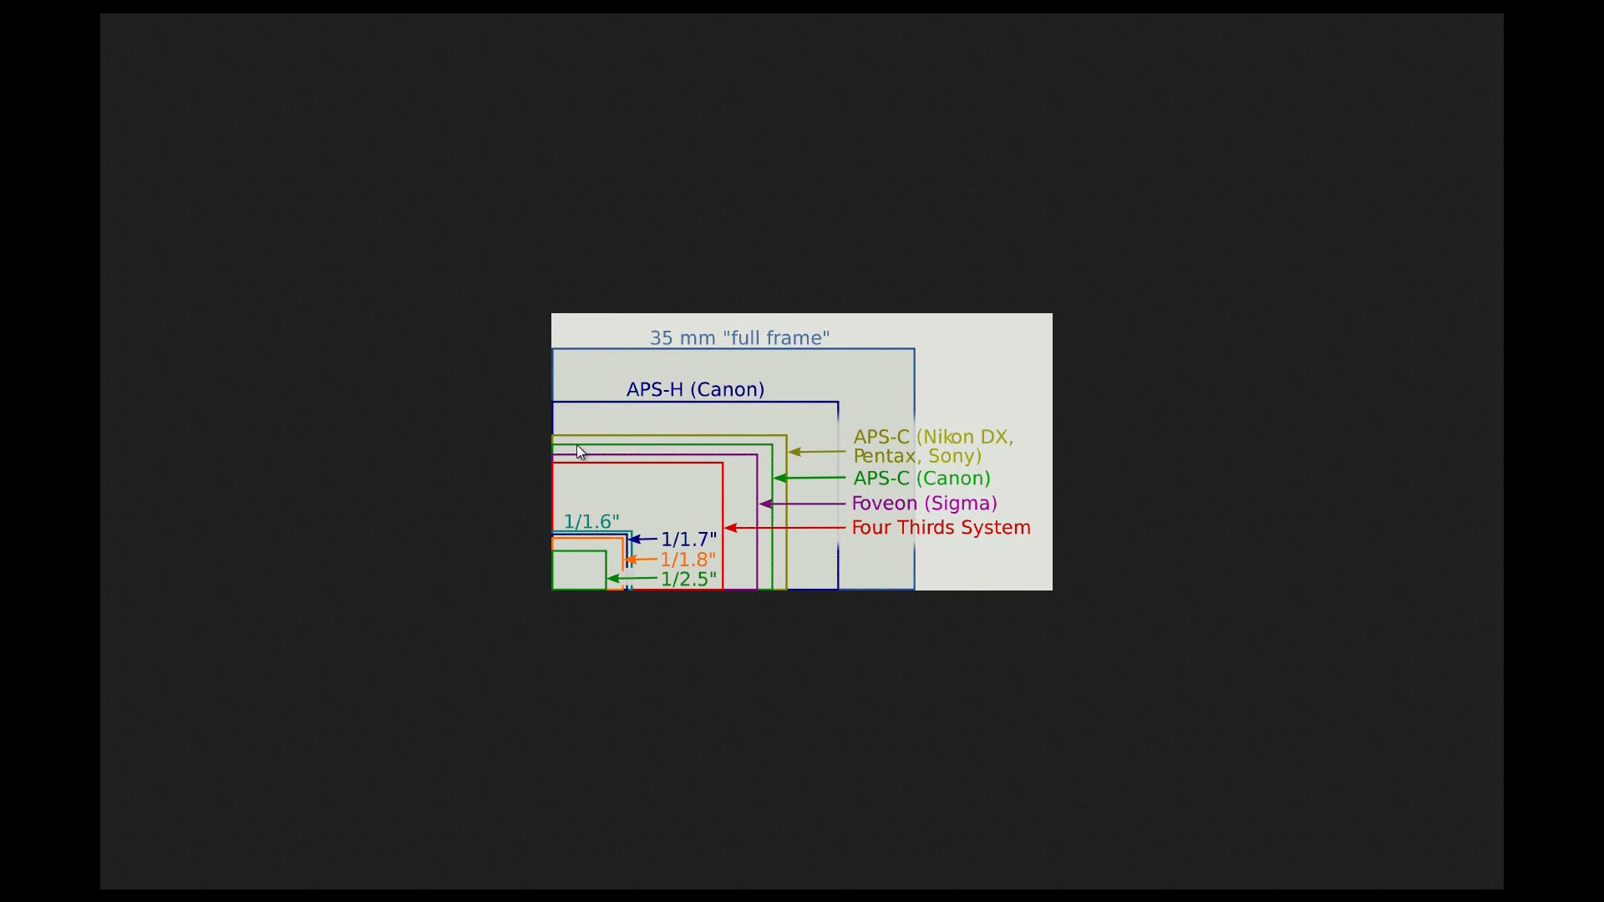
{"action": "mouse_move", "coordinate": [750, 456]}
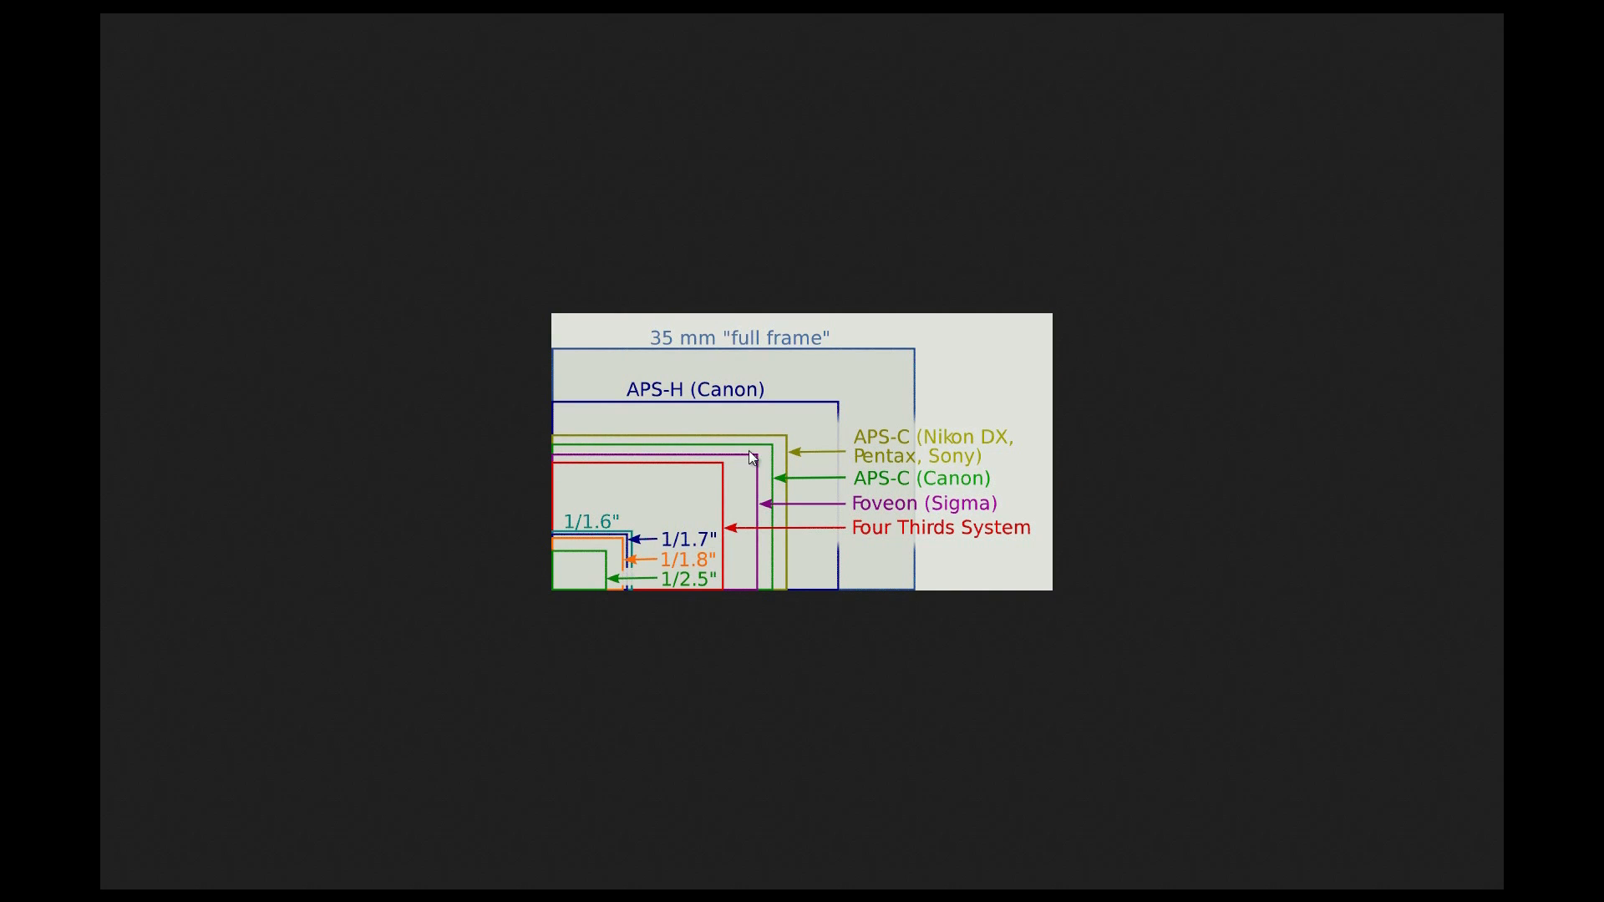
{"action": "mouse_move", "coordinate": [568, 451]}
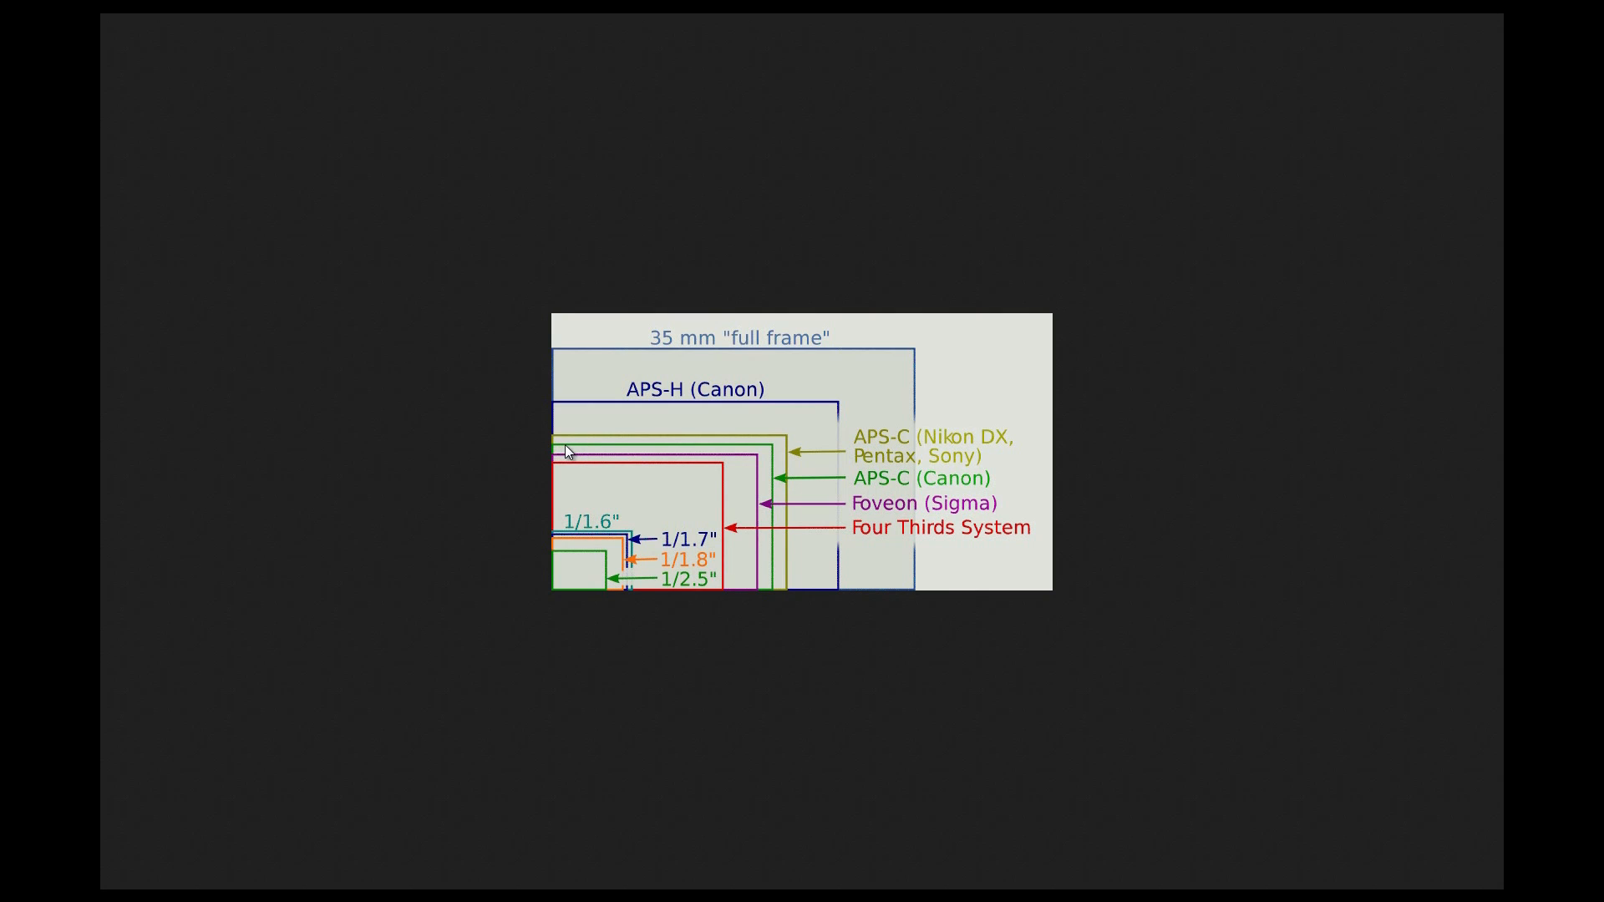
{"action": "mouse_move", "coordinate": [767, 455]}
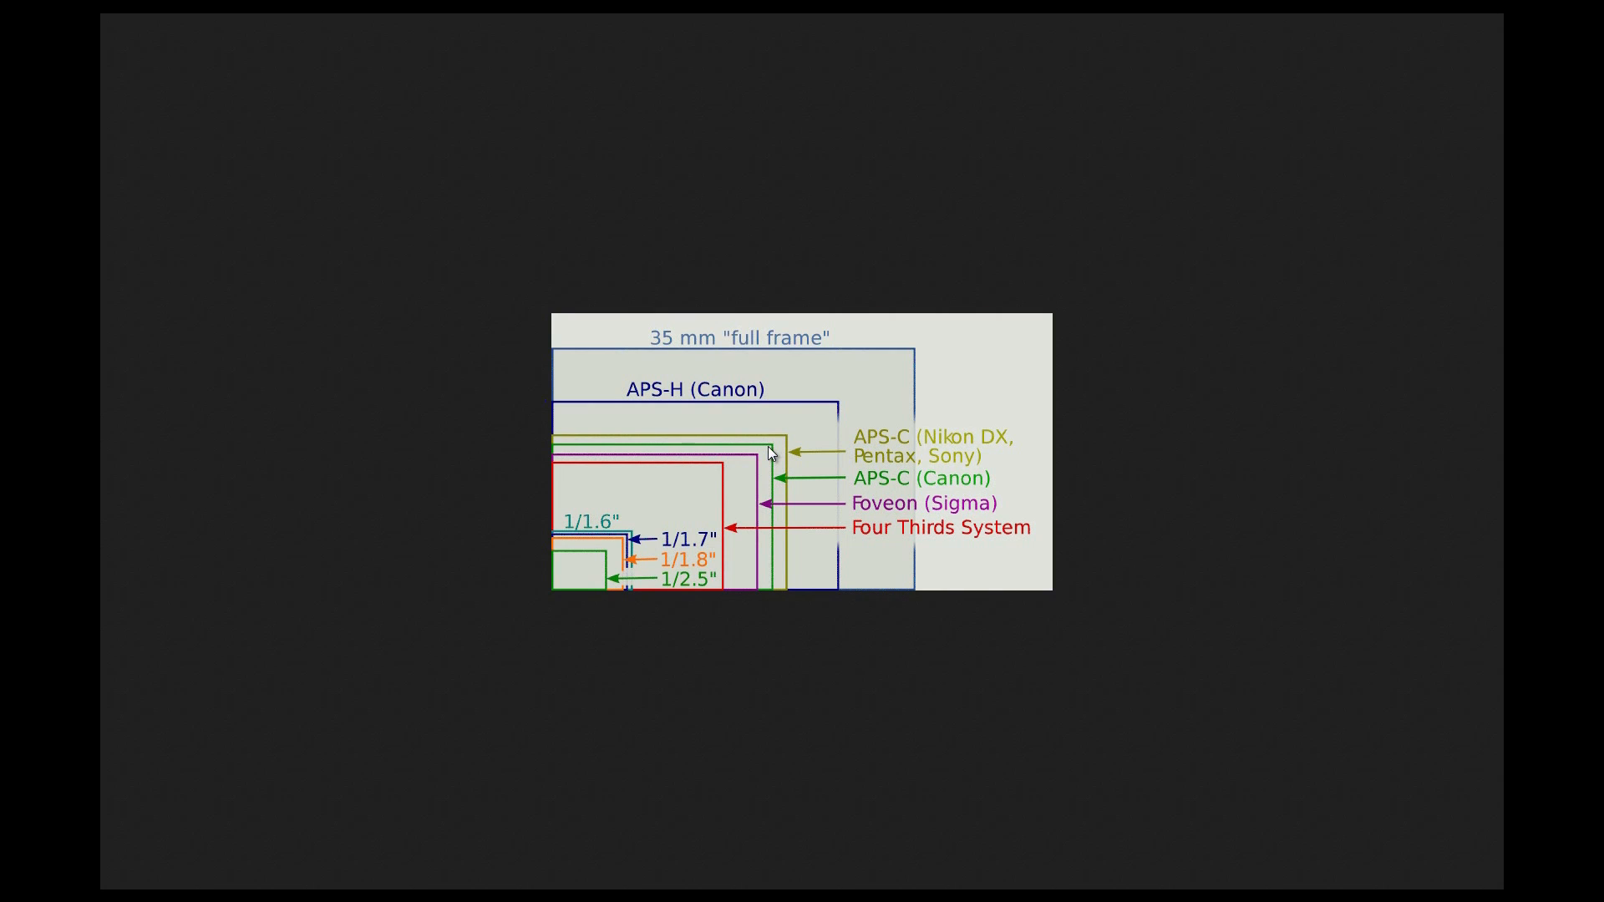
{"action": "mouse_move", "coordinate": [555, 464]}
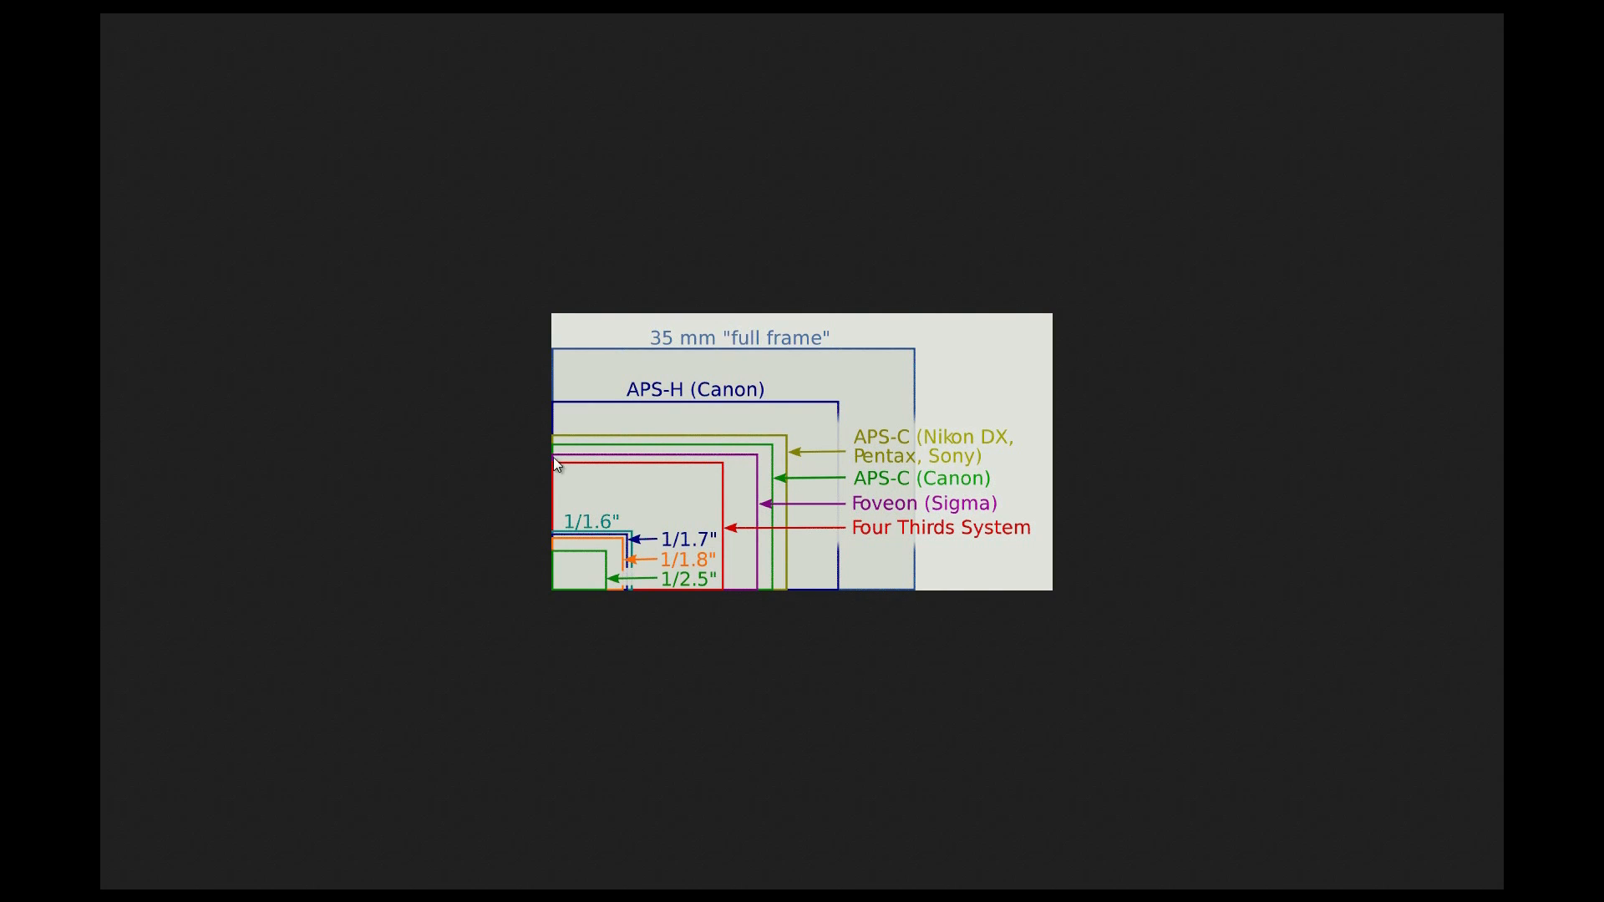
{"action": "mouse_move", "coordinate": [467, 466]}
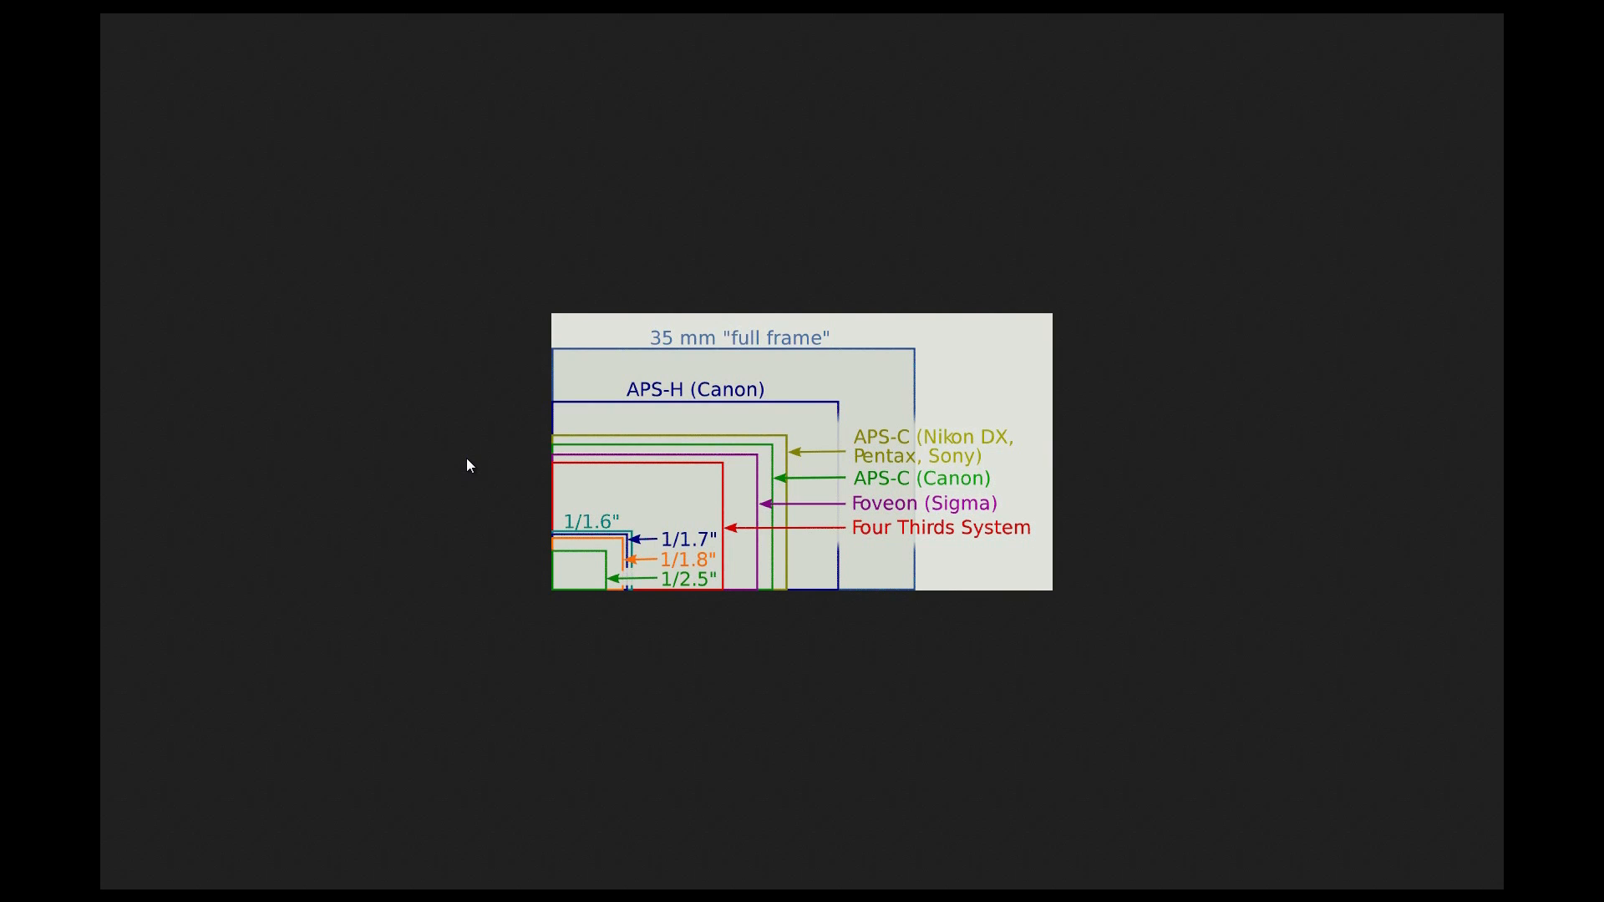
{"action": "mouse_move", "coordinate": [565, 585]}
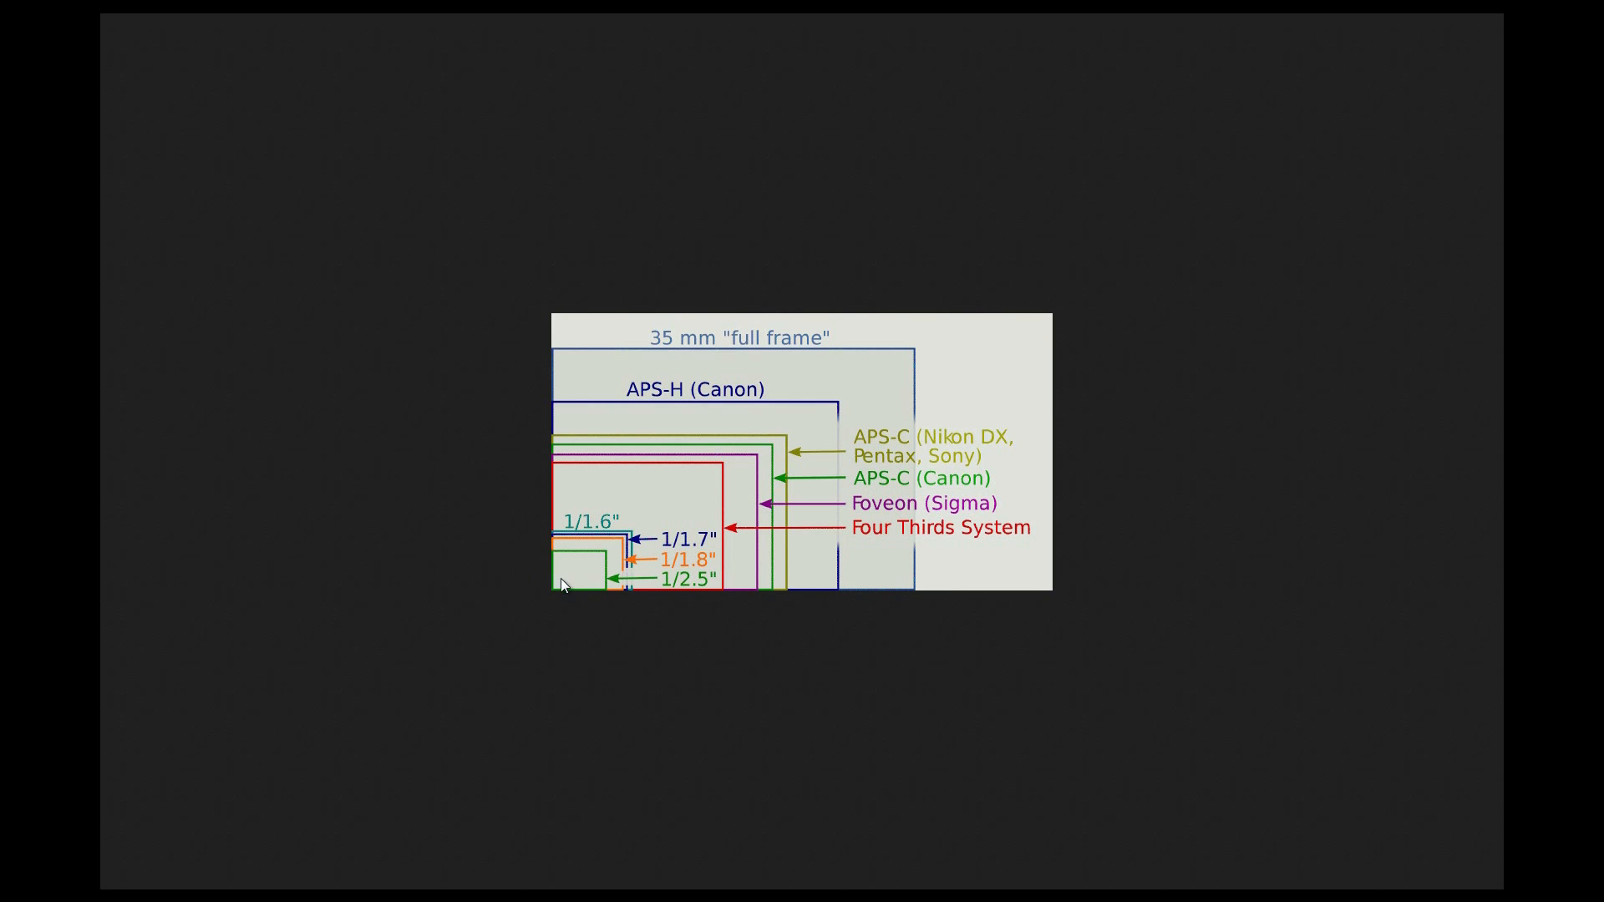
{"action": "mouse_move", "coordinate": [597, 589]}
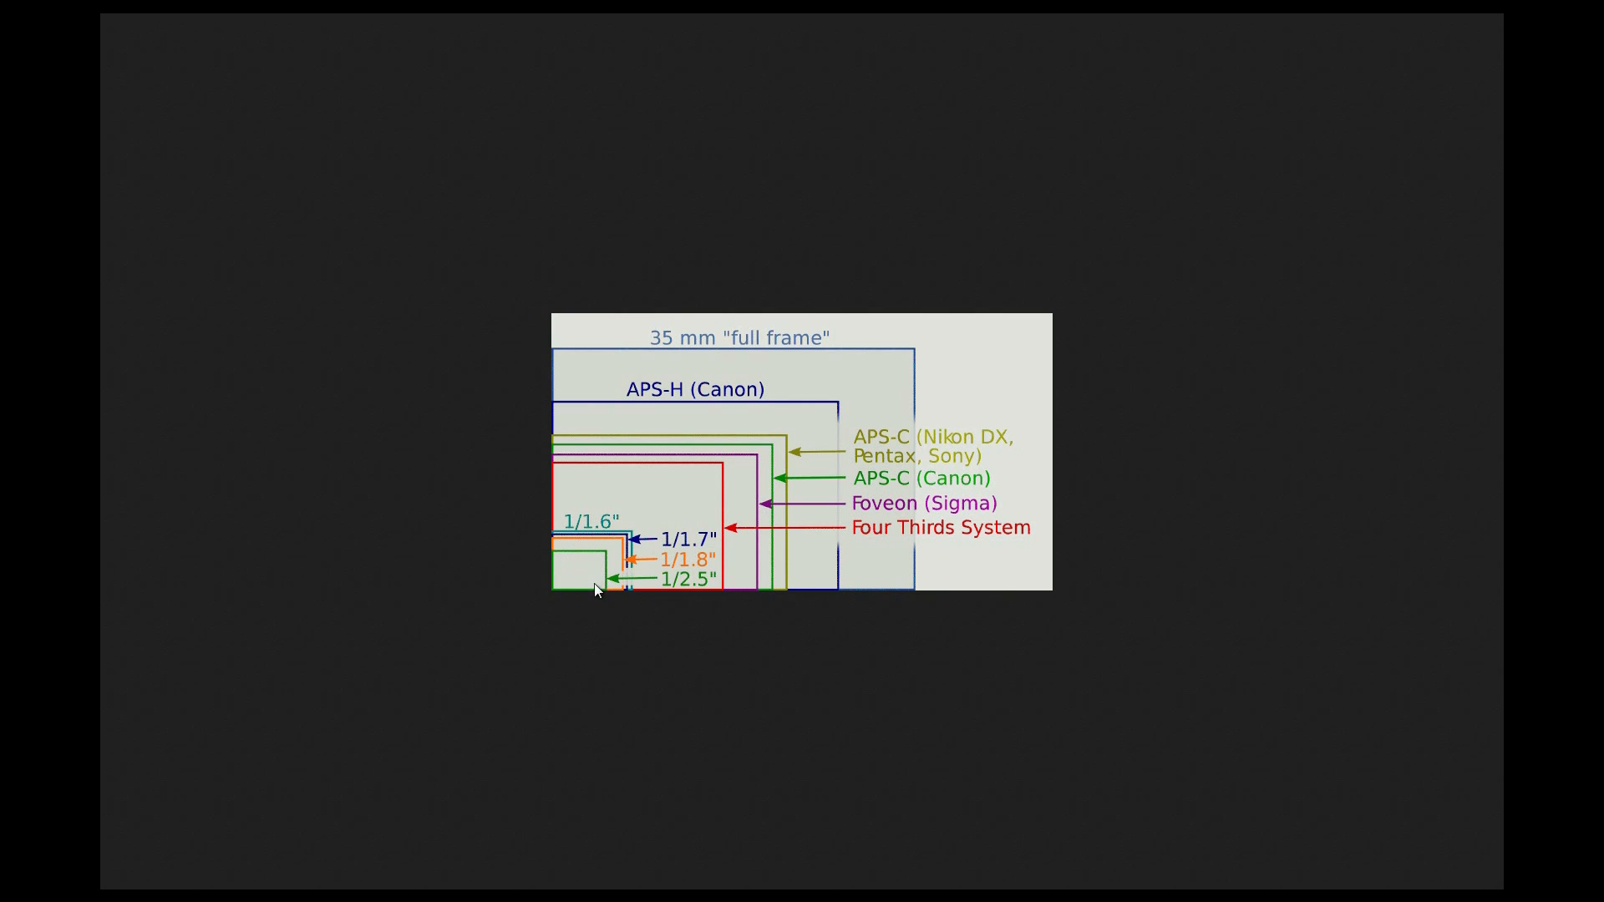
{"action": "mouse_move", "coordinate": [596, 585]}
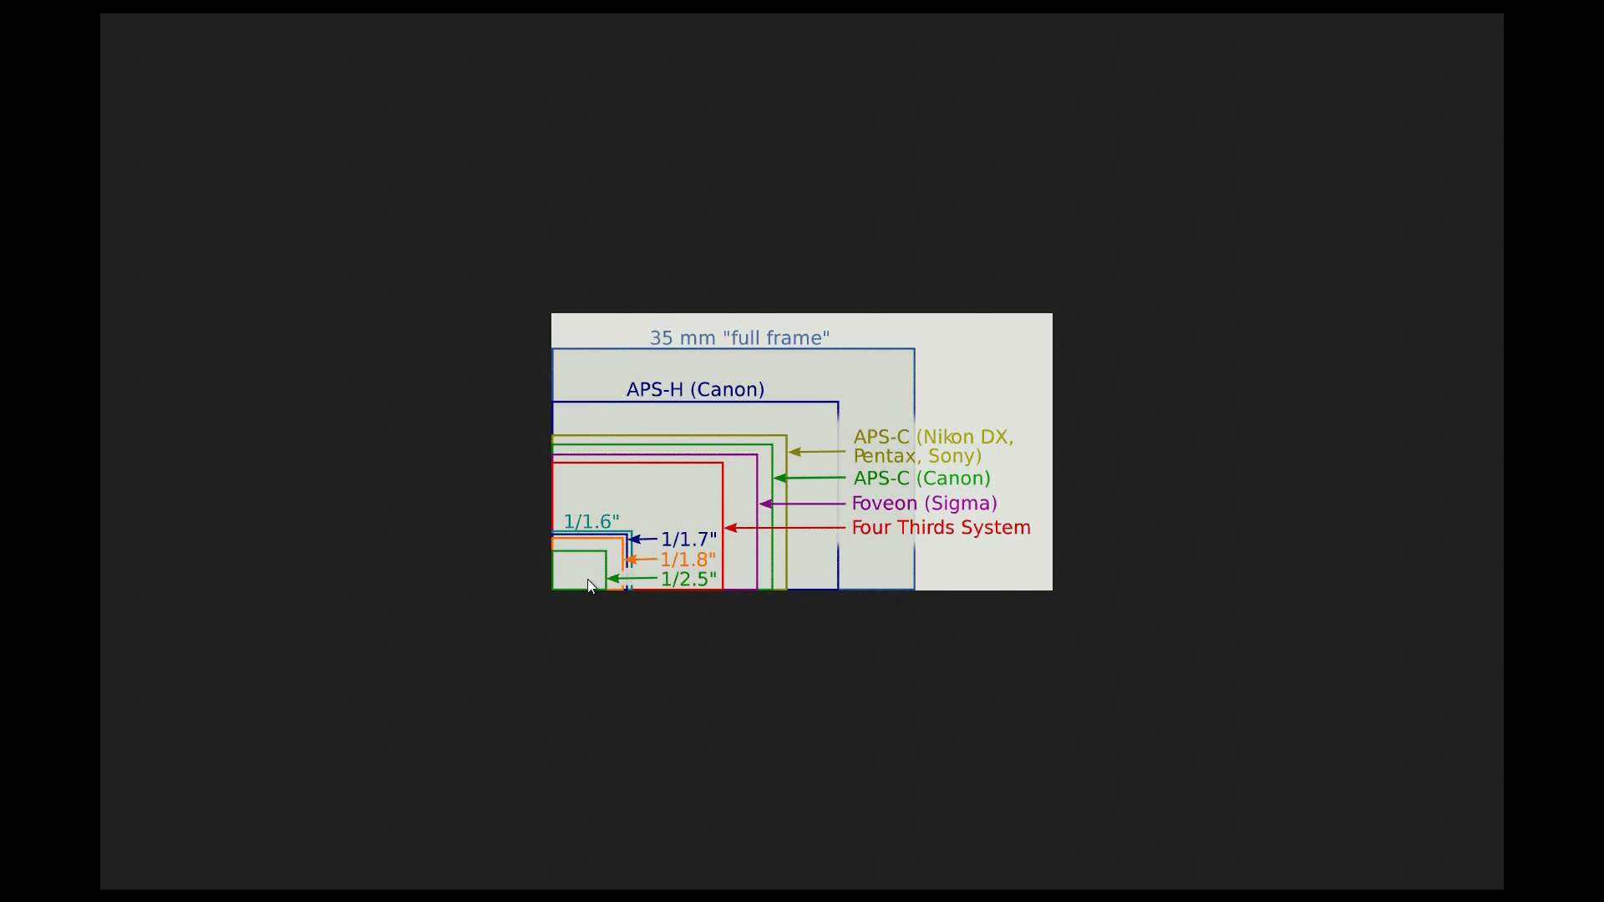
{"action": "mouse_move", "coordinate": [547, 655]}
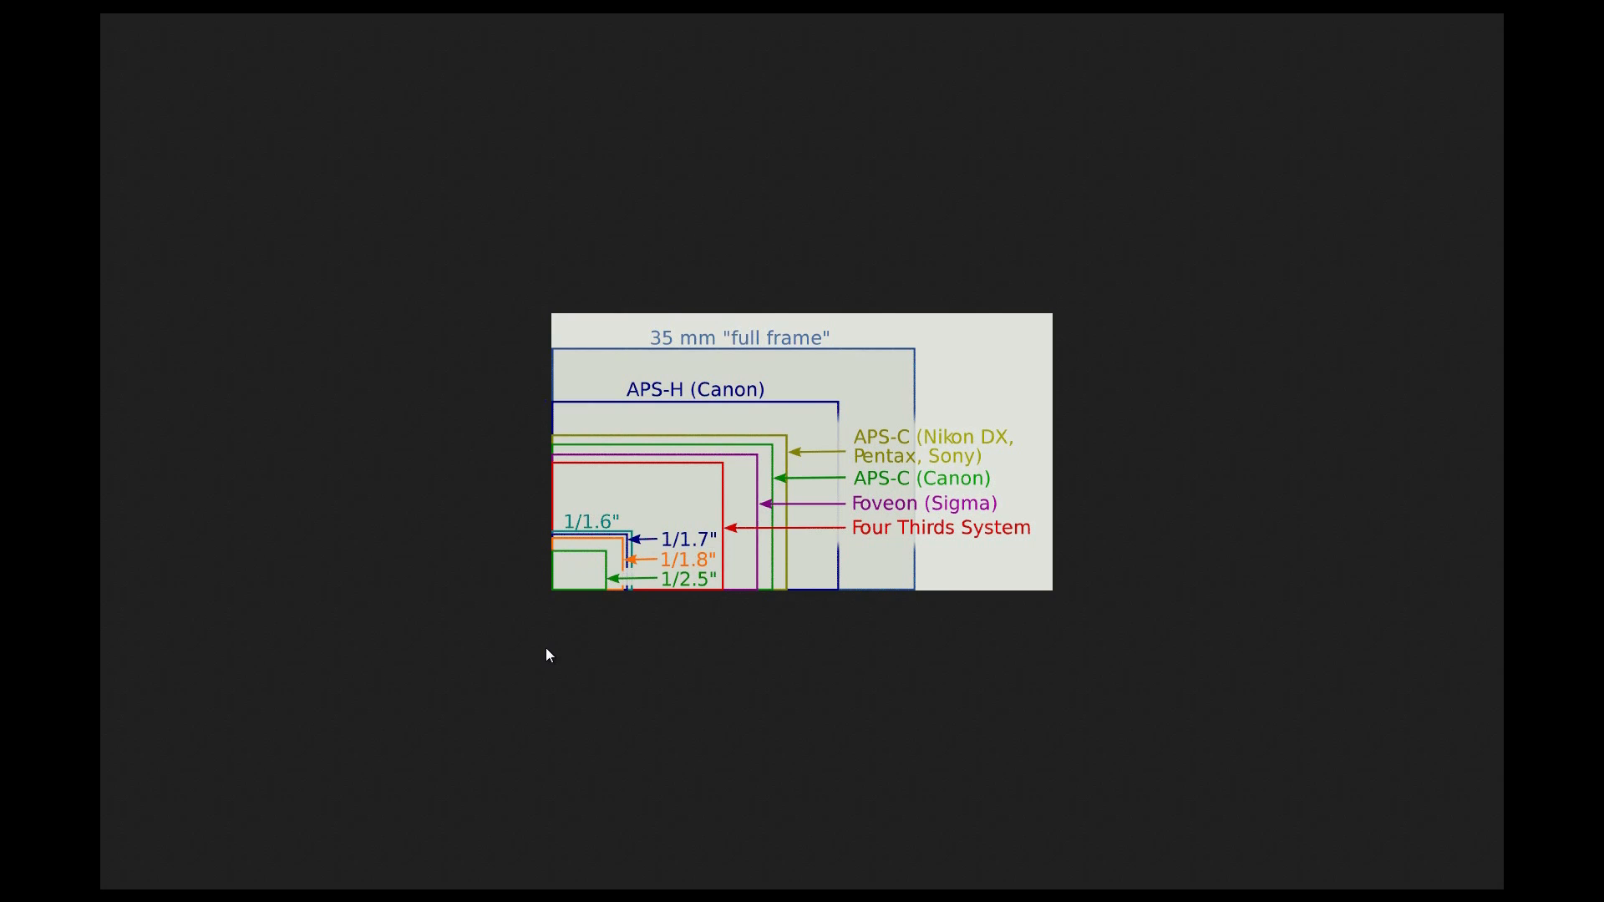
{"action": "mouse_move", "coordinate": [588, 581]}
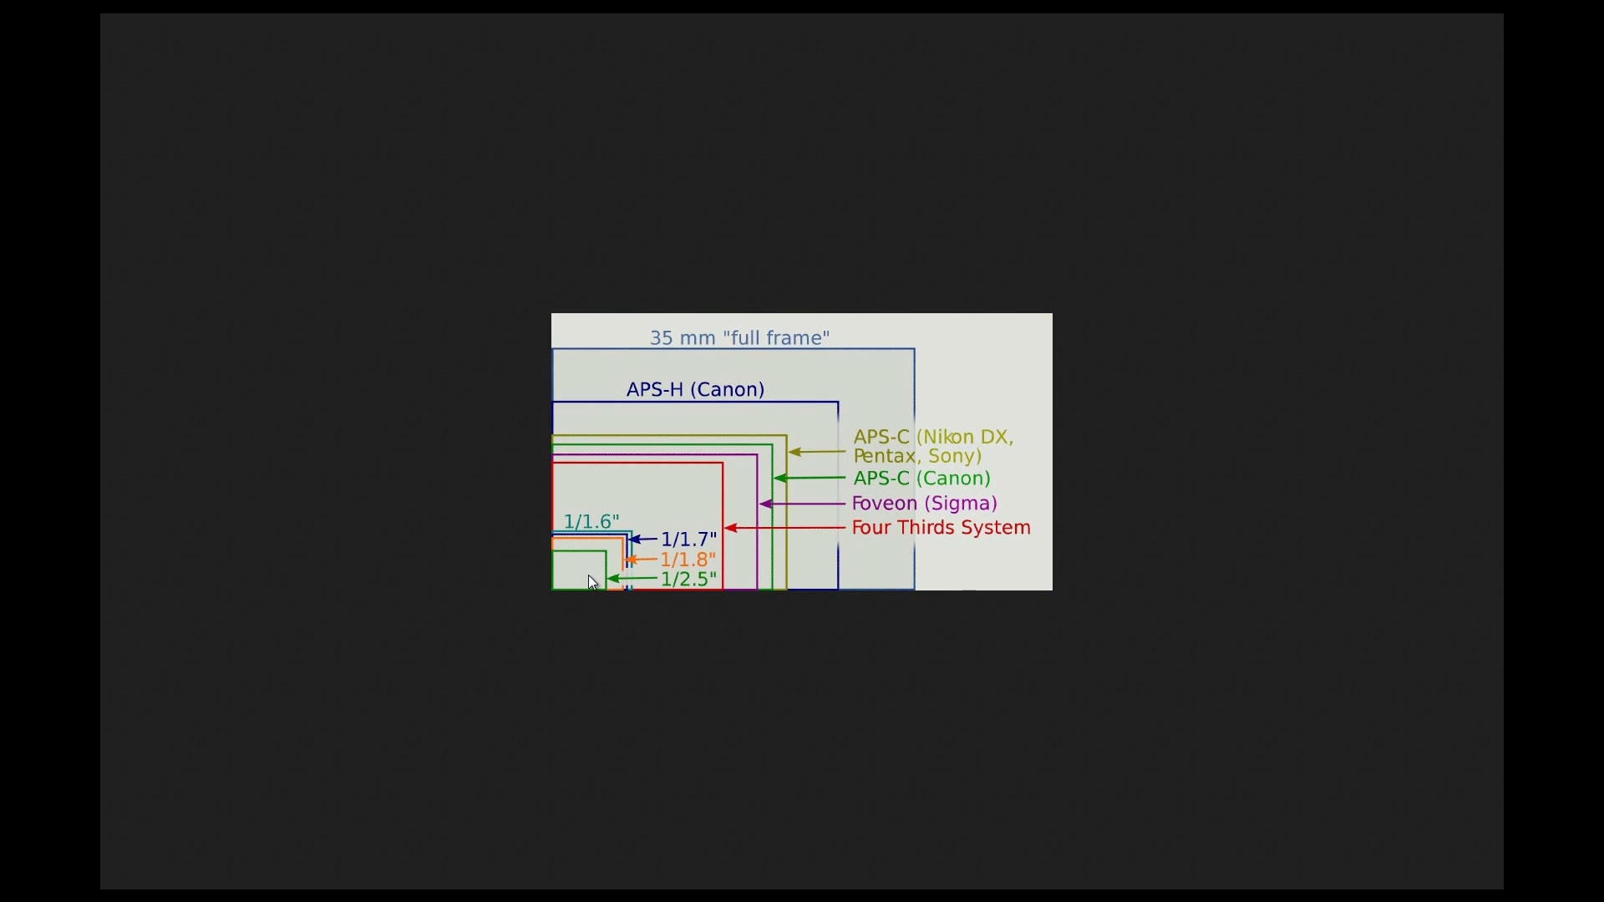
{"action": "mouse_move", "coordinate": [540, 436]}
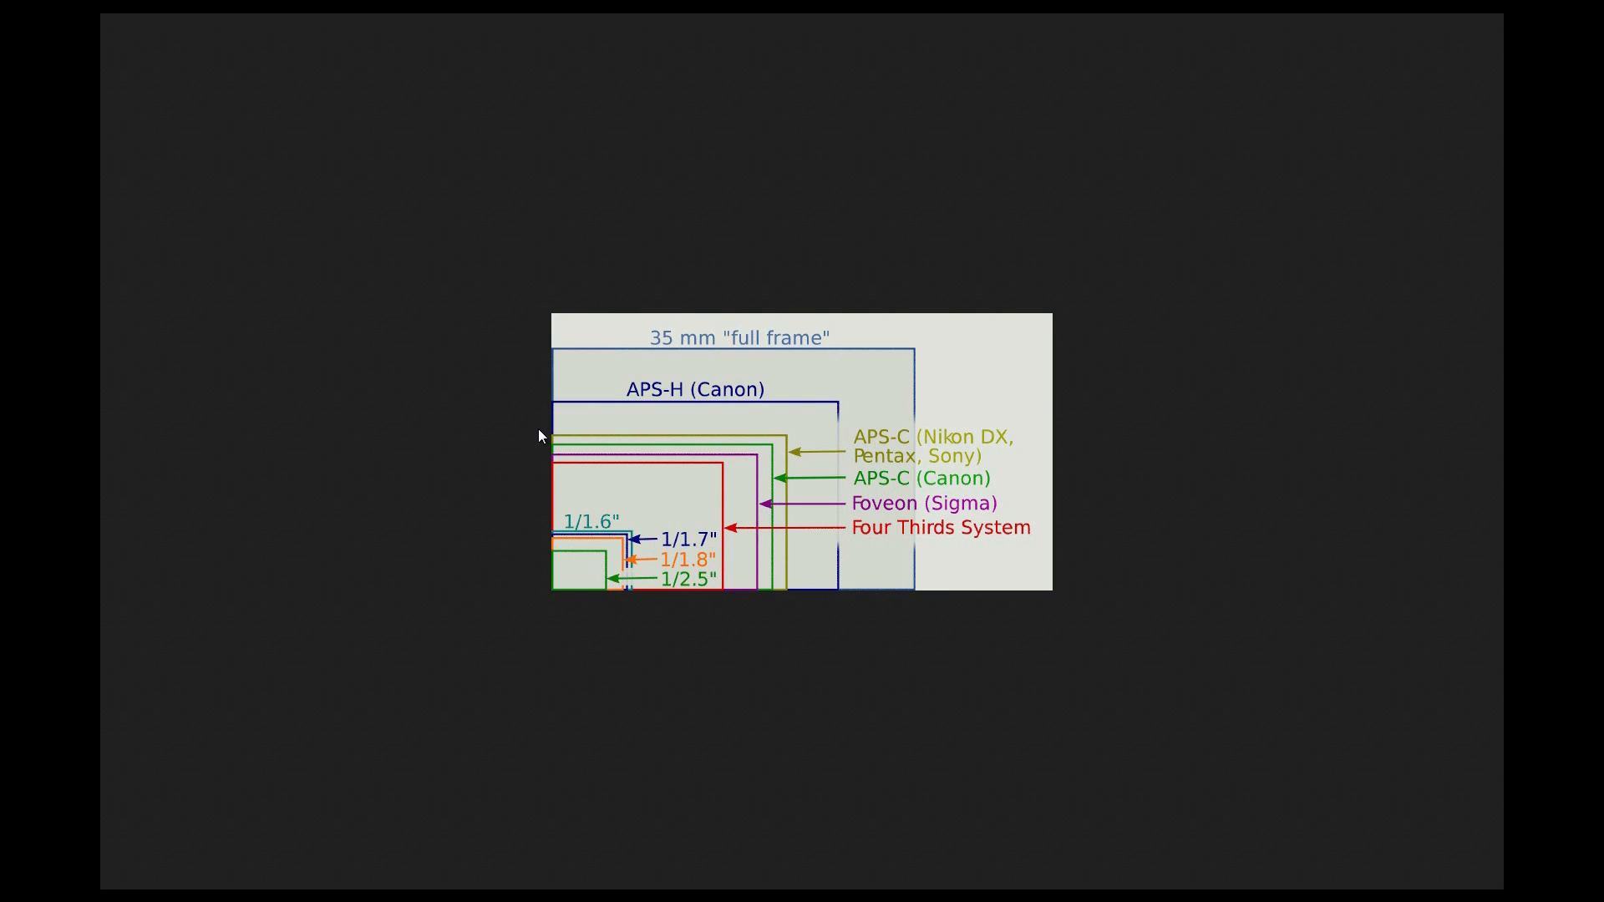
{"action": "mouse_move", "coordinate": [784, 612]}
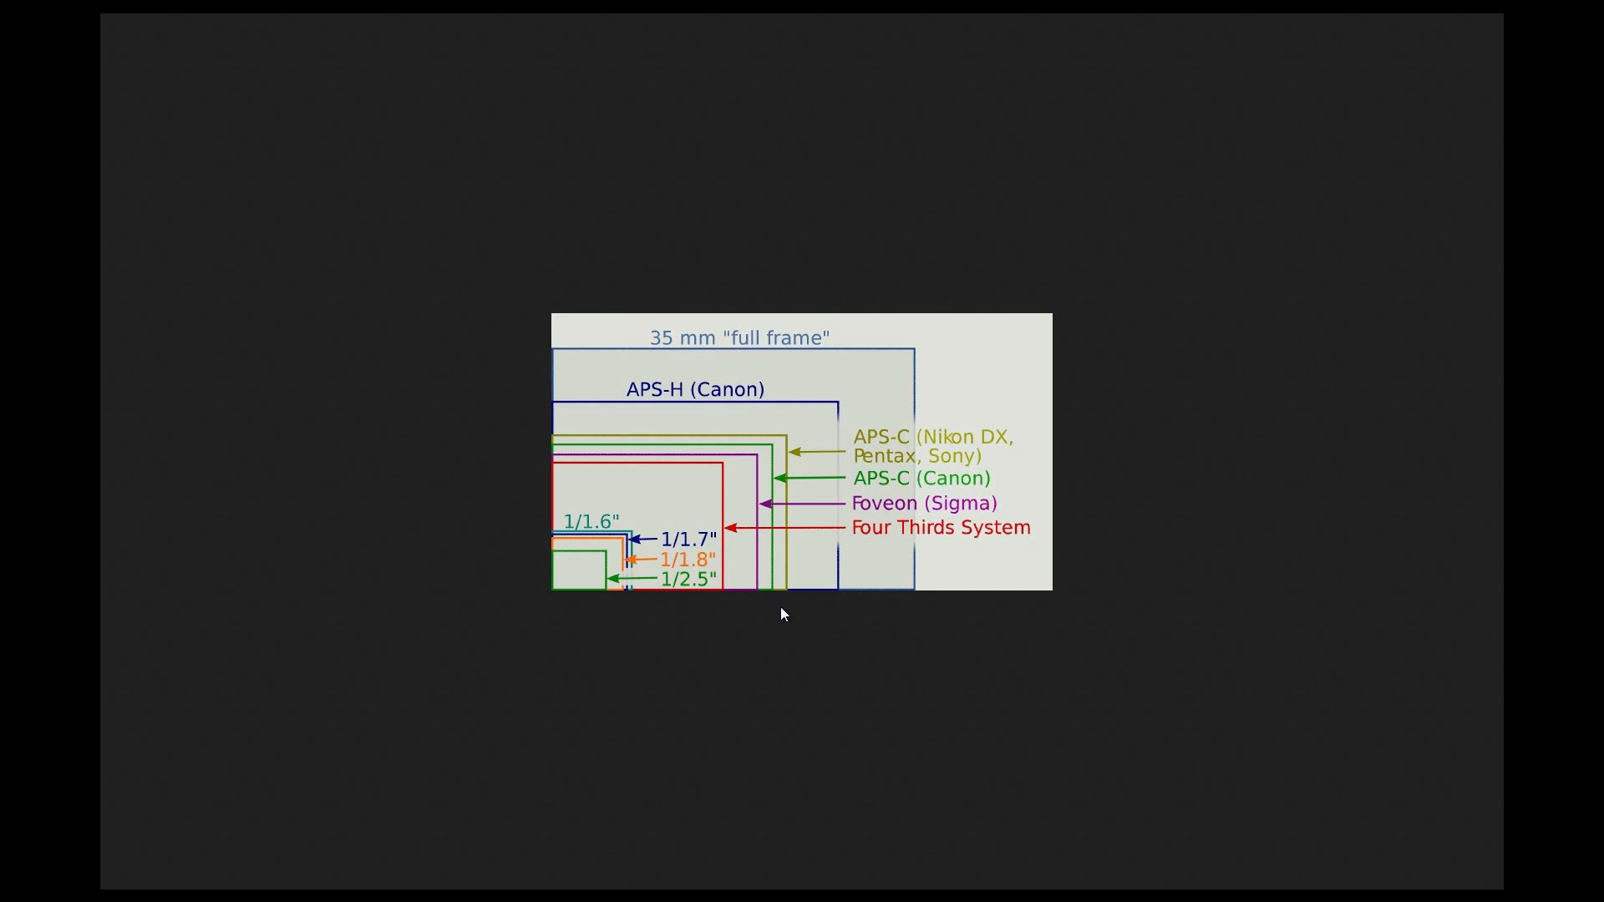
{"action": "mouse_move", "coordinate": [593, 437]}
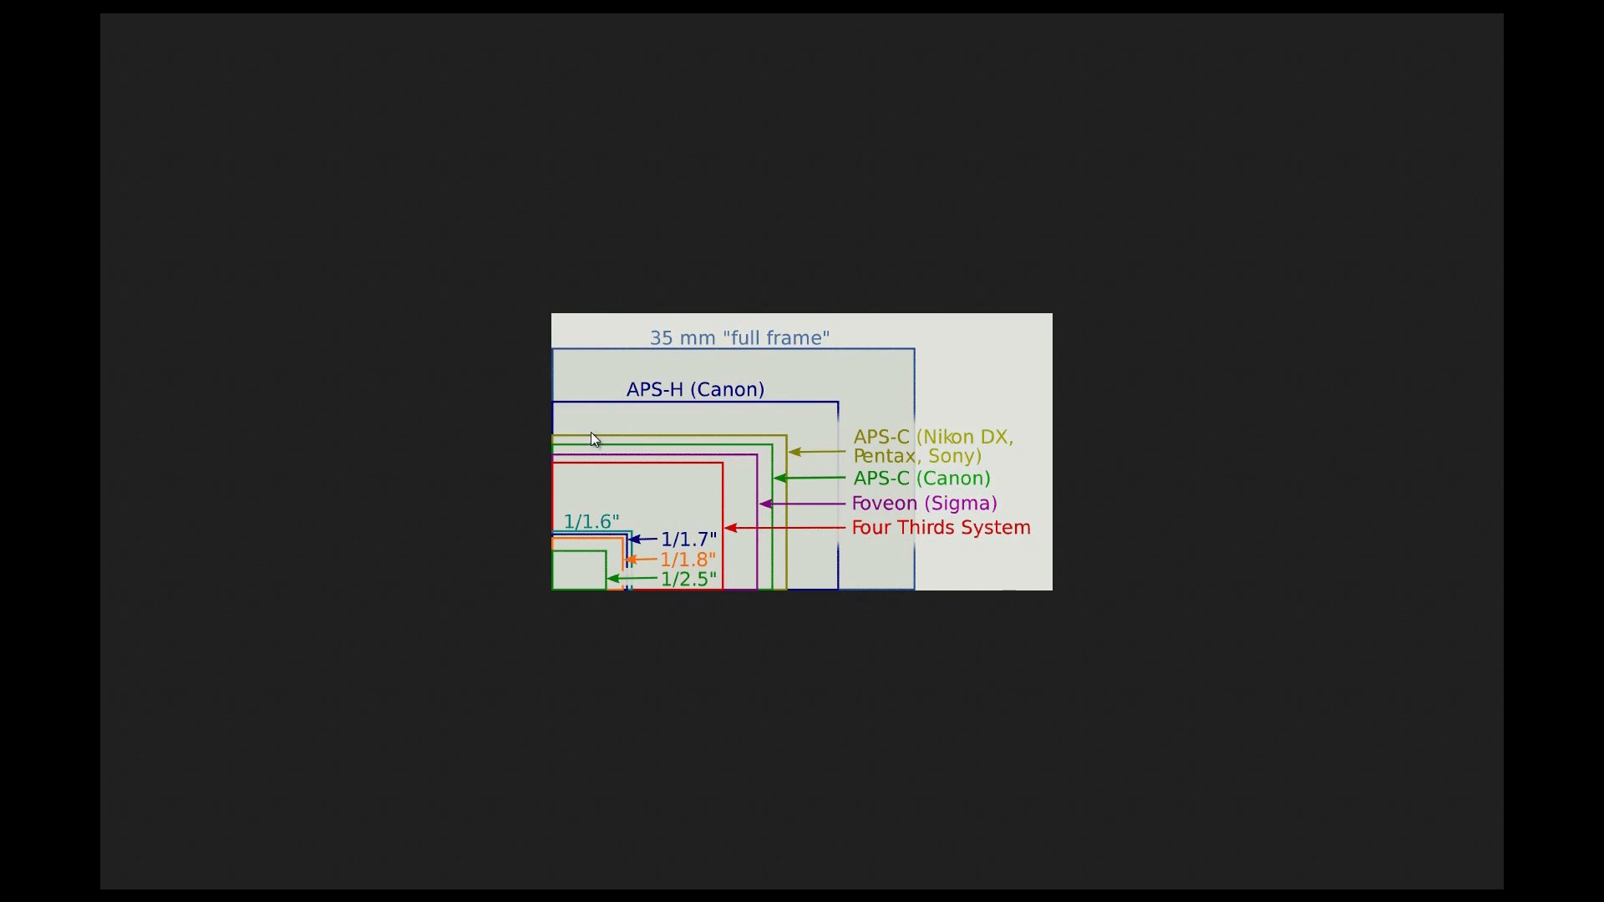
{"action": "mouse_move", "coordinate": [785, 603]}
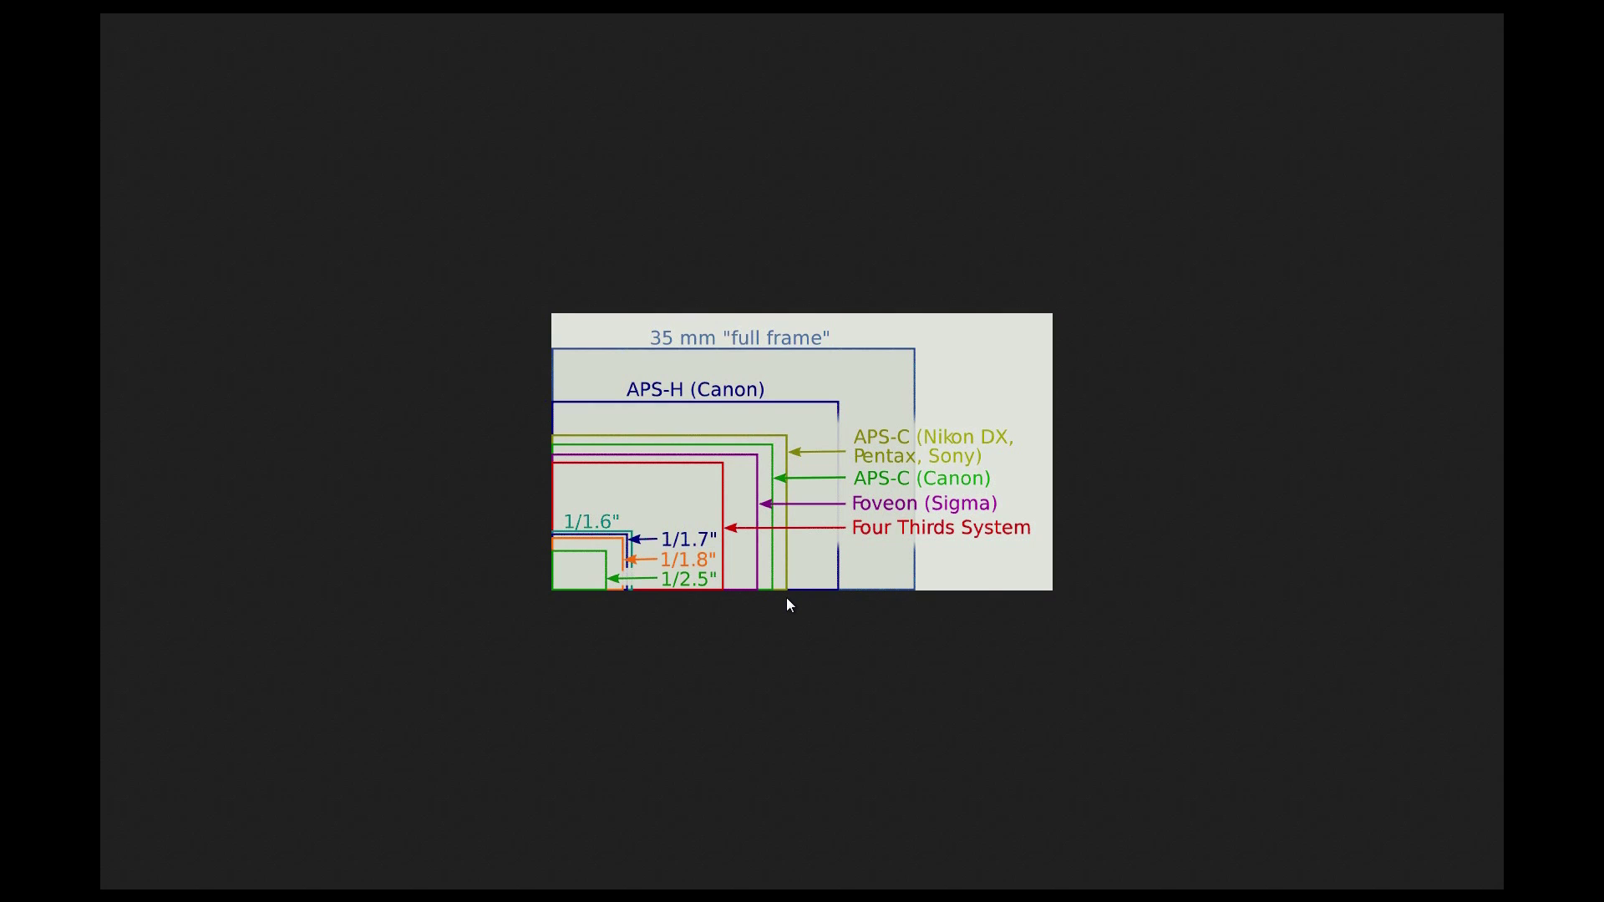
{"action": "mouse_move", "coordinate": [785, 596]}
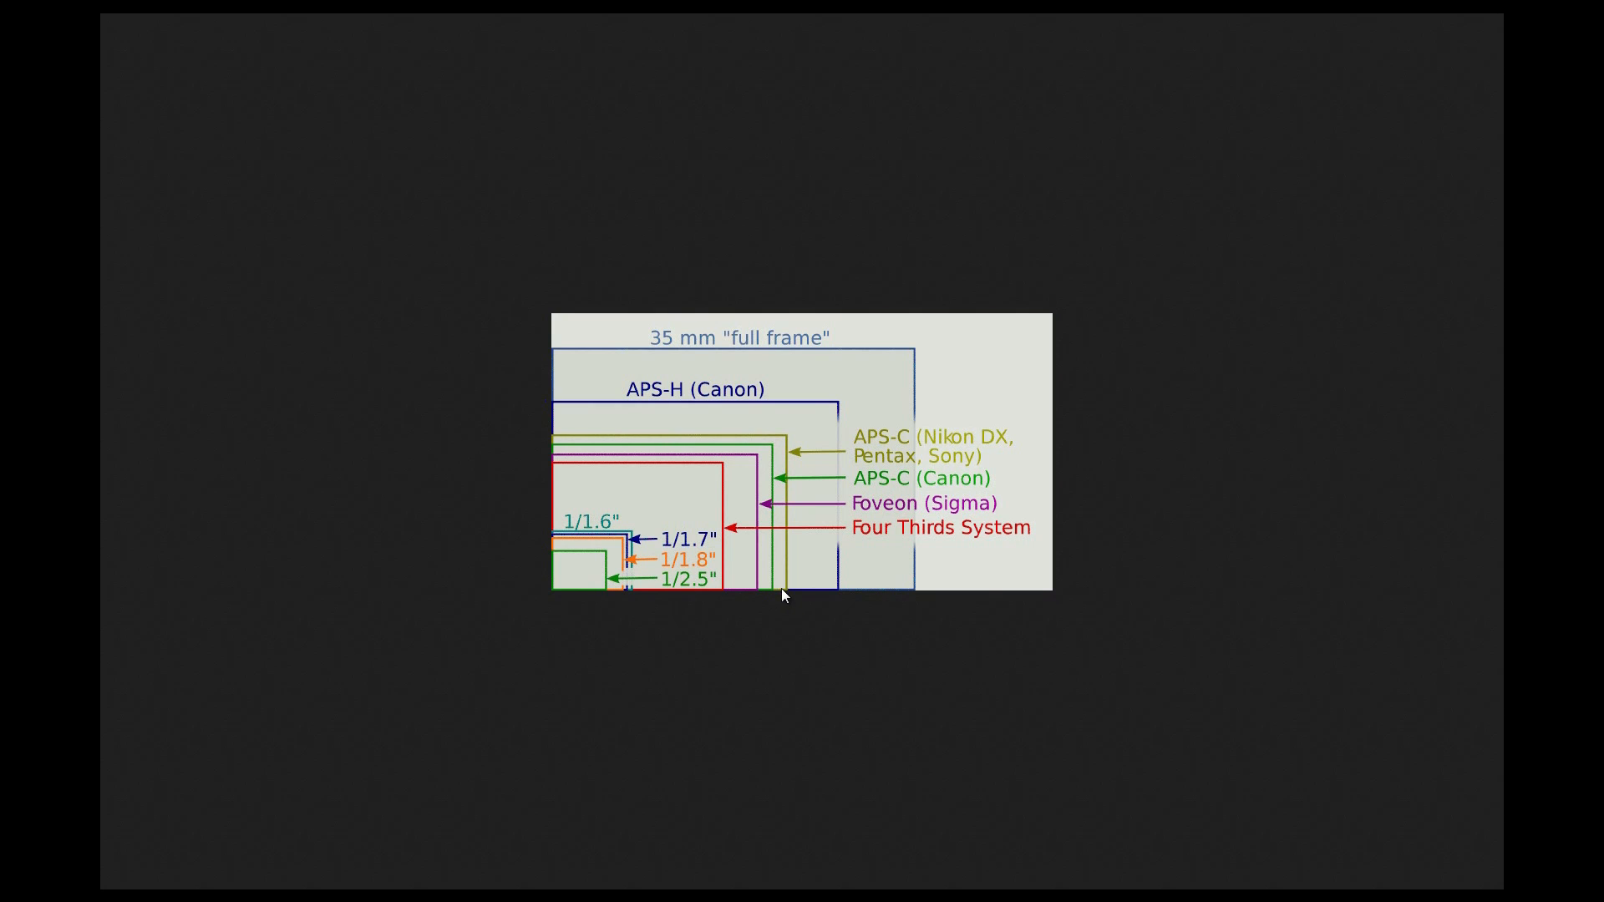
{"action": "mouse_move", "coordinate": [537, 557]}
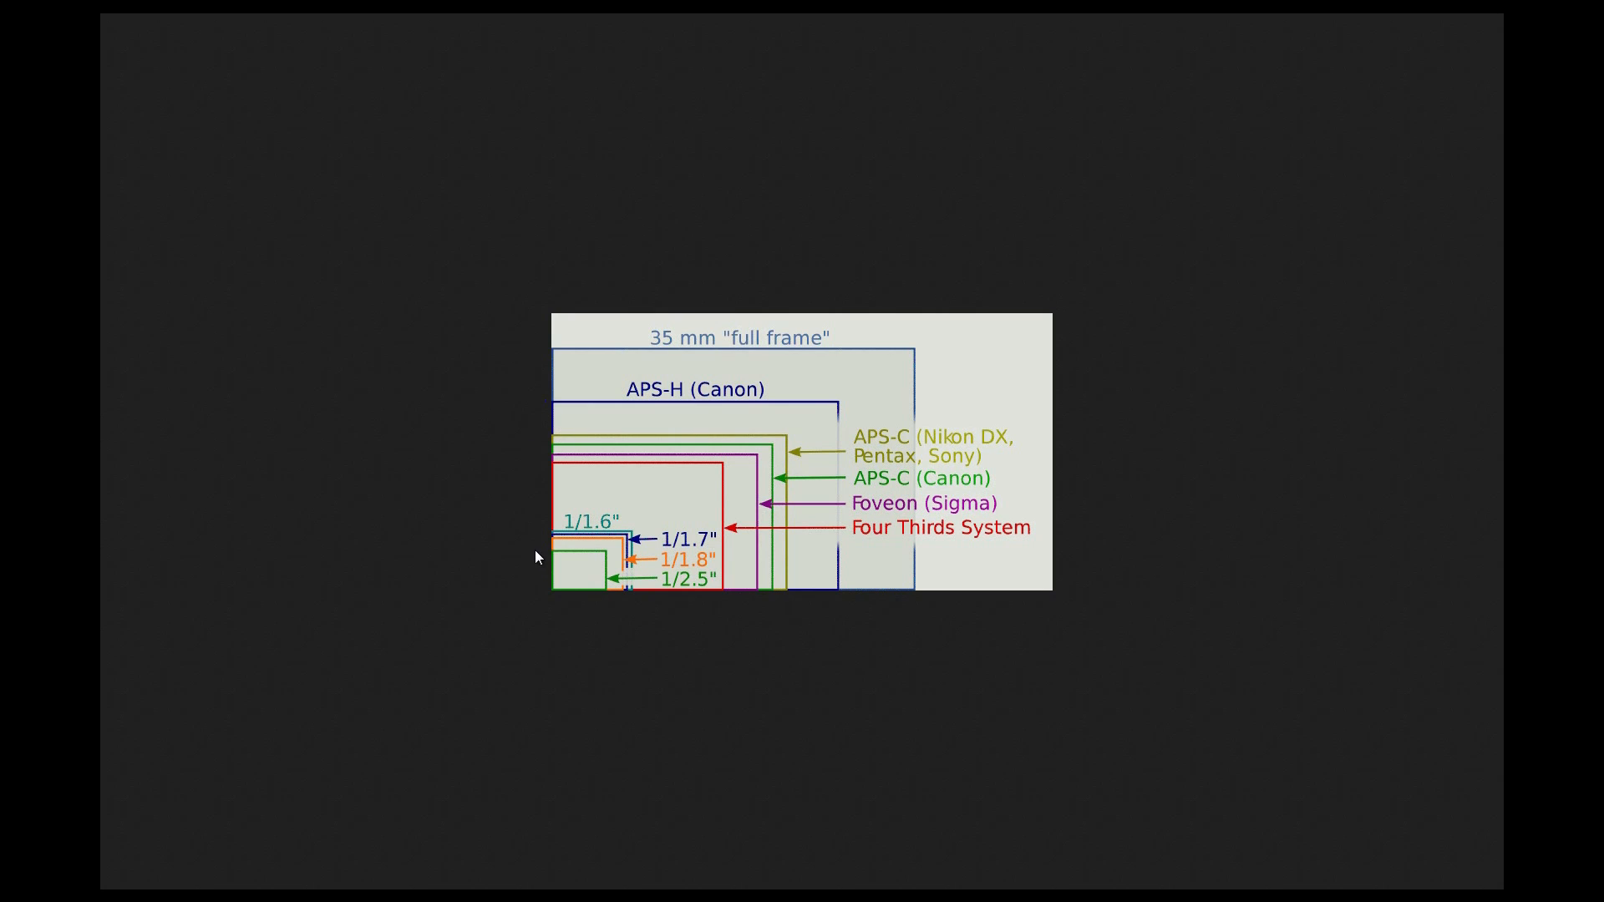
{"action": "mouse_move", "coordinate": [606, 560]}
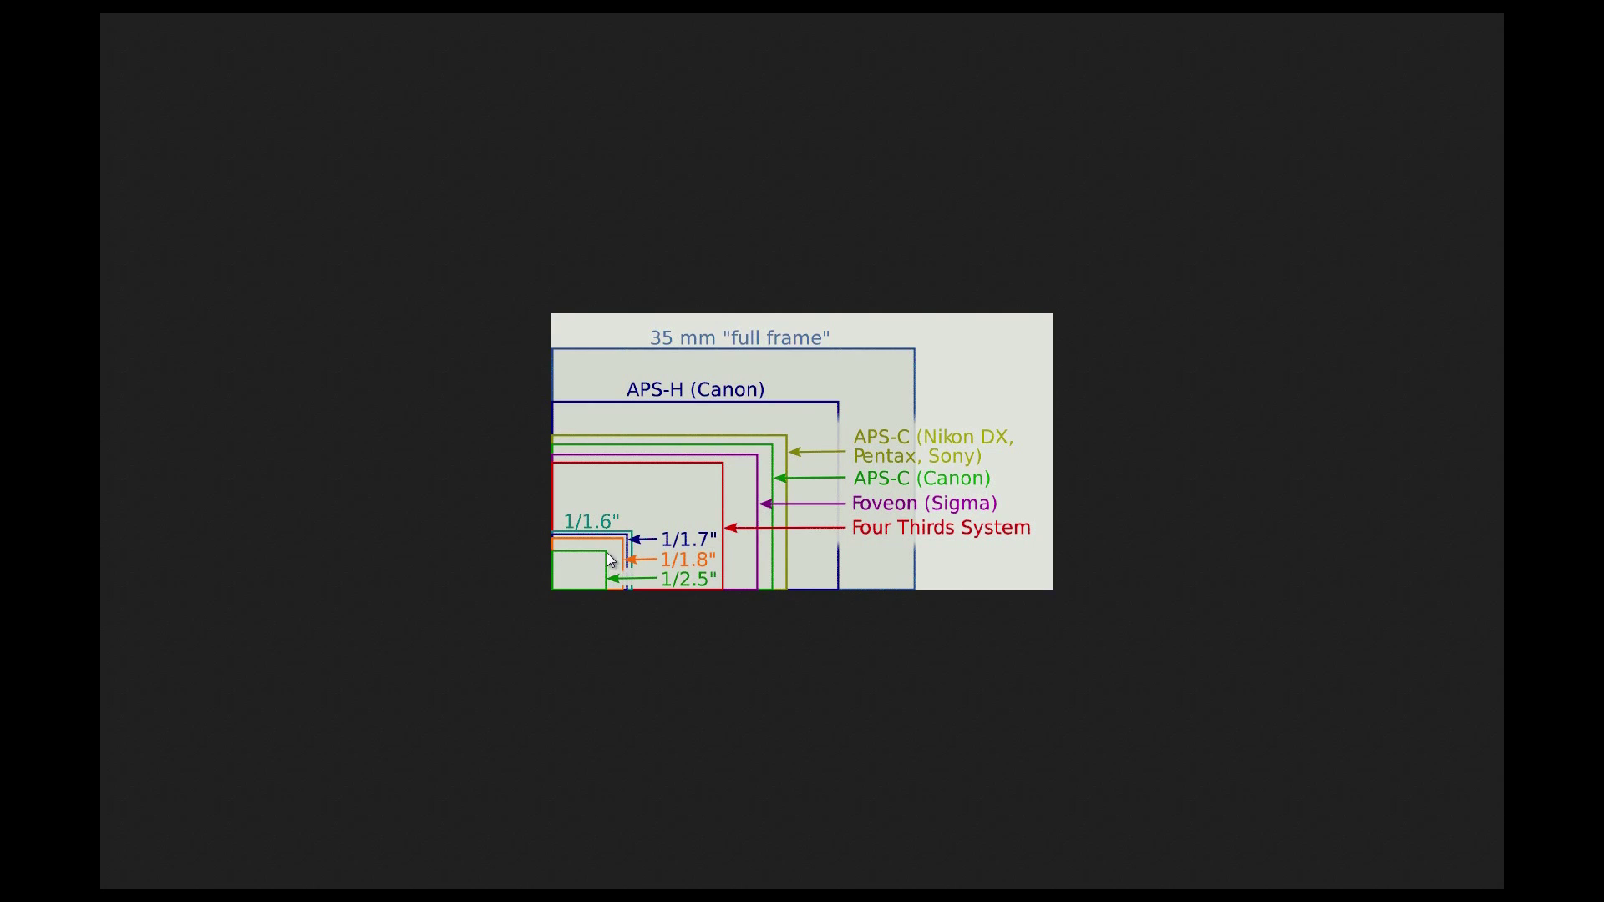
{"action": "mouse_move", "coordinate": [495, 550]}
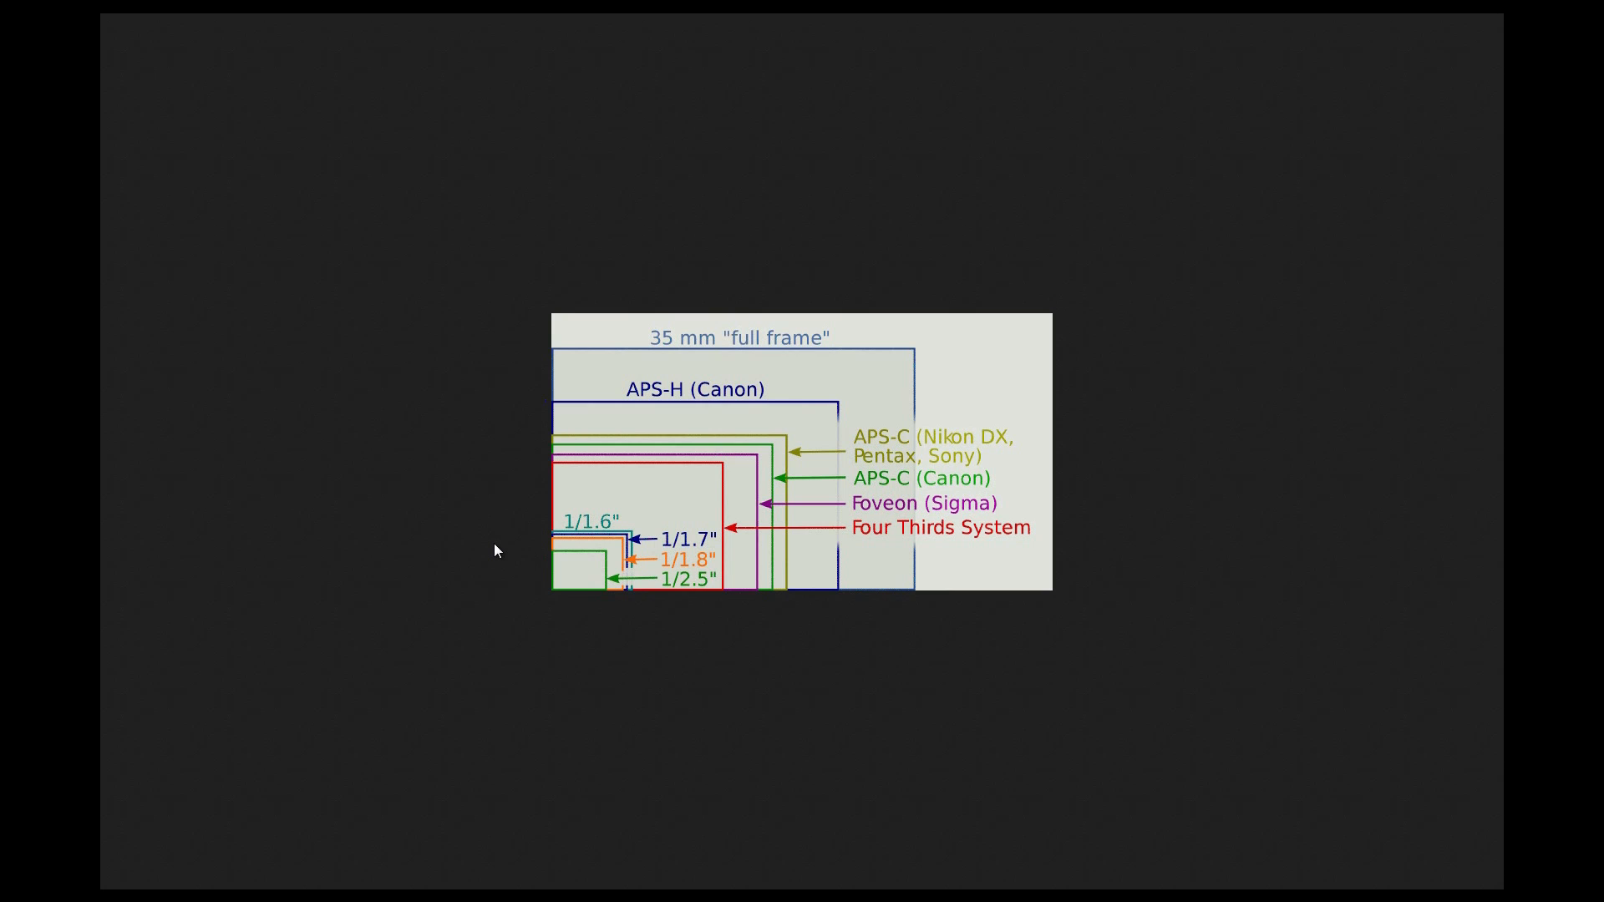
{"action": "mouse_move", "coordinate": [508, 544]}
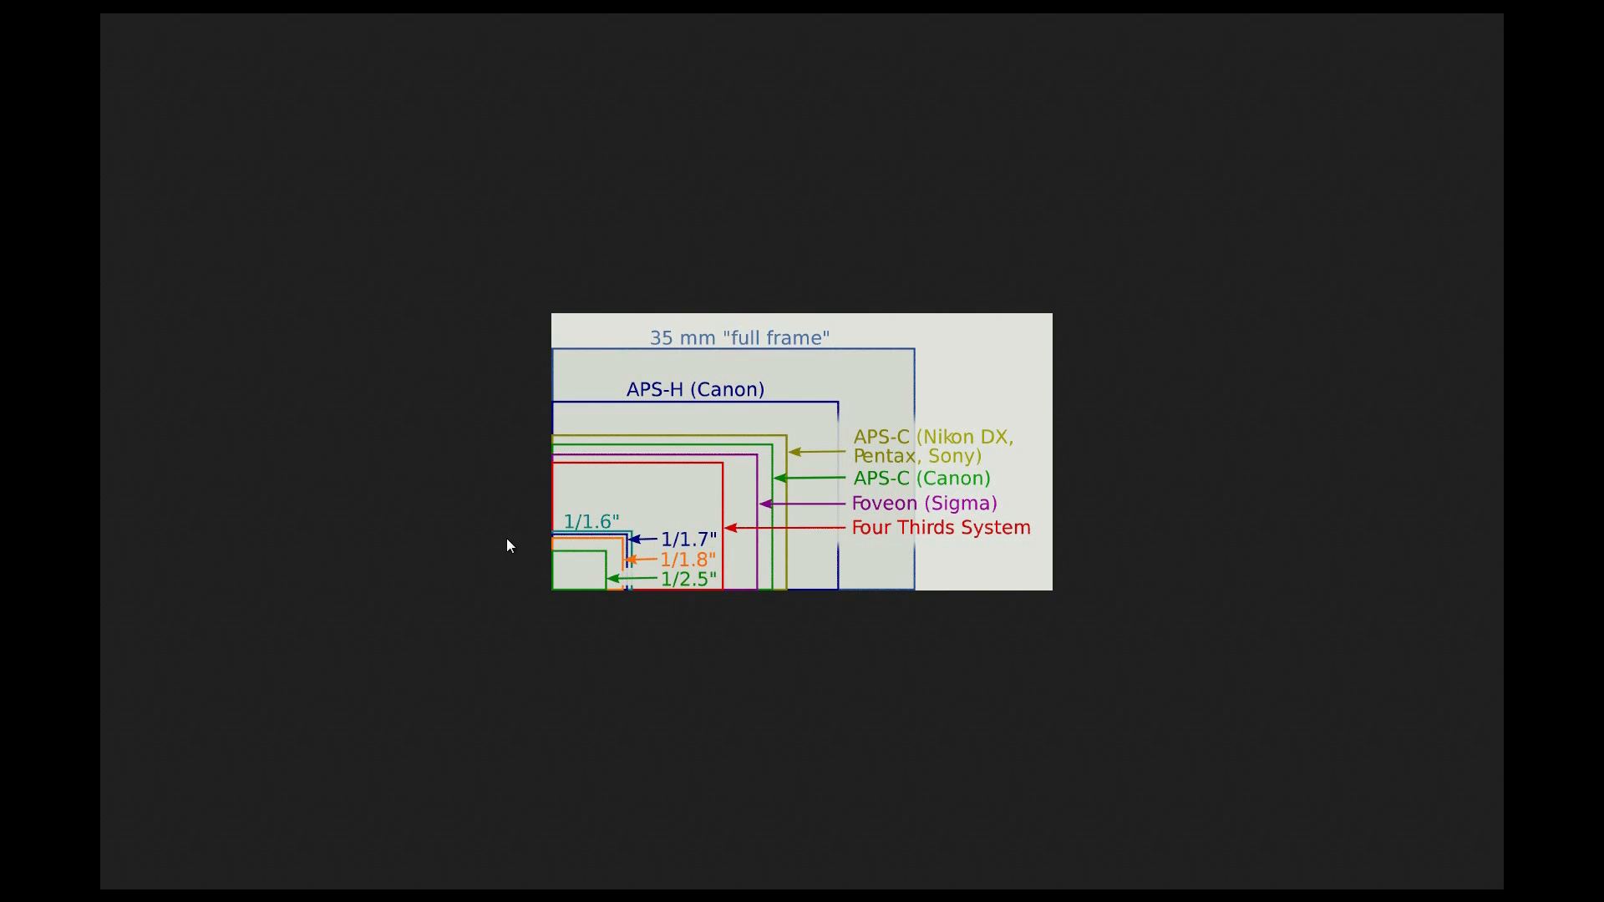
{"action": "mouse_move", "coordinate": [595, 581]}
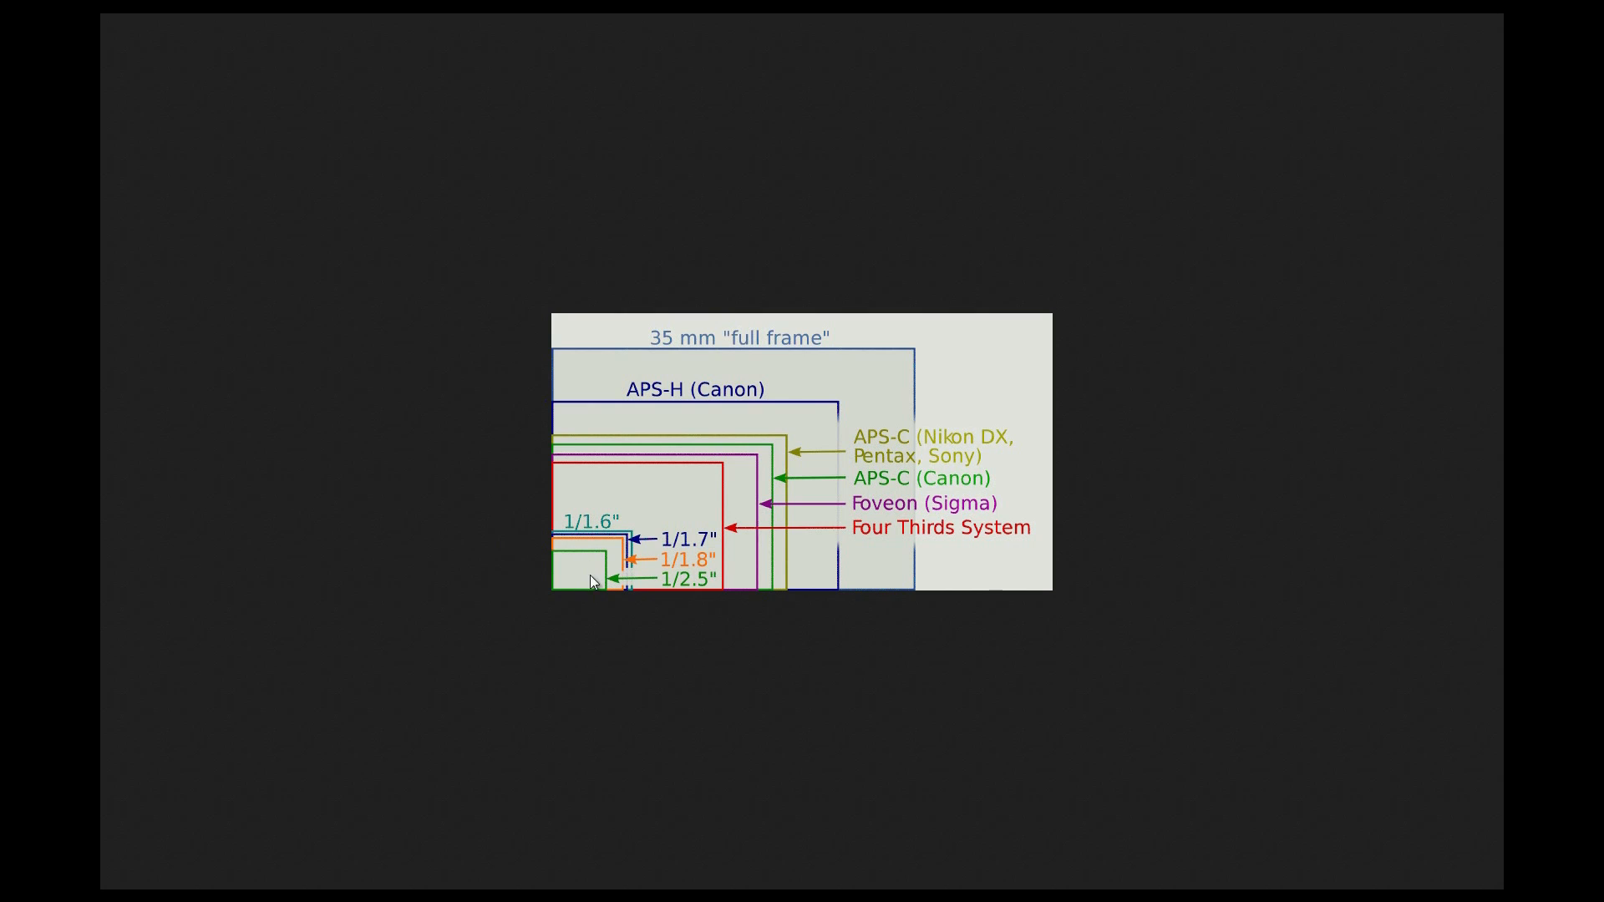
{"action": "mouse_move", "coordinate": [588, 646]}
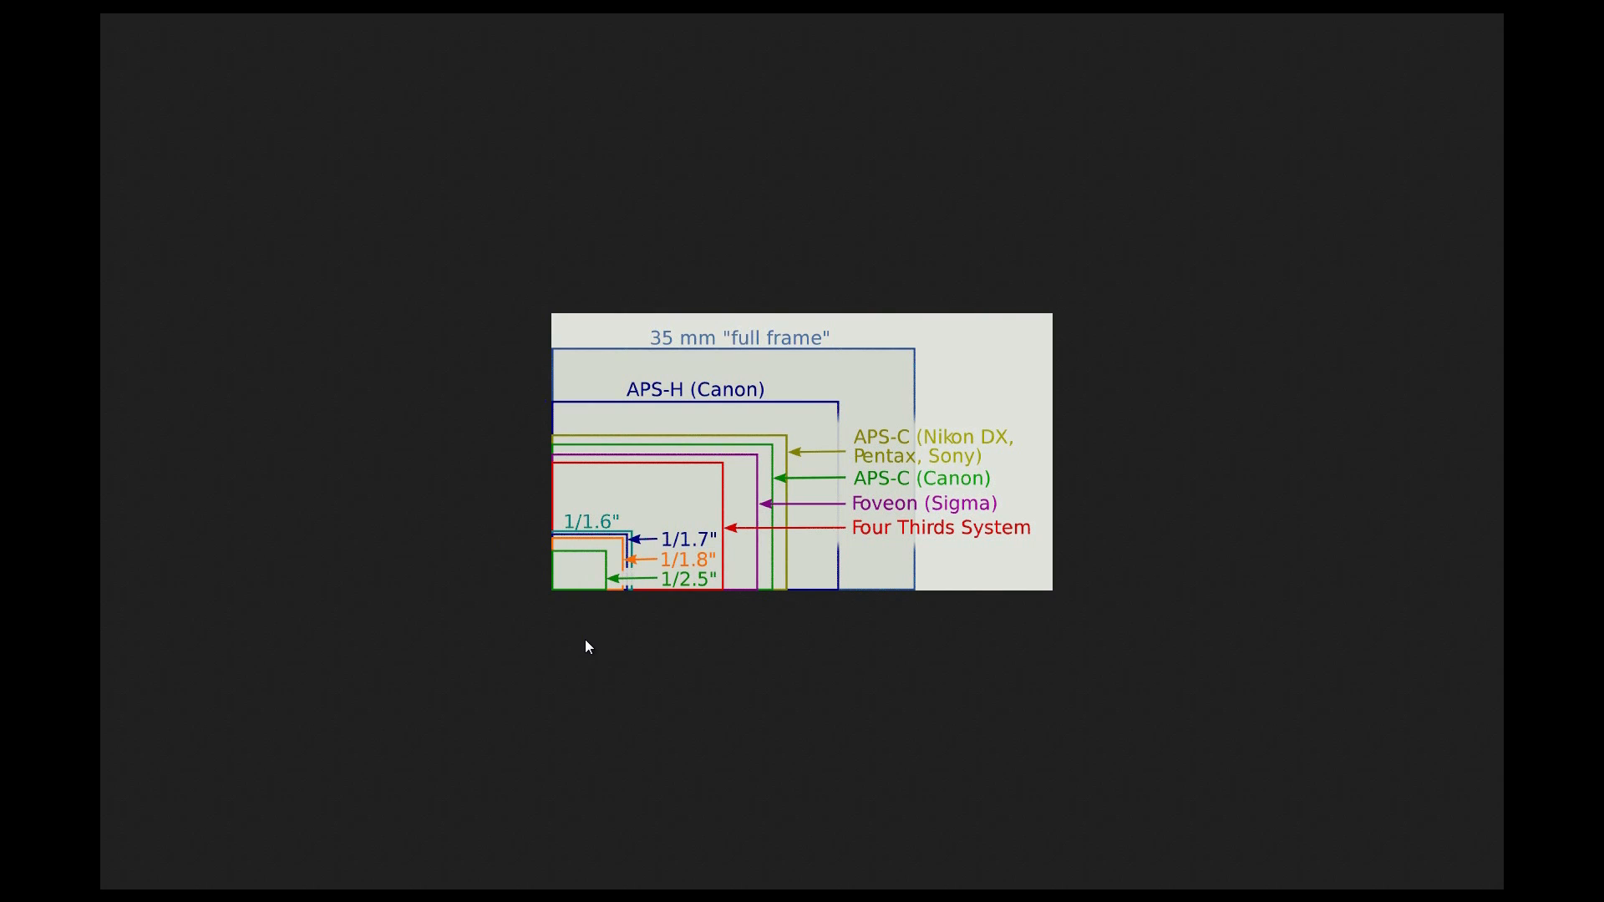
{"action": "mouse_move", "coordinate": [681, 352]}
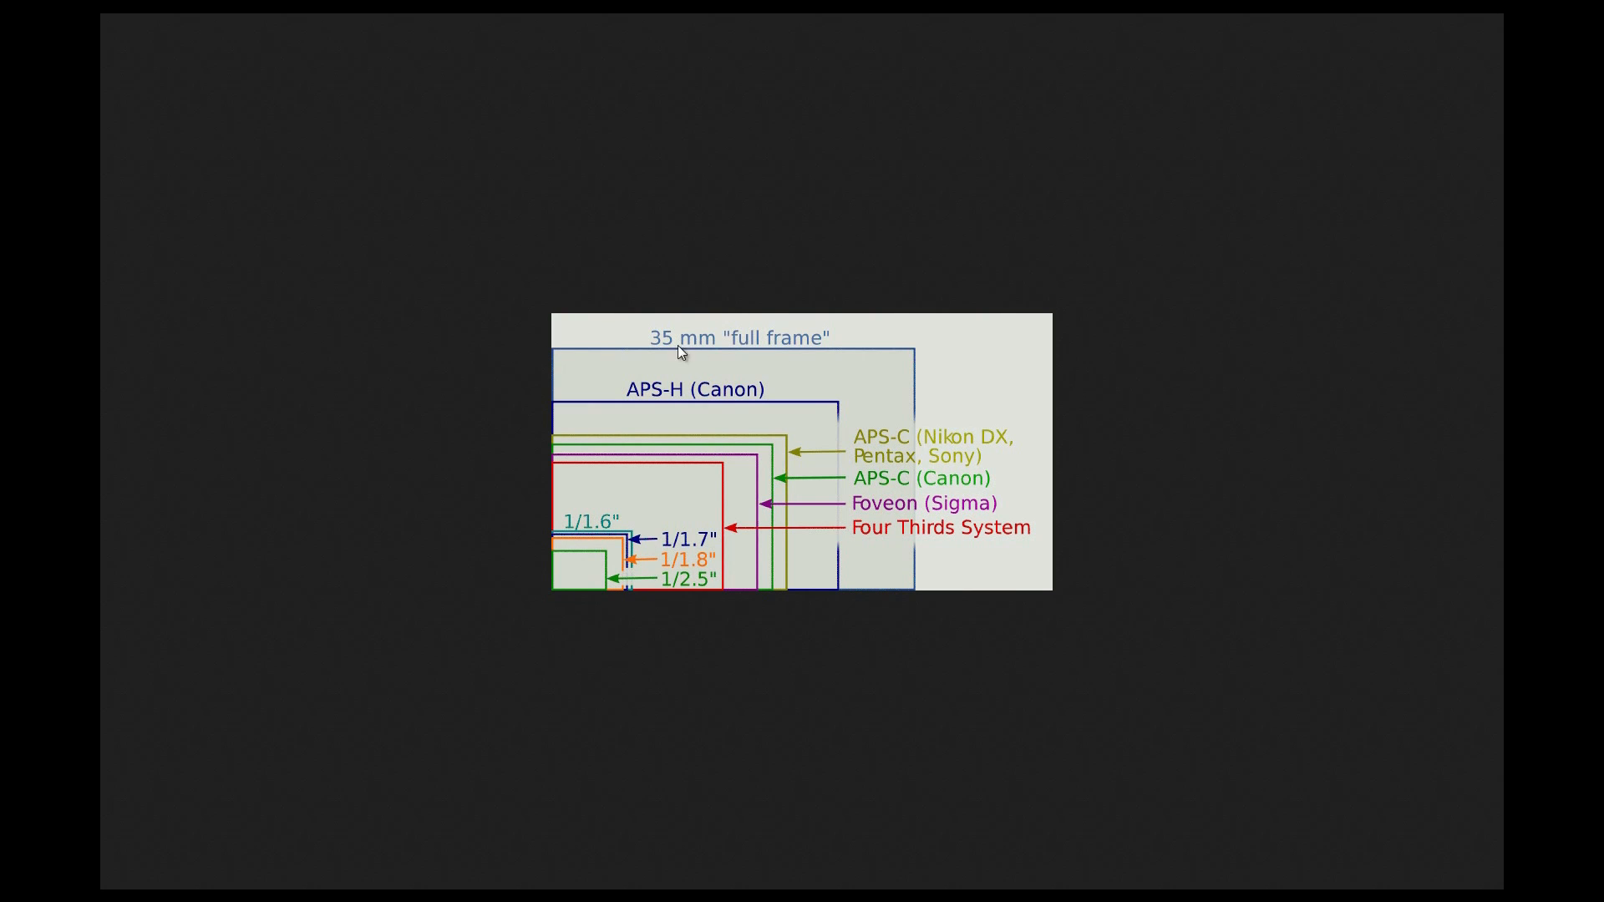
{"action": "mouse_move", "coordinate": [923, 695]}
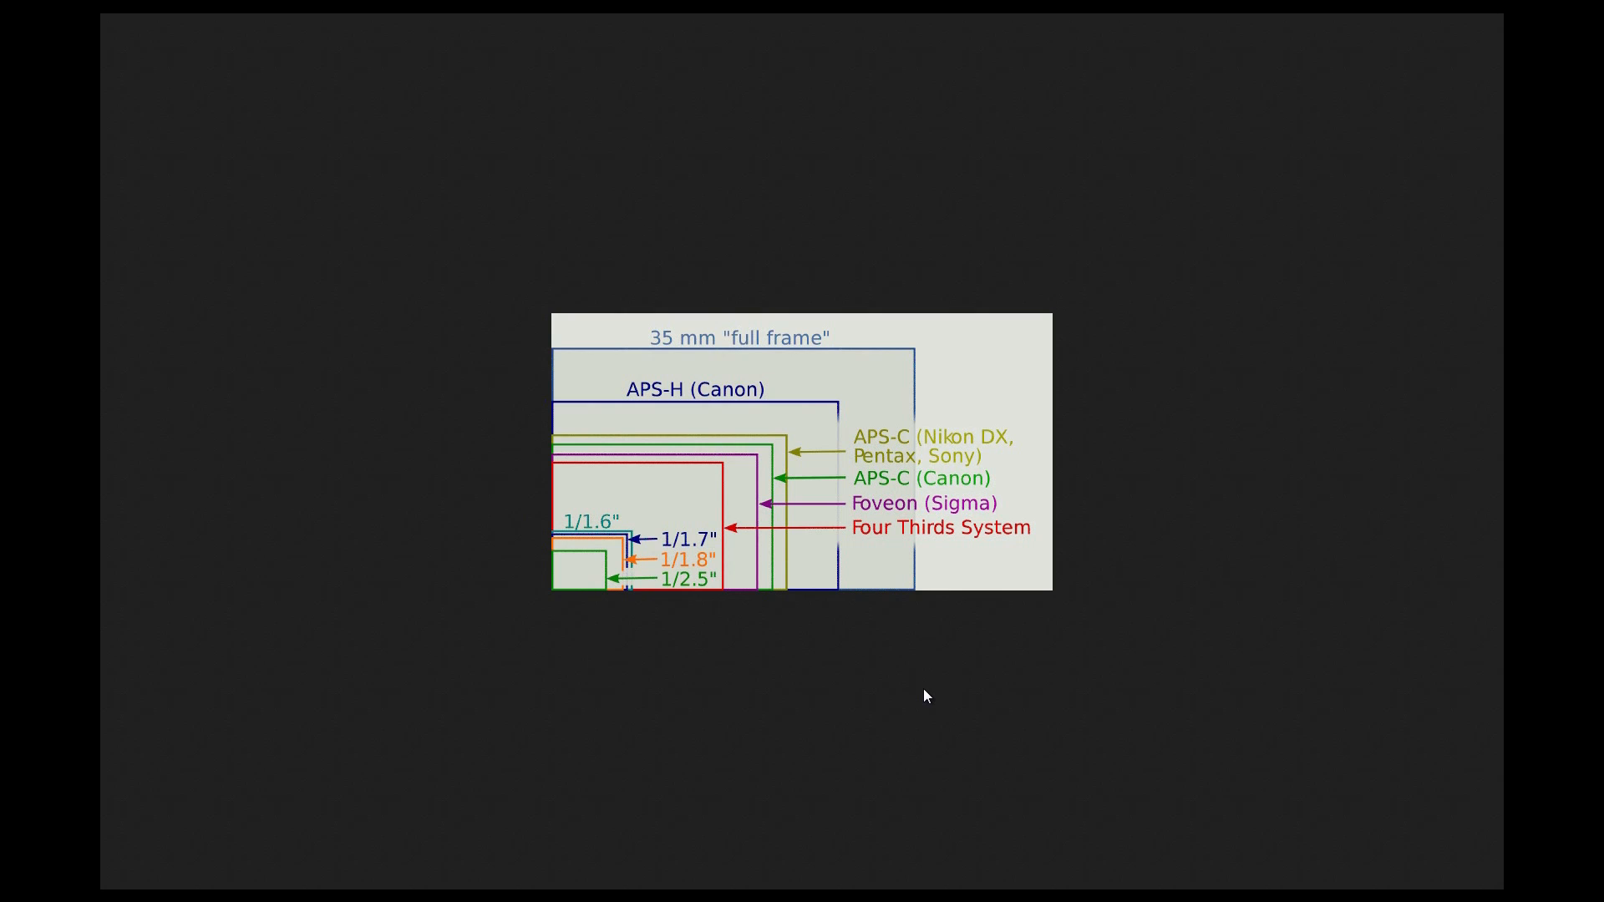
{"action": "mouse_move", "coordinate": [742, 365]}
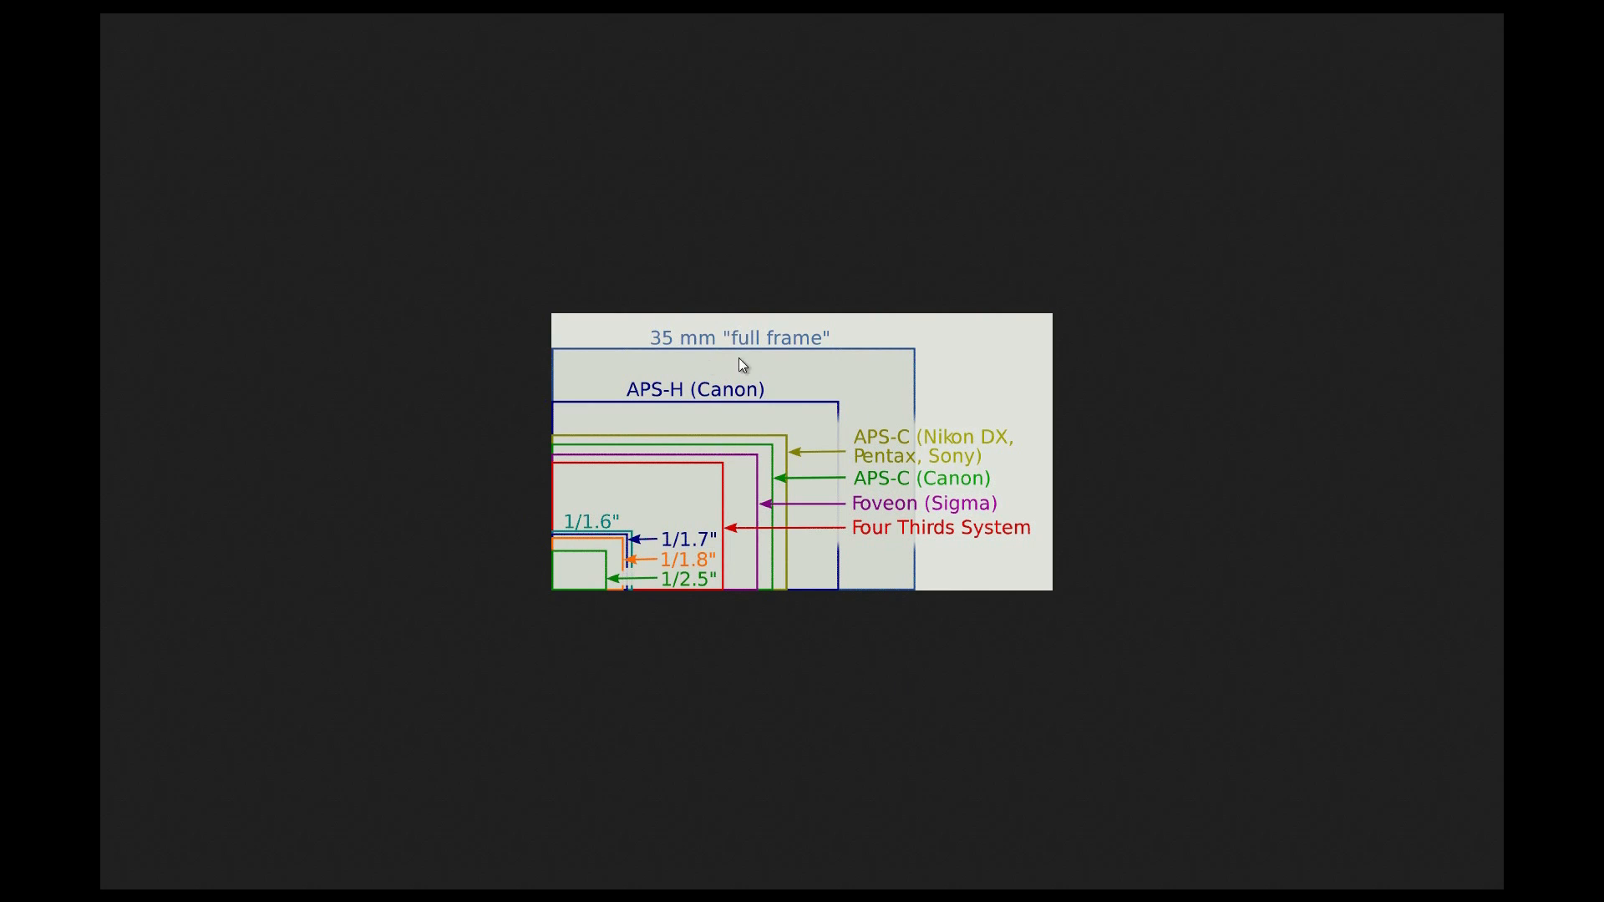
{"action": "mouse_move", "coordinate": [885, 631]}
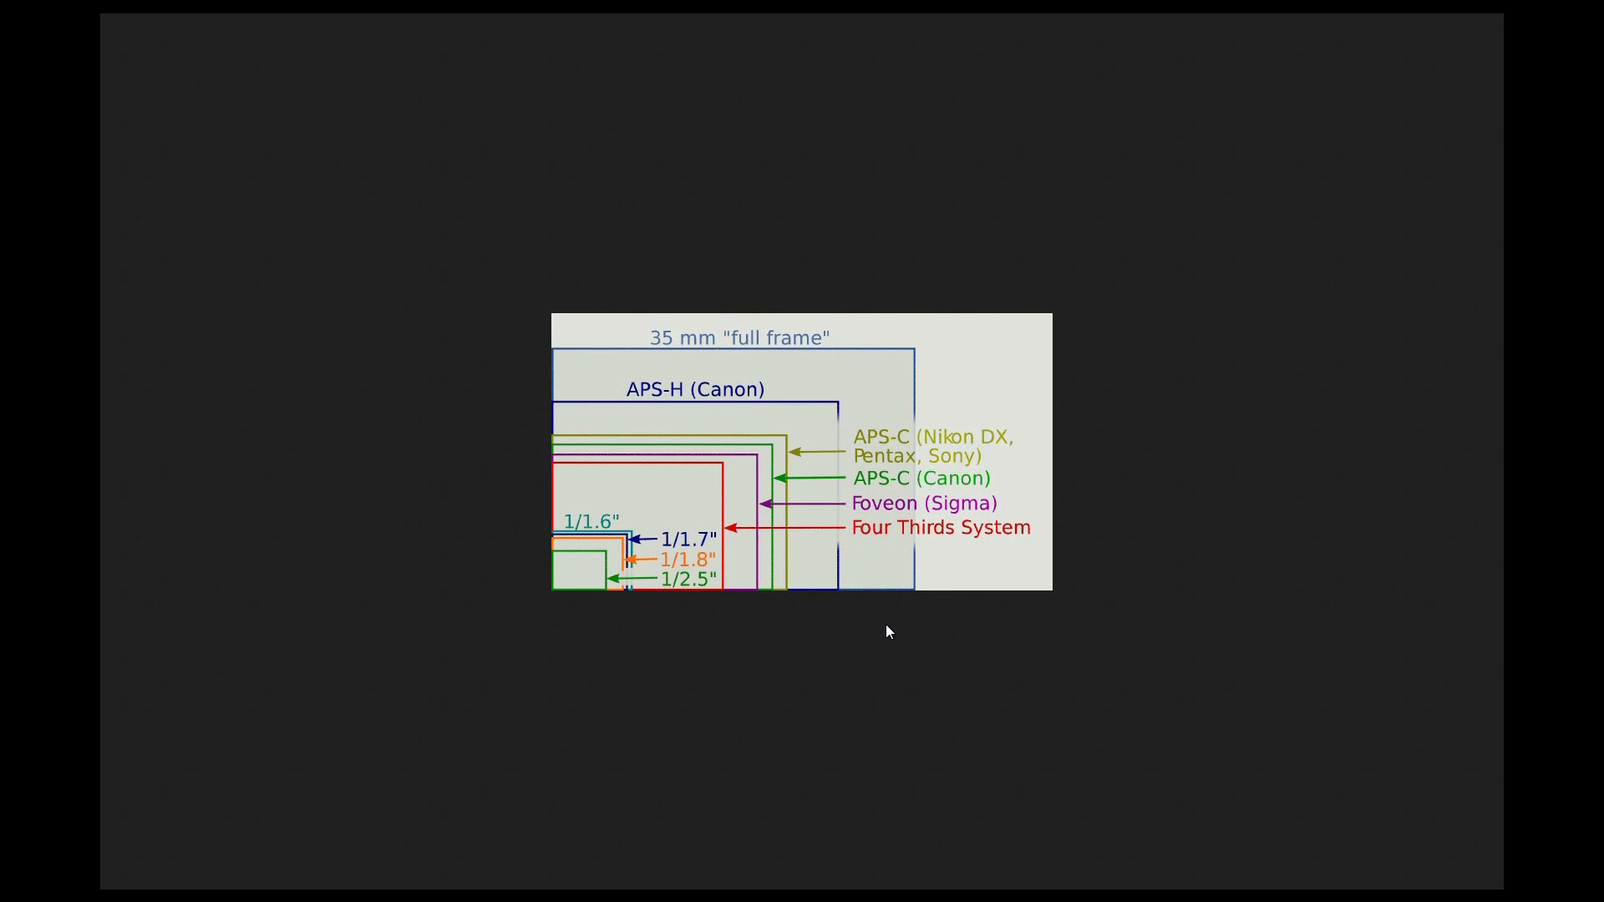
{"action": "mouse_move", "coordinate": [898, 646]}
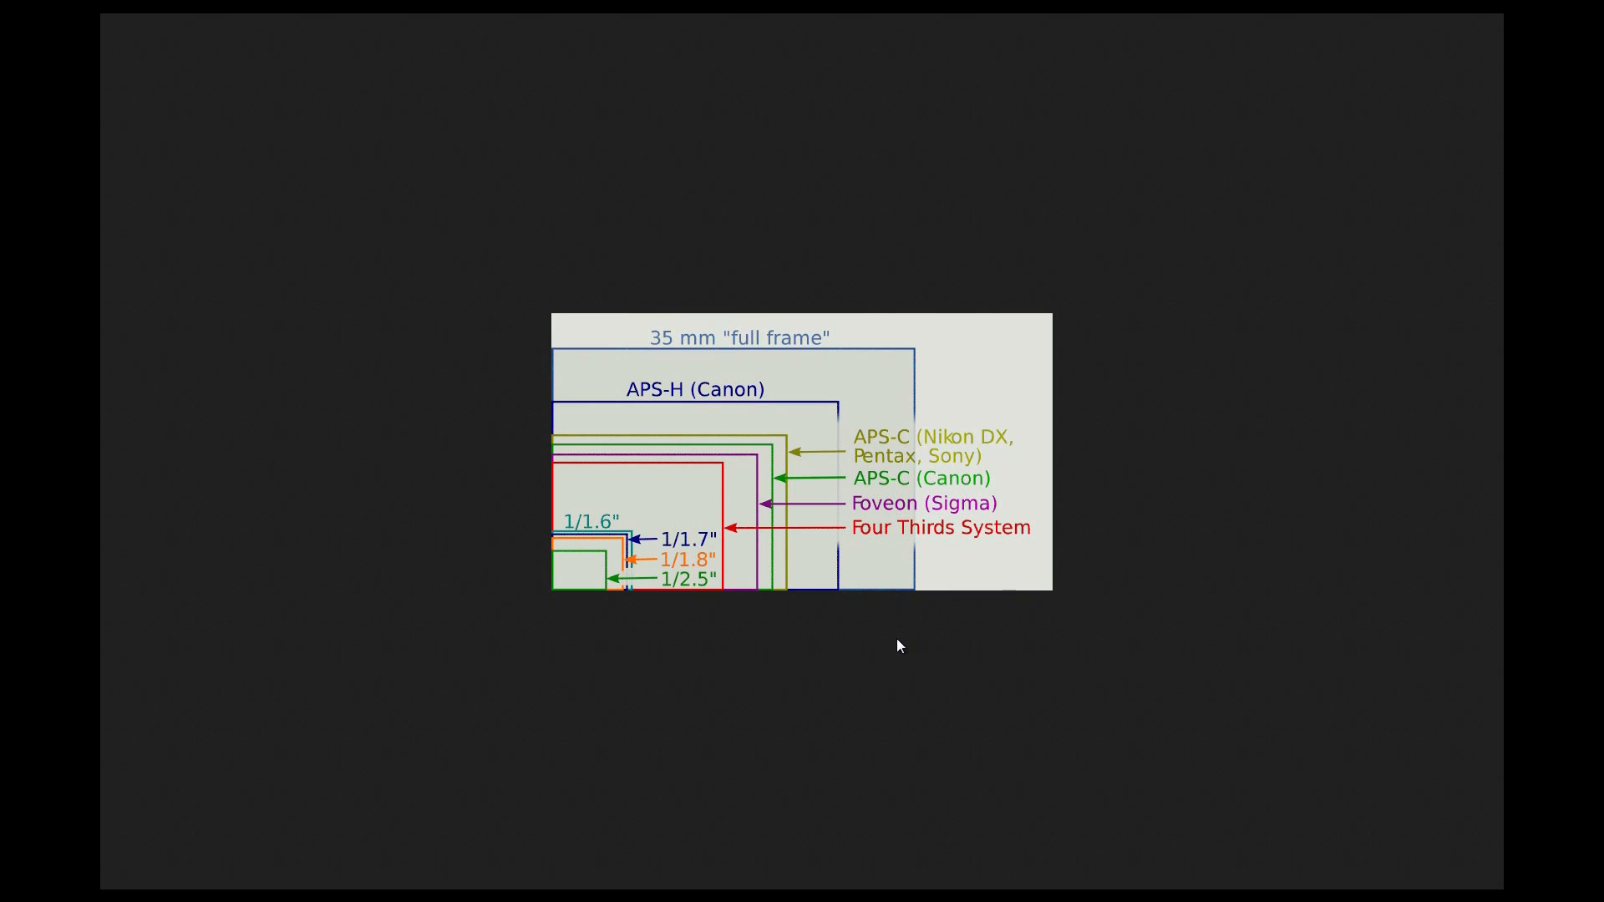
{"action": "mouse_move", "coordinate": [550, 597]}
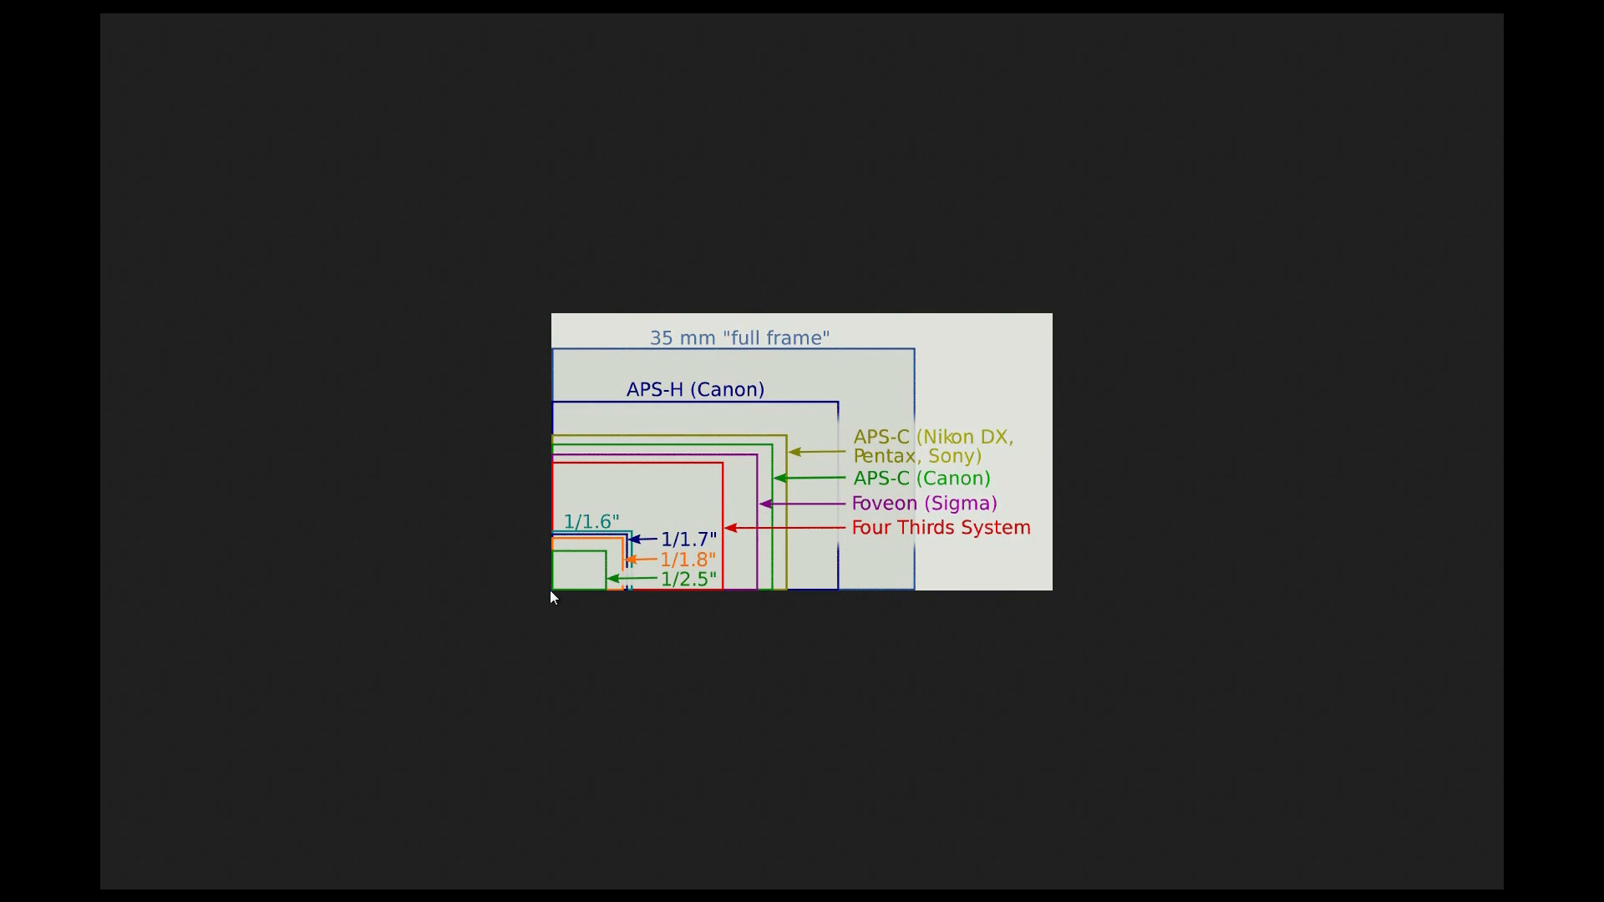
{"action": "mouse_move", "coordinate": [577, 630]}
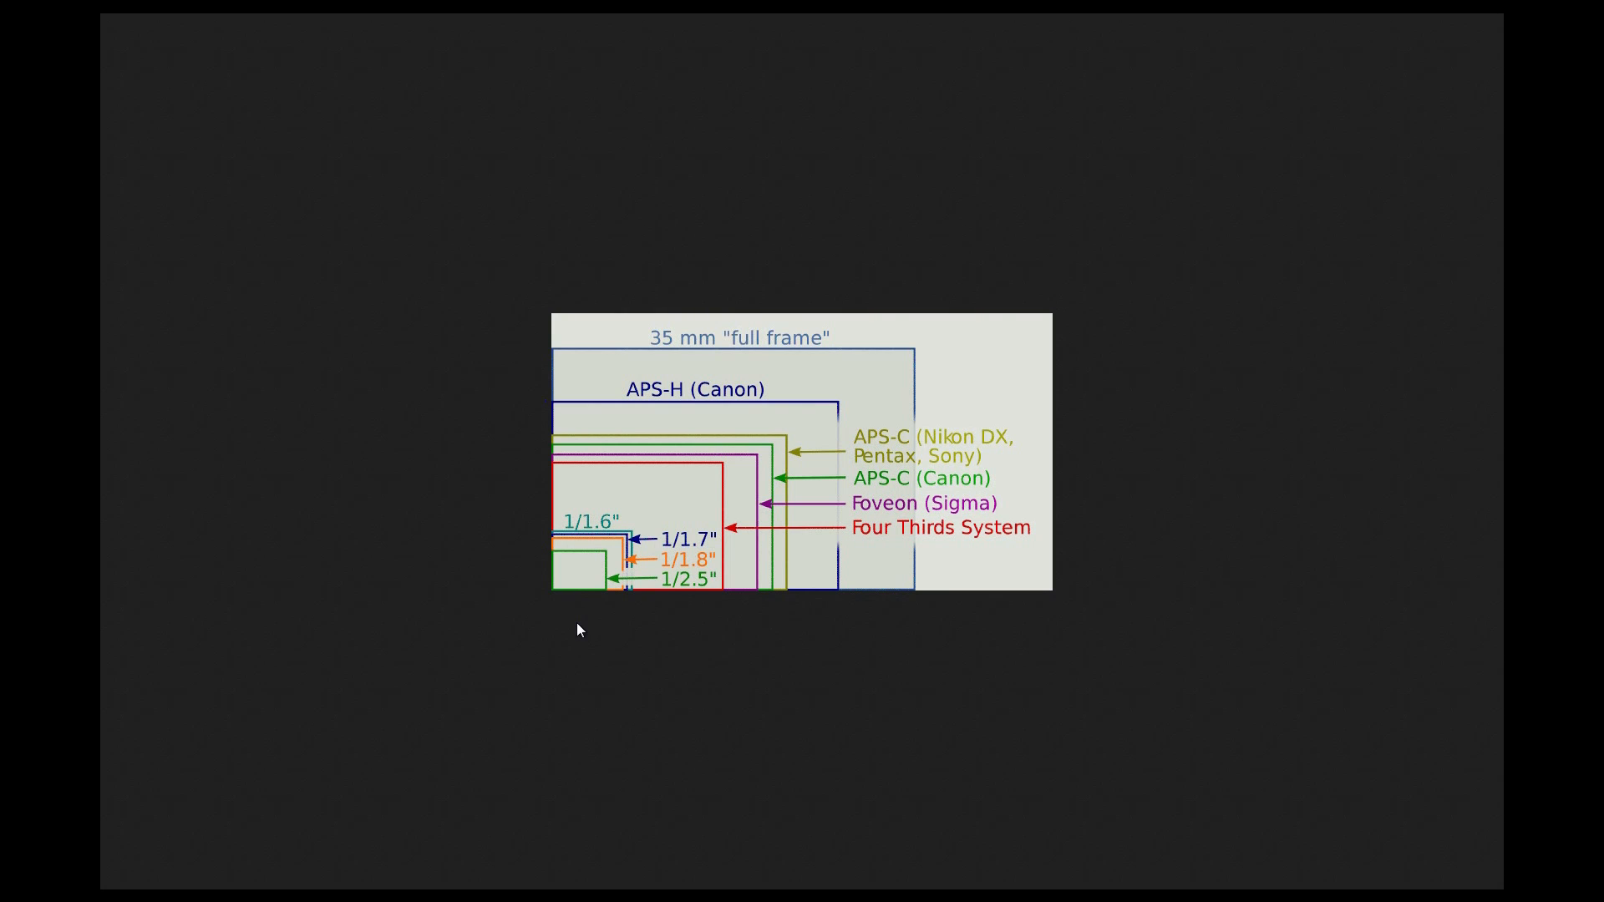
{"action": "mouse_move", "coordinate": [593, 442]}
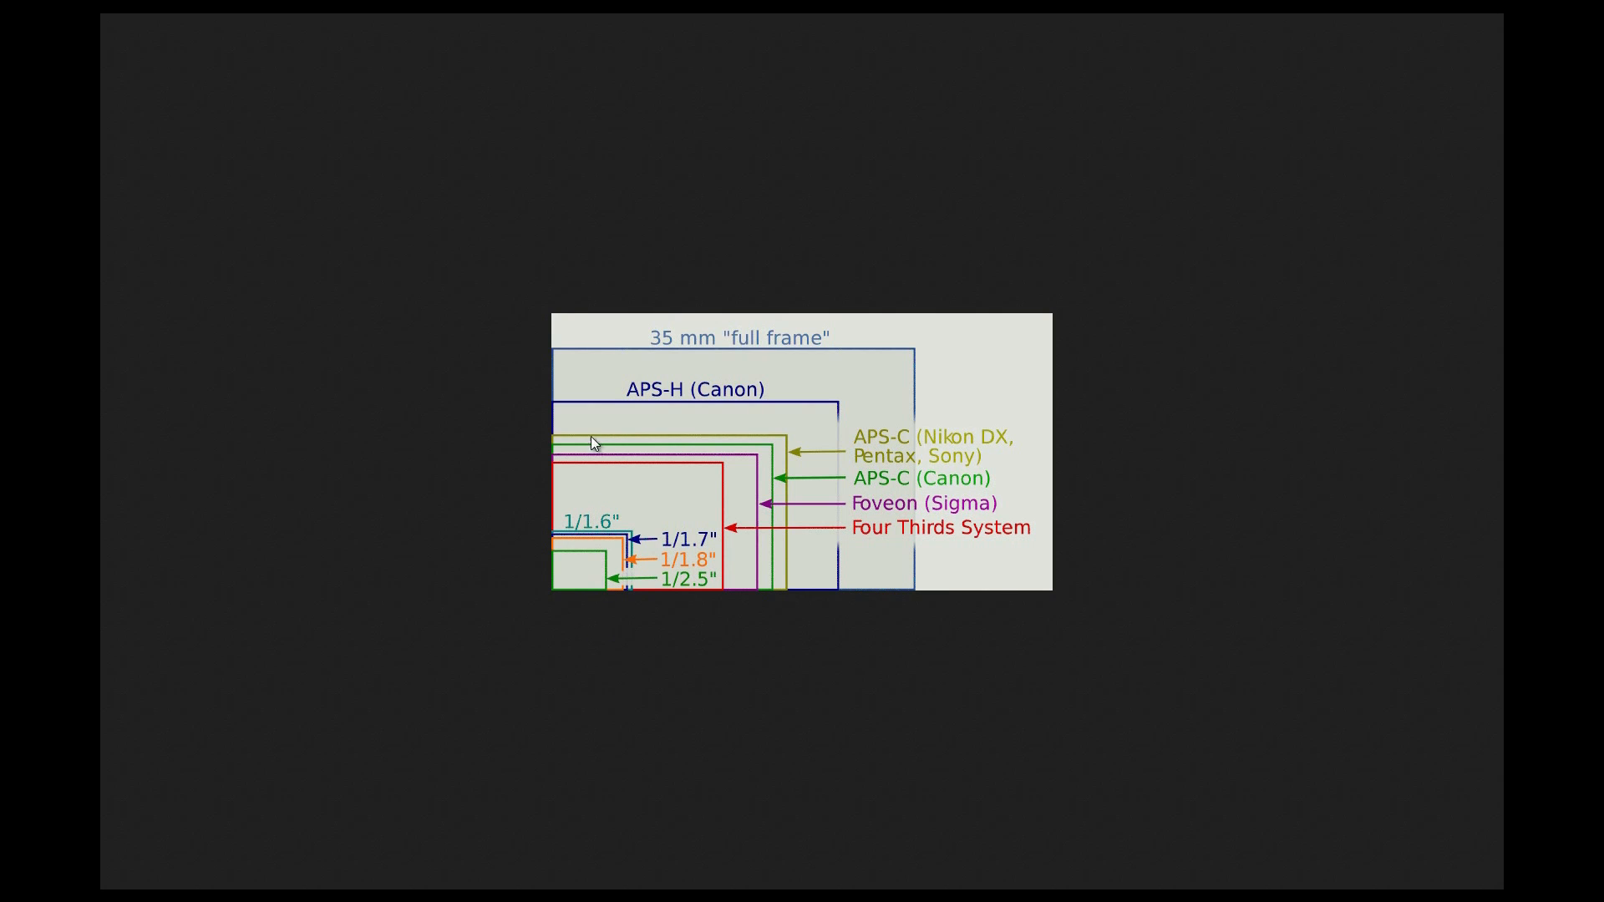
{"action": "mouse_move", "coordinate": [897, 384]}
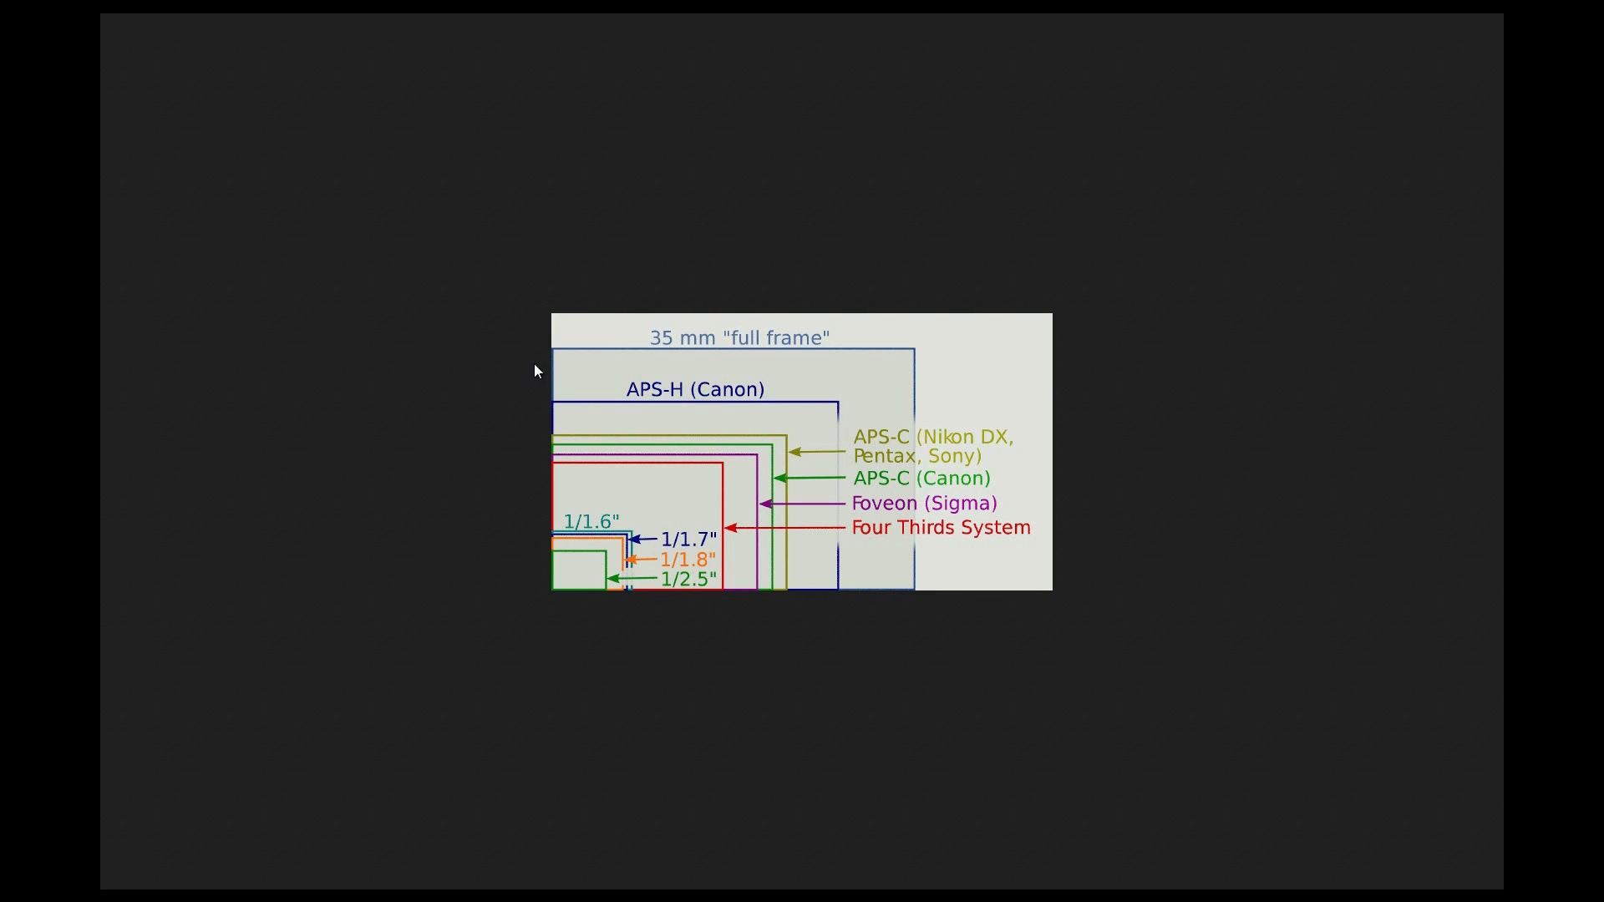
{"action": "mouse_move", "coordinate": [898, 481]}
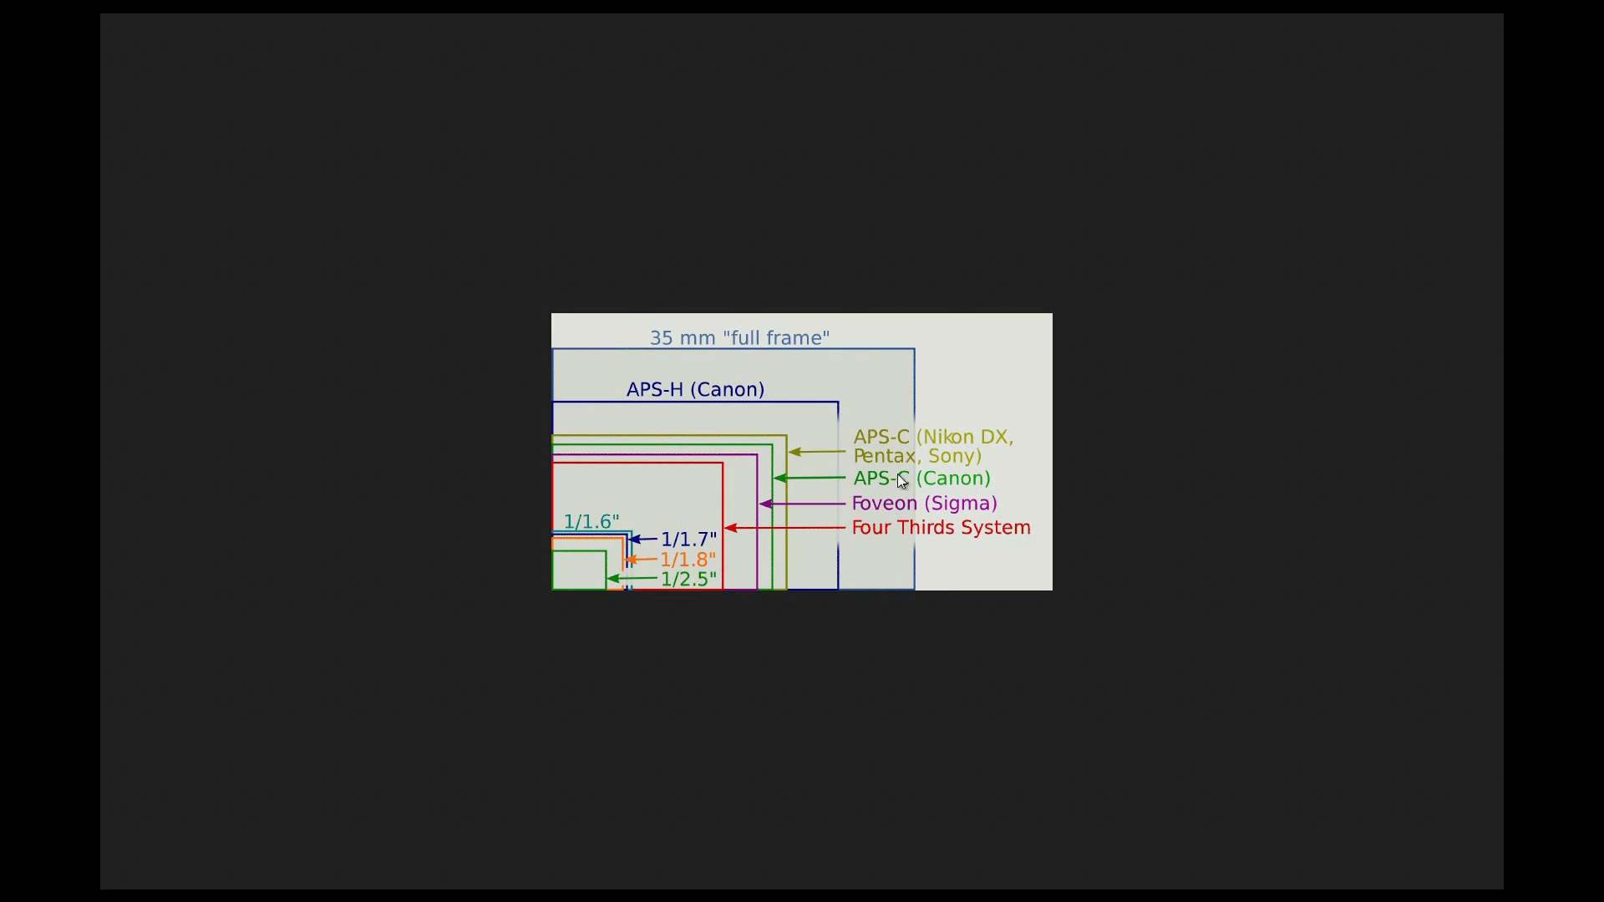
{"action": "mouse_move", "coordinate": [828, 664]}
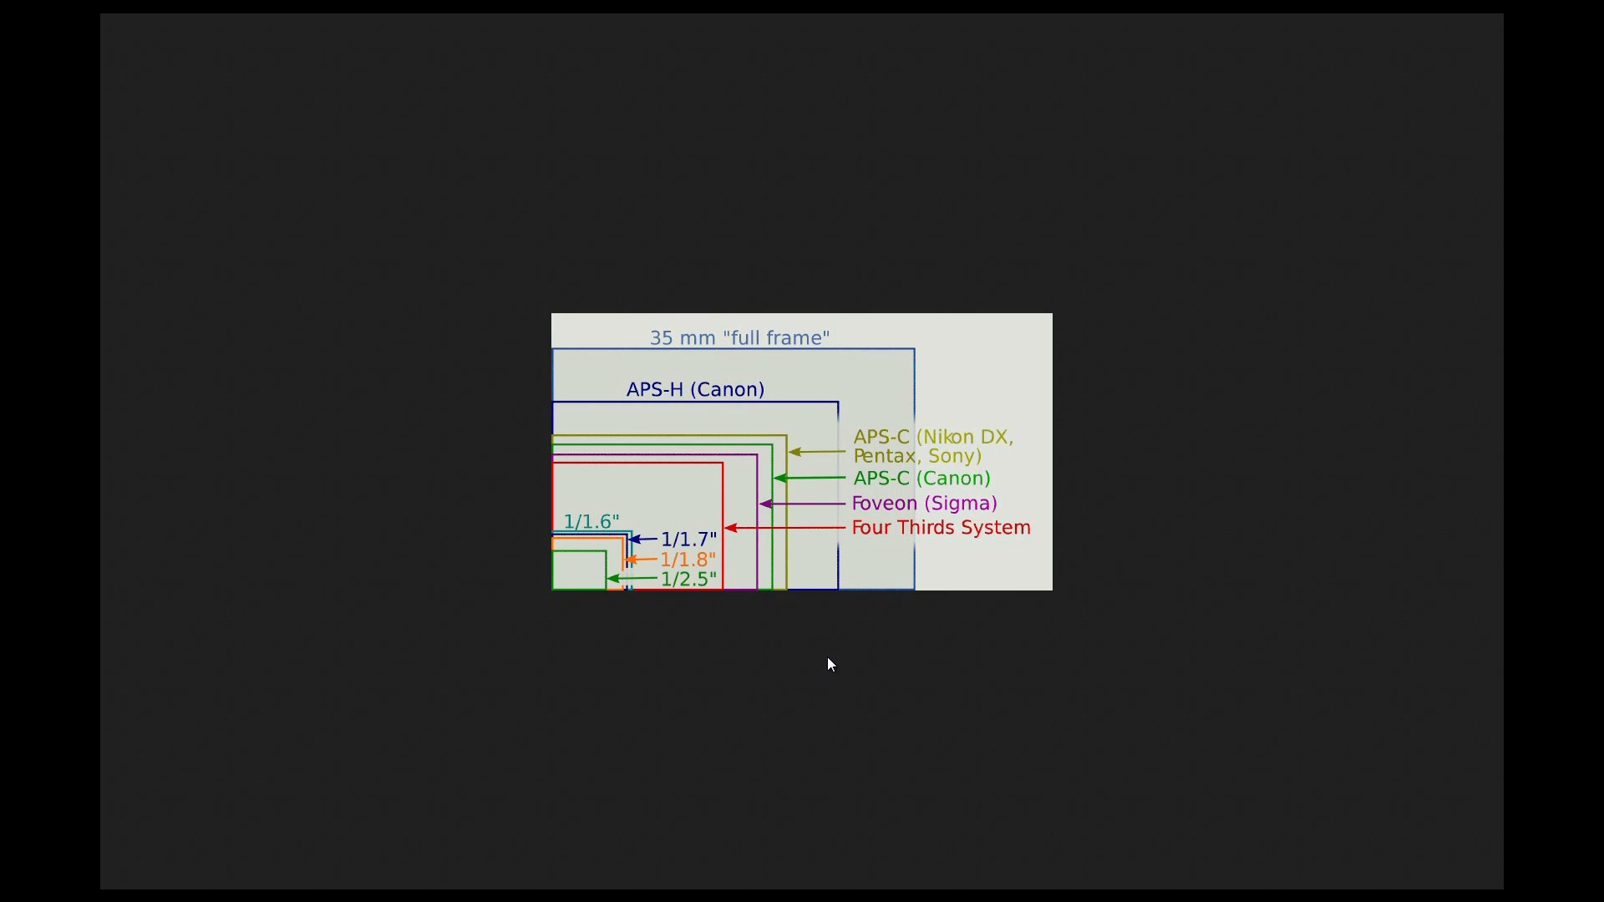
{"action": "mouse_move", "coordinate": [869, 679]}
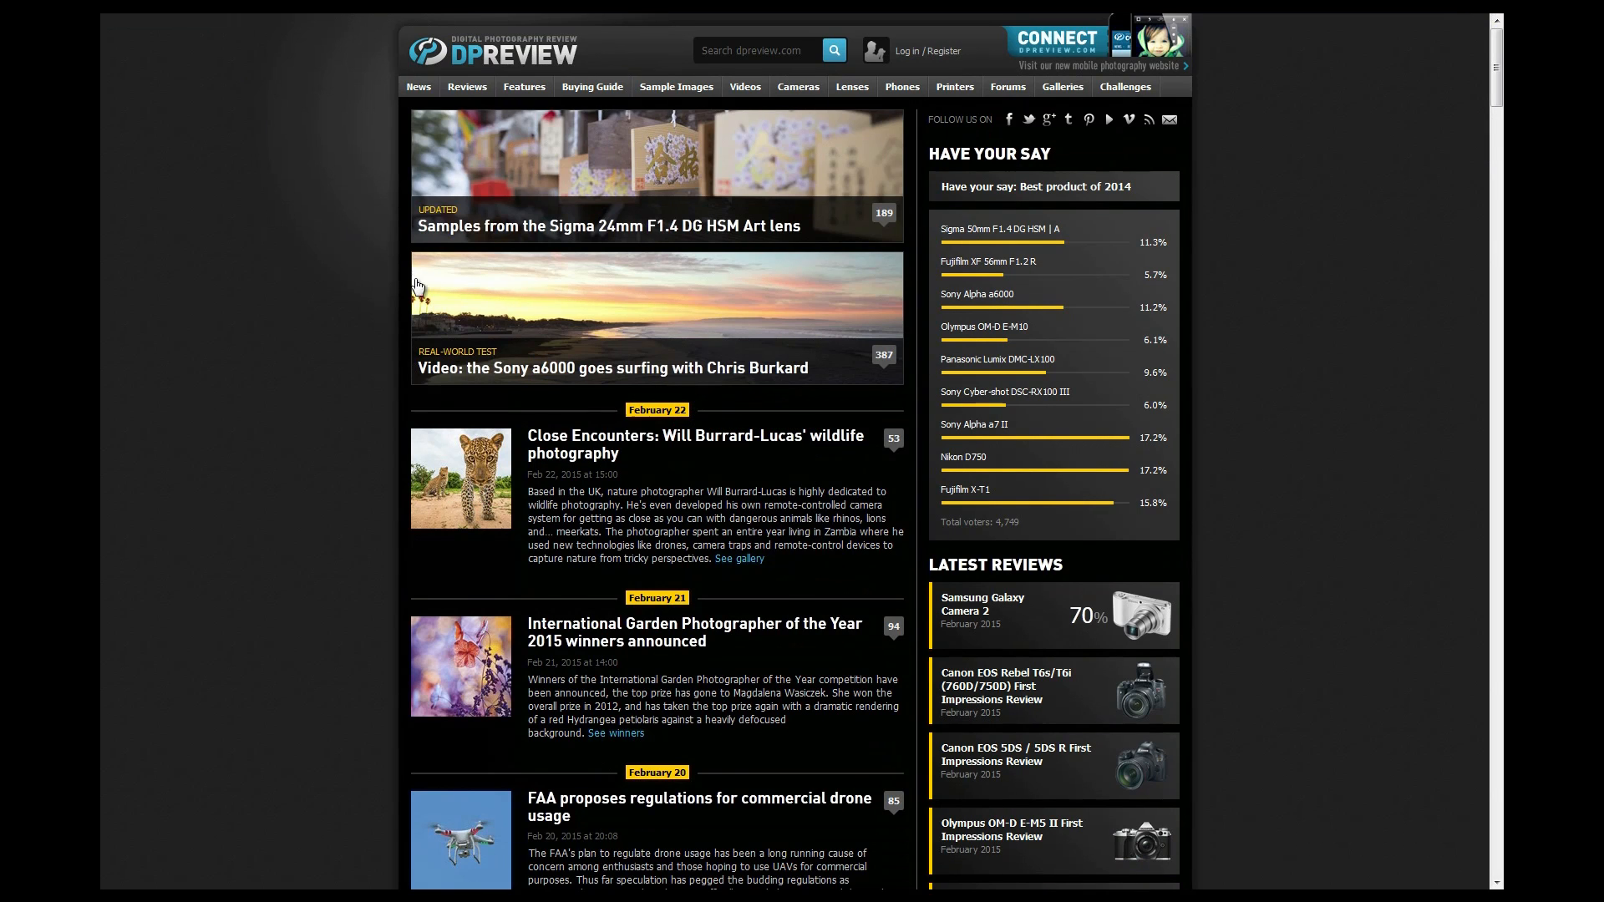
{"action": "mouse_move", "coordinate": [331, 284]}
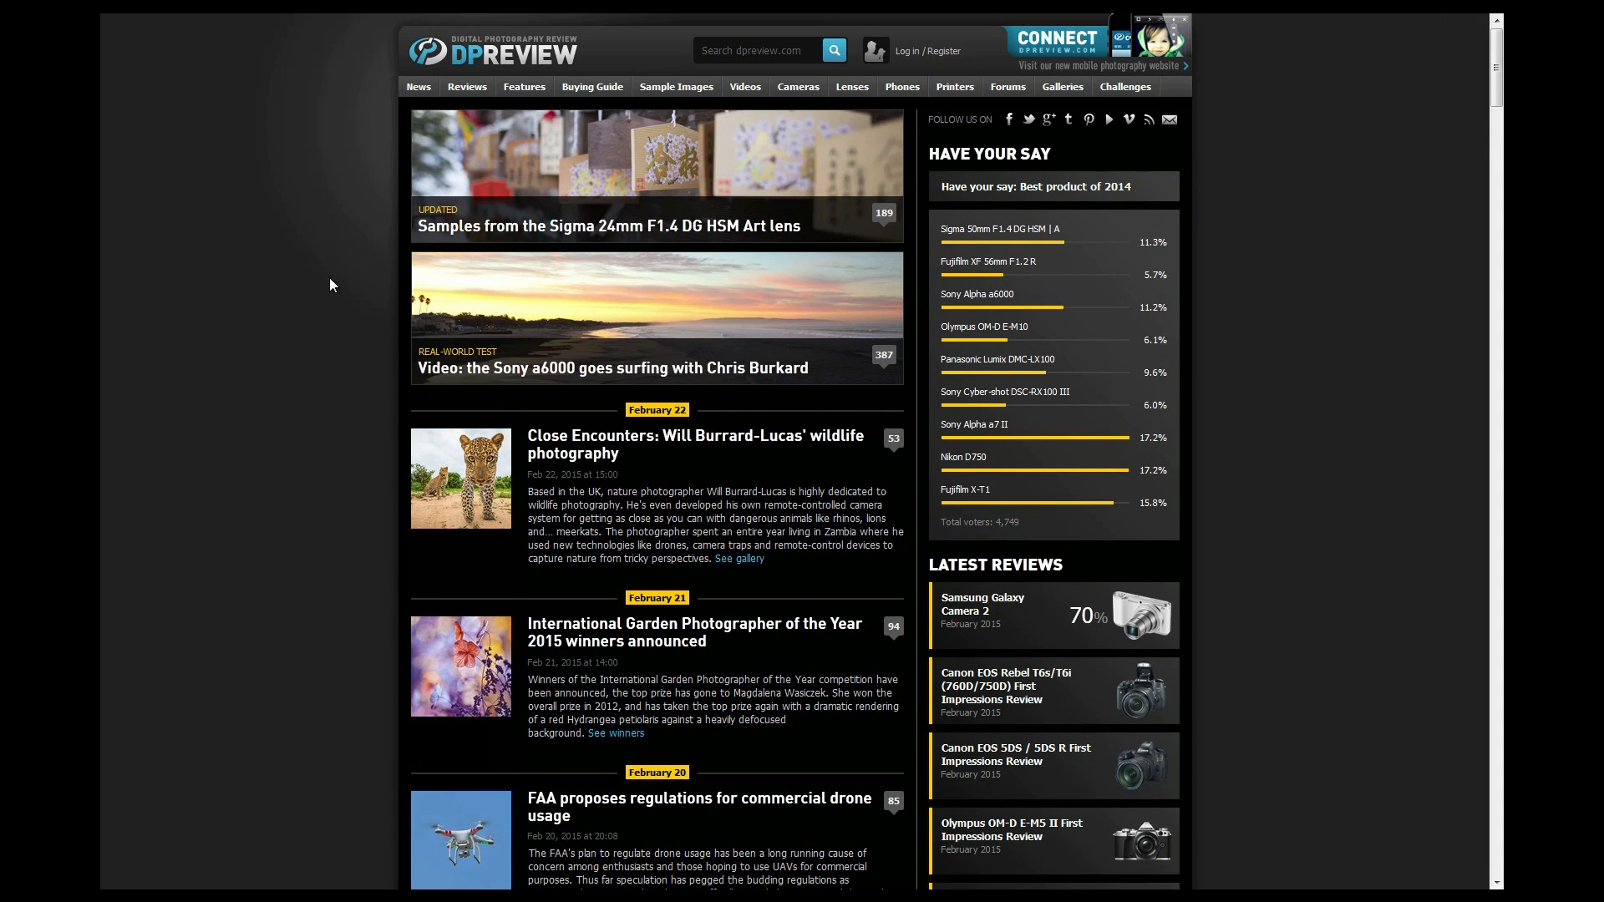
{"action": "mouse_move", "coordinate": [283, 231]}
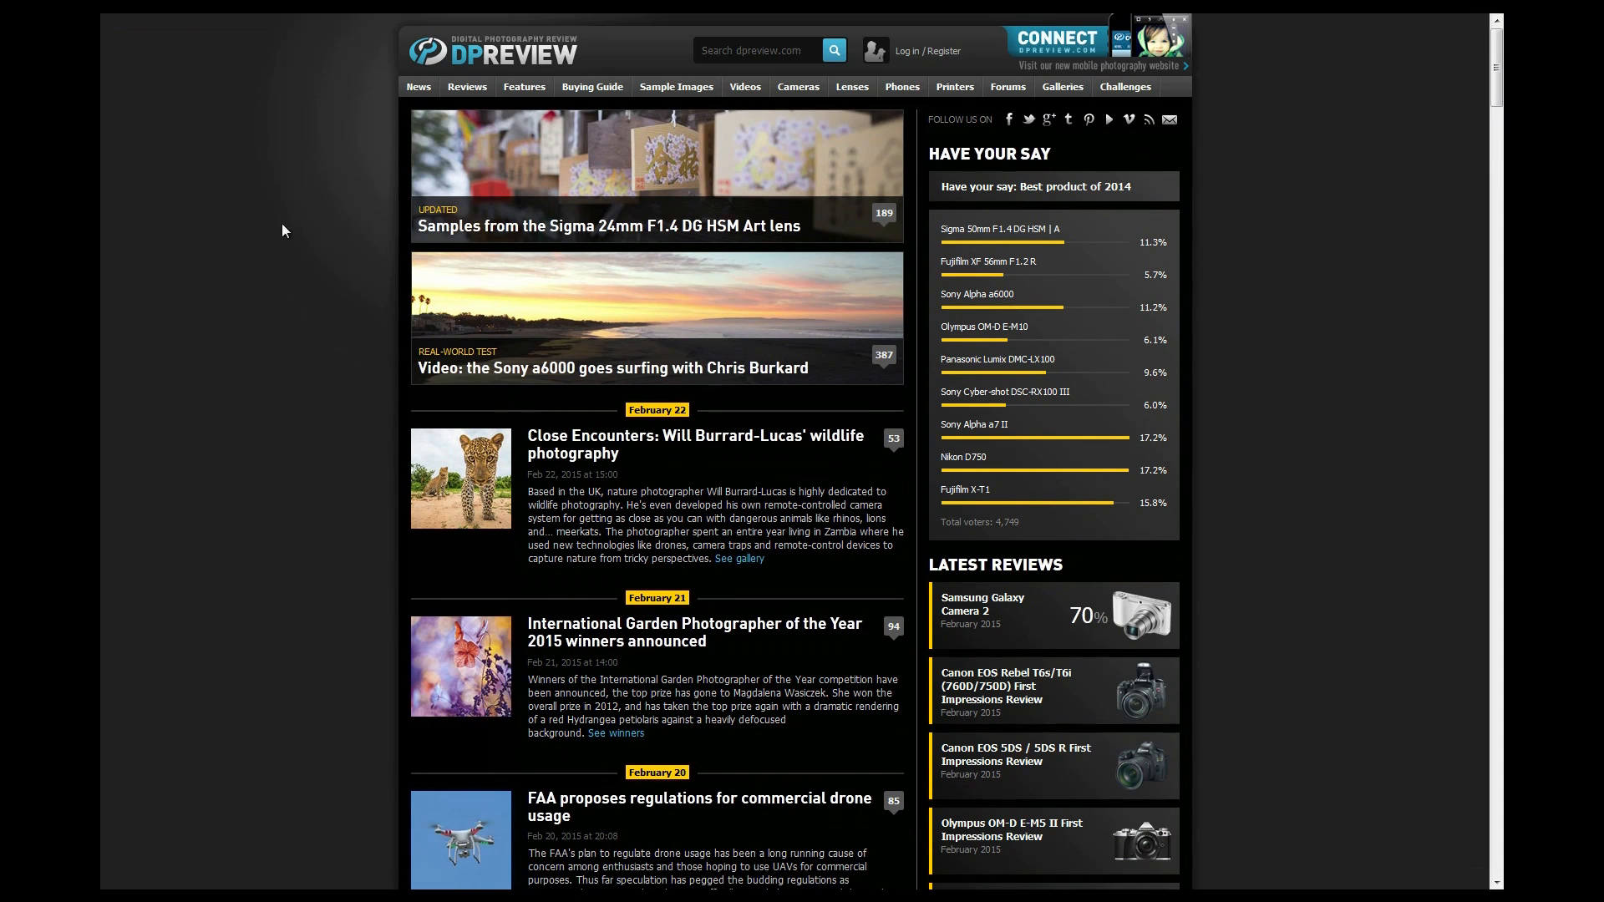
{"action": "mouse_move", "coordinate": [304, 269]}
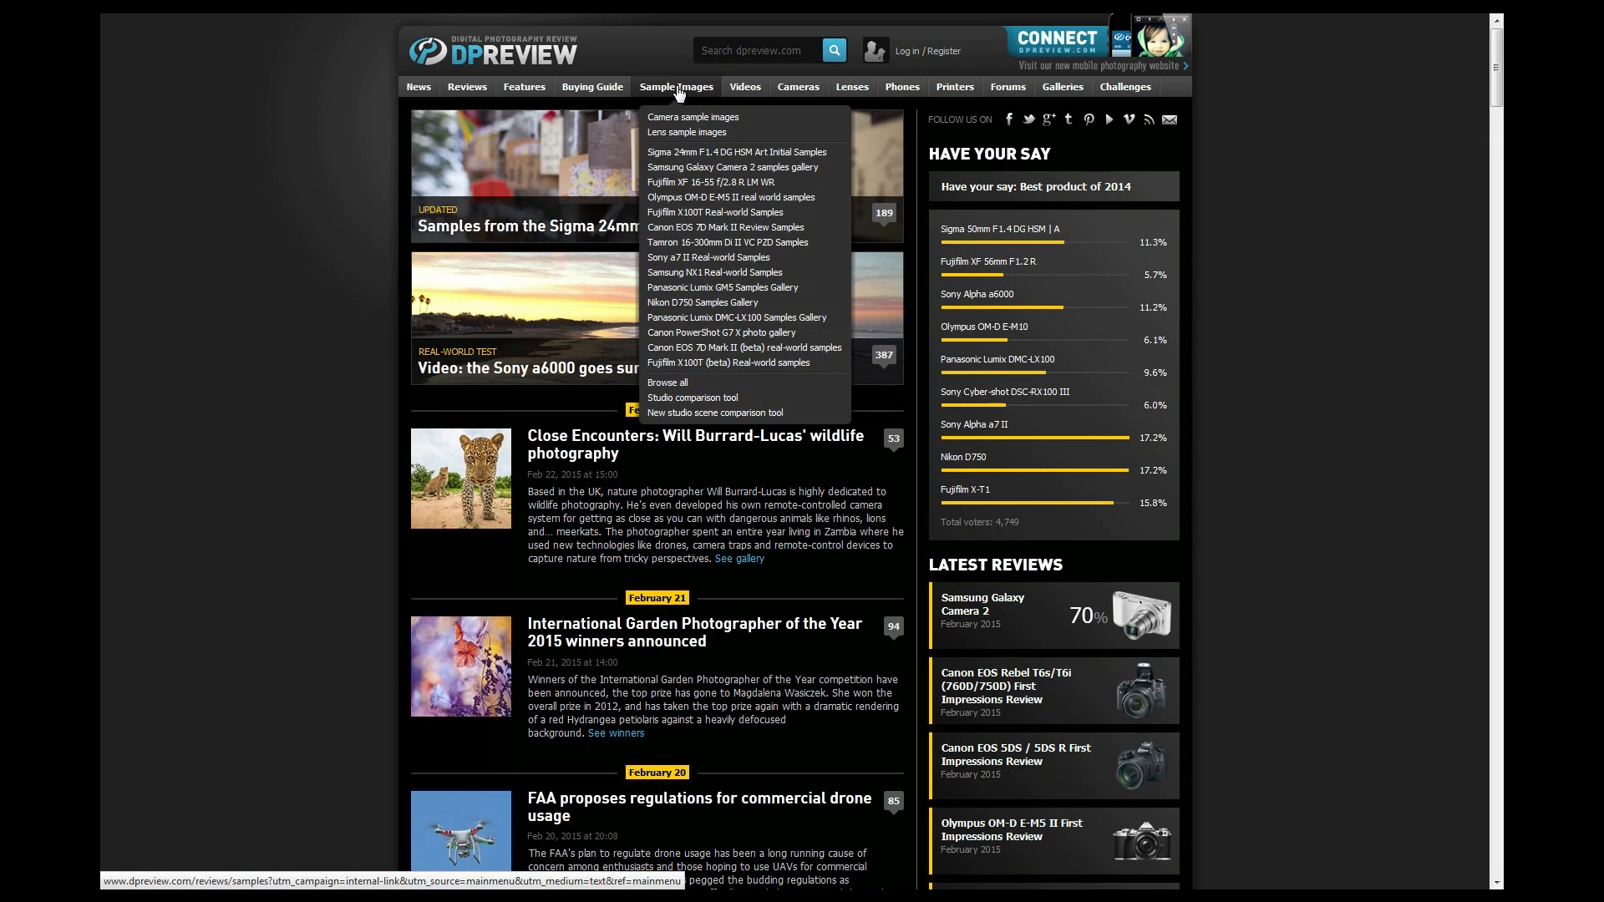
{"action": "mouse_move", "coordinate": [692, 397]}
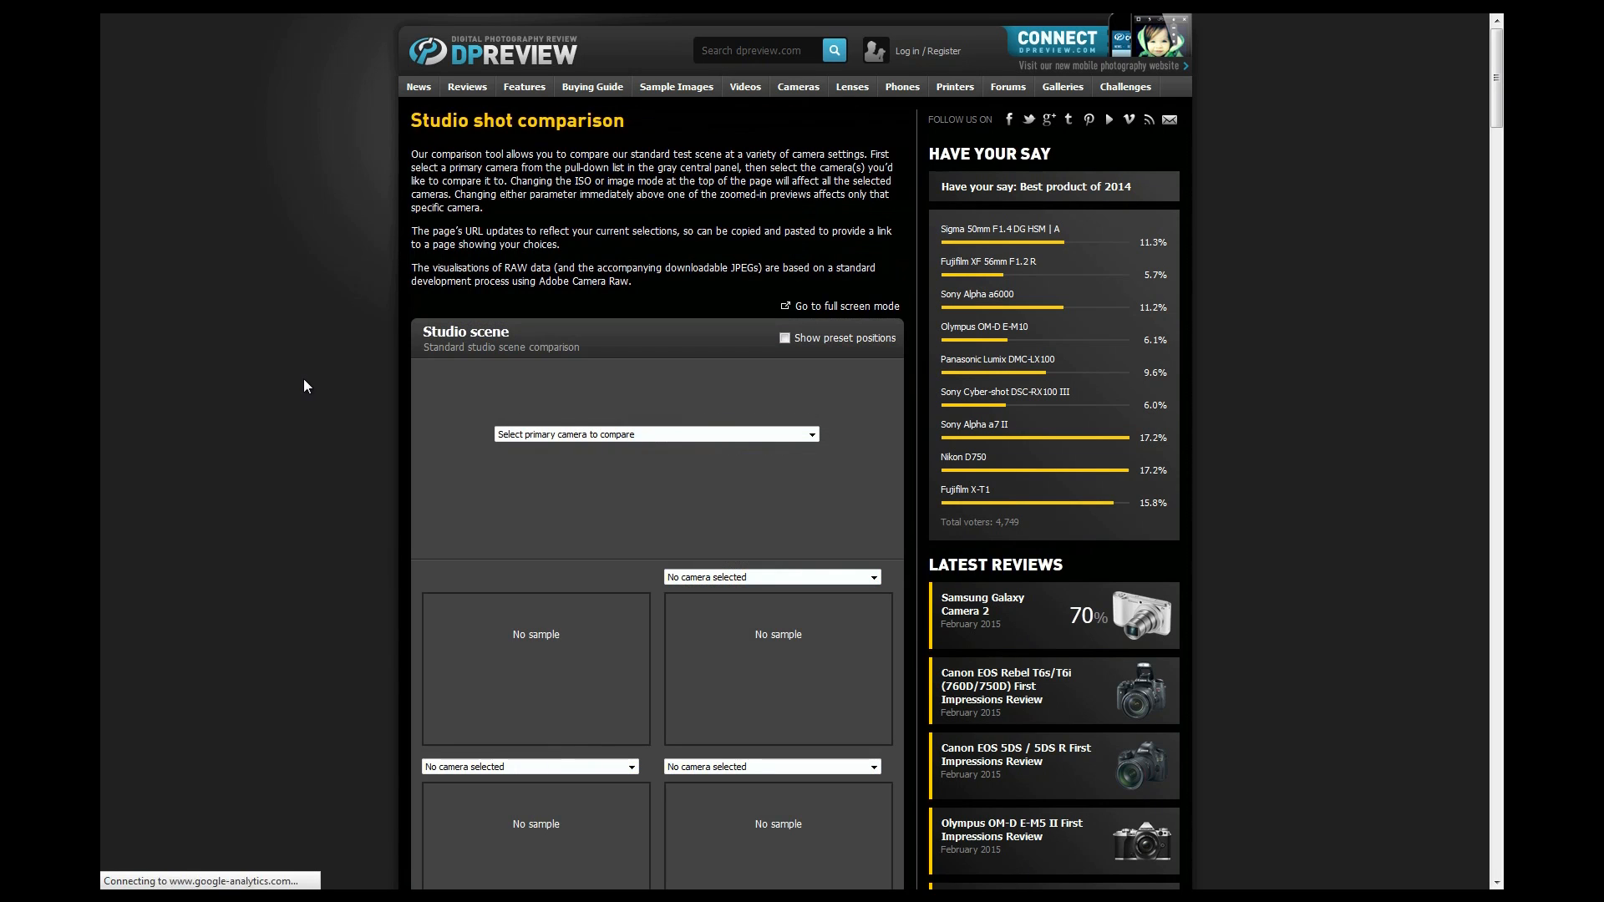
Select the Canon PowerShot SX50 HS as primary camera with ISO 1600
{"action": "scroll", "scroll_direction": "down", "scroll_amount": 3}
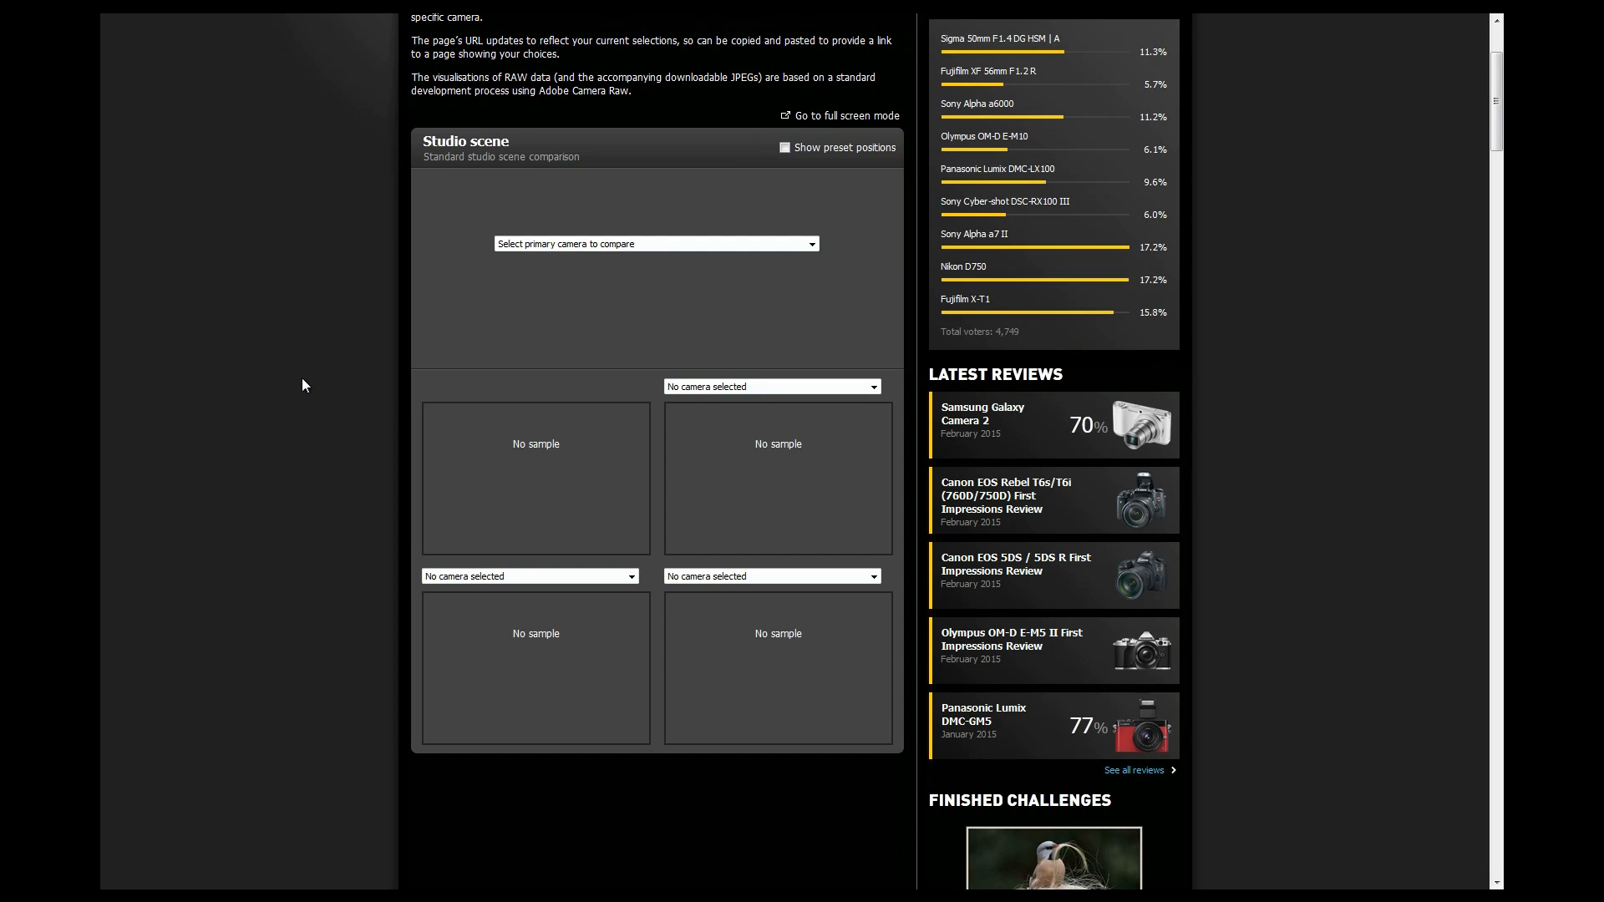
{"action": "mouse_move", "coordinate": [276, 391]}
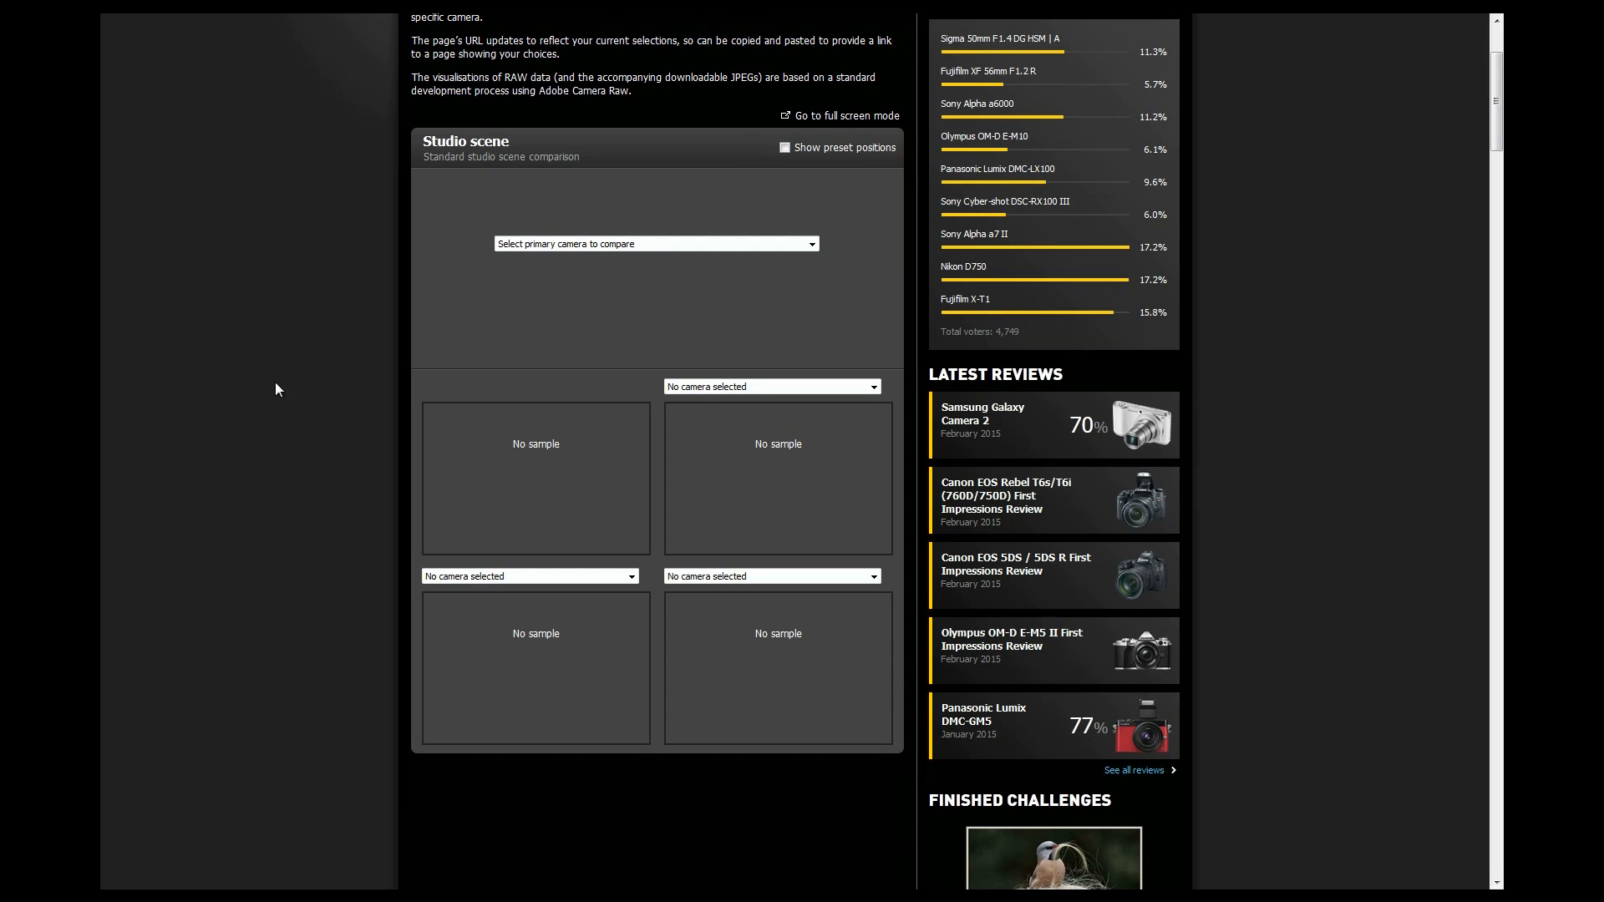
{"action": "left_click", "coordinate": [655, 243]}
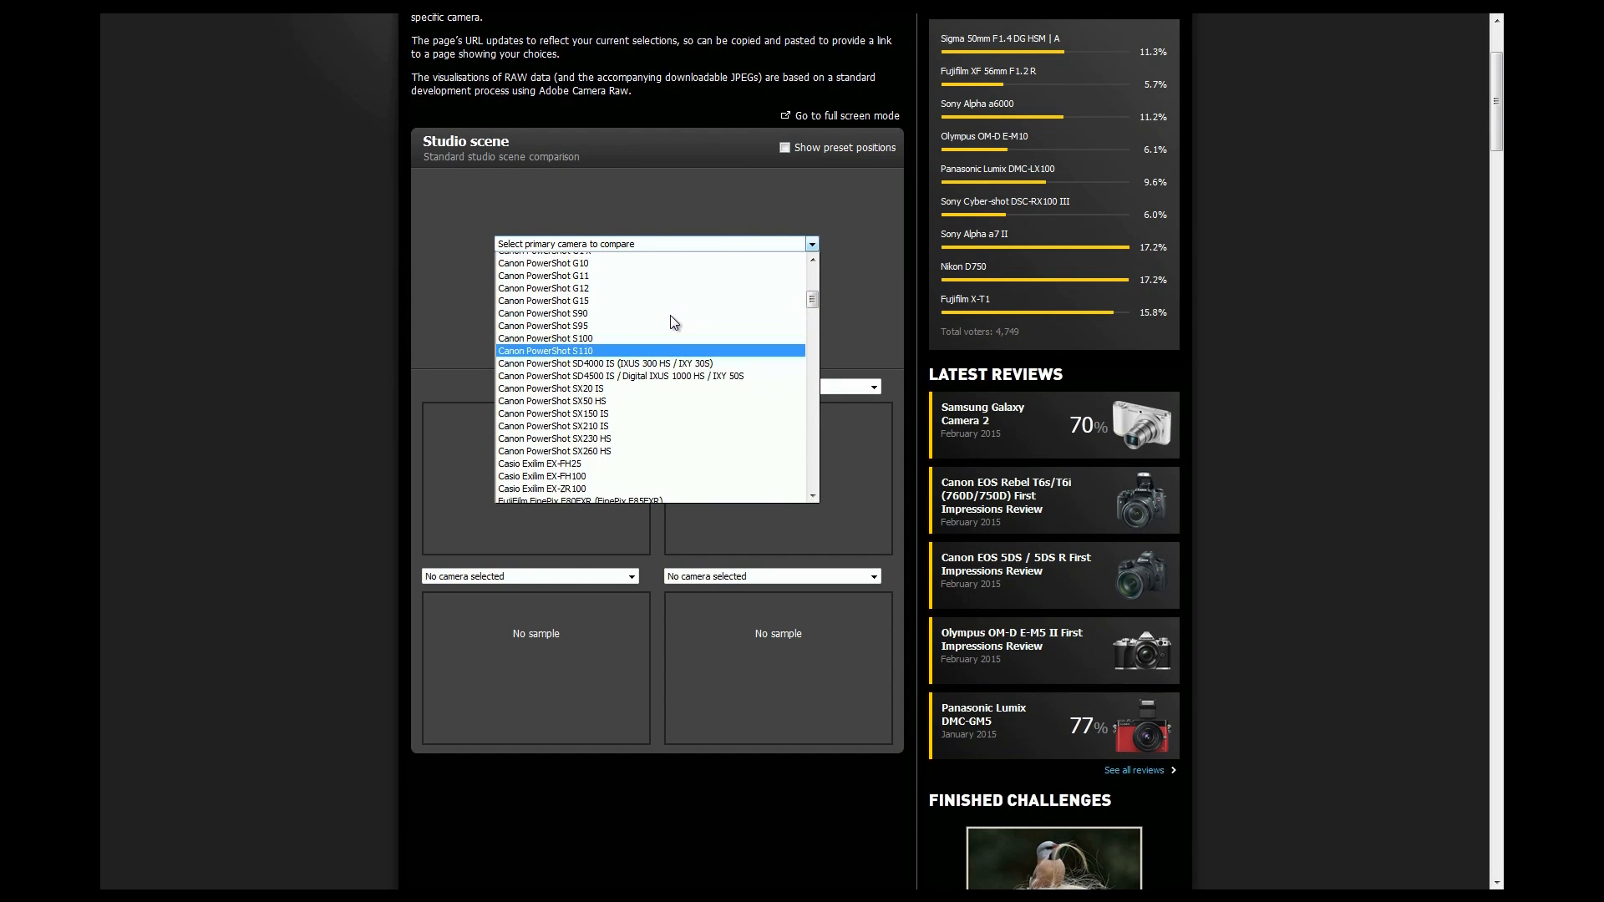
{"action": "scroll", "scroll_direction": "up", "scroll_amount": 3}
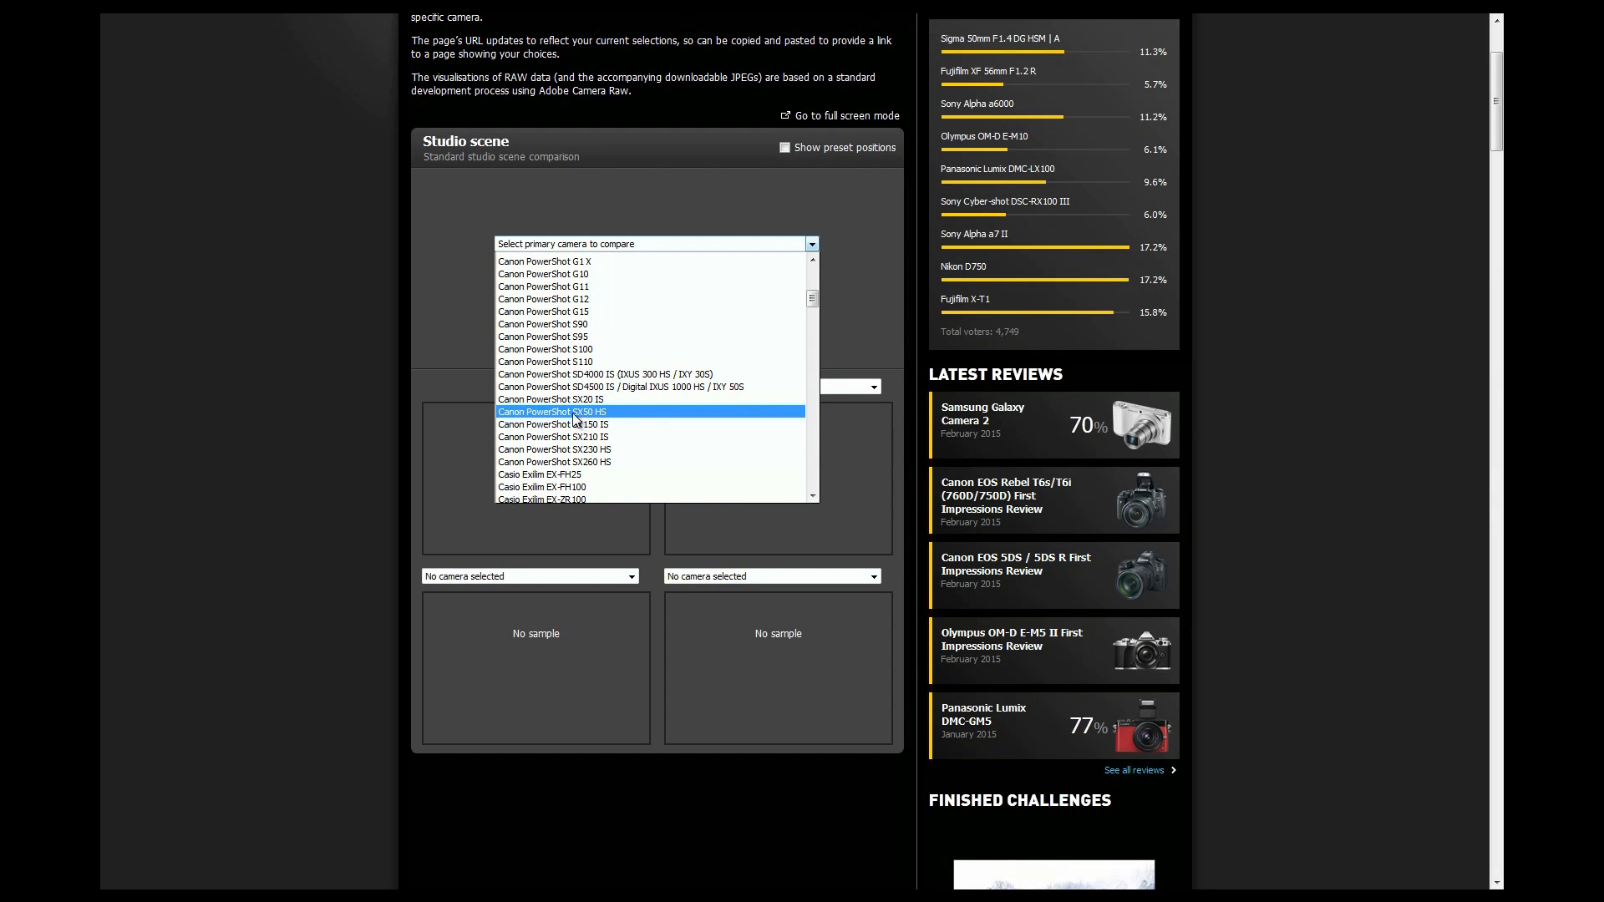
{"action": "left_click", "coordinate": [552, 411]}
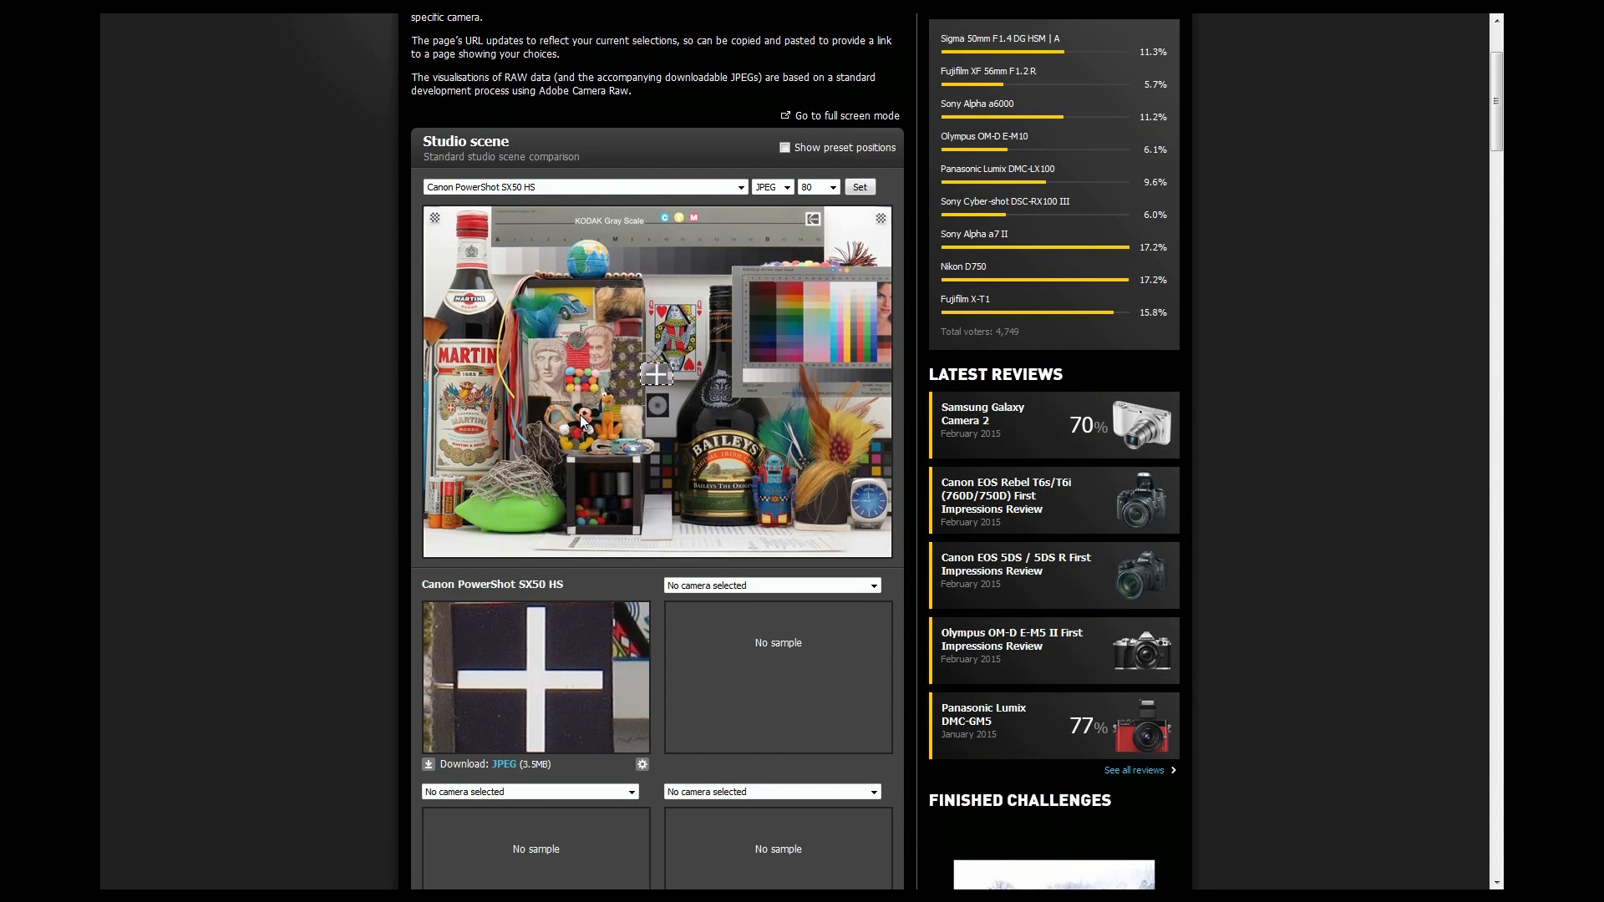
{"action": "left_click", "coordinate": [817, 186]}
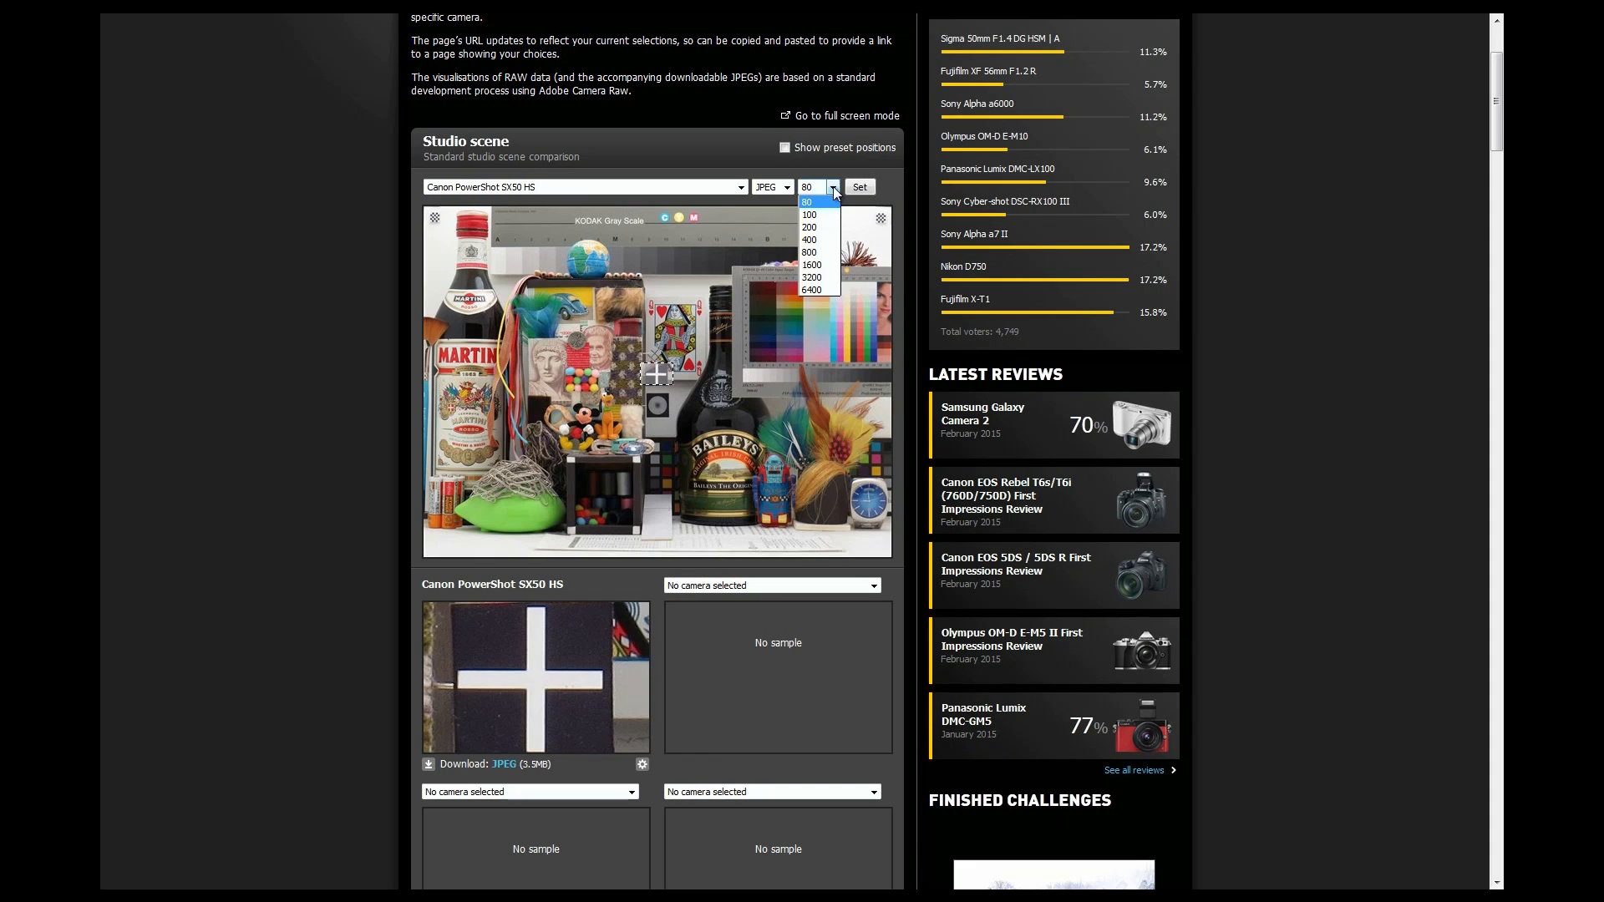
{"action": "mouse_move", "coordinate": [818, 264]}
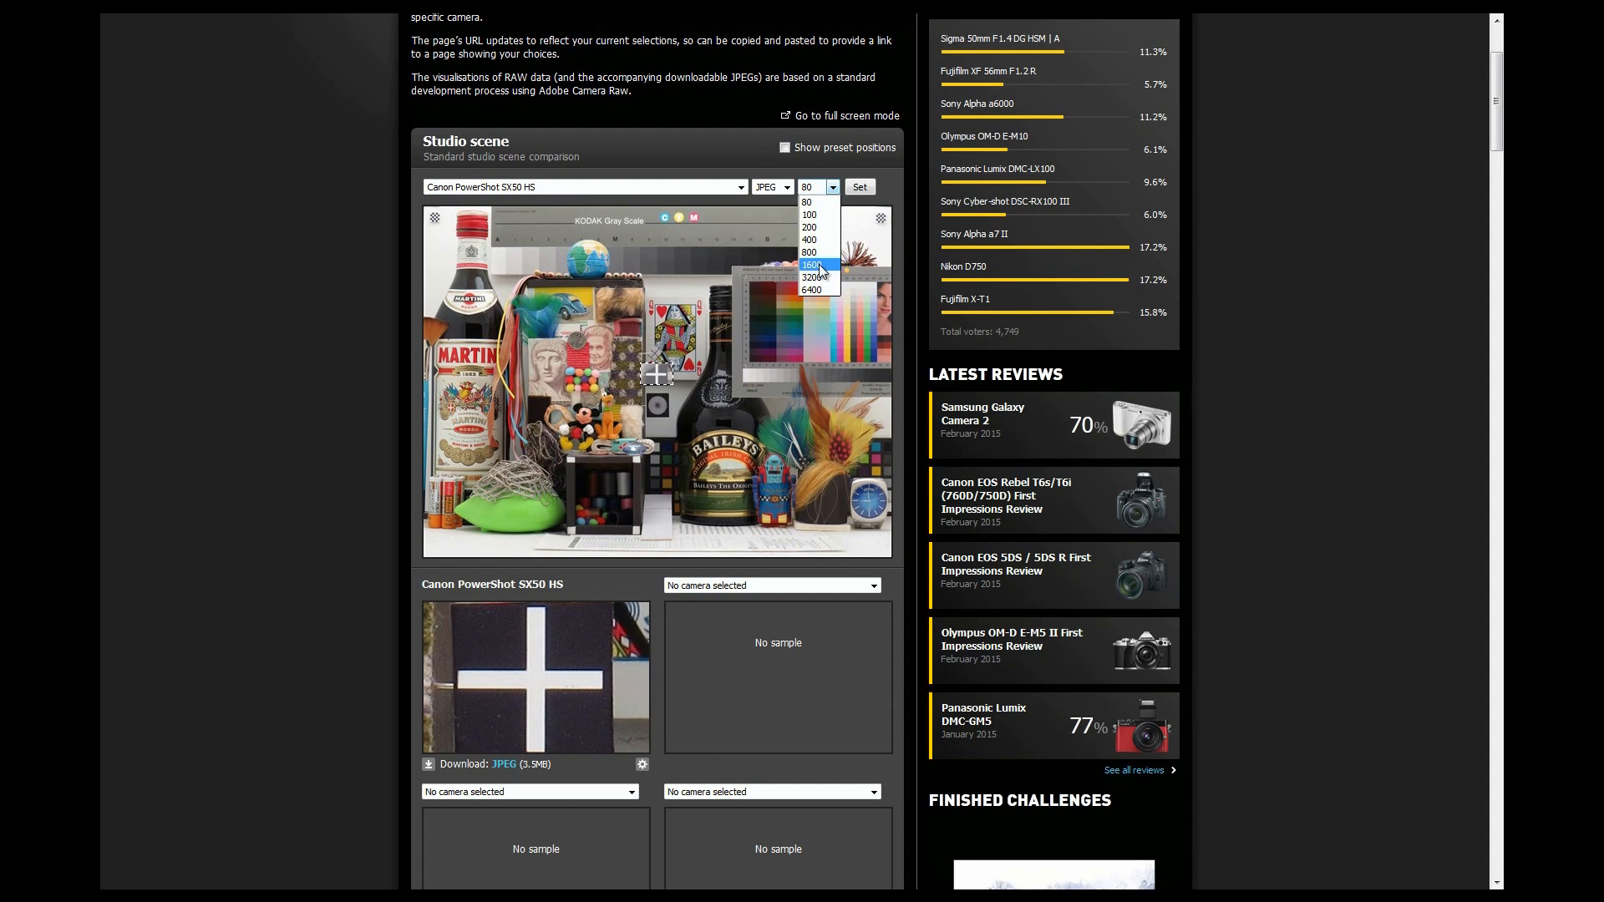
{"action": "left_click", "coordinate": [811, 277]}
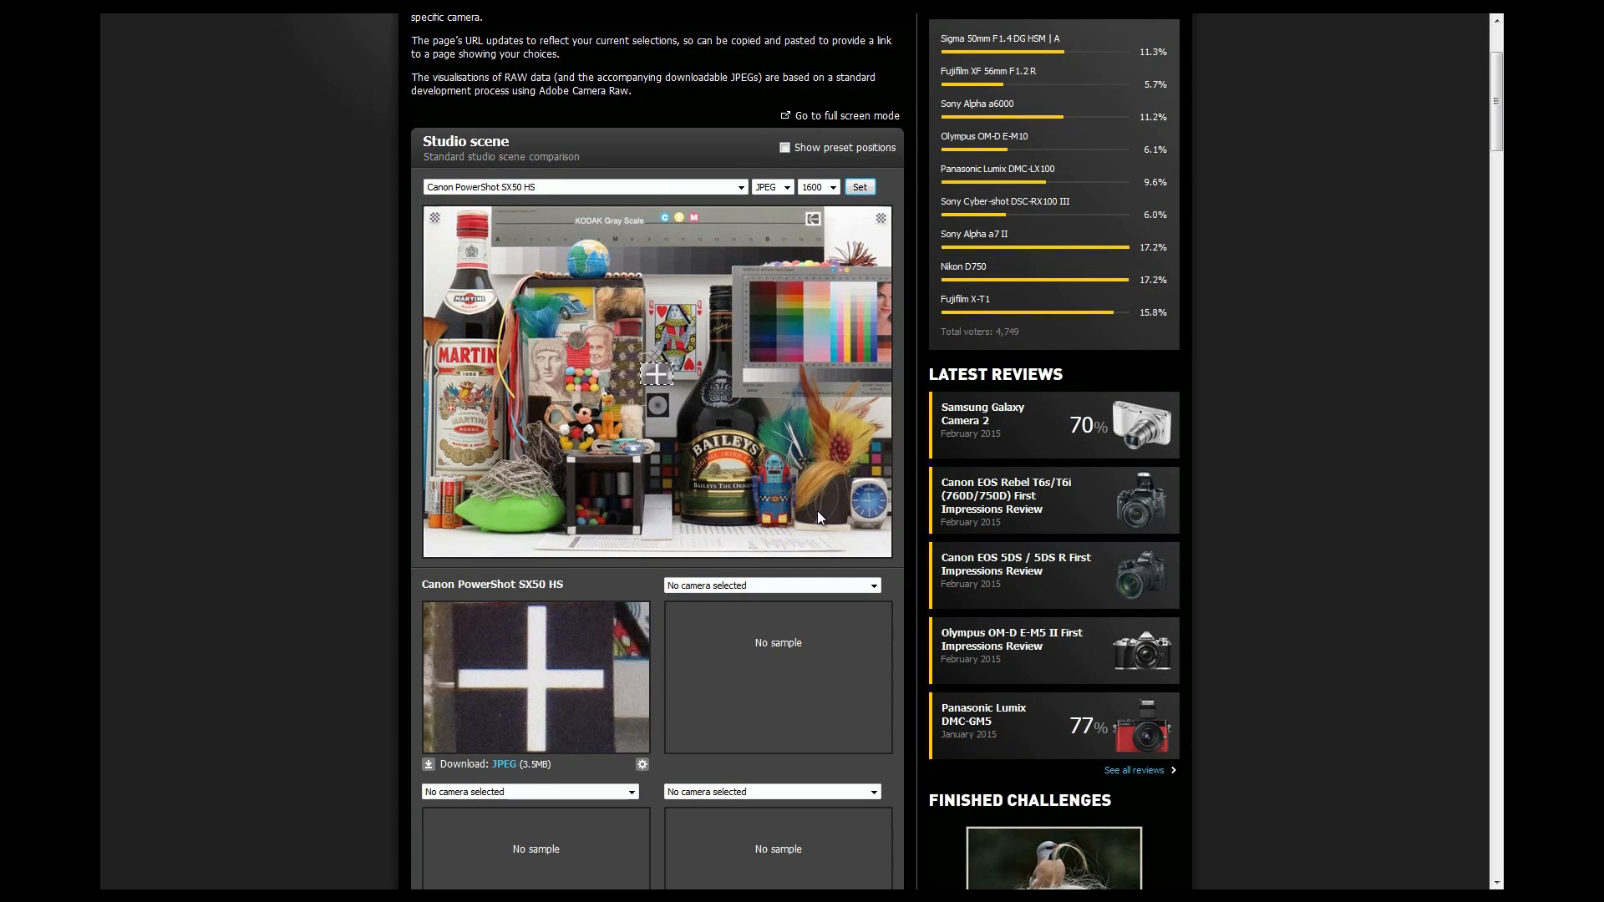
Add the Nikon D7000 as the second comparison camera
{"action": "scroll", "scroll_direction": "down", "scroll_amount": 3}
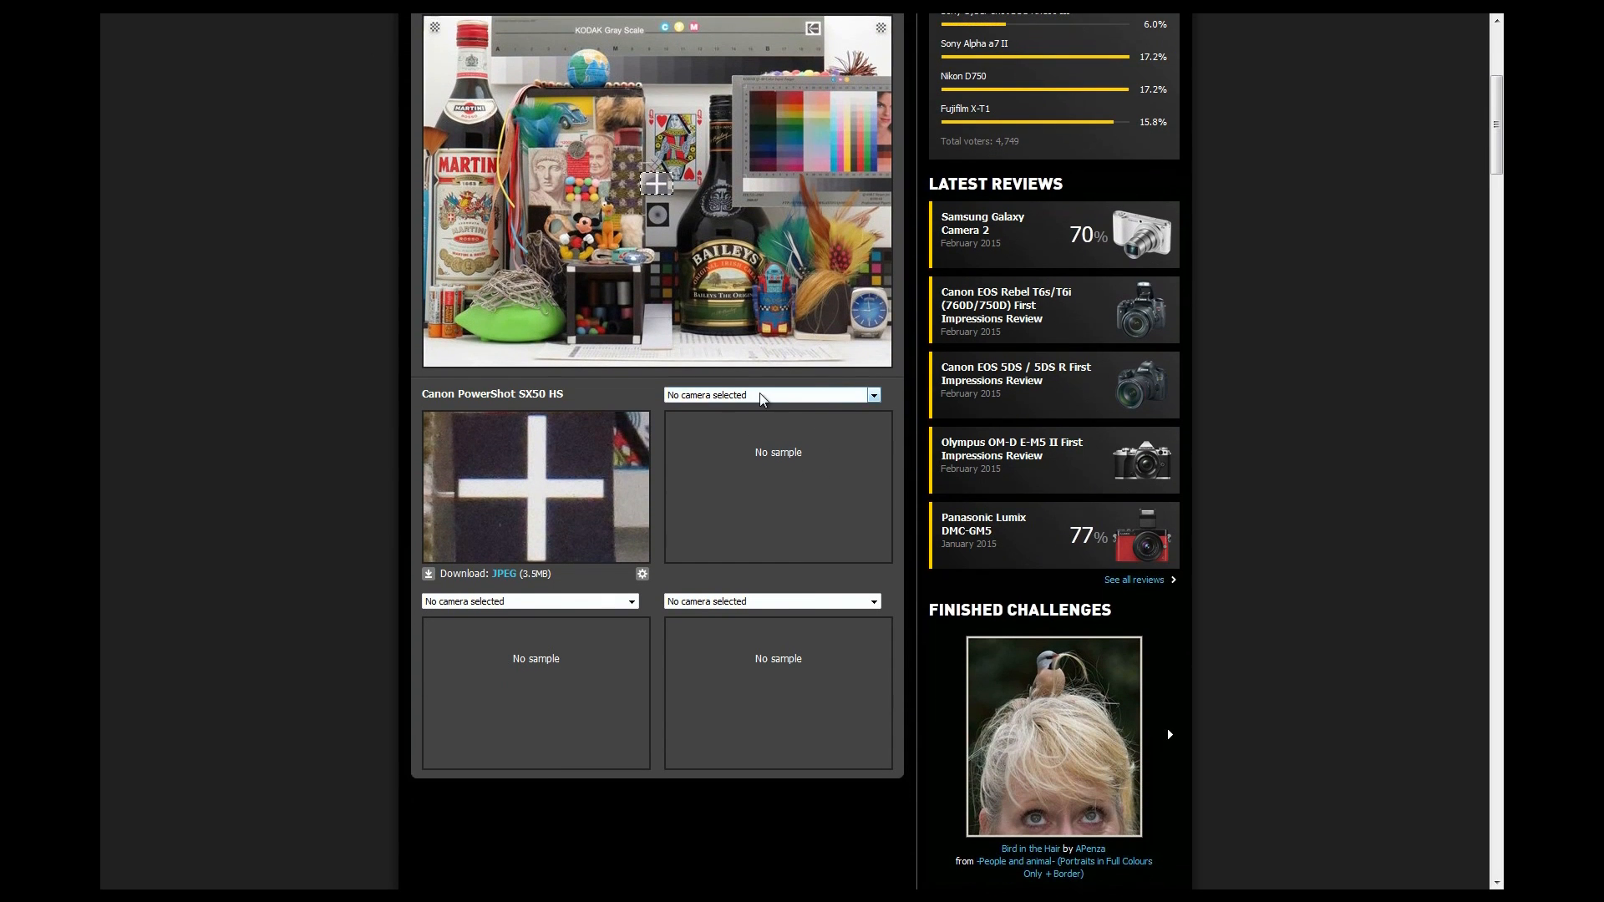
{"action": "left_click", "coordinate": [767, 395]}
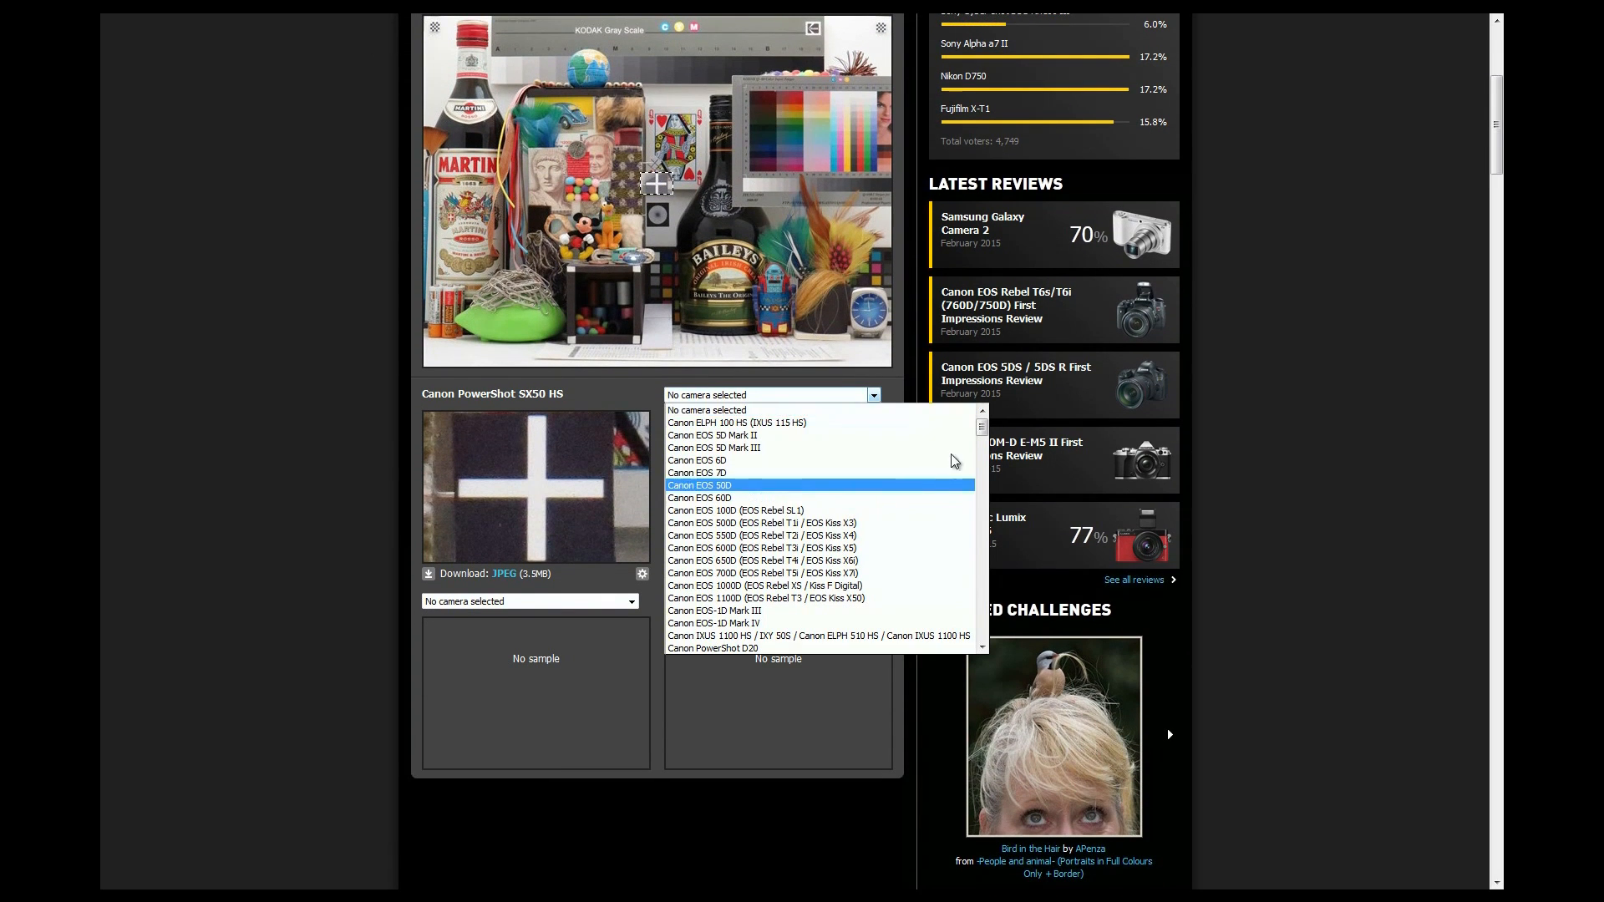
{"action": "scroll", "scroll_direction": "down", "scroll_amount": 3}
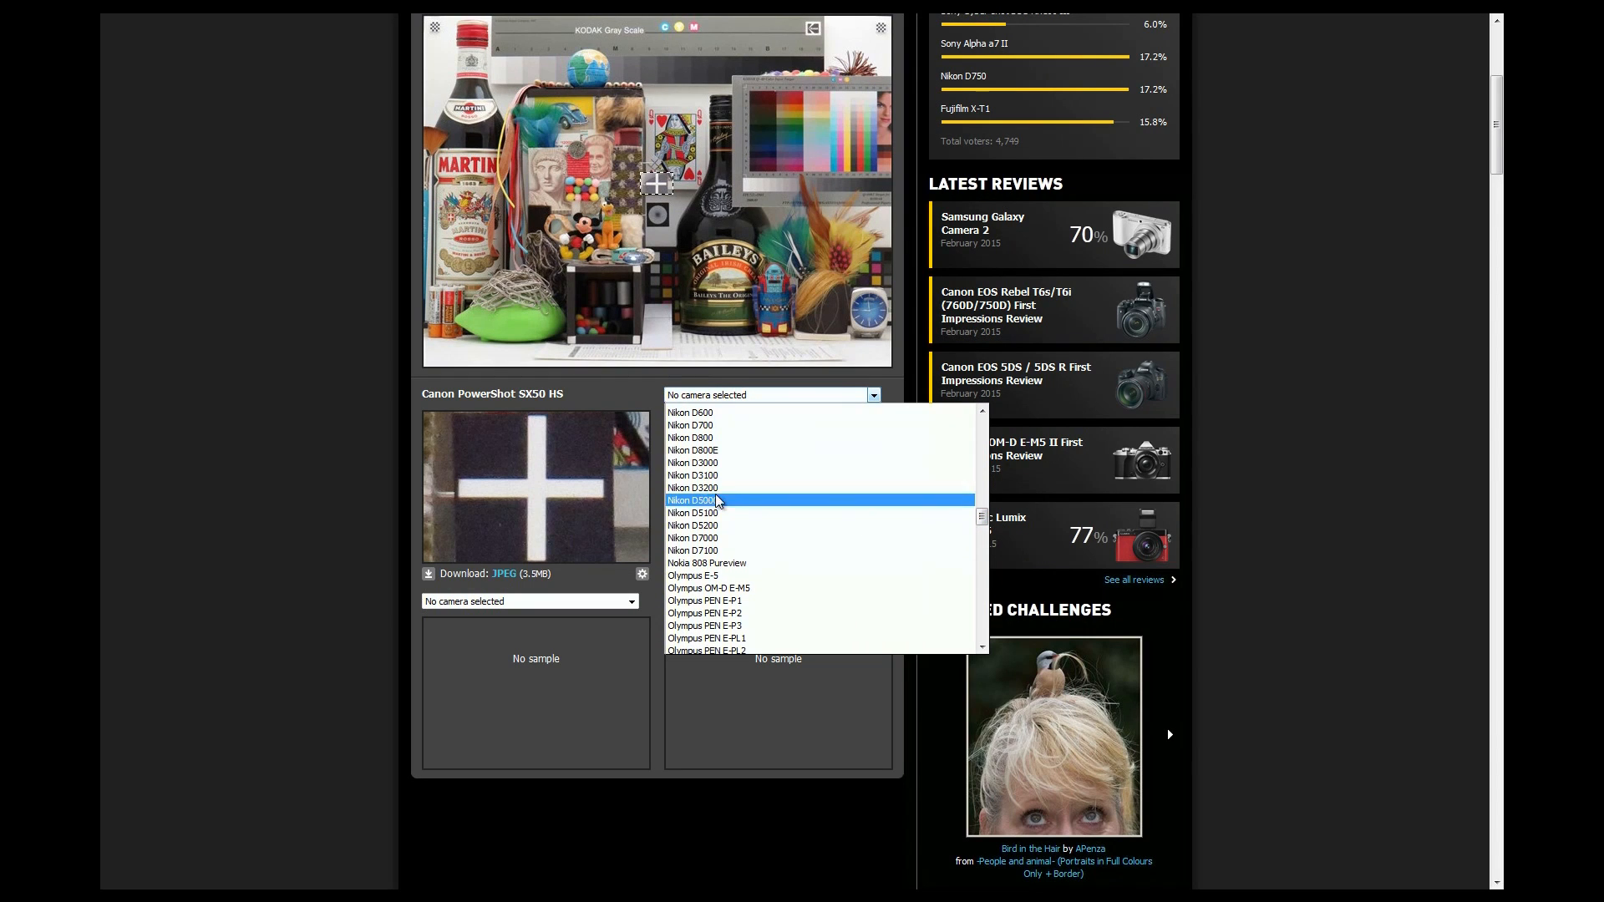
{"action": "left_click", "coordinate": [692, 538]}
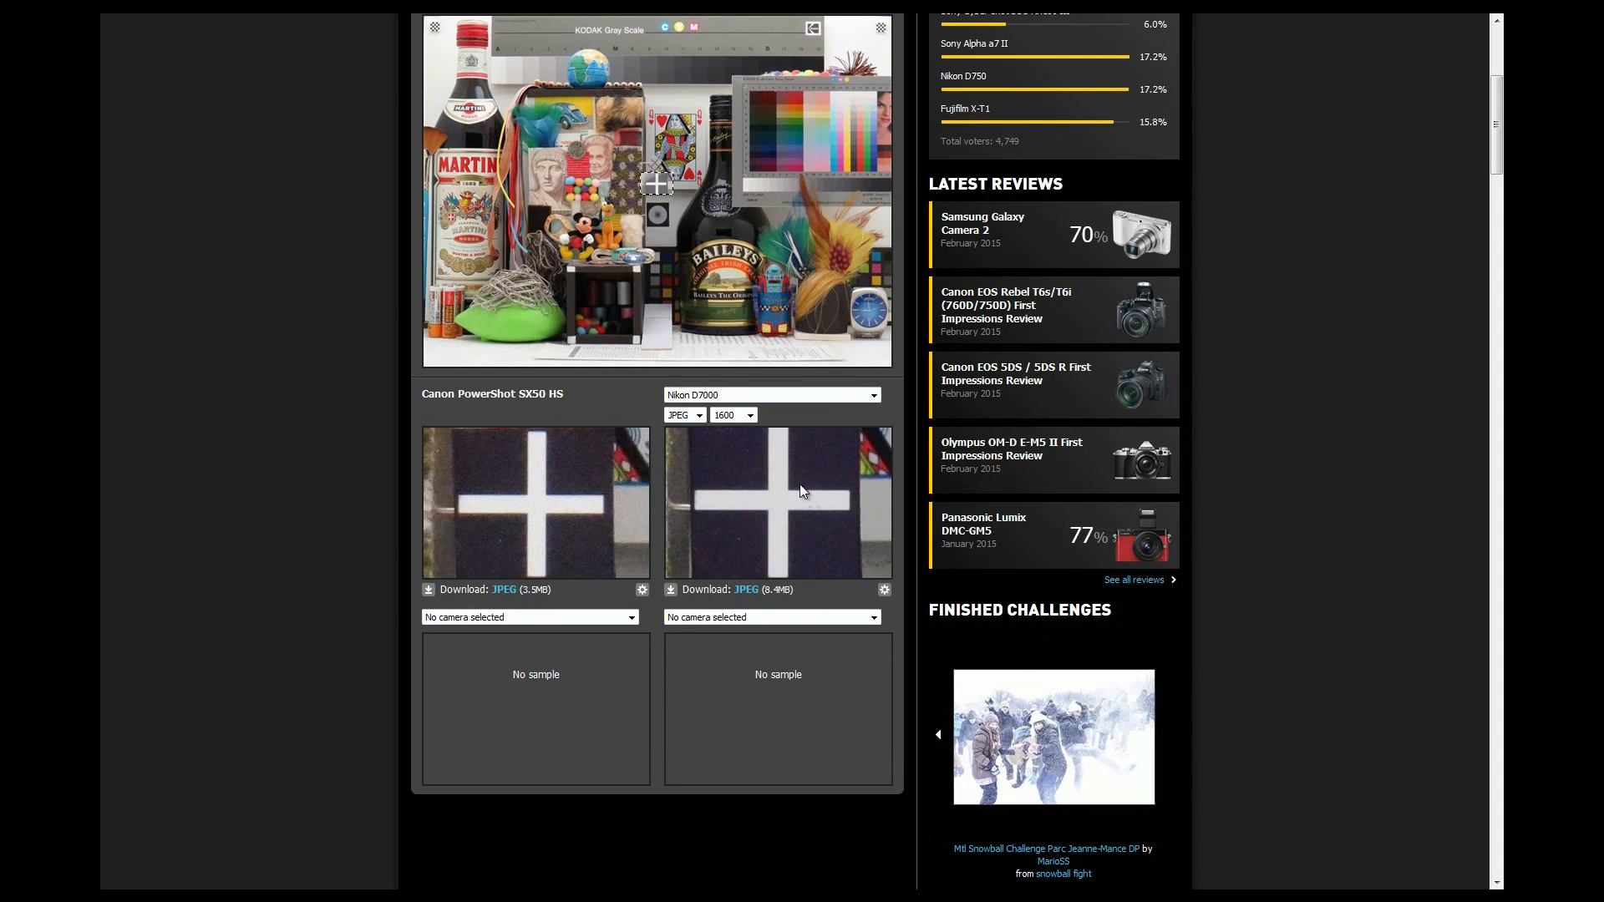
{"action": "mouse_move", "coordinate": [738, 431]}
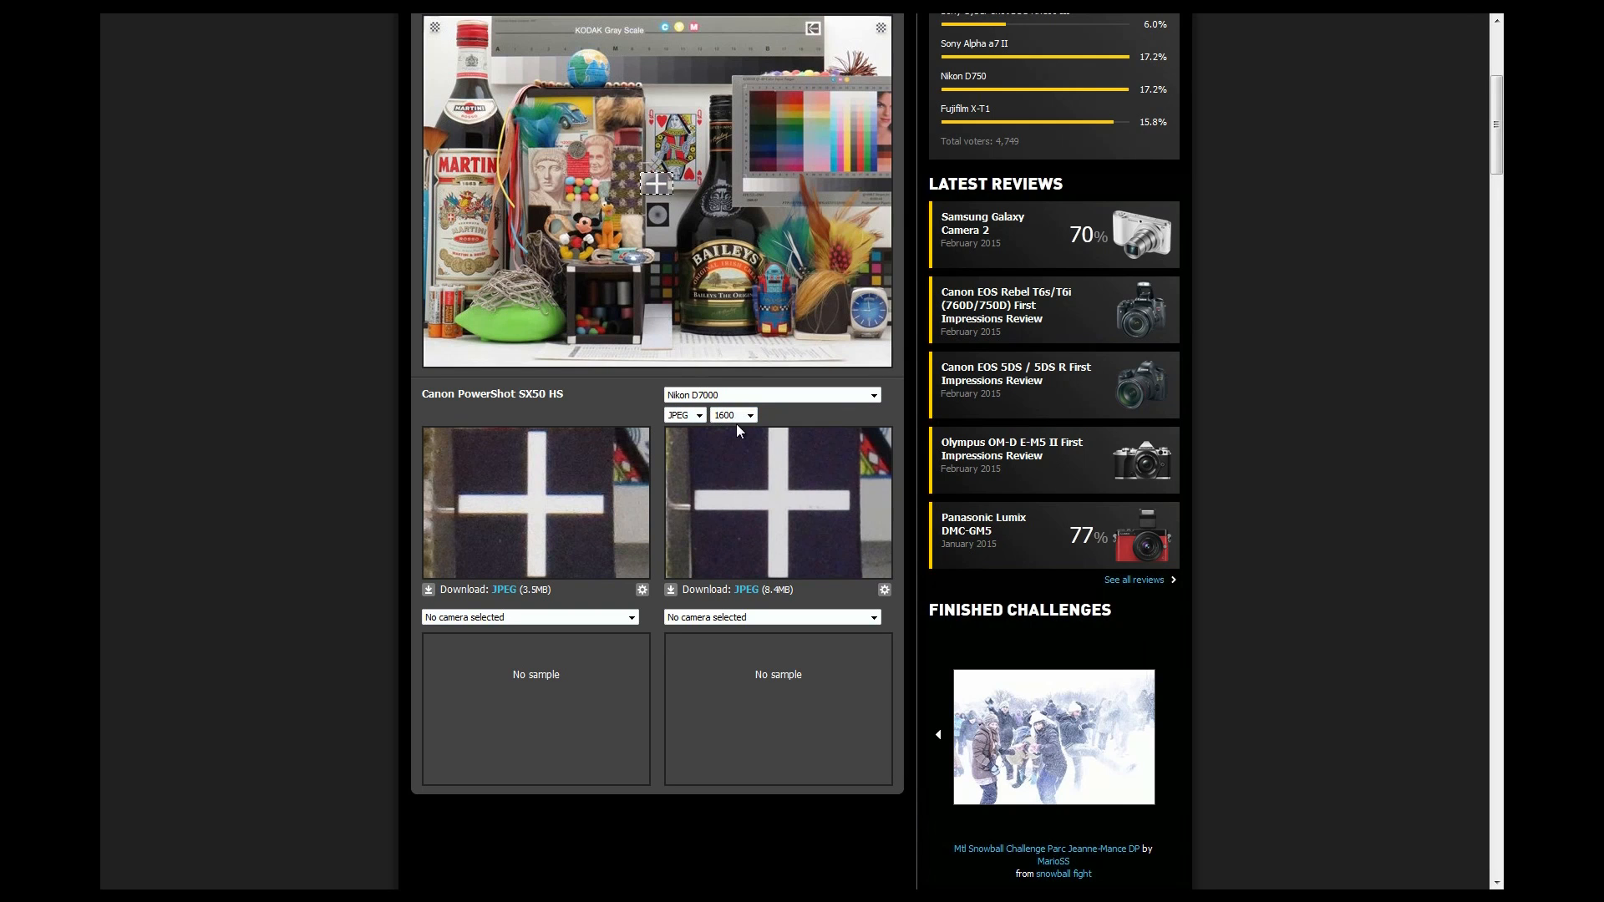
Choose the Nikon D800 for the third comparison sample
{"action": "scroll", "scroll_direction": "up", "scroll_amount": 3}
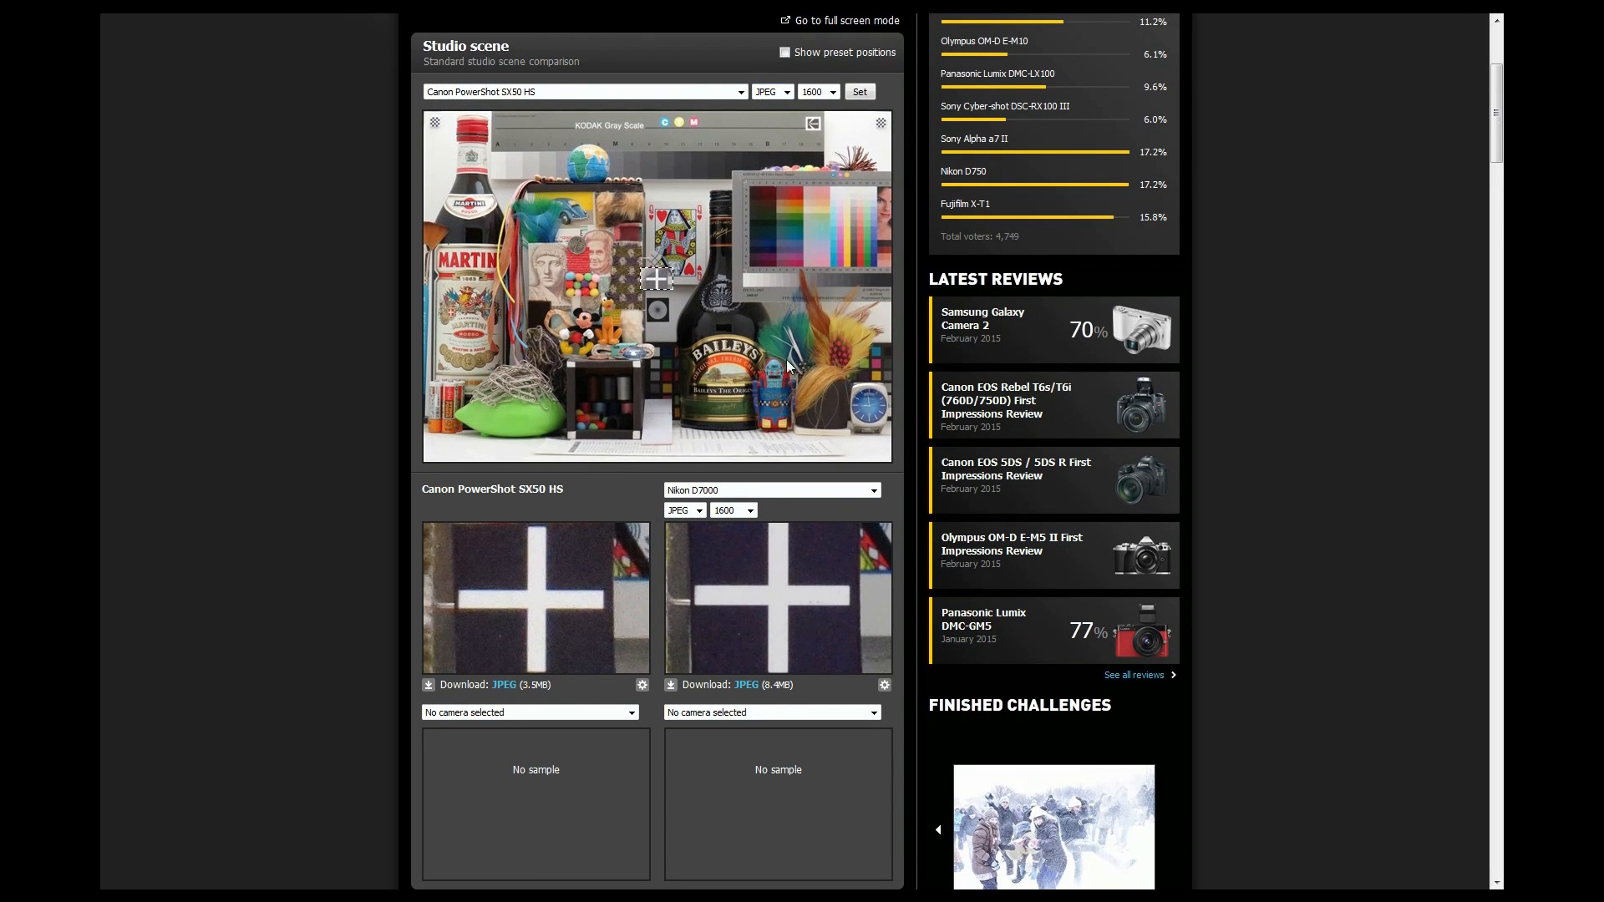
{"action": "scroll", "scroll_direction": "down", "scroll_amount": 3}
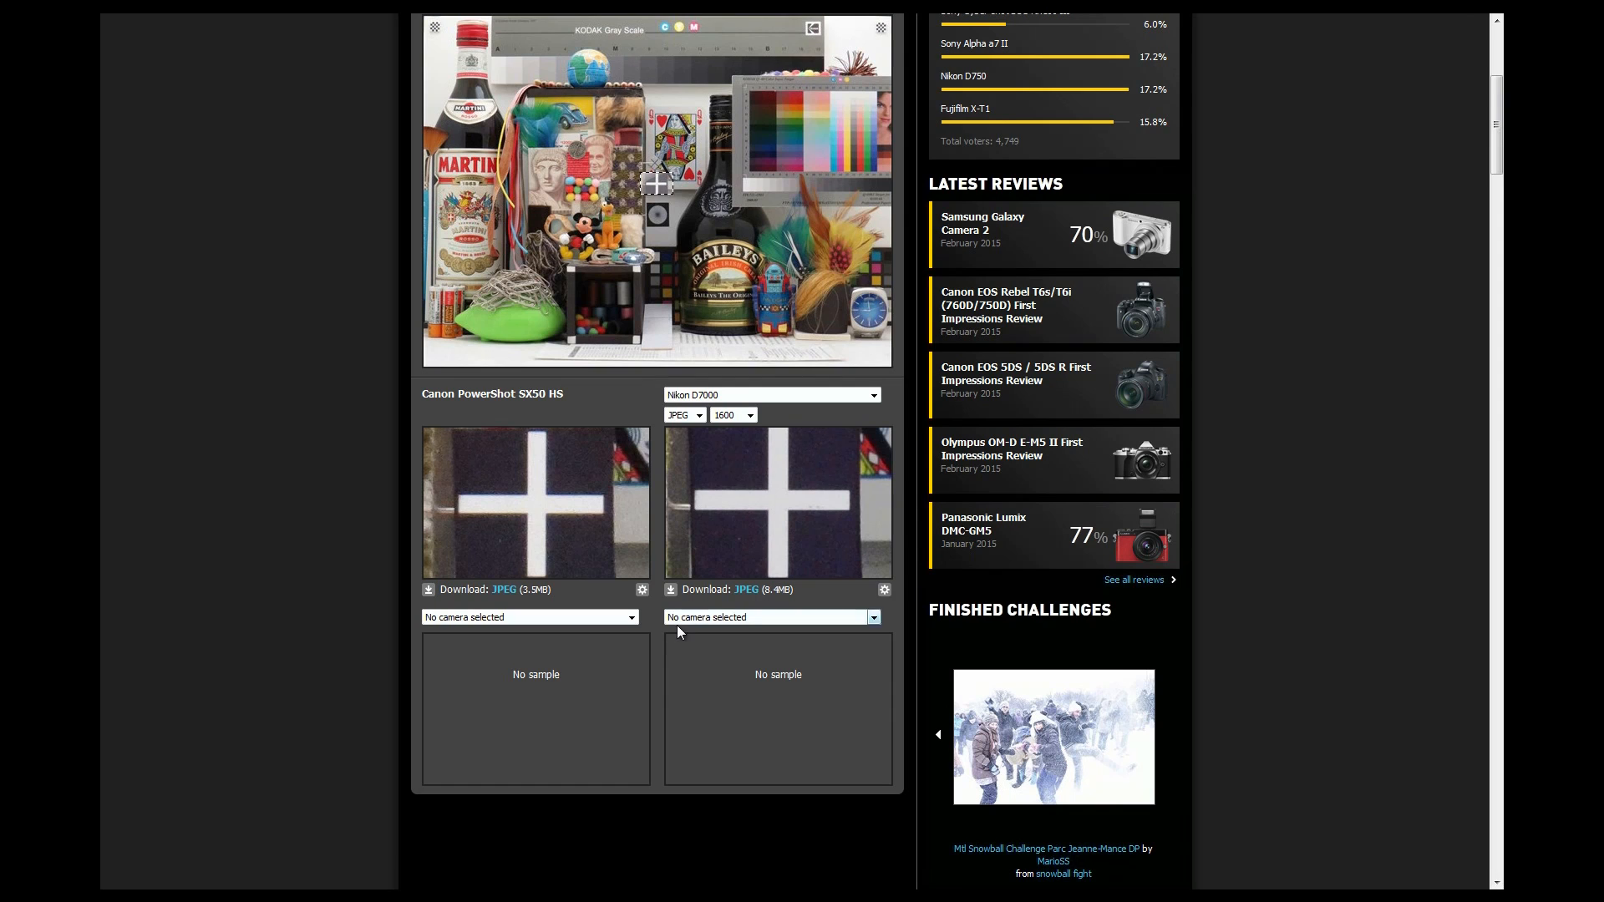
{"action": "left_click", "coordinate": [527, 617]}
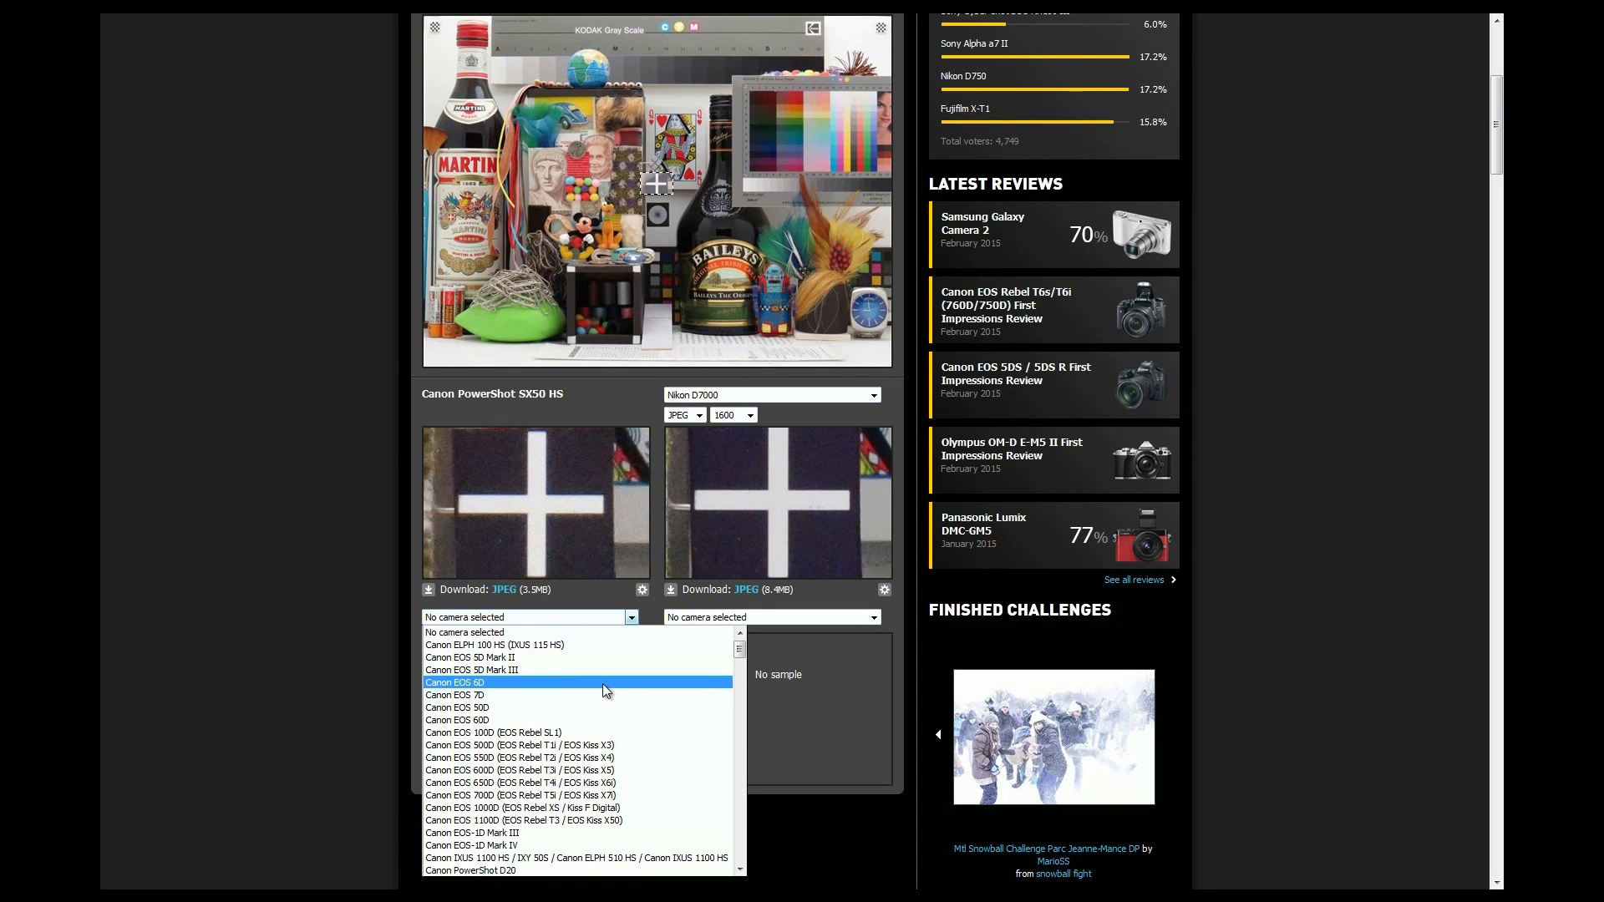
{"action": "scroll", "scroll_direction": "down", "scroll_amount": 3}
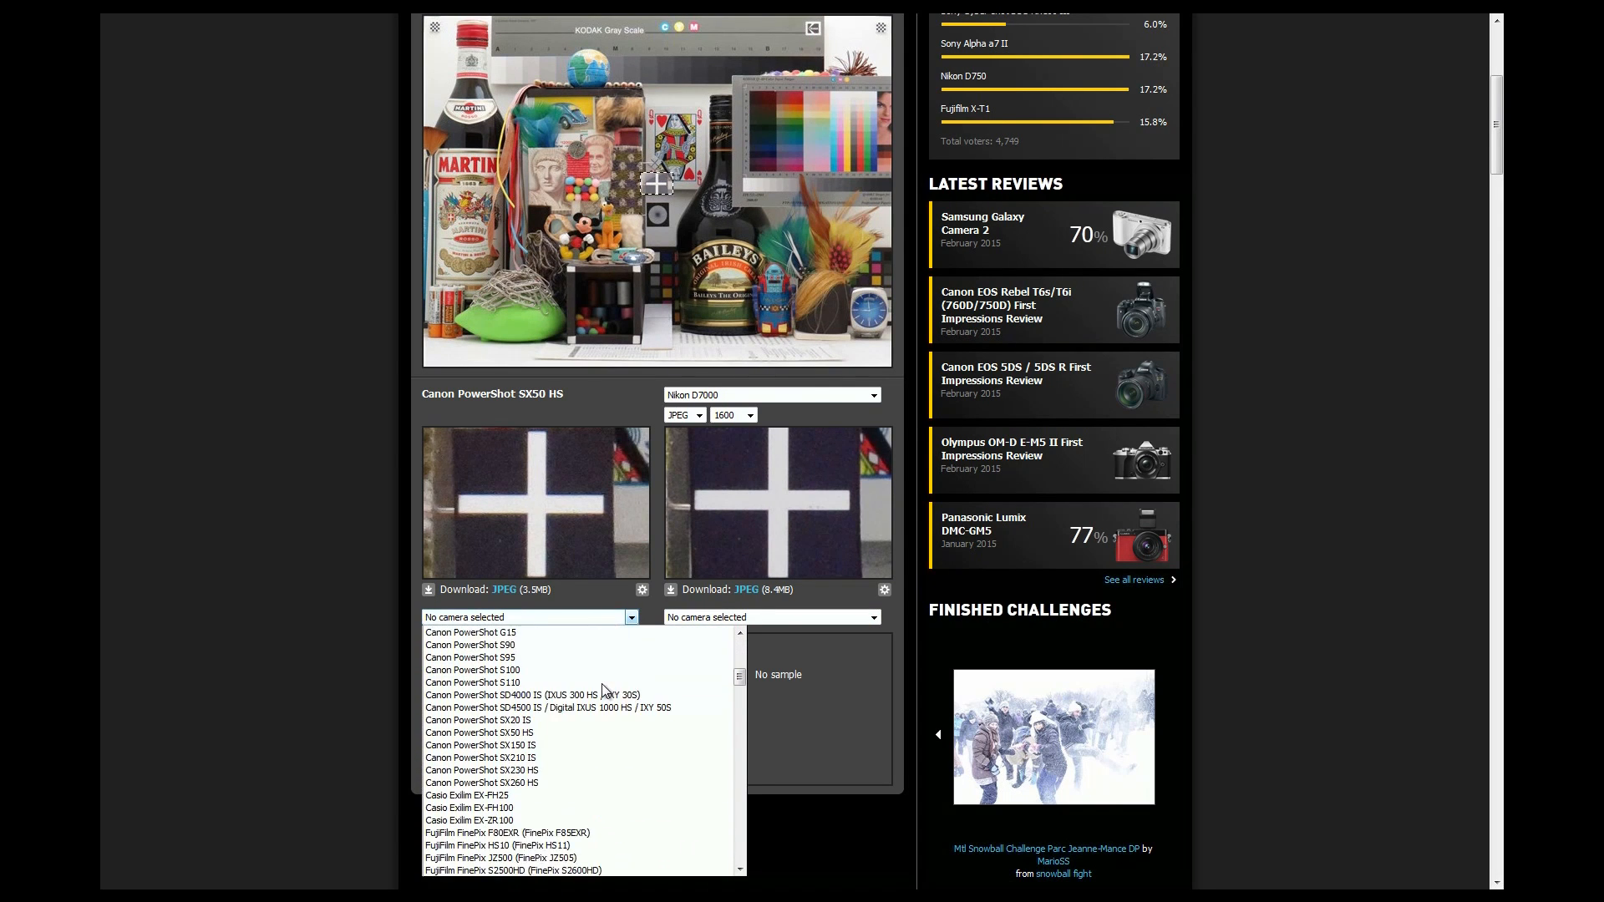
{"action": "scroll", "scroll_direction": "down", "scroll_amount": 3}
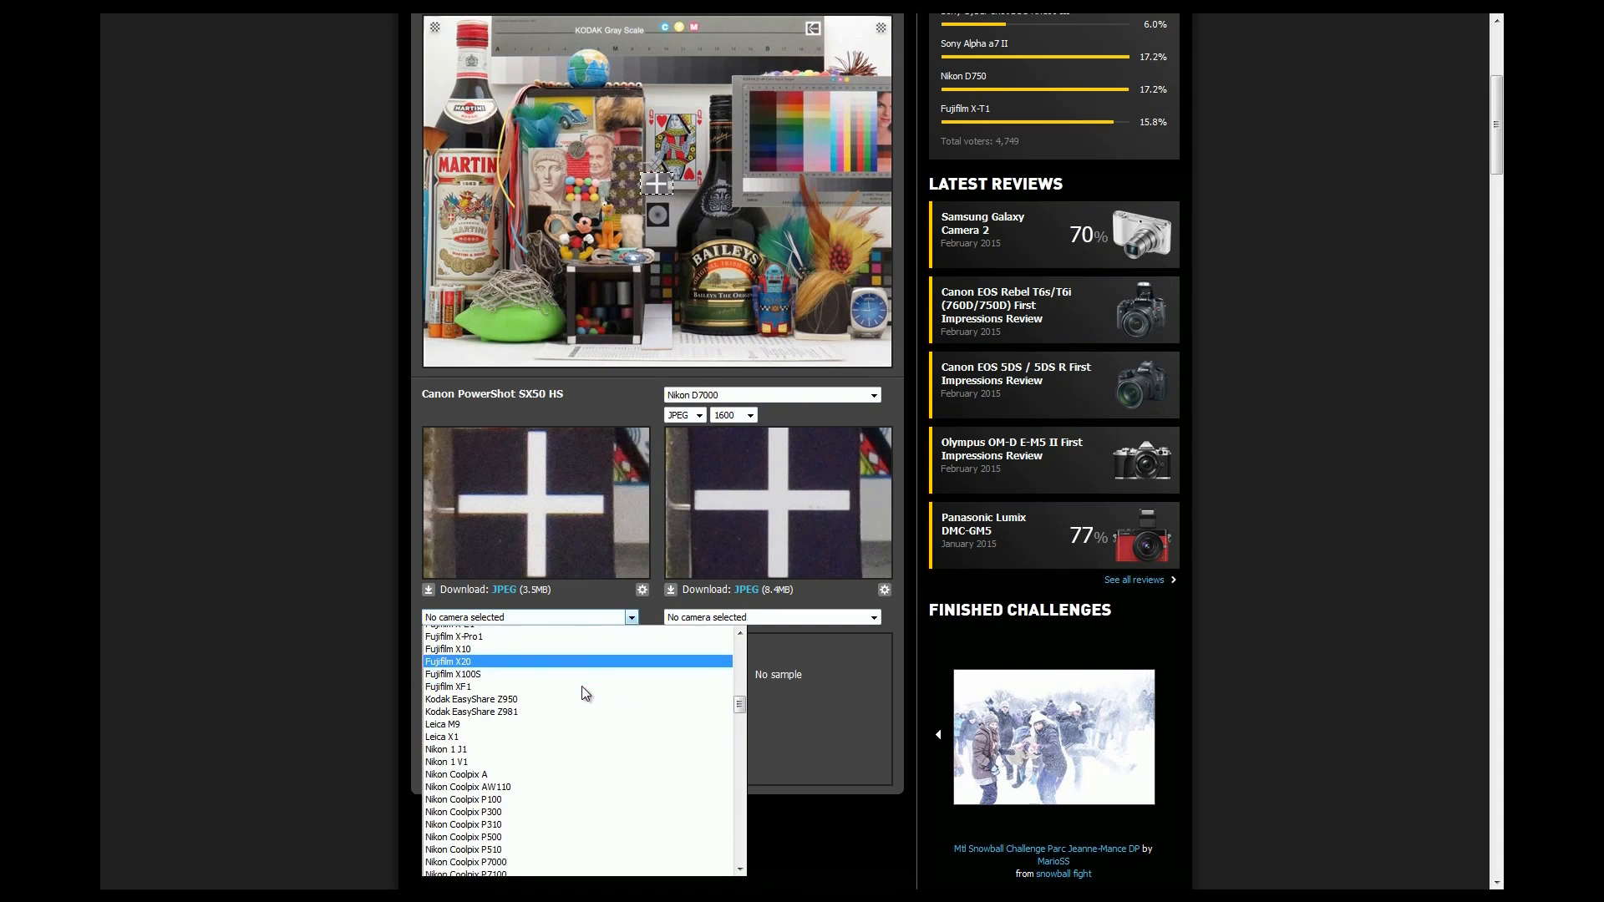
{"action": "scroll", "scroll_direction": "down", "scroll_amount": 3}
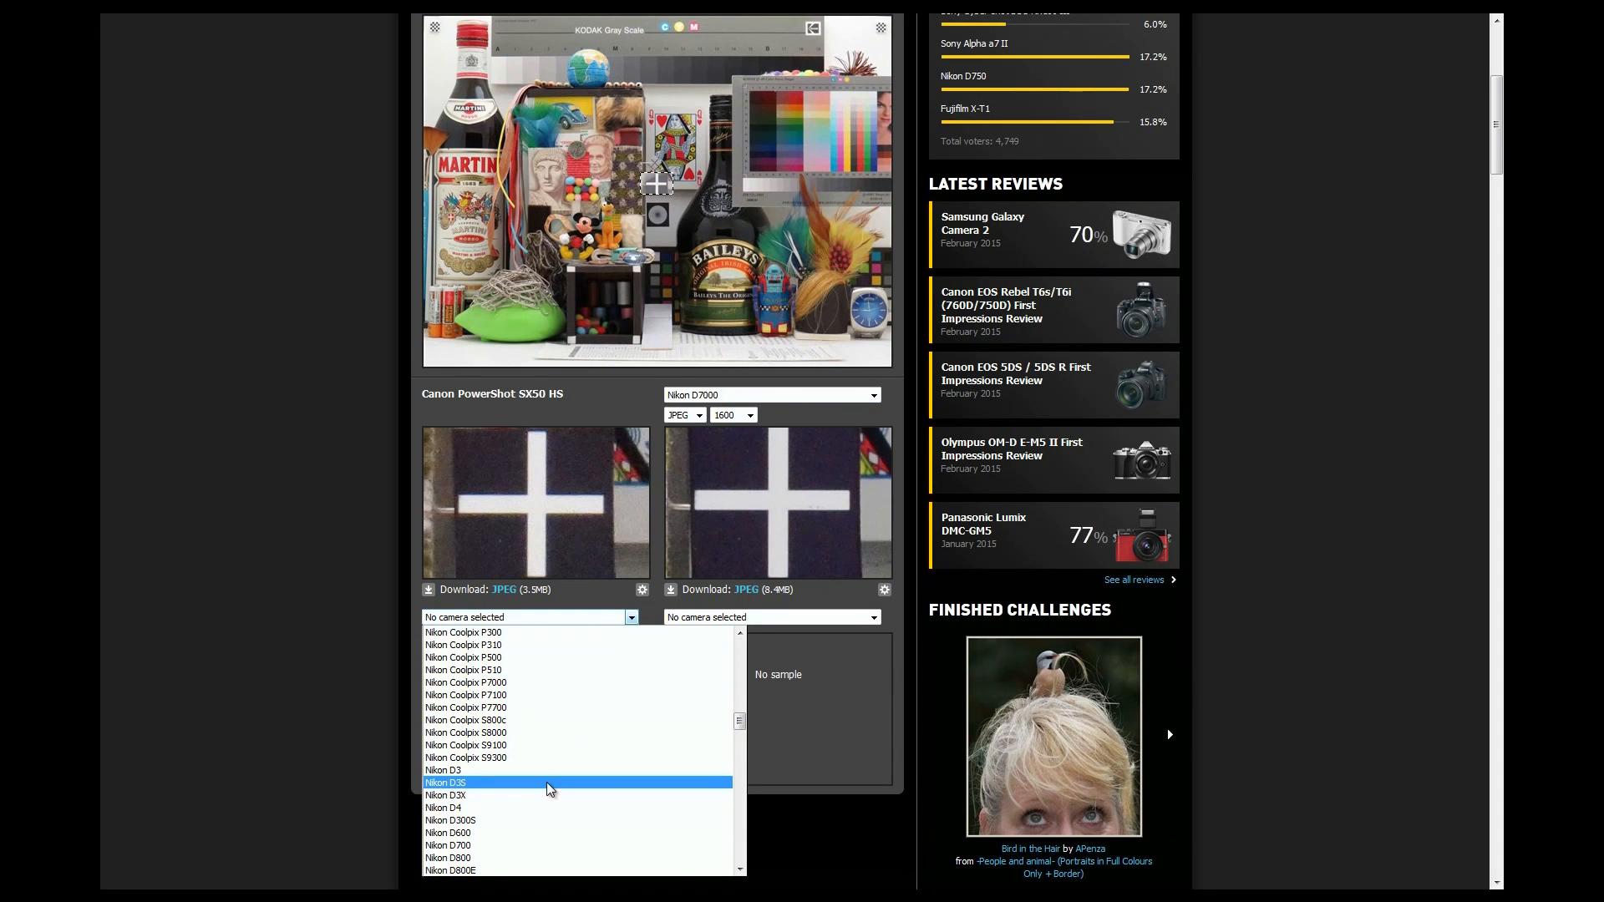
{"action": "left_click", "coordinate": [447, 857]}
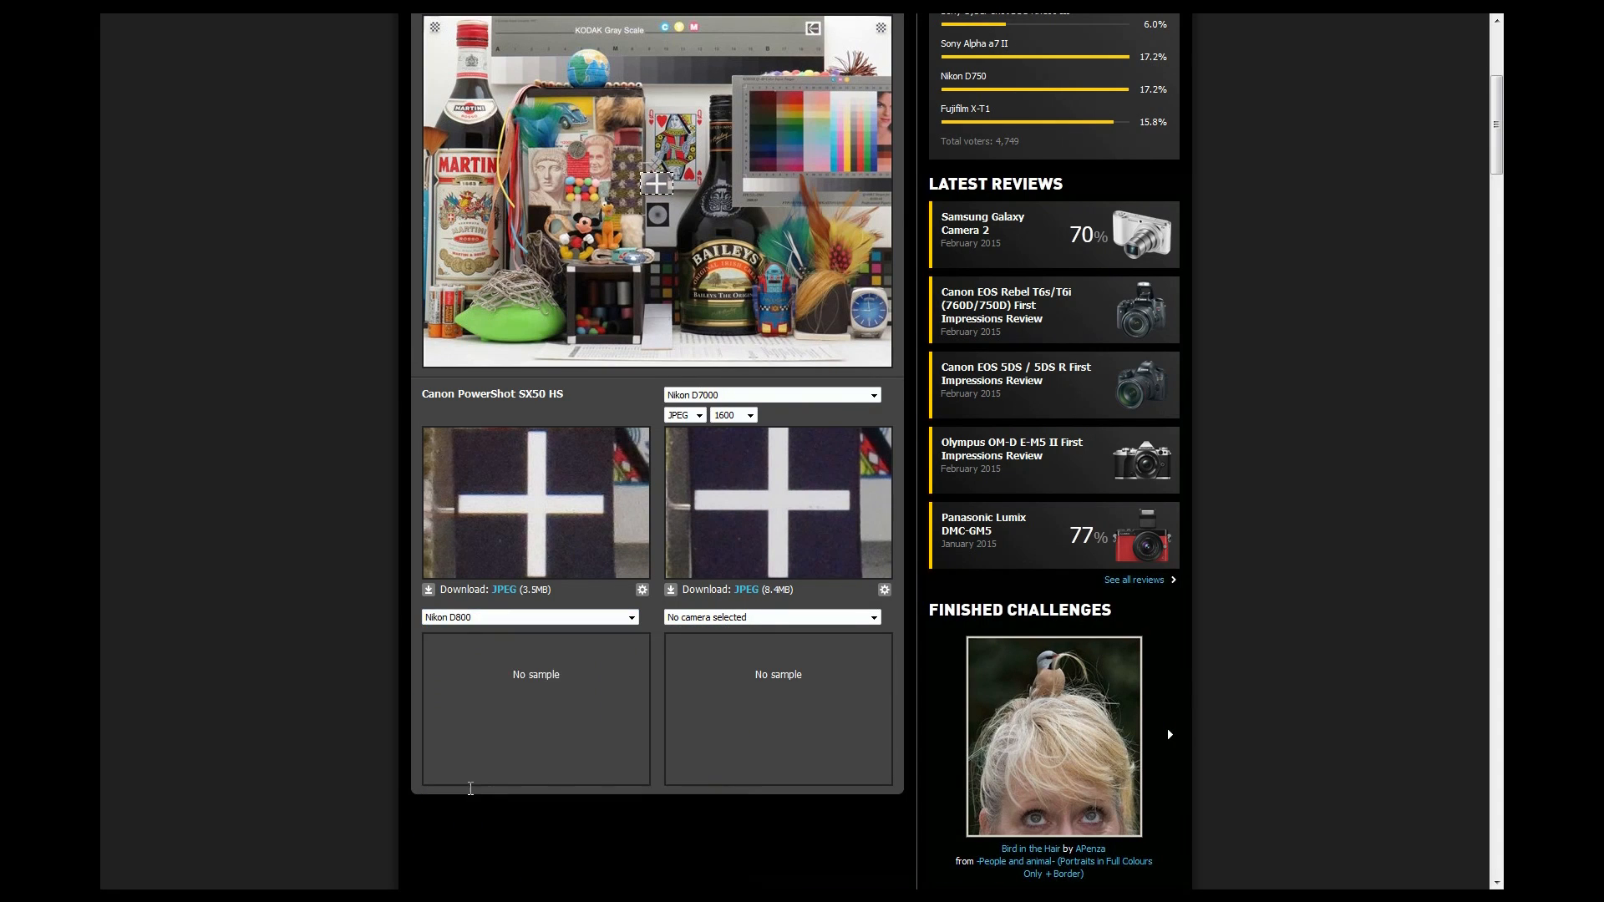
Scroll to the crops and load the Nikon D800 ISO 1600 crop in the third panel
{"action": "scroll", "scroll_direction": "down", "scroll_amount": 3}
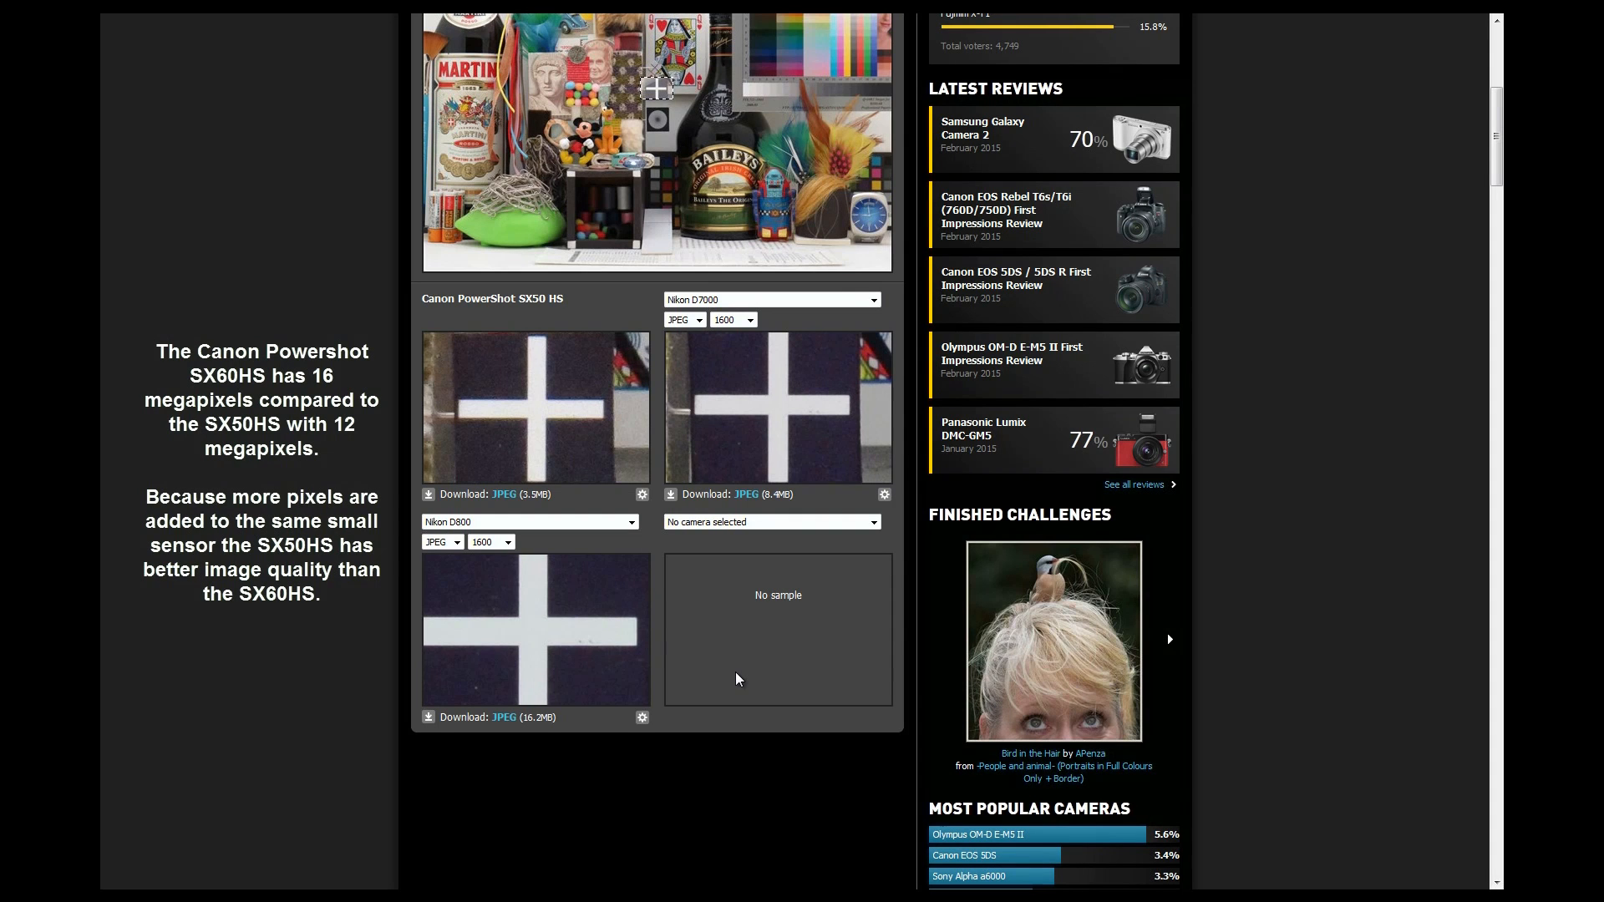
{"action": "left_click", "coordinate": [1170, 639]}
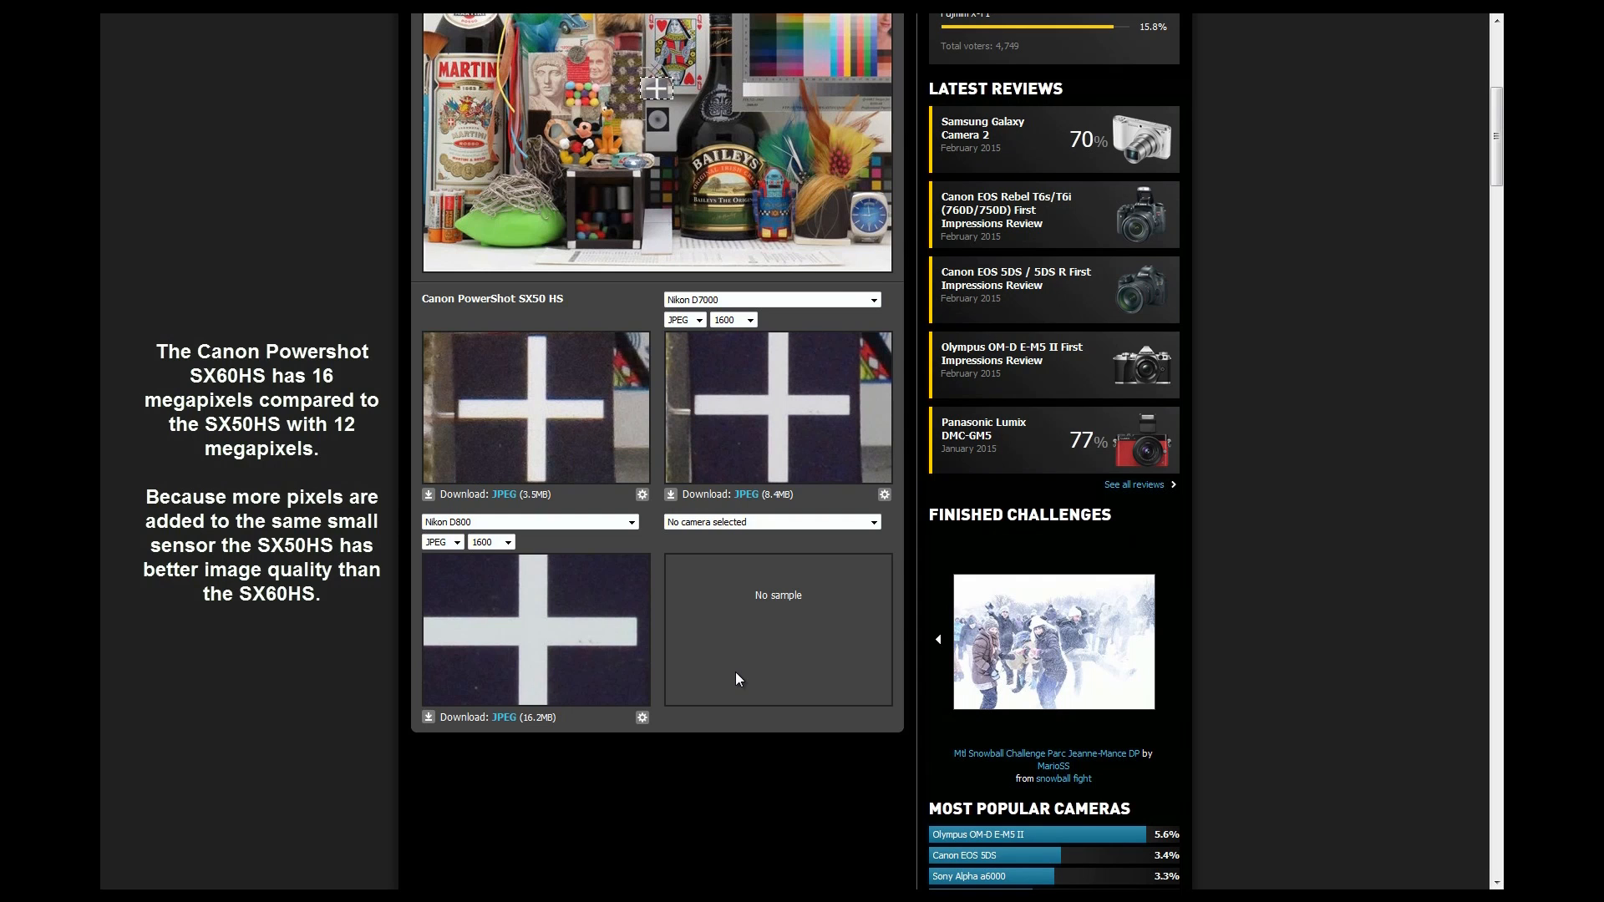
{"action": "mouse_move", "coordinate": [750, 679]}
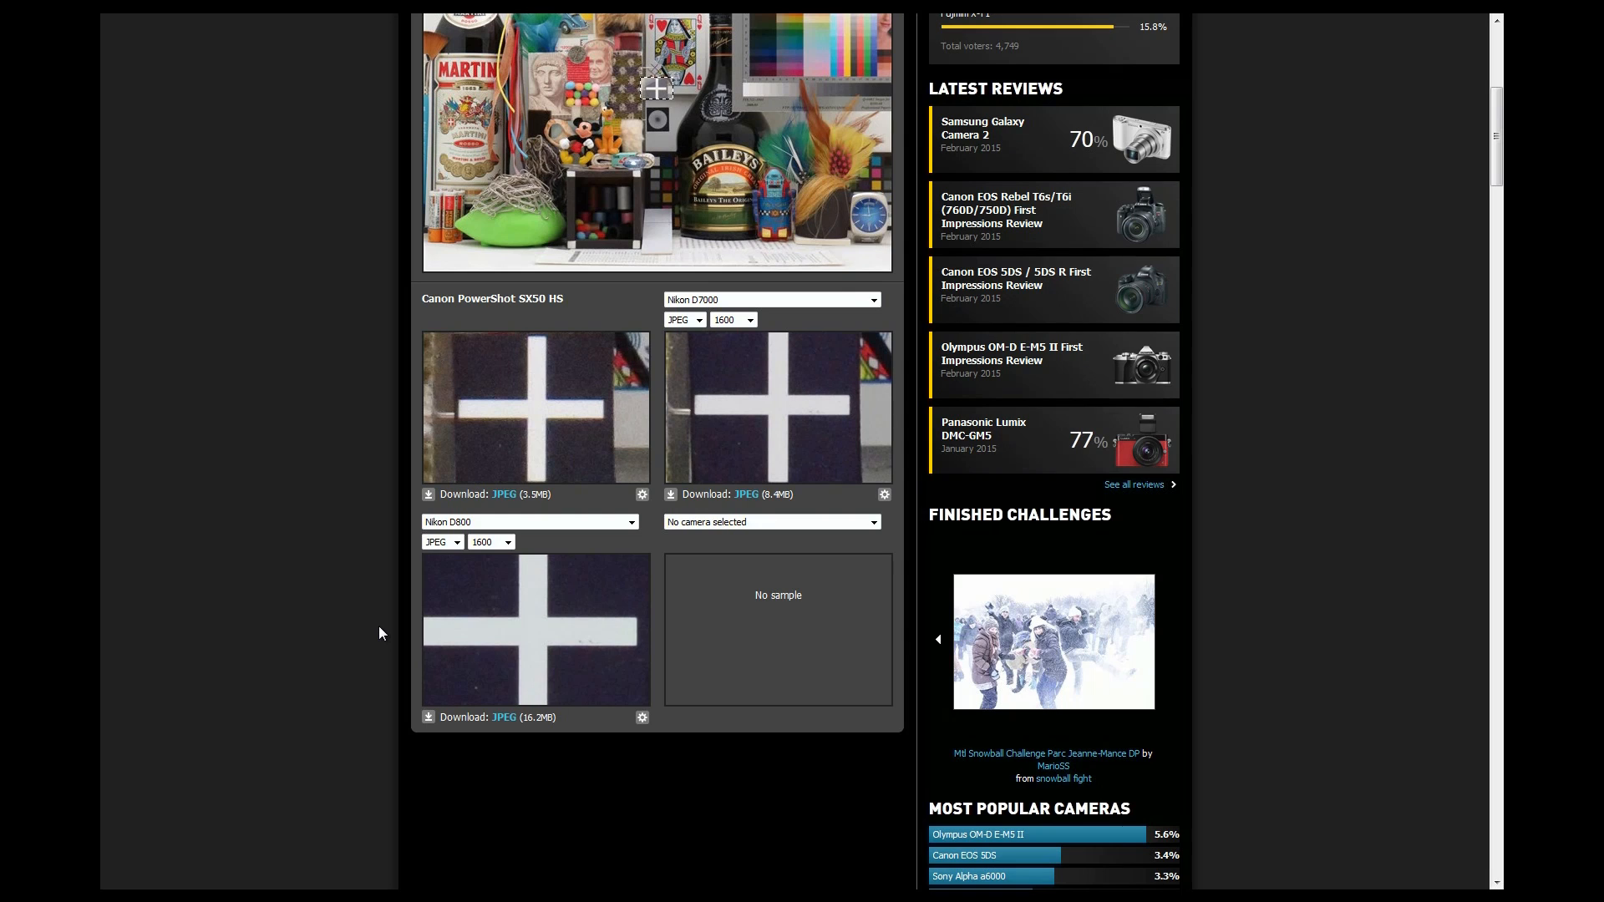
{"action": "mouse_move", "coordinate": [484, 641]}
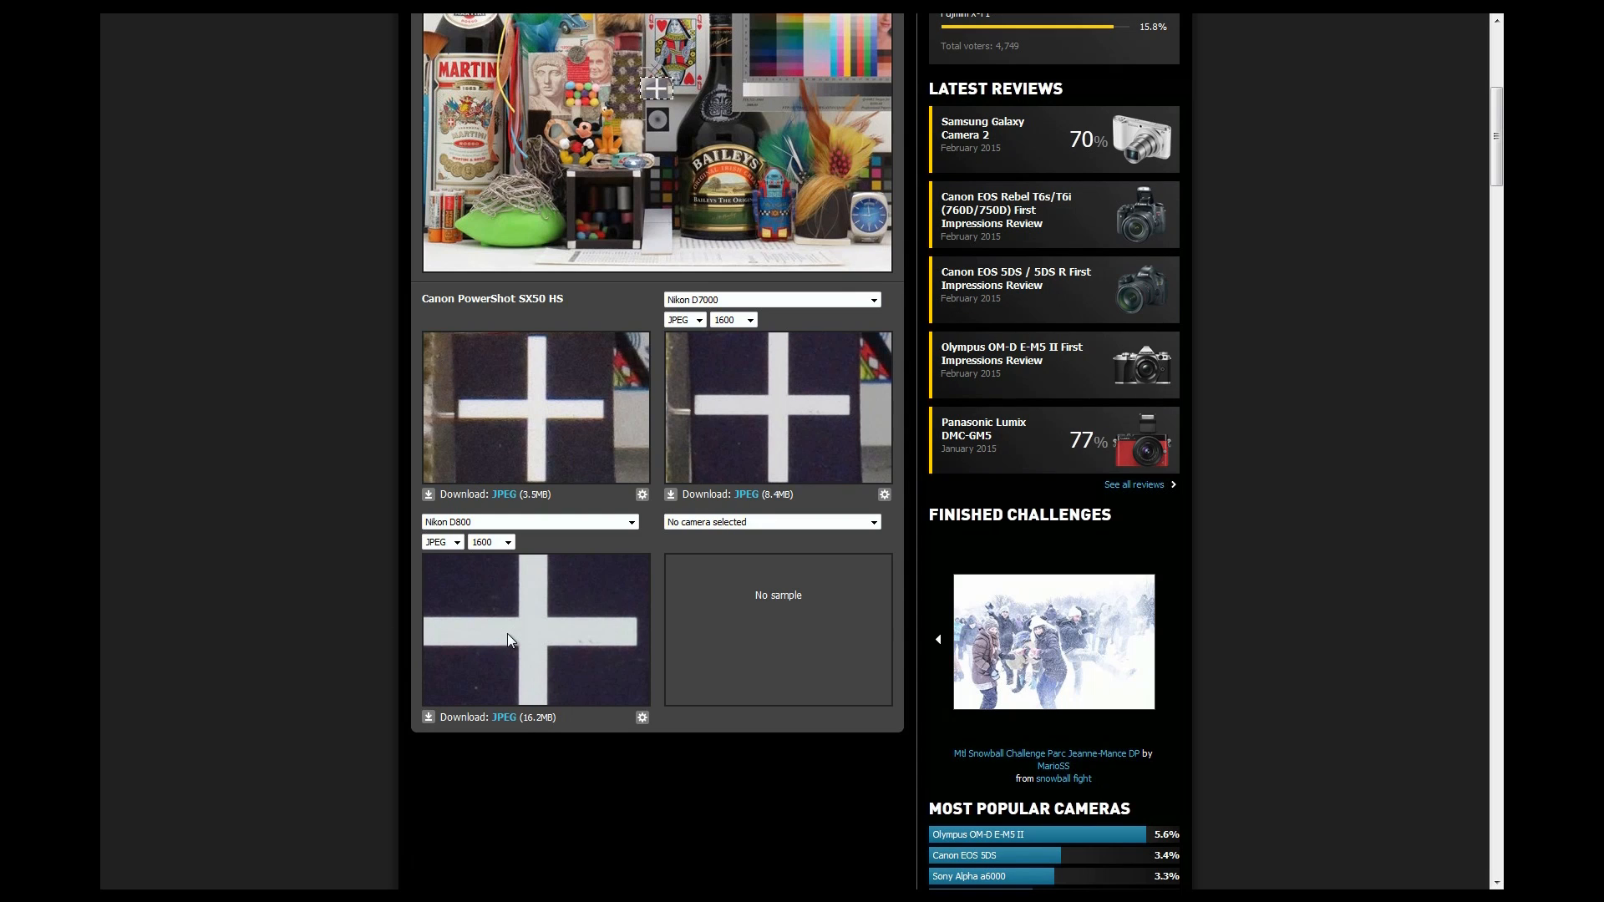
{"action": "mouse_move", "coordinate": [601, 432]}
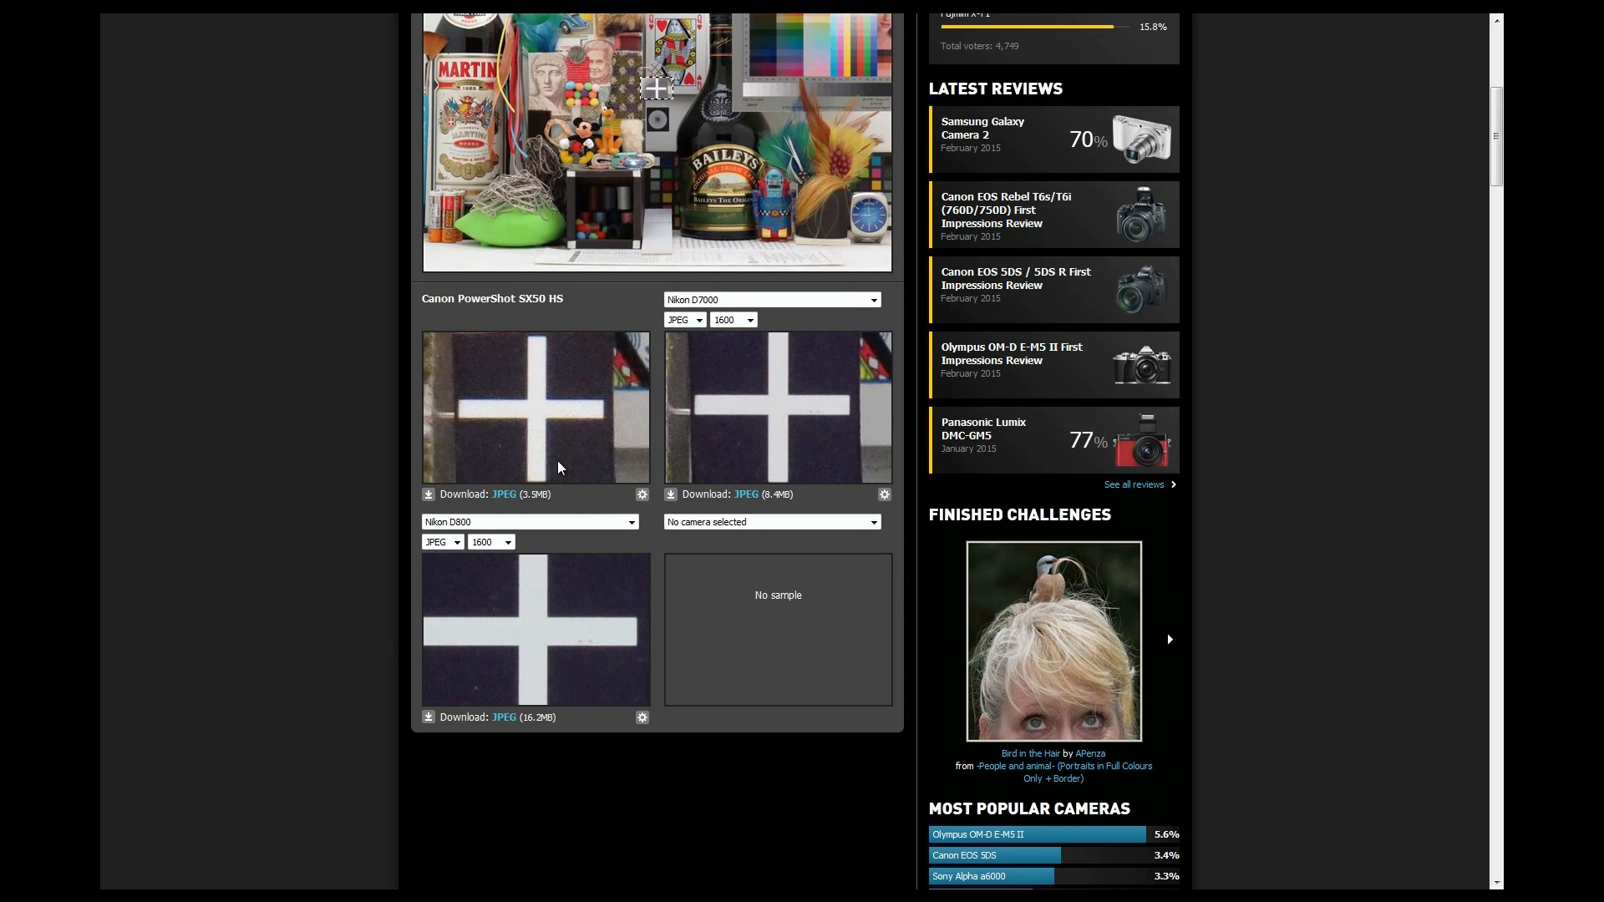
Position the crops on the globe and open the SX50 HS ISO 1600 full-size JPEG
{"action": "scroll", "scroll_direction": "up", "scroll_amount": 3}
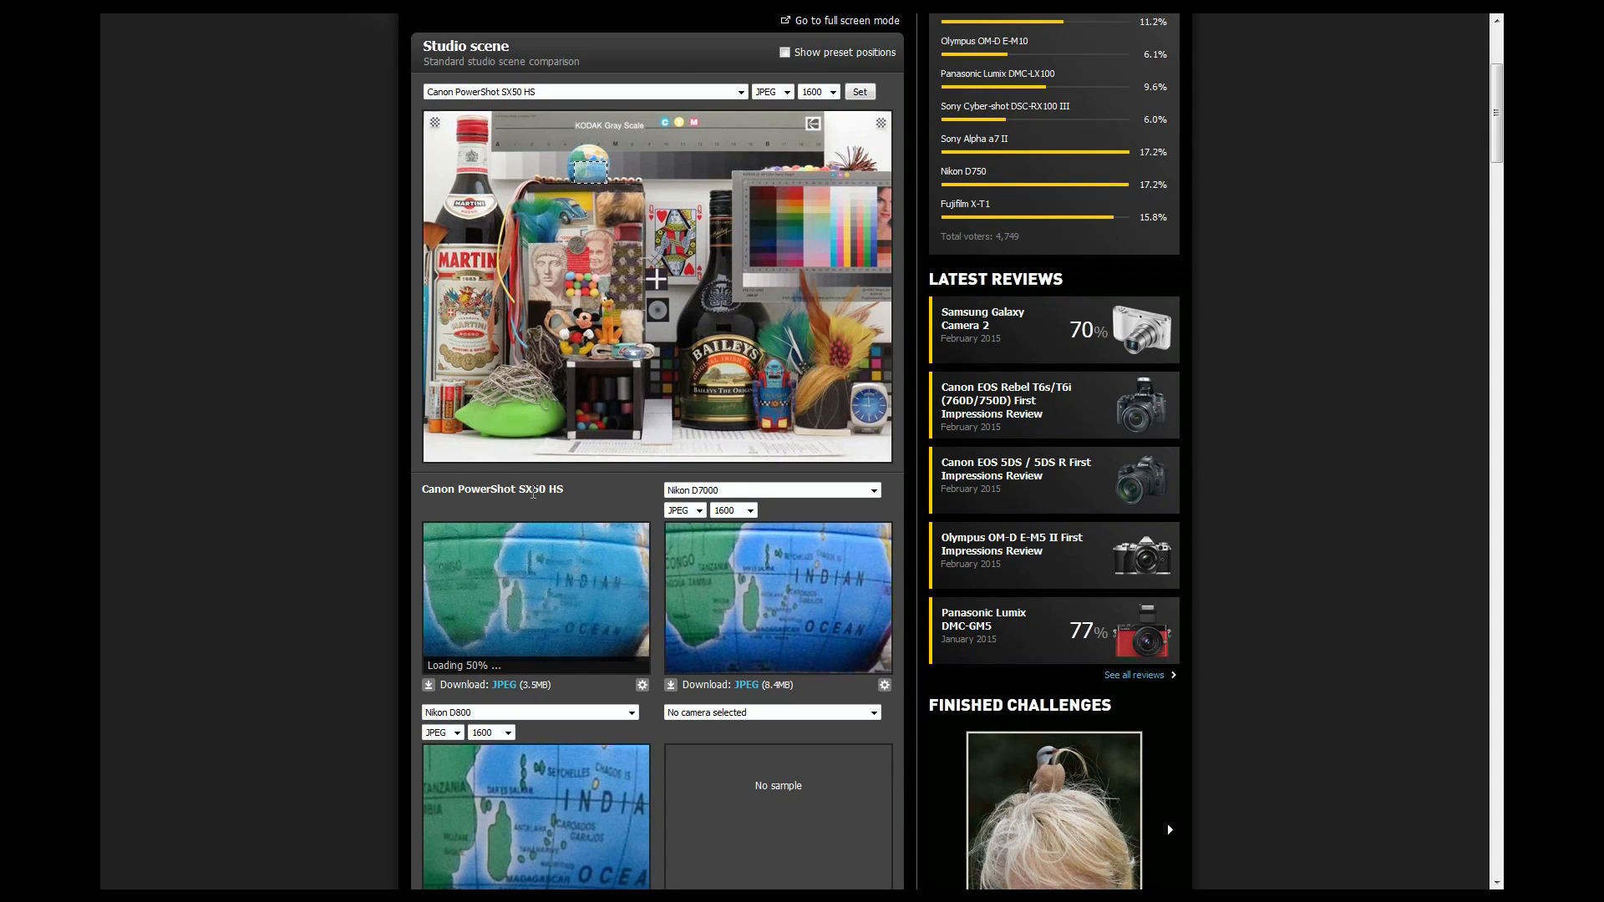
{"action": "mouse_move", "coordinate": [530, 605]}
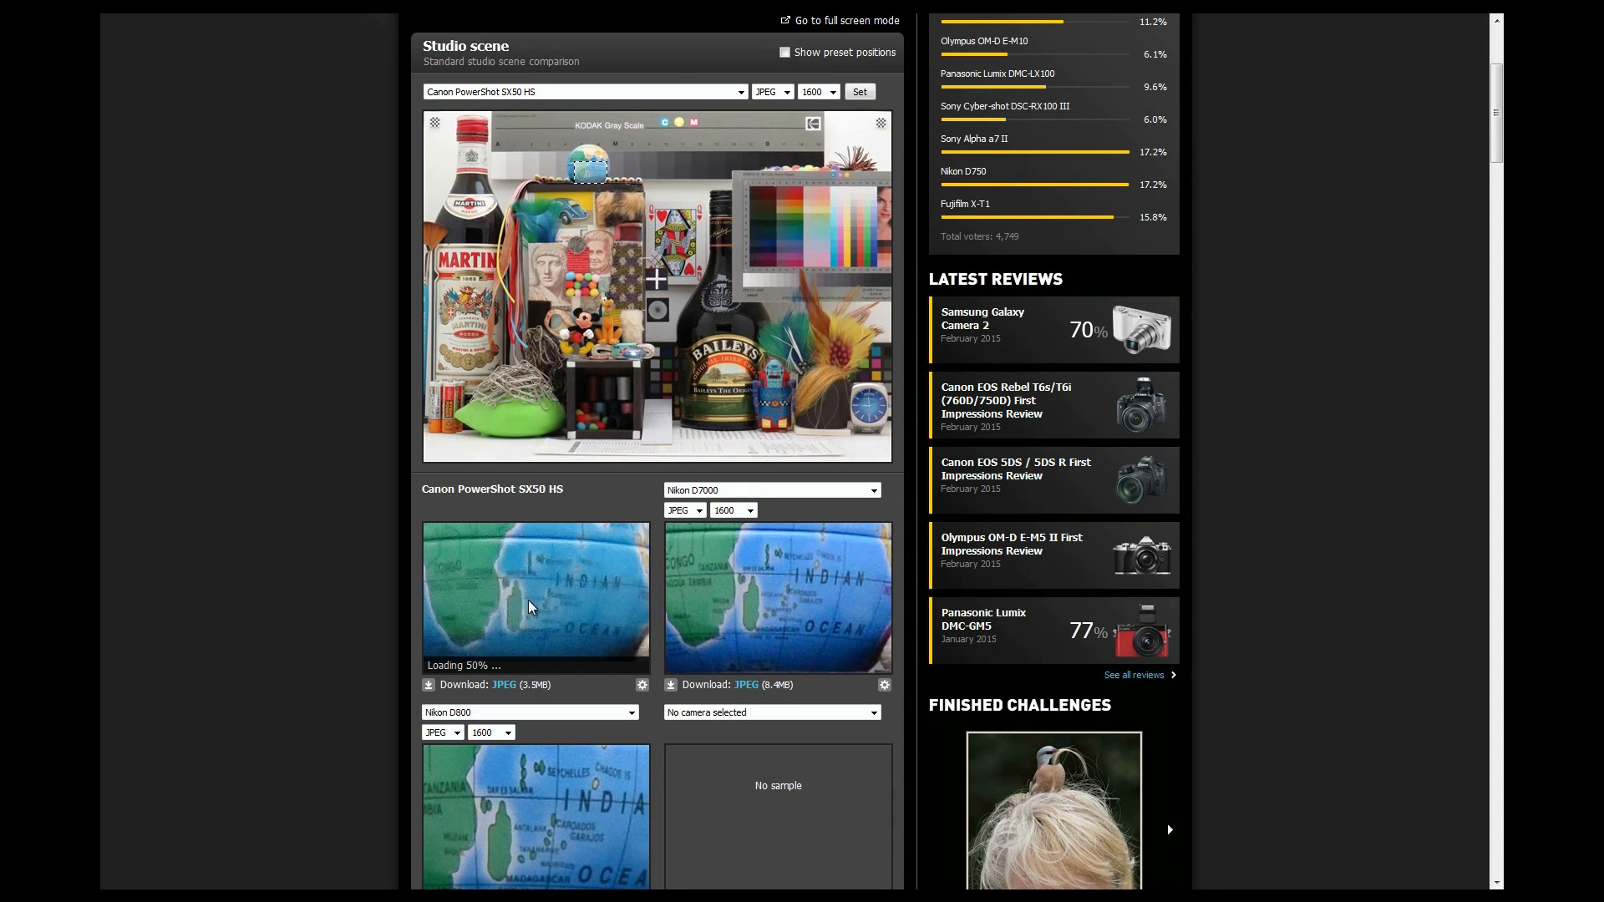
{"action": "scroll", "scroll_direction": "down", "scroll_amount": 3}
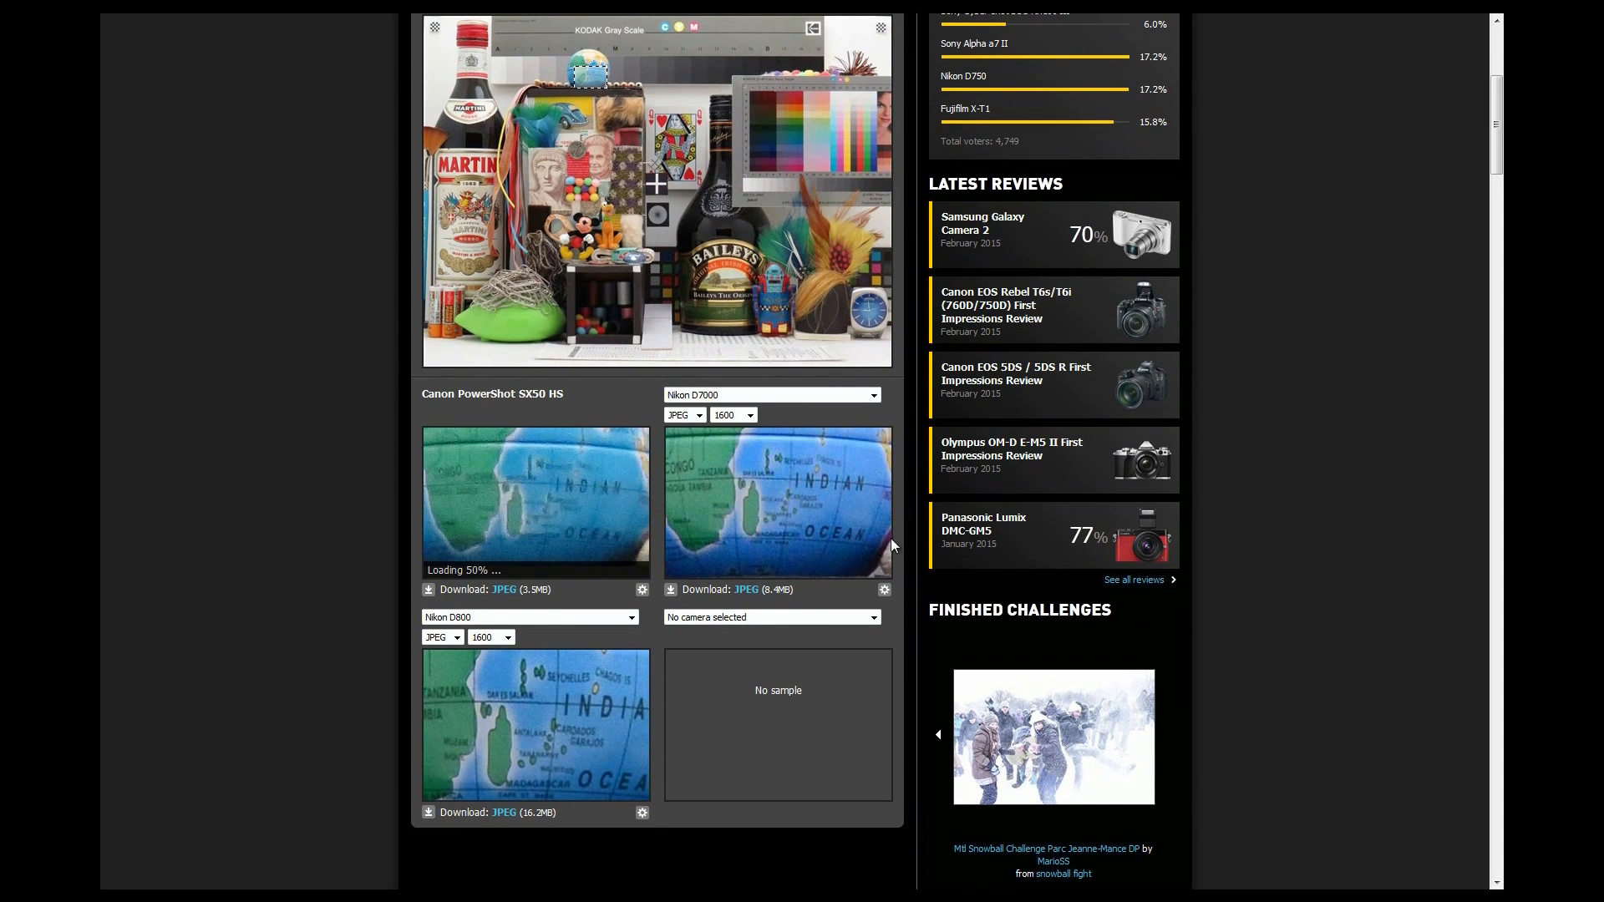
{"action": "mouse_move", "coordinate": [824, 499]}
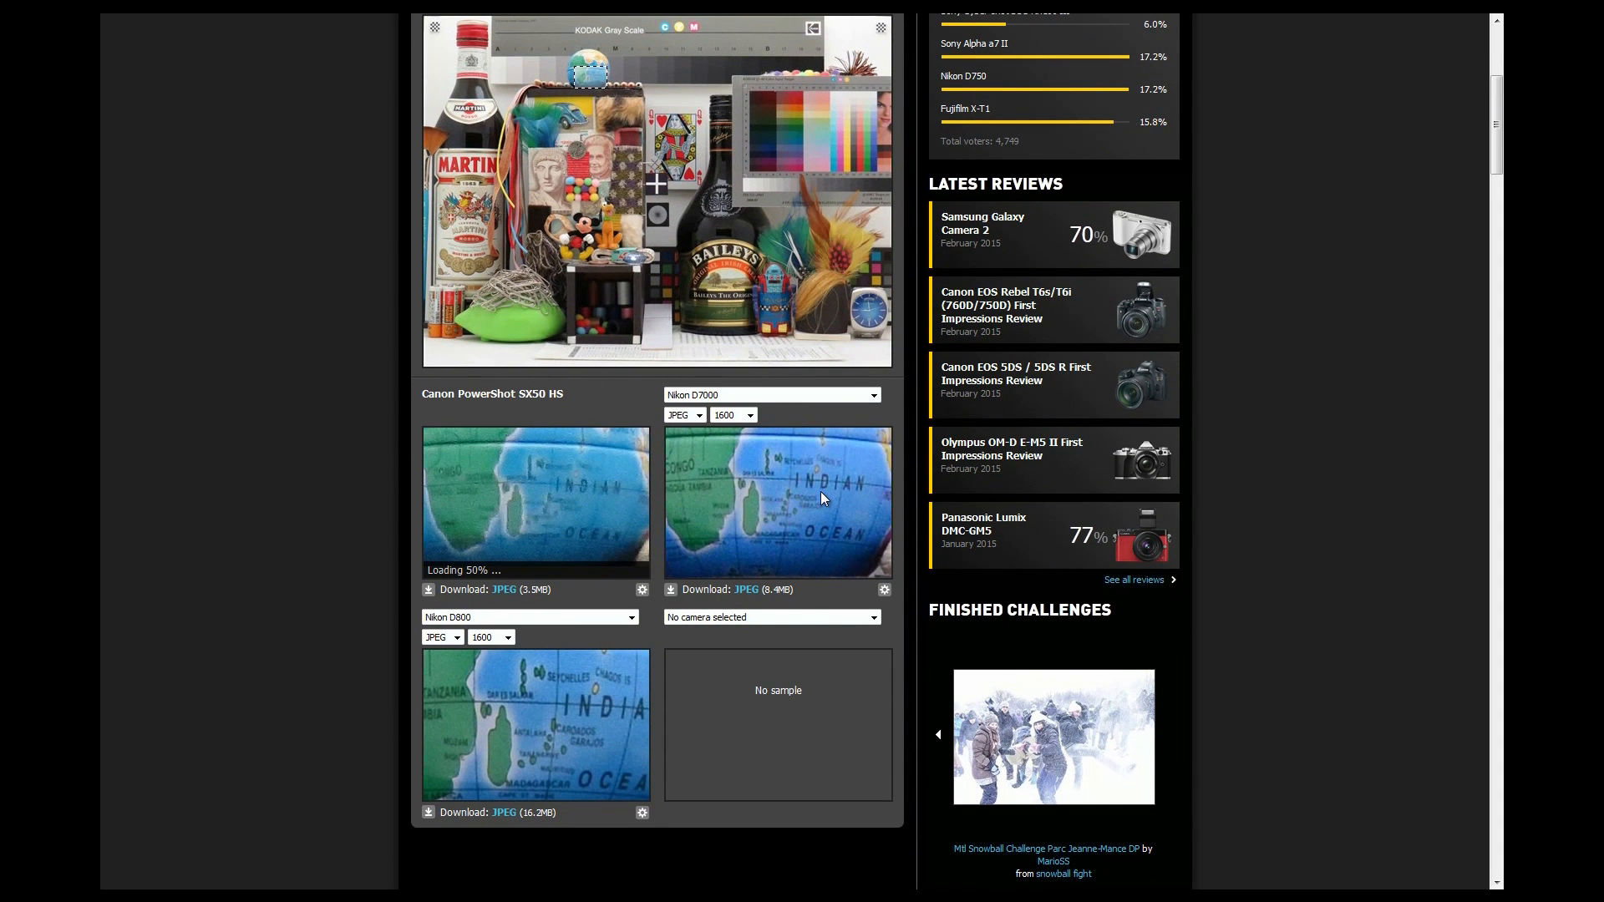
{"action": "mouse_move", "coordinate": [547, 714]}
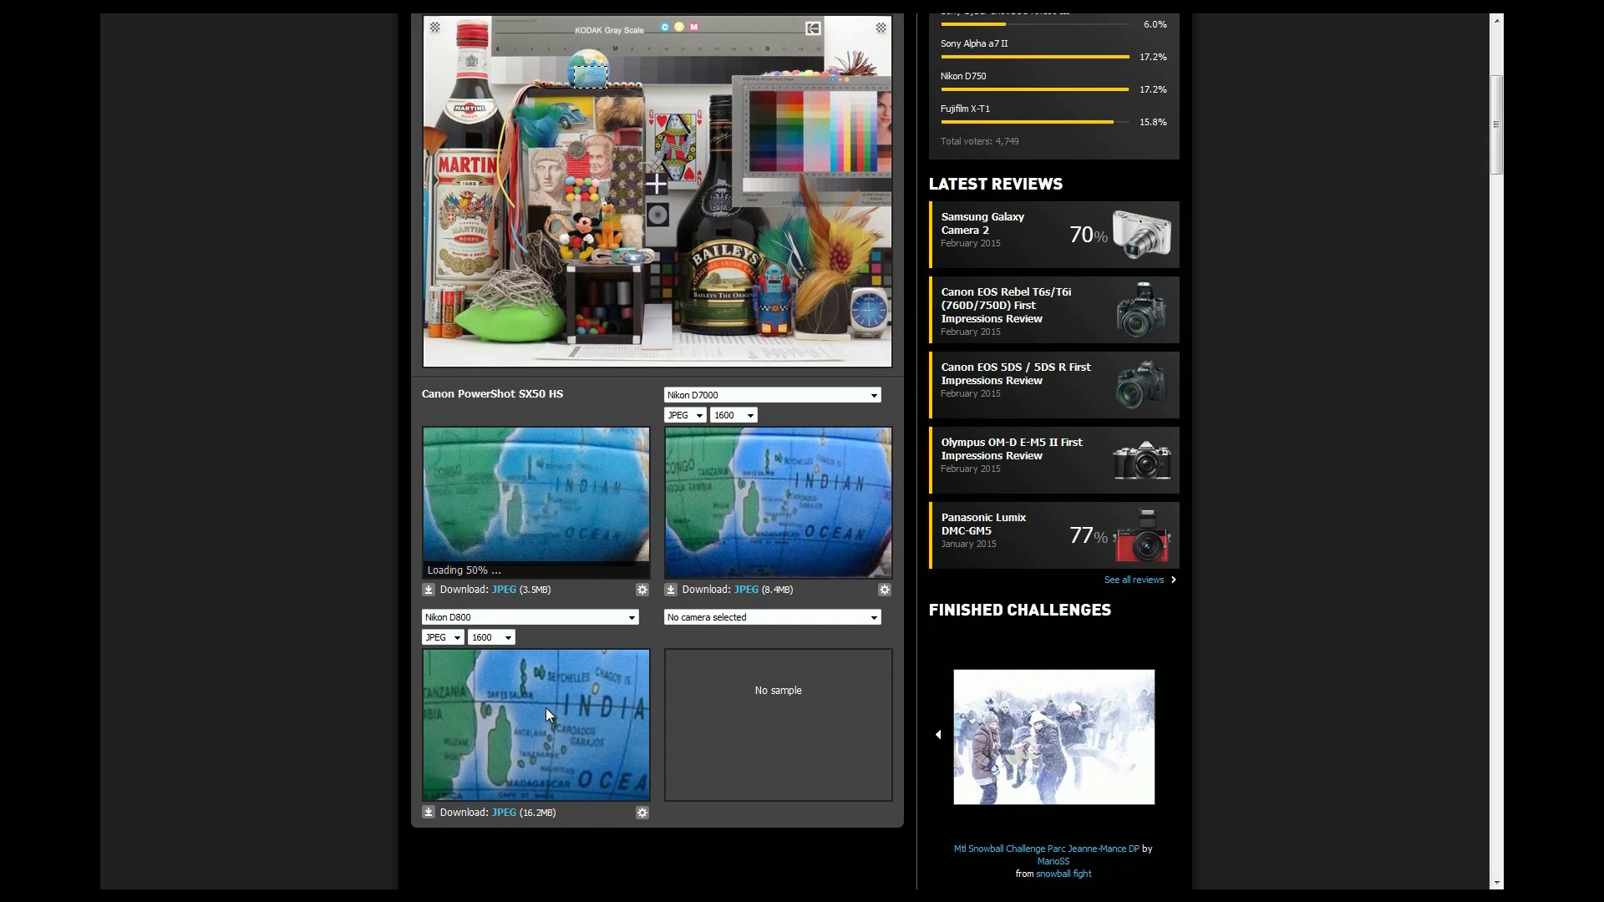
{"action": "mouse_move", "coordinate": [607, 504]}
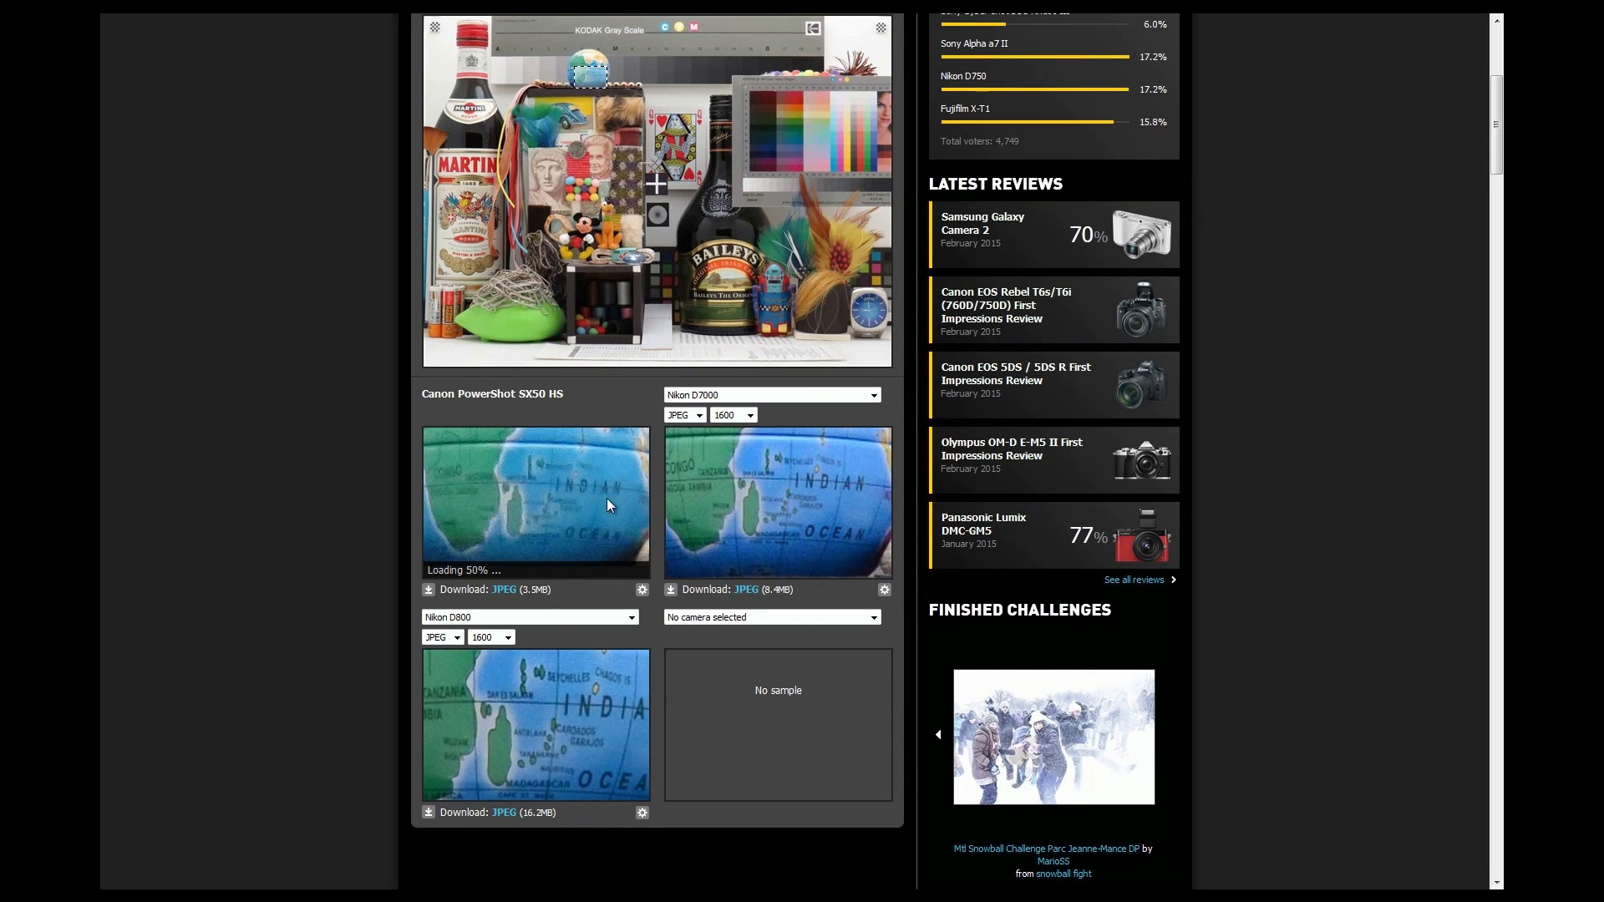
{"action": "mouse_move", "coordinate": [557, 688]}
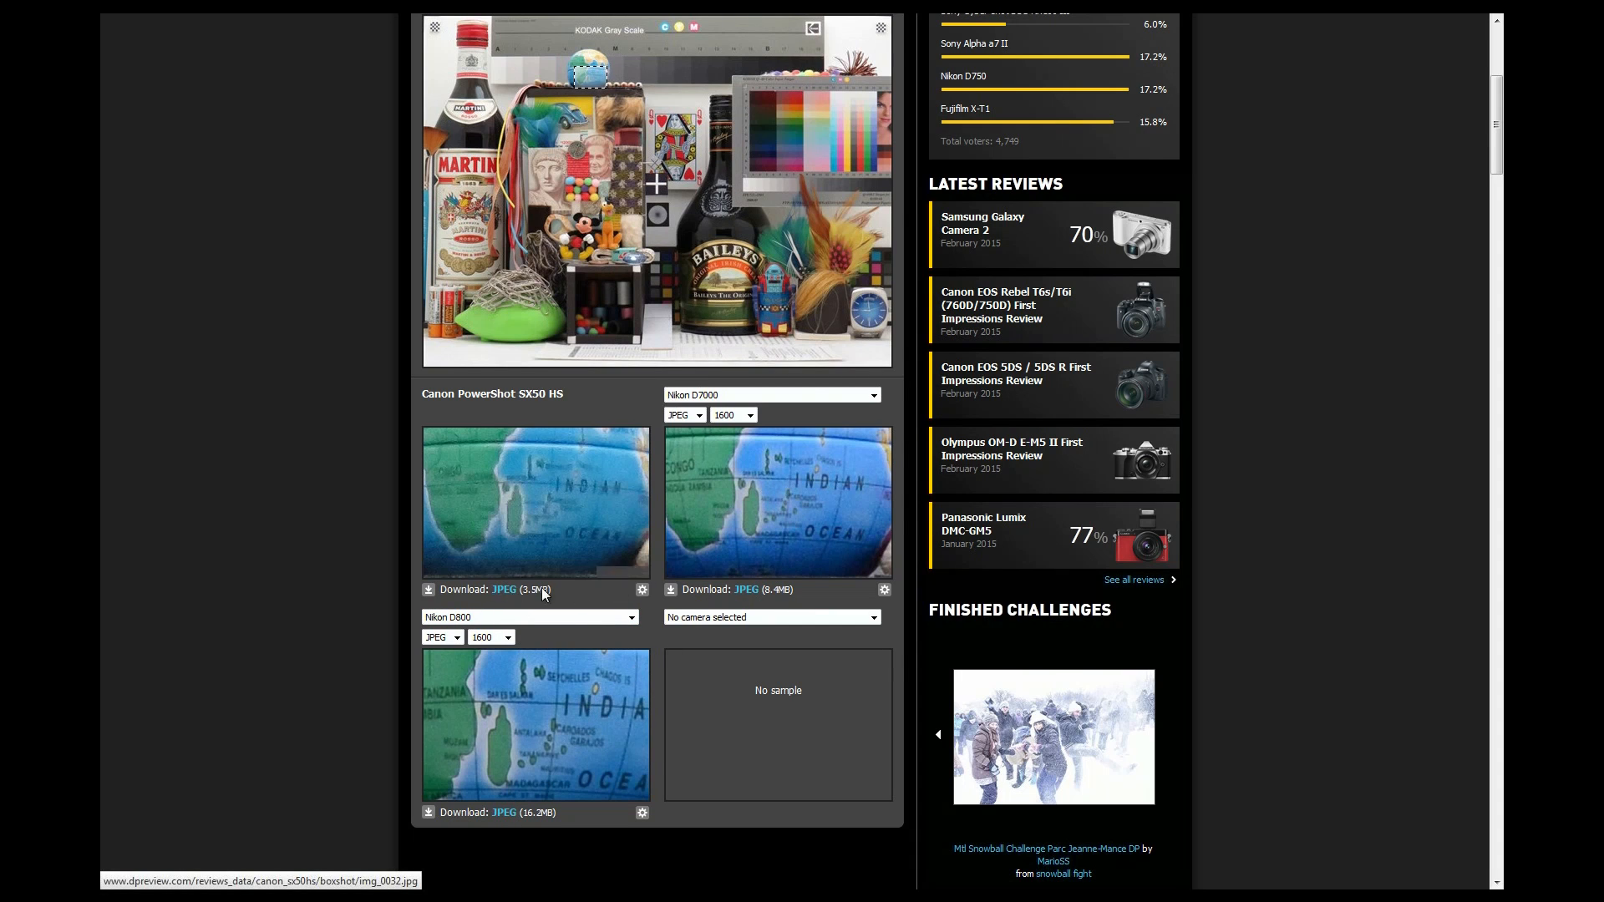
{"action": "mouse_move", "coordinate": [516, 596]}
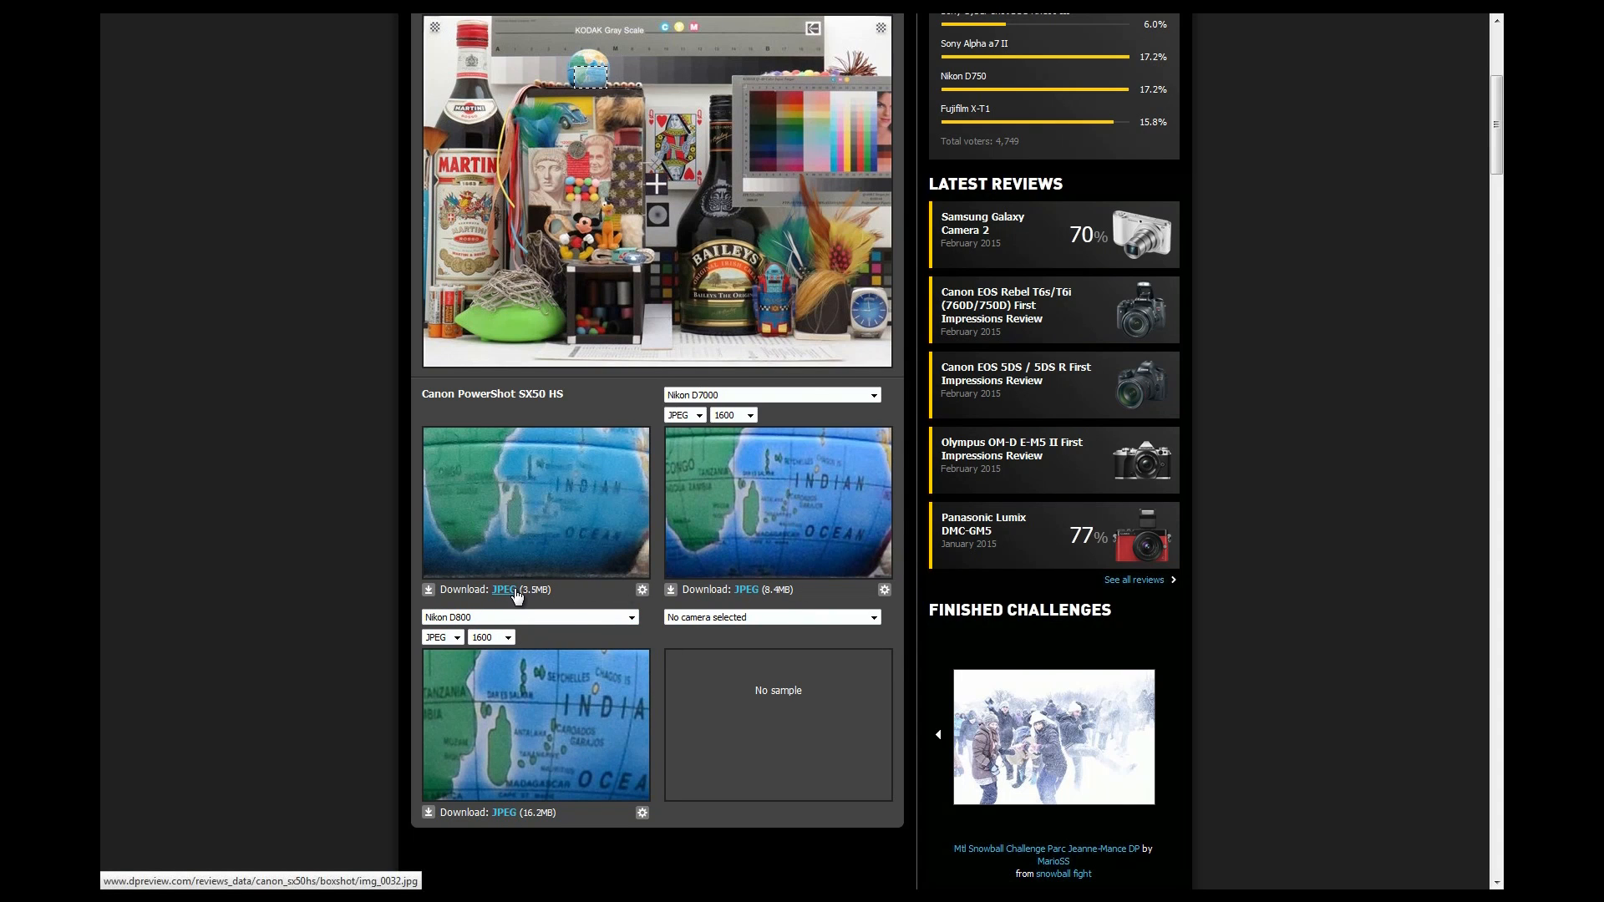
{"action": "left_click", "coordinate": [1169, 734]}
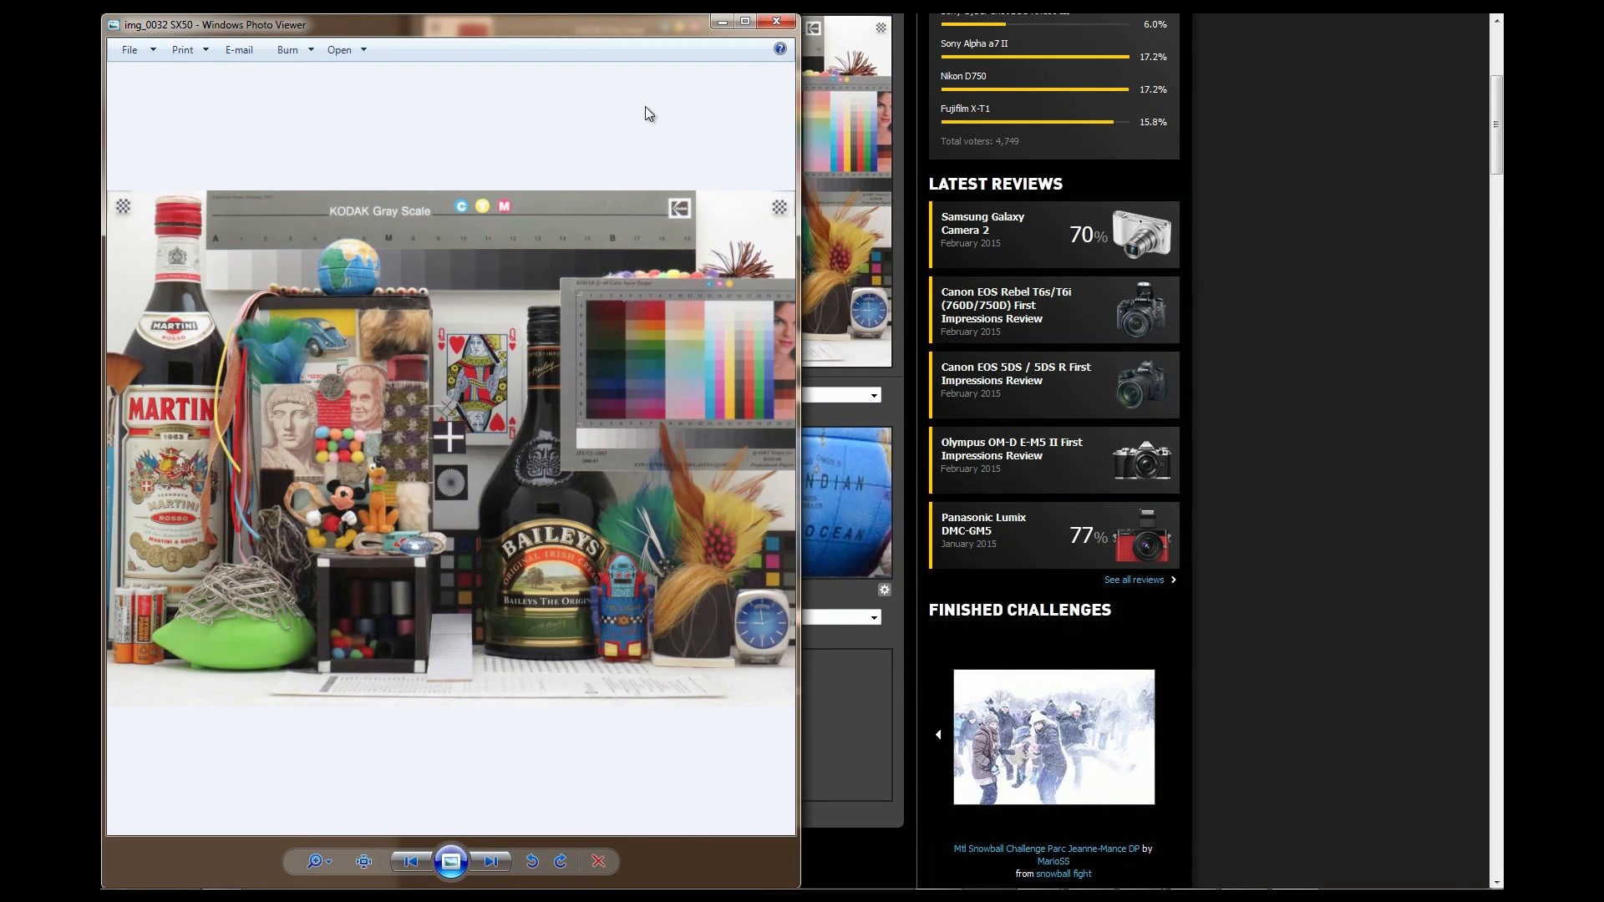
Maximize the Photo Viewer window and zoom into the SX50 HS sample's detail
{"action": "left_click", "coordinate": [742, 21]}
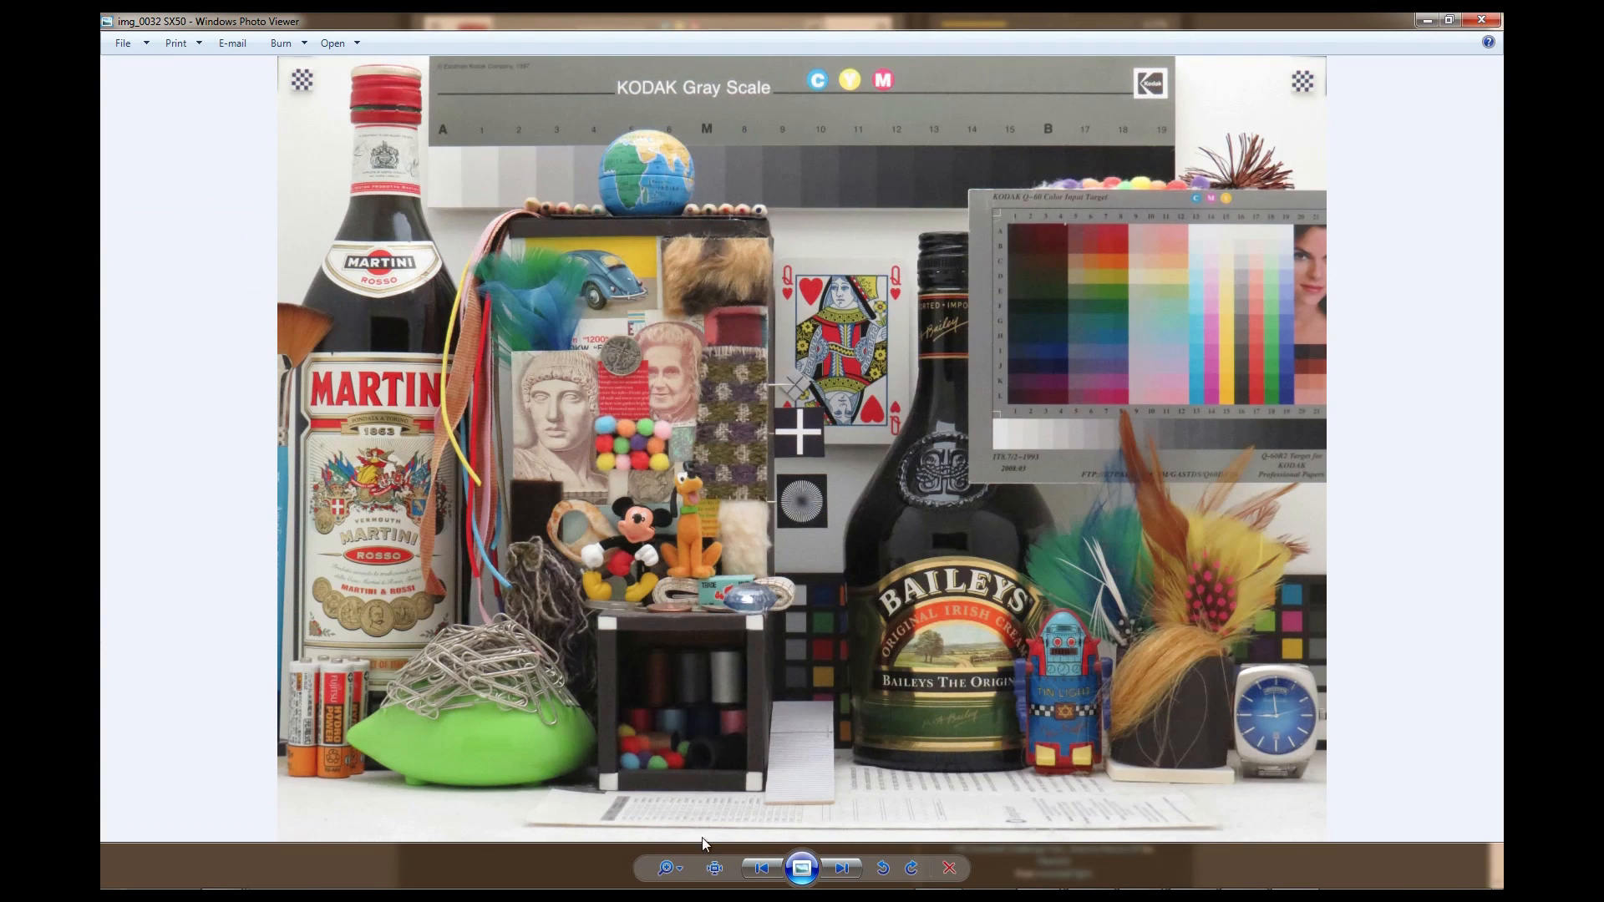
{"action": "left_click", "coordinate": [666, 867]}
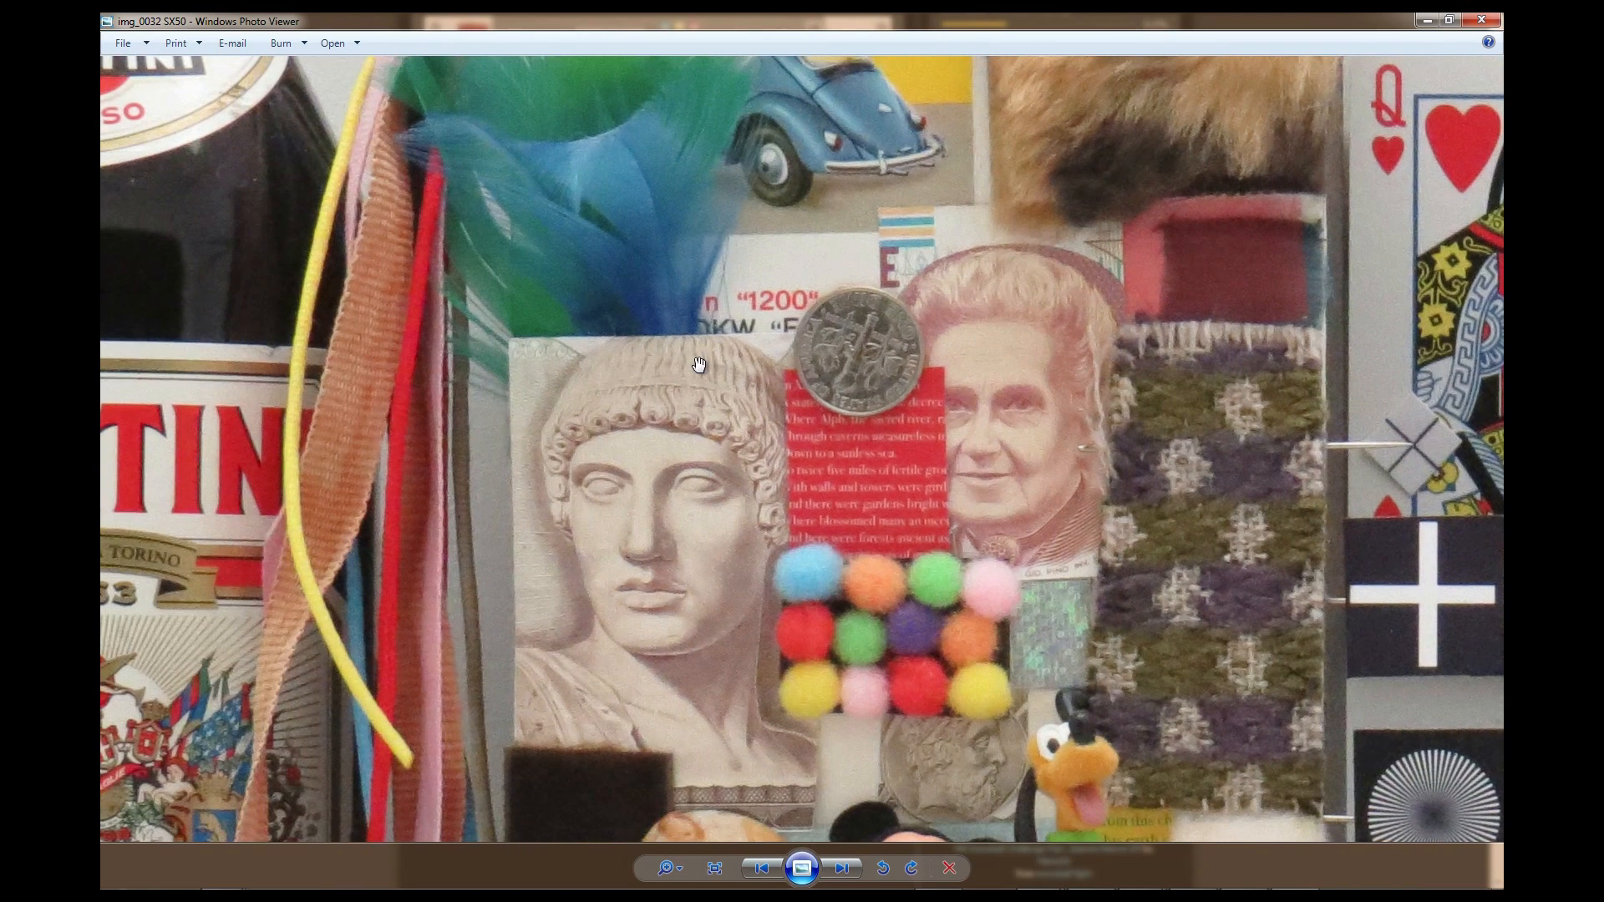
{"action": "mouse_move", "coordinate": [908, 328]}
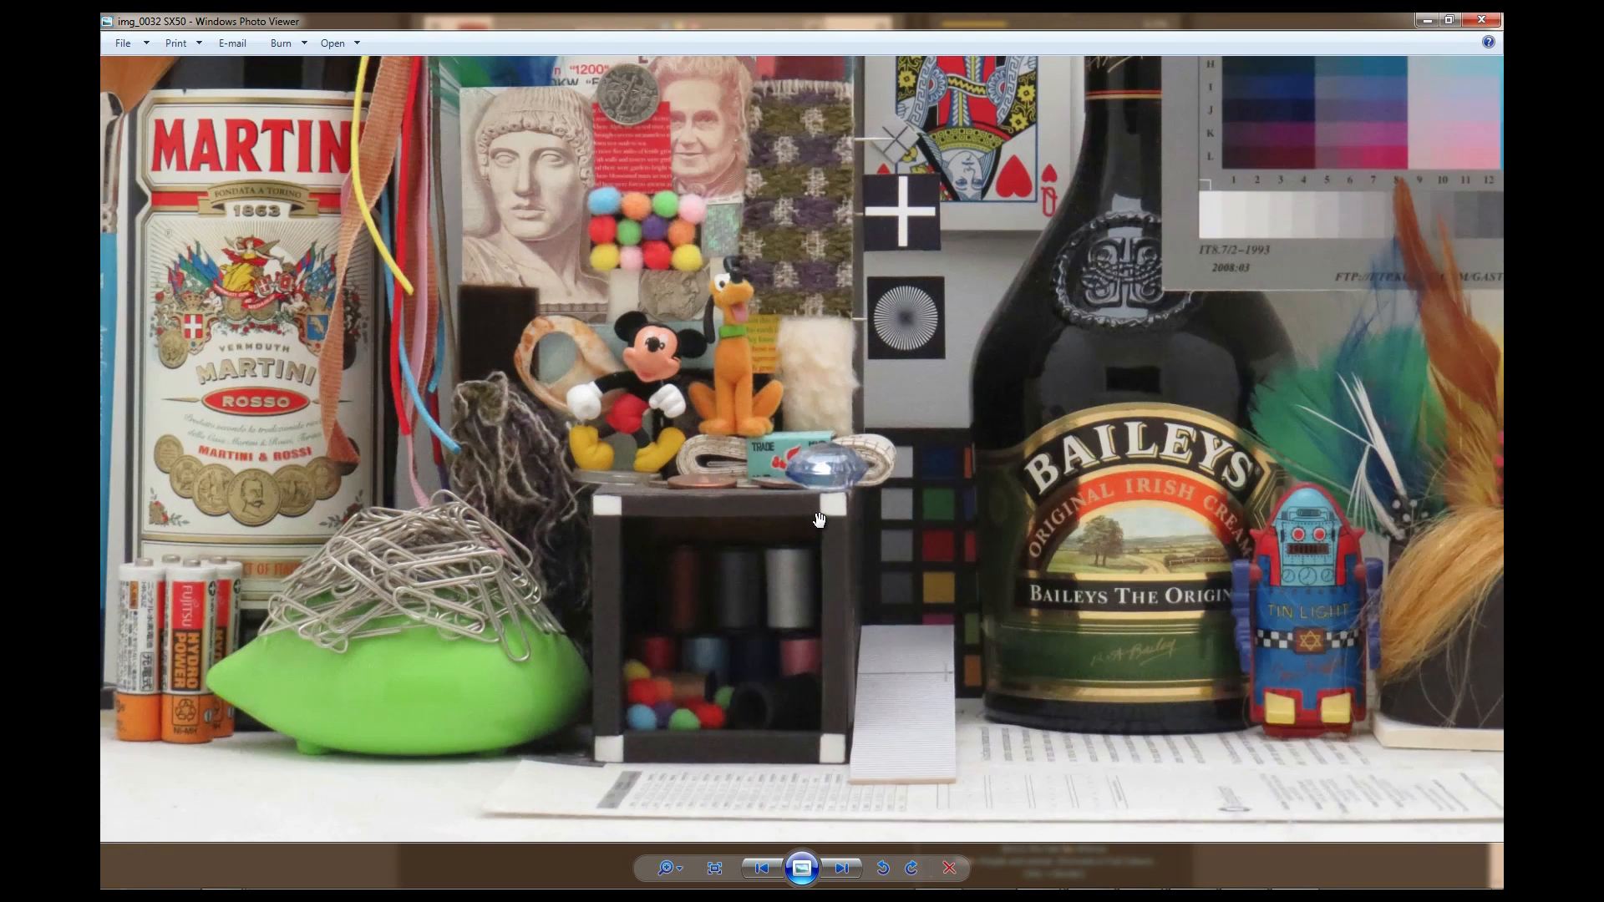
{"action": "left_click", "coordinate": [672, 869]}
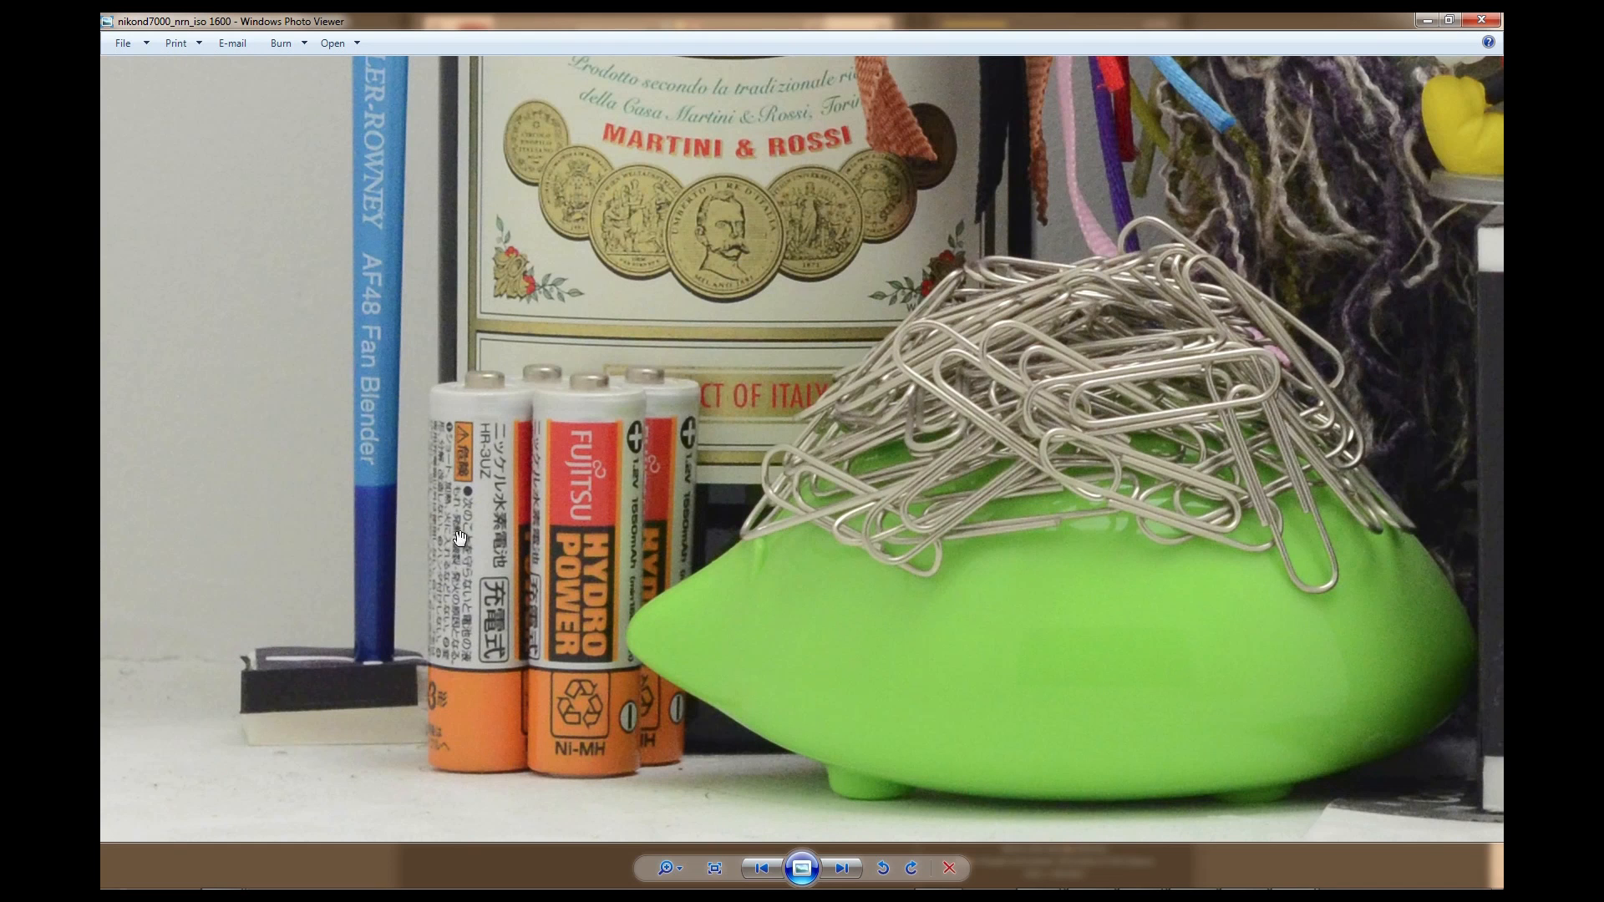
{"action": "mouse_move", "coordinate": [461, 560]}
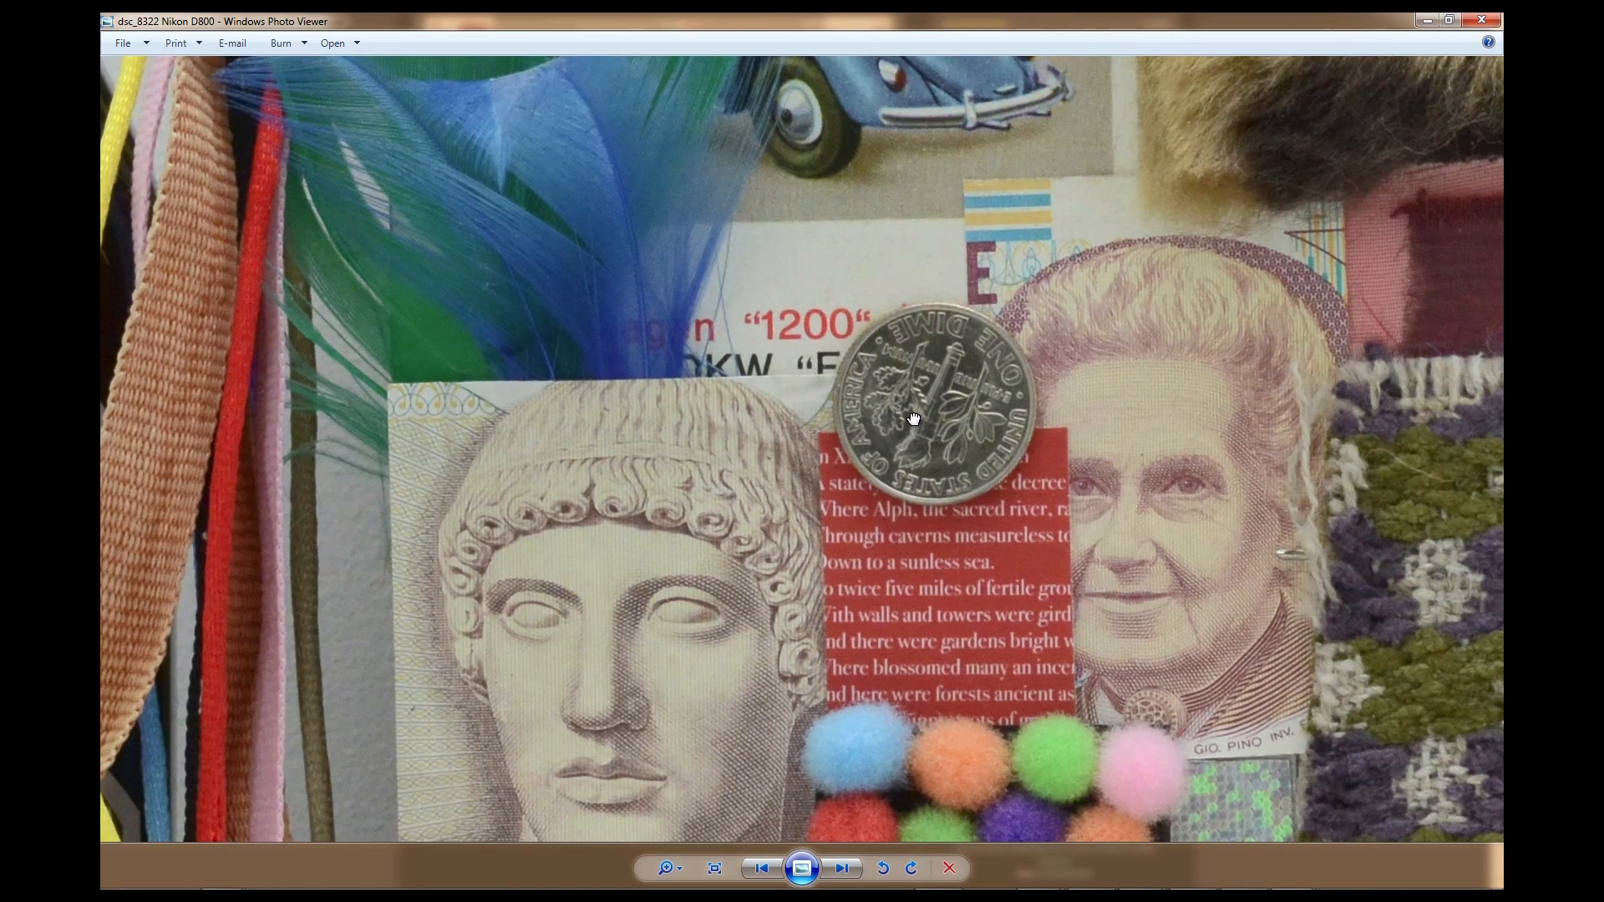
Fit the whole Nikon D800 ISO 1600 studio scene to the window
{"action": "left_click", "coordinate": [841, 868]}
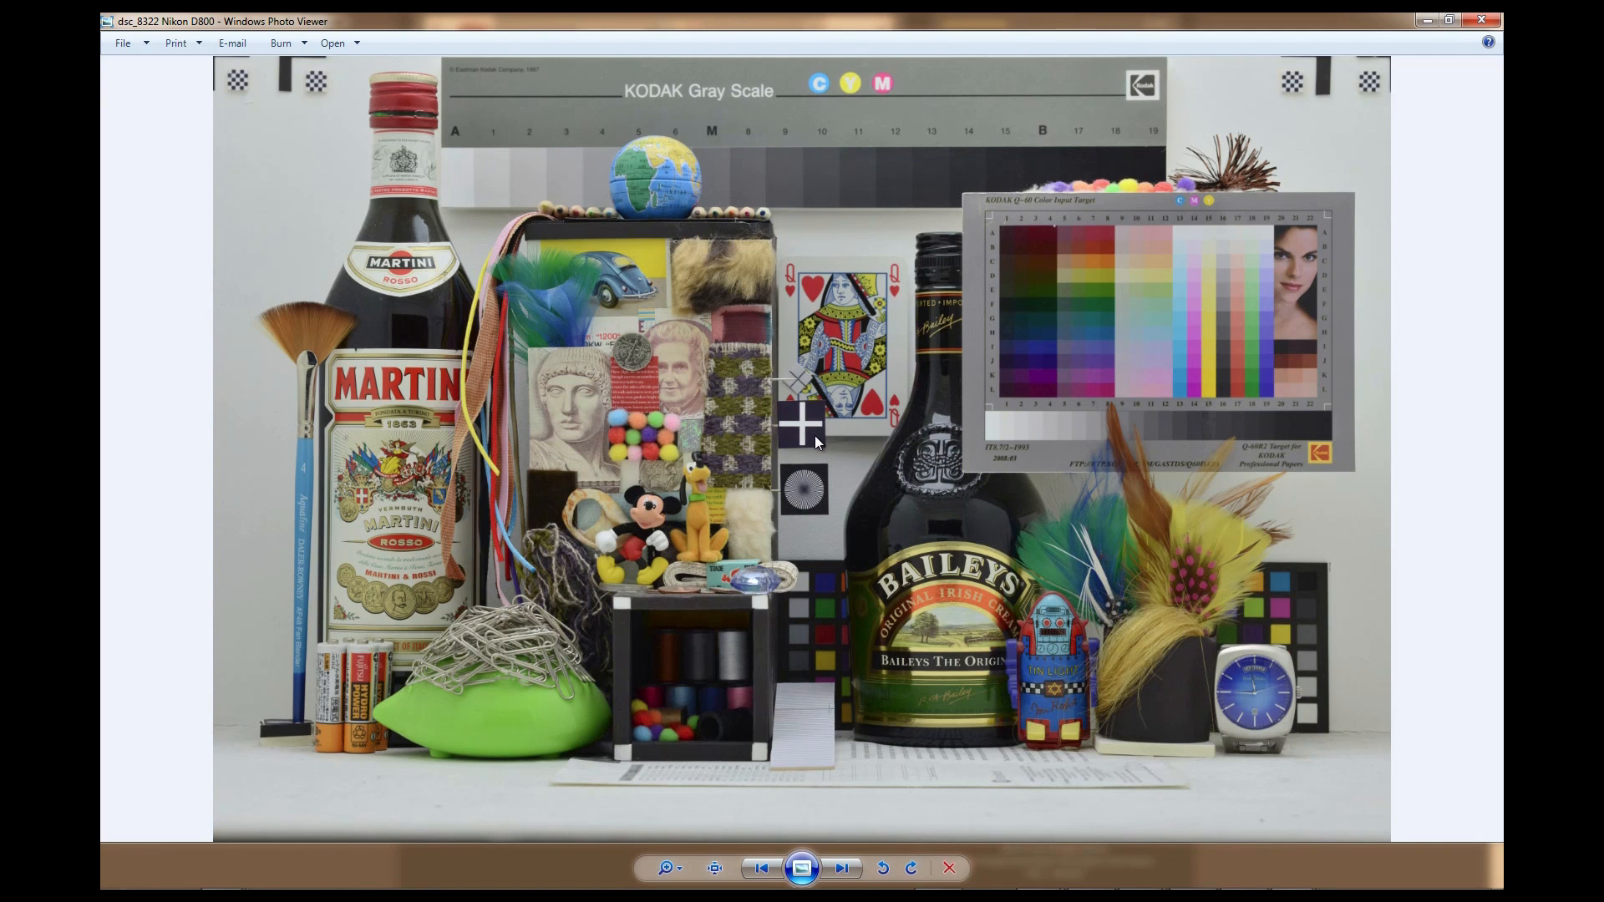
{"action": "mouse_move", "coordinate": [573, 583]}
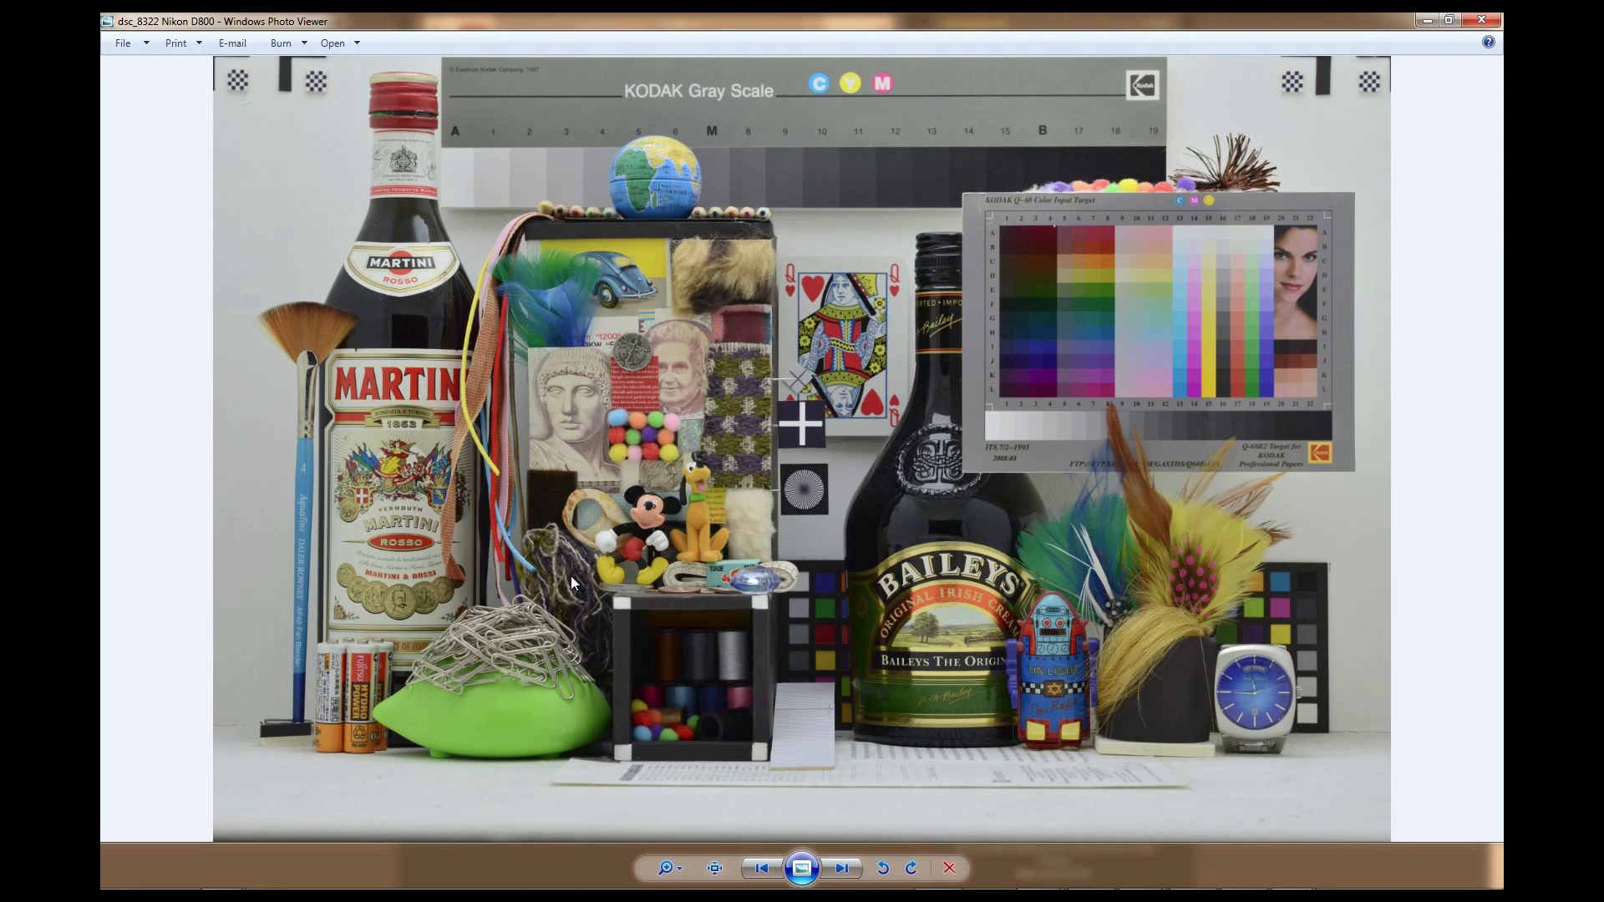
{"action": "mouse_move", "coordinate": [128, 20]}
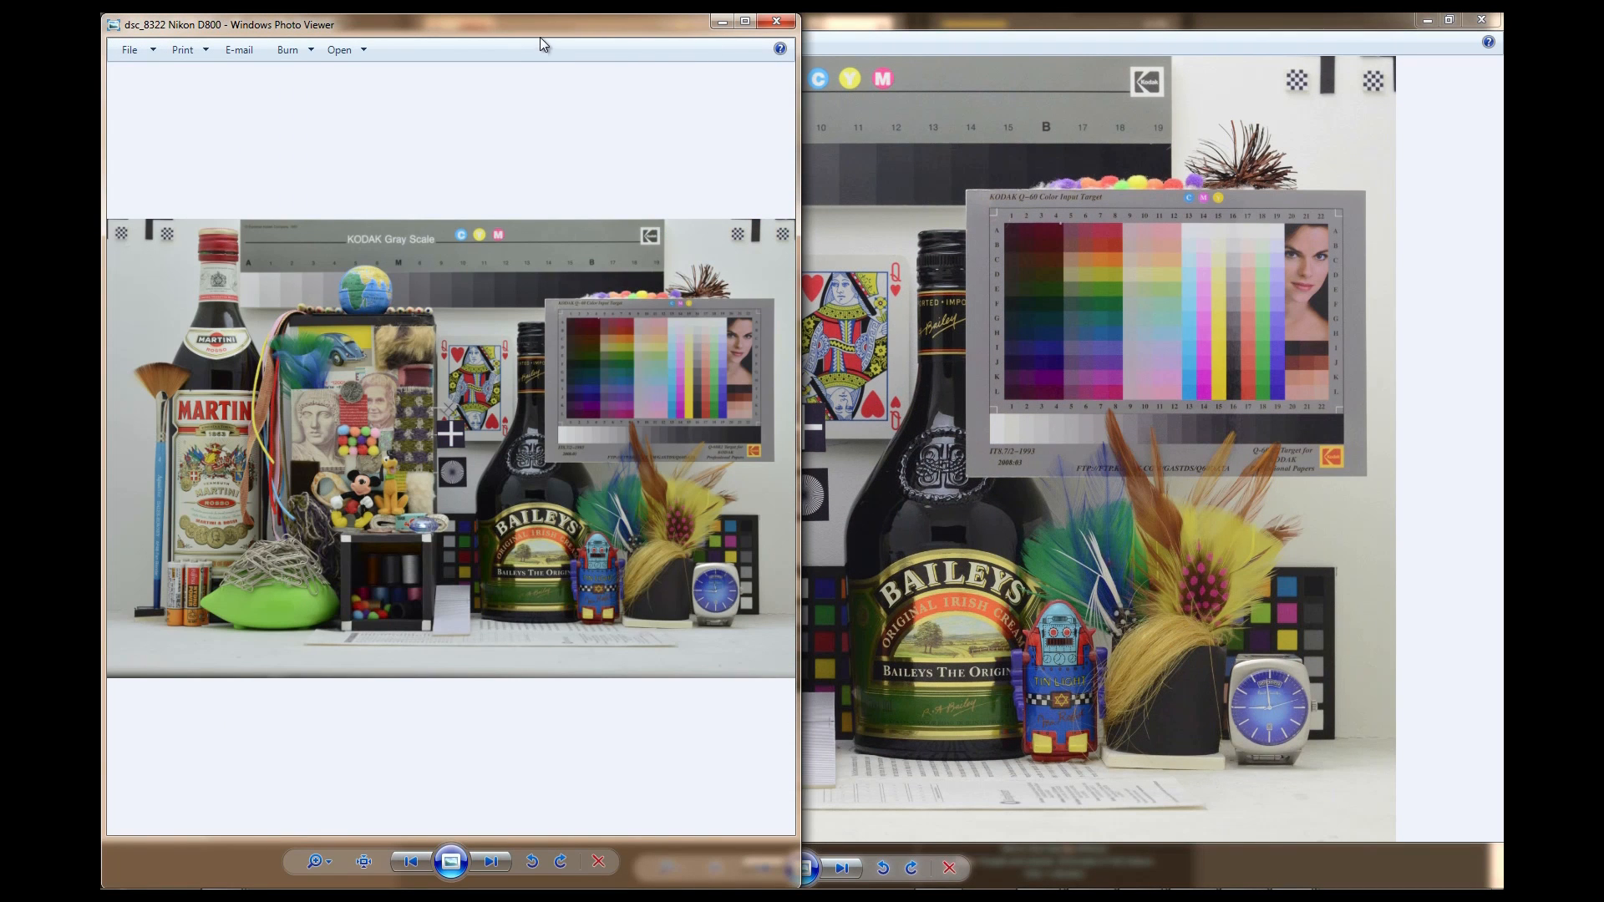
Drag the D800 photo beside the SX50 photo and close the D7000 viewer window
{"action": "left_click_drag", "start_coordinate": [429, 24], "coordinate": [631, 155]}
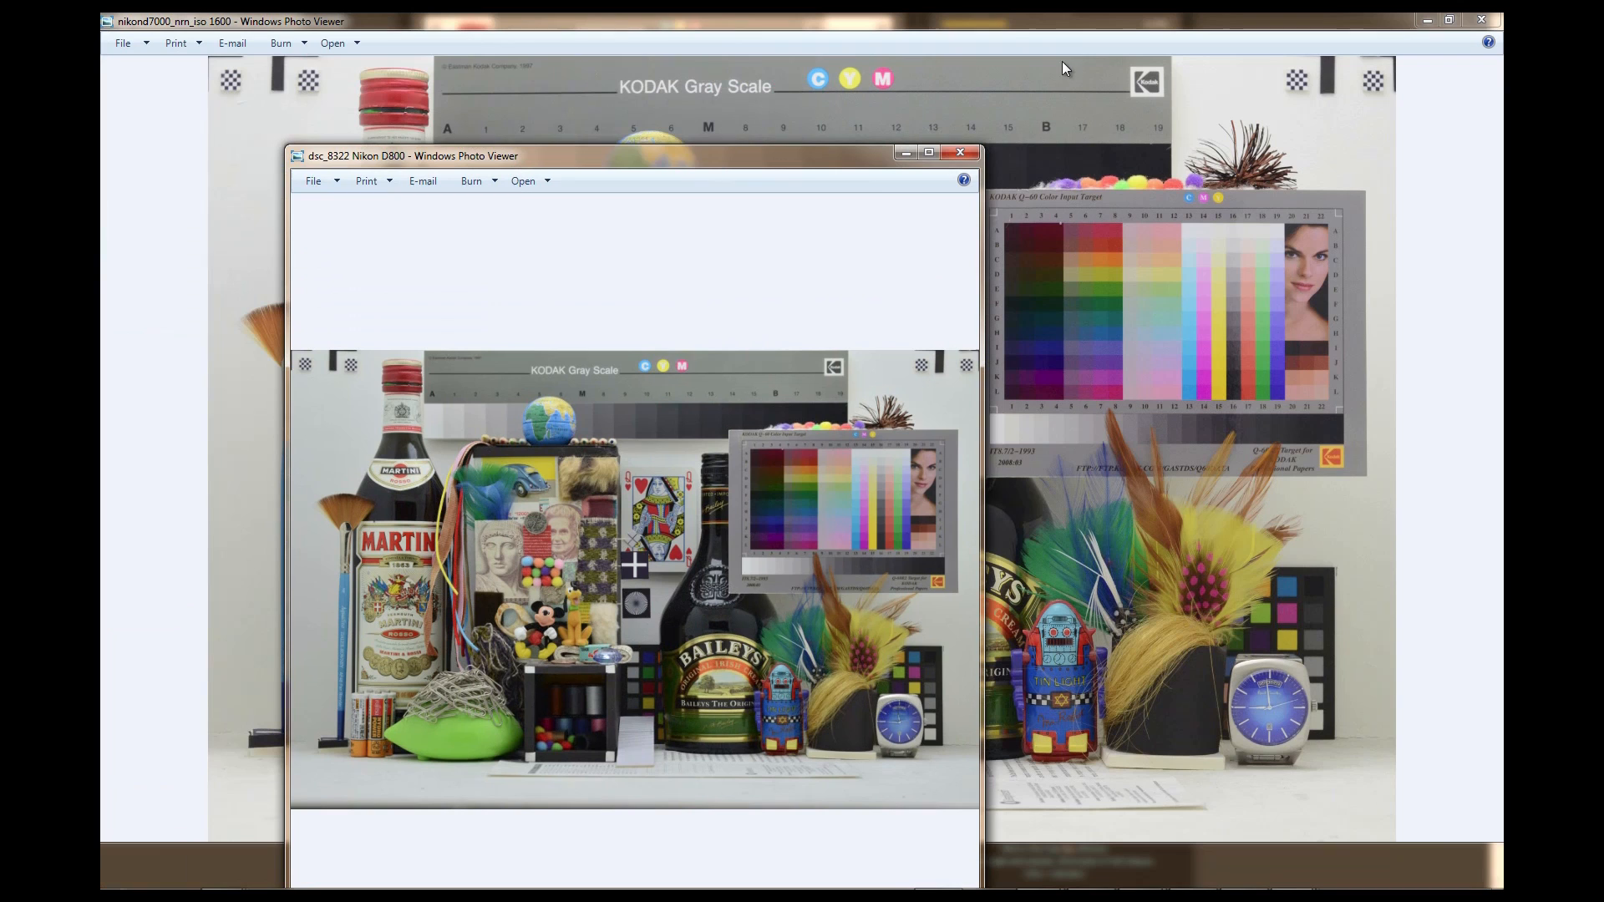
{"action": "left_click", "coordinate": [958, 152]}
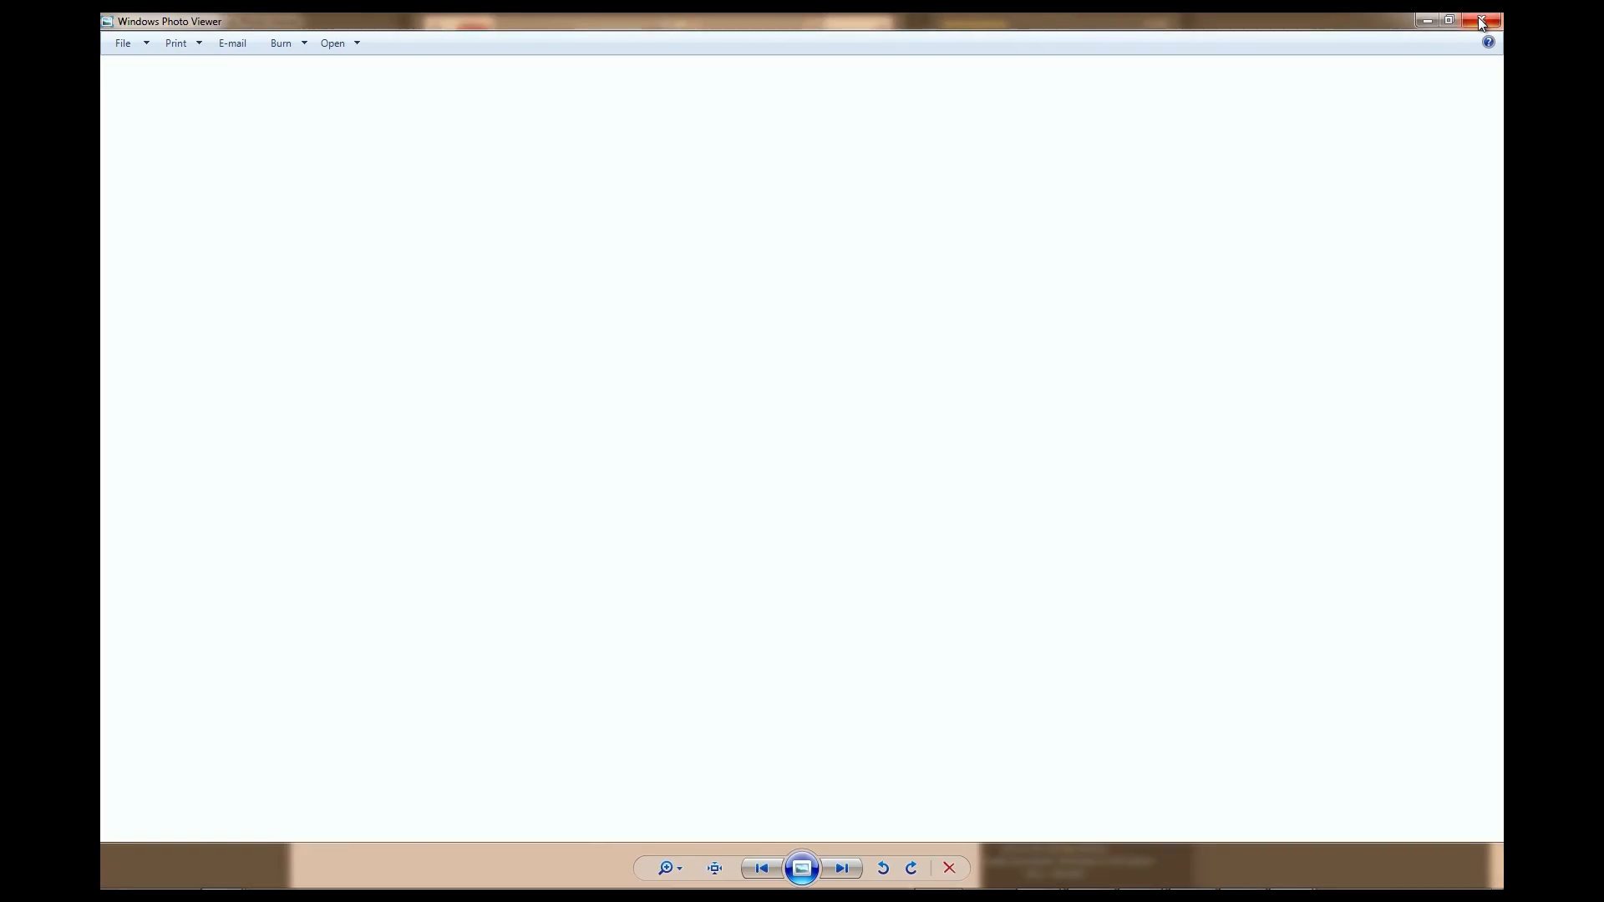
{"action": "left_click", "coordinate": [1448, 20]}
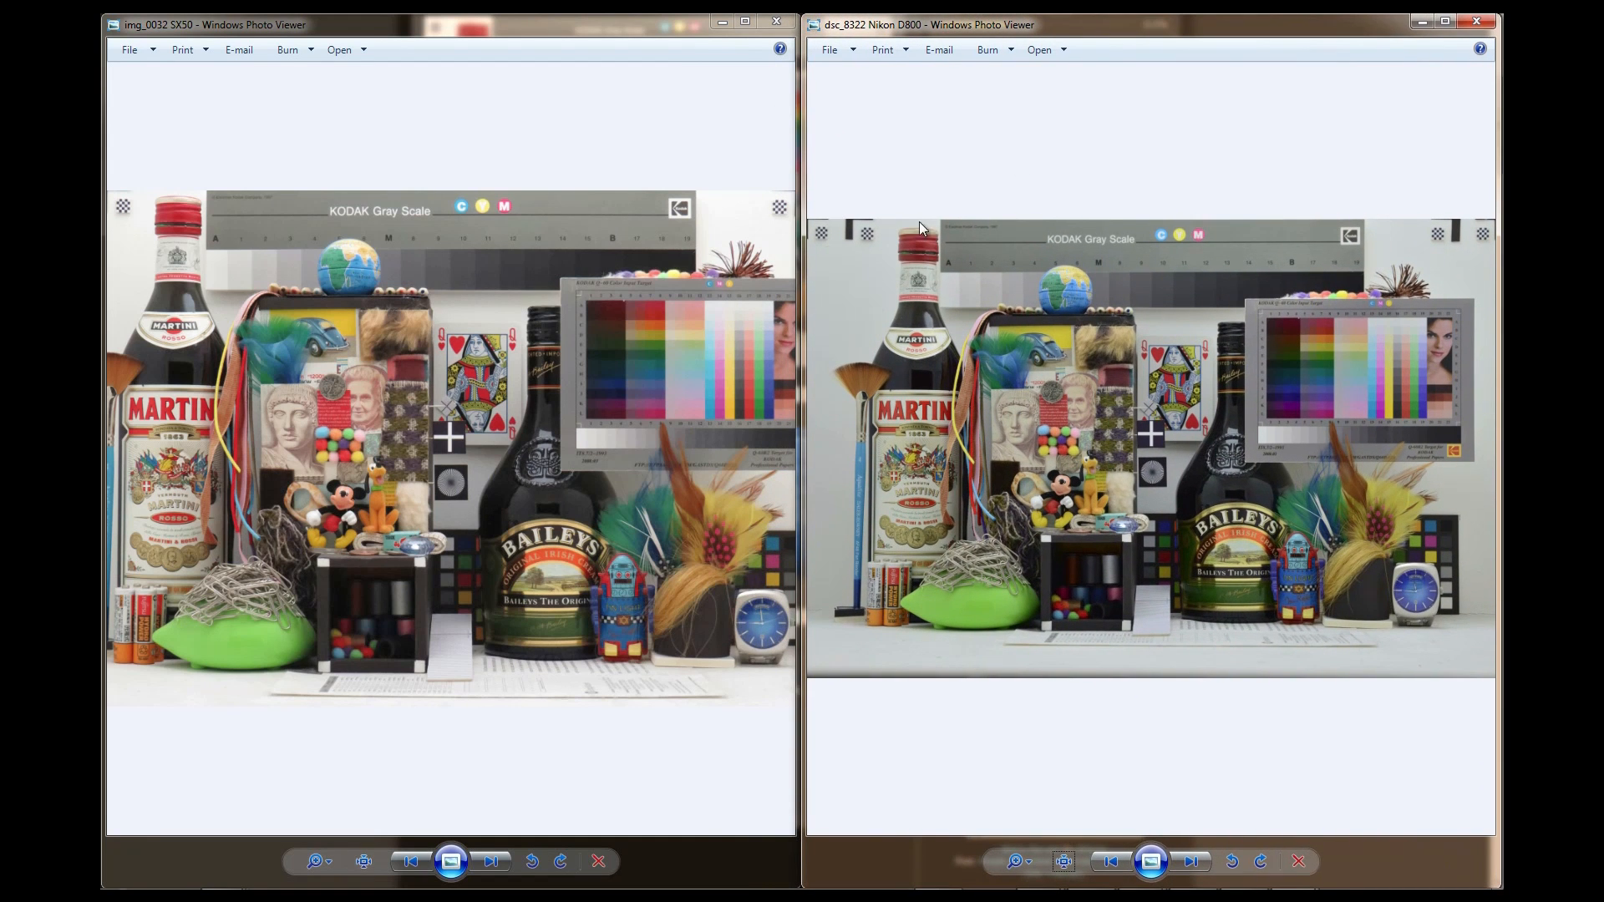
{"action": "mouse_move", "coordinate": [464, 761]}
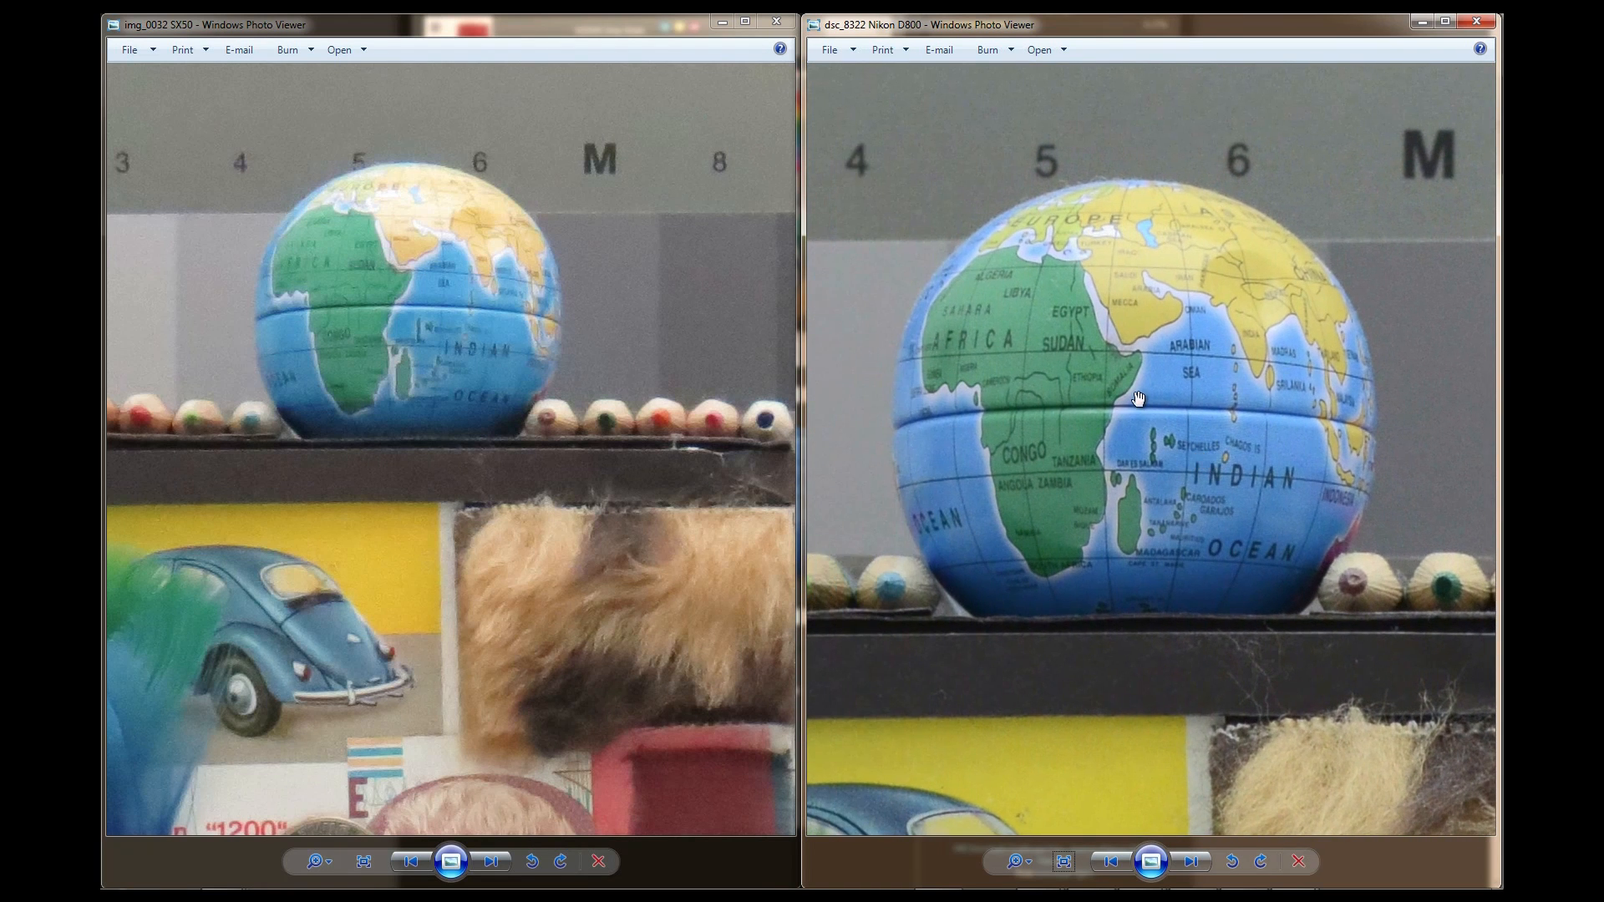
{"action": "mouse_move", "coordinate": [1158, 510]}
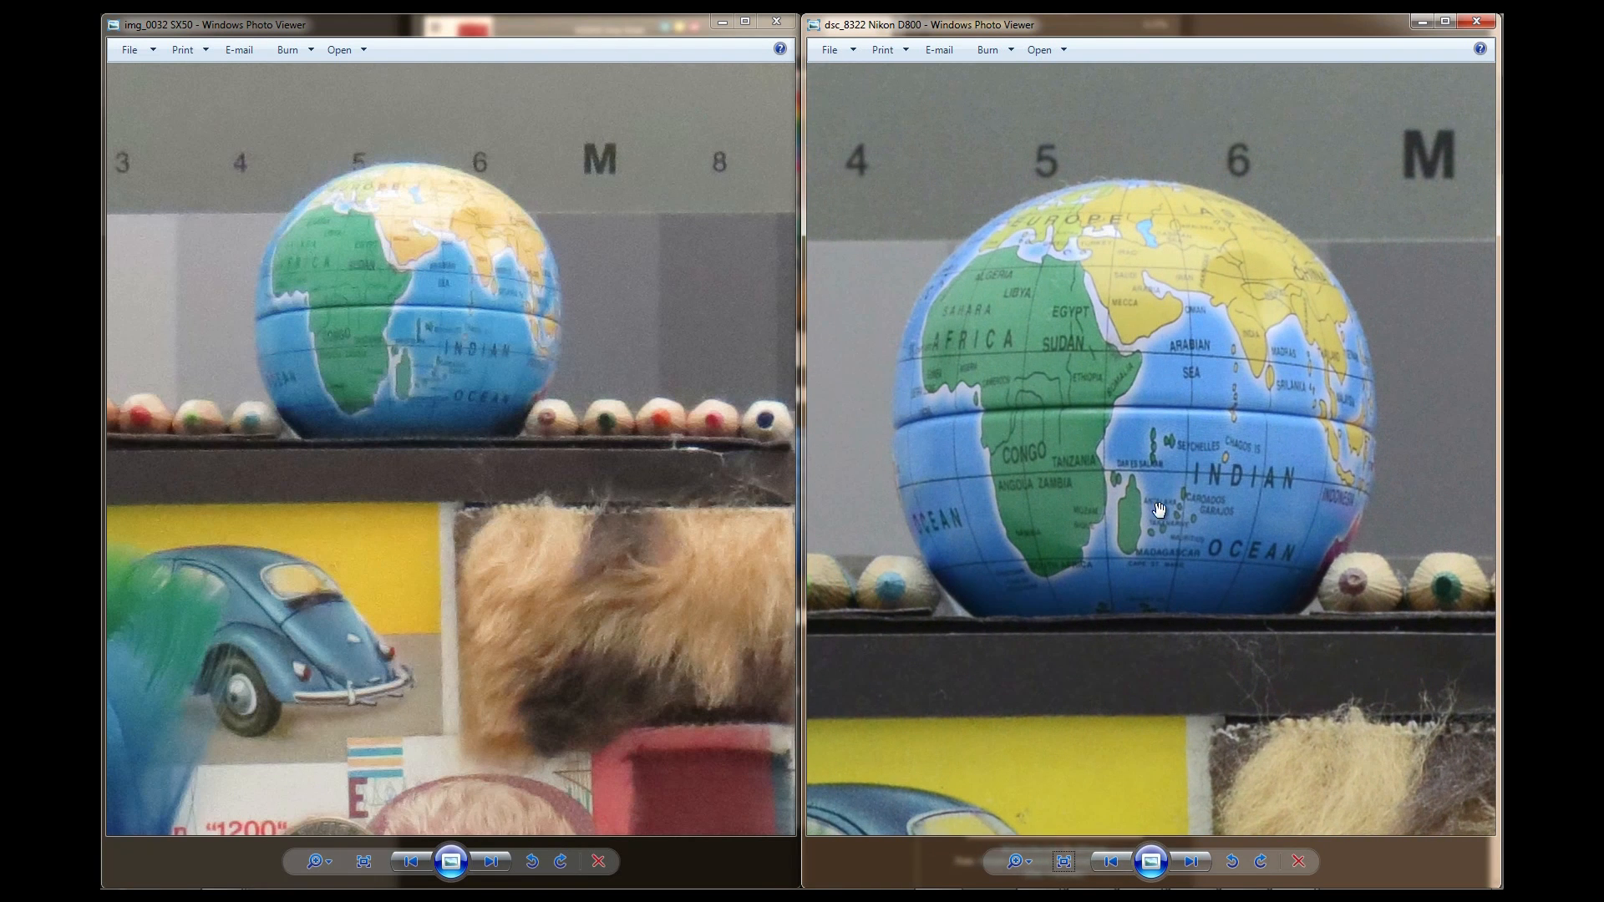
{"action": "mouse_move", "coordinate": [431, 365]}
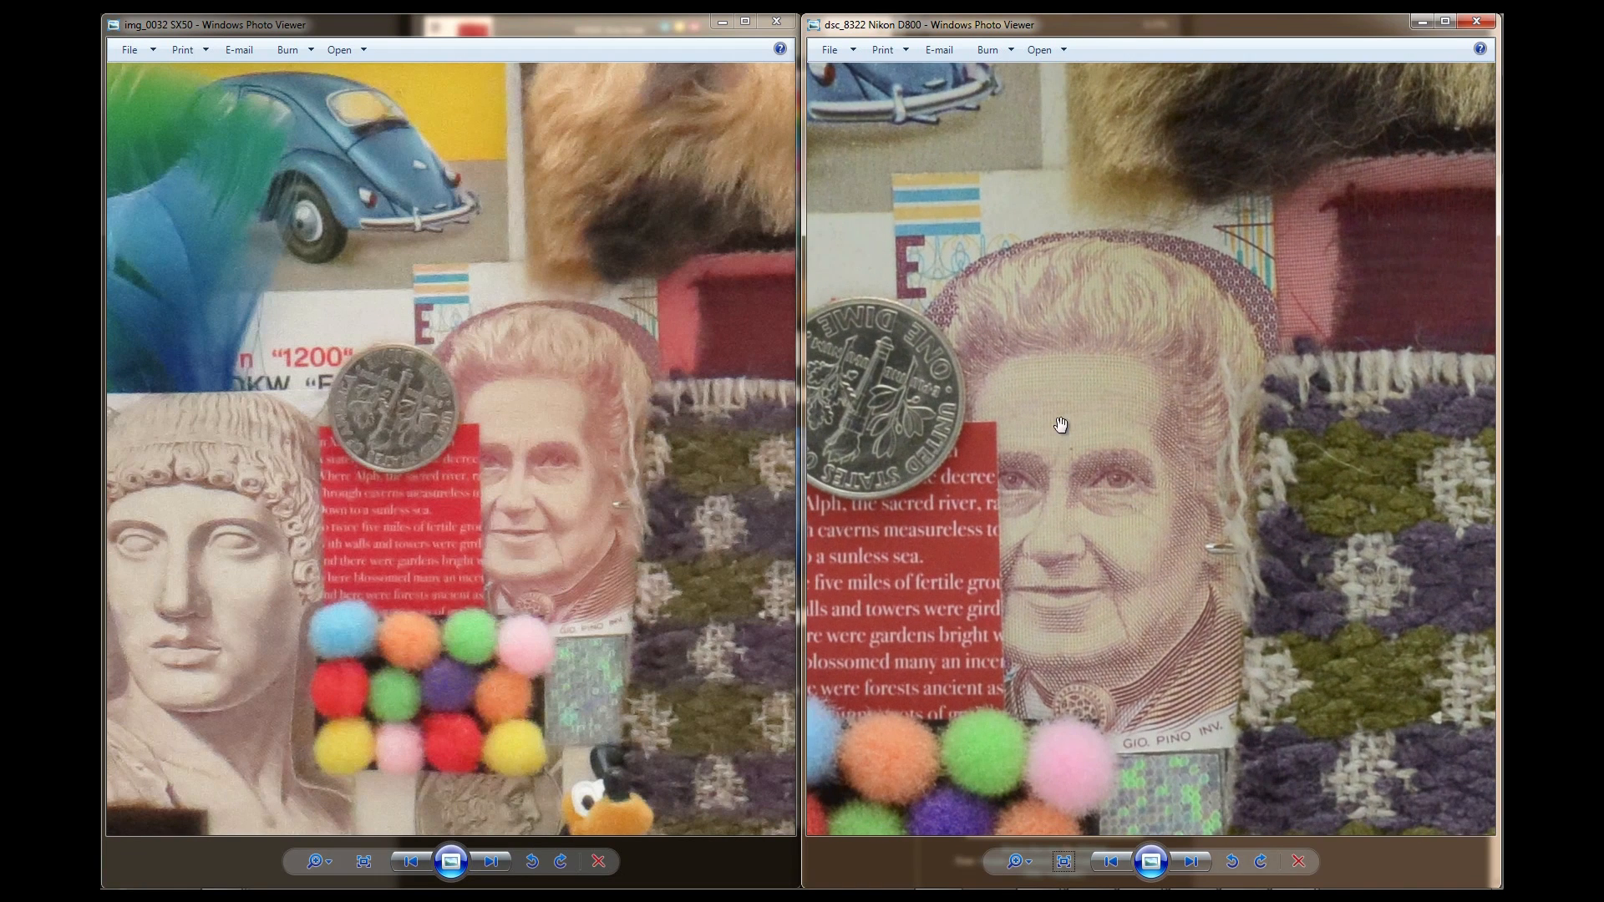
{"action": "mouse_move", "coordinate": [1051, 391]}
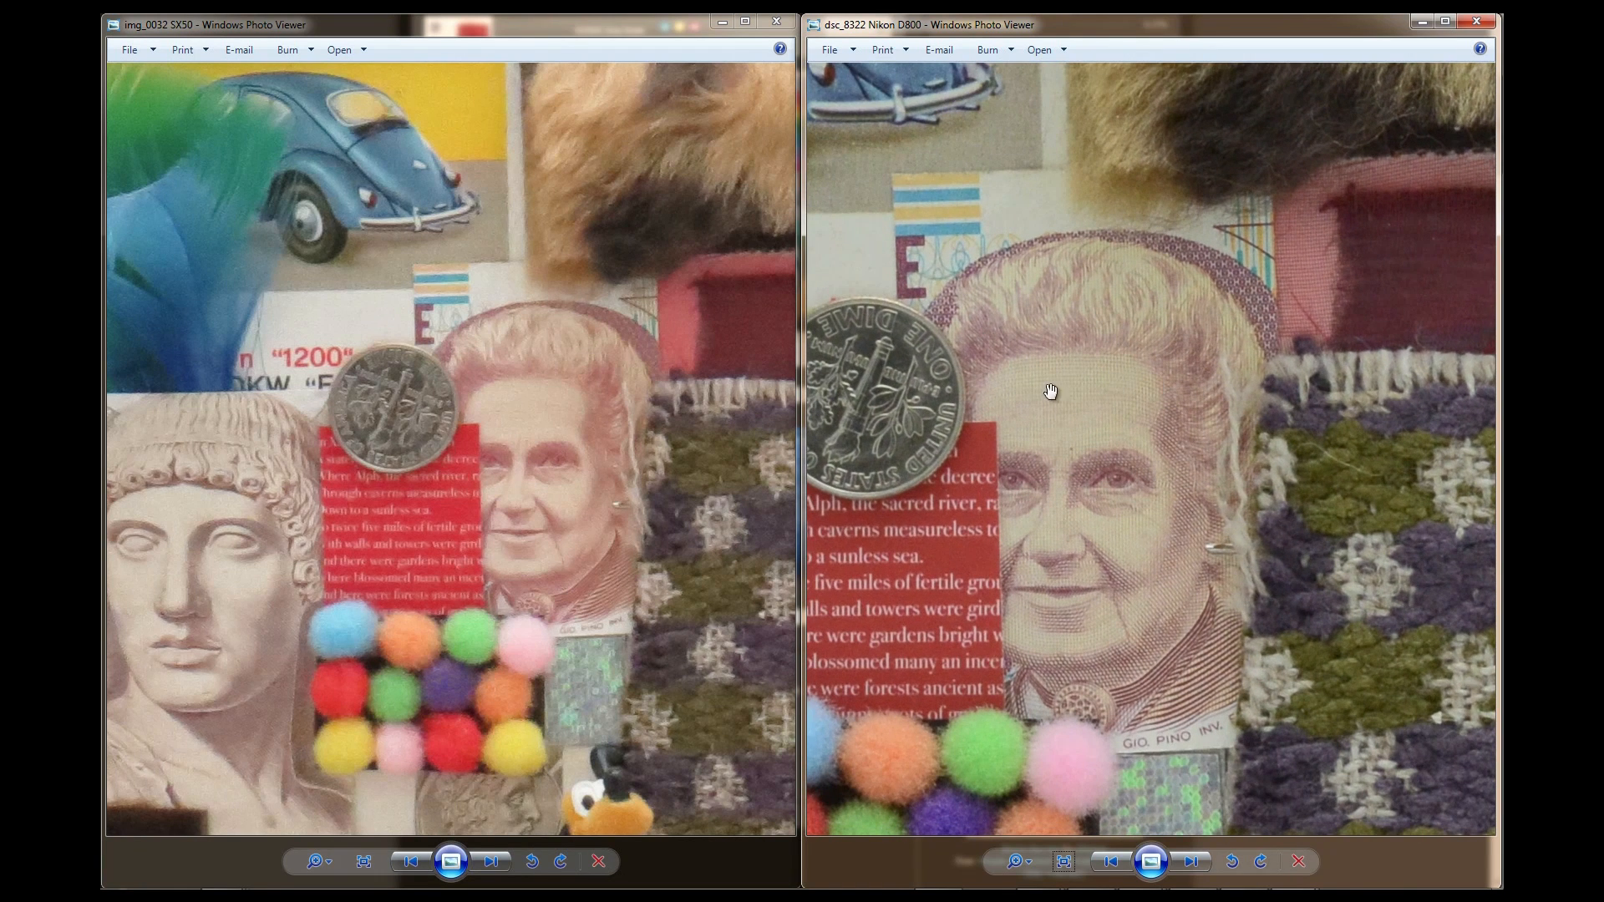
{"action": "mouse_move", "coordinate": [524, 441]}
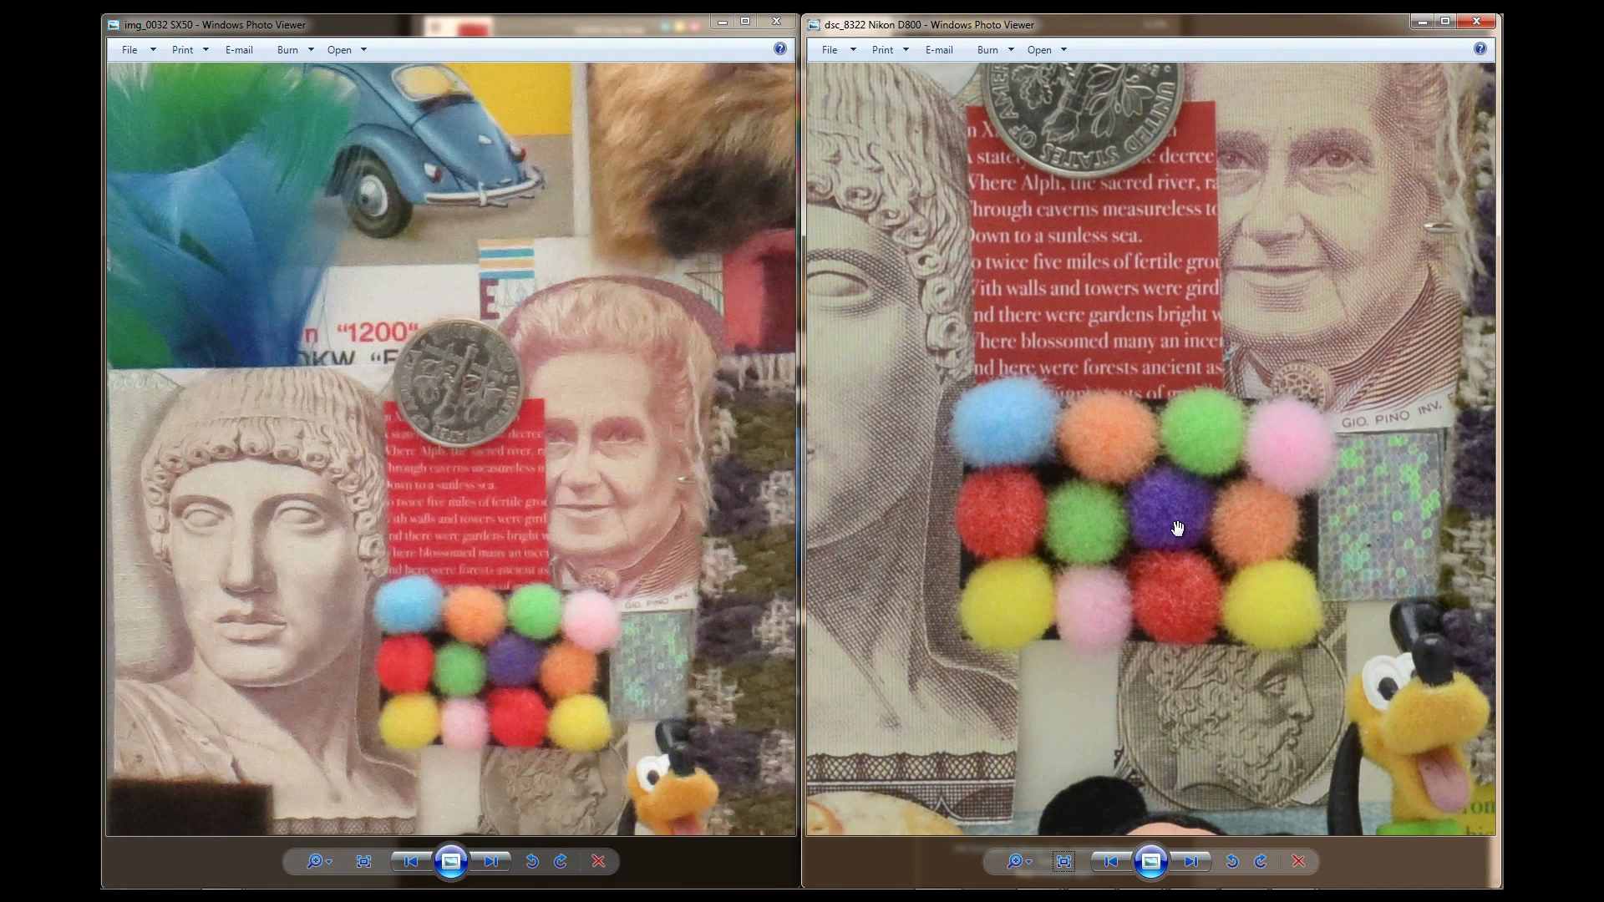
{"action": "mouse_move", "coordinate": [519, 691]}
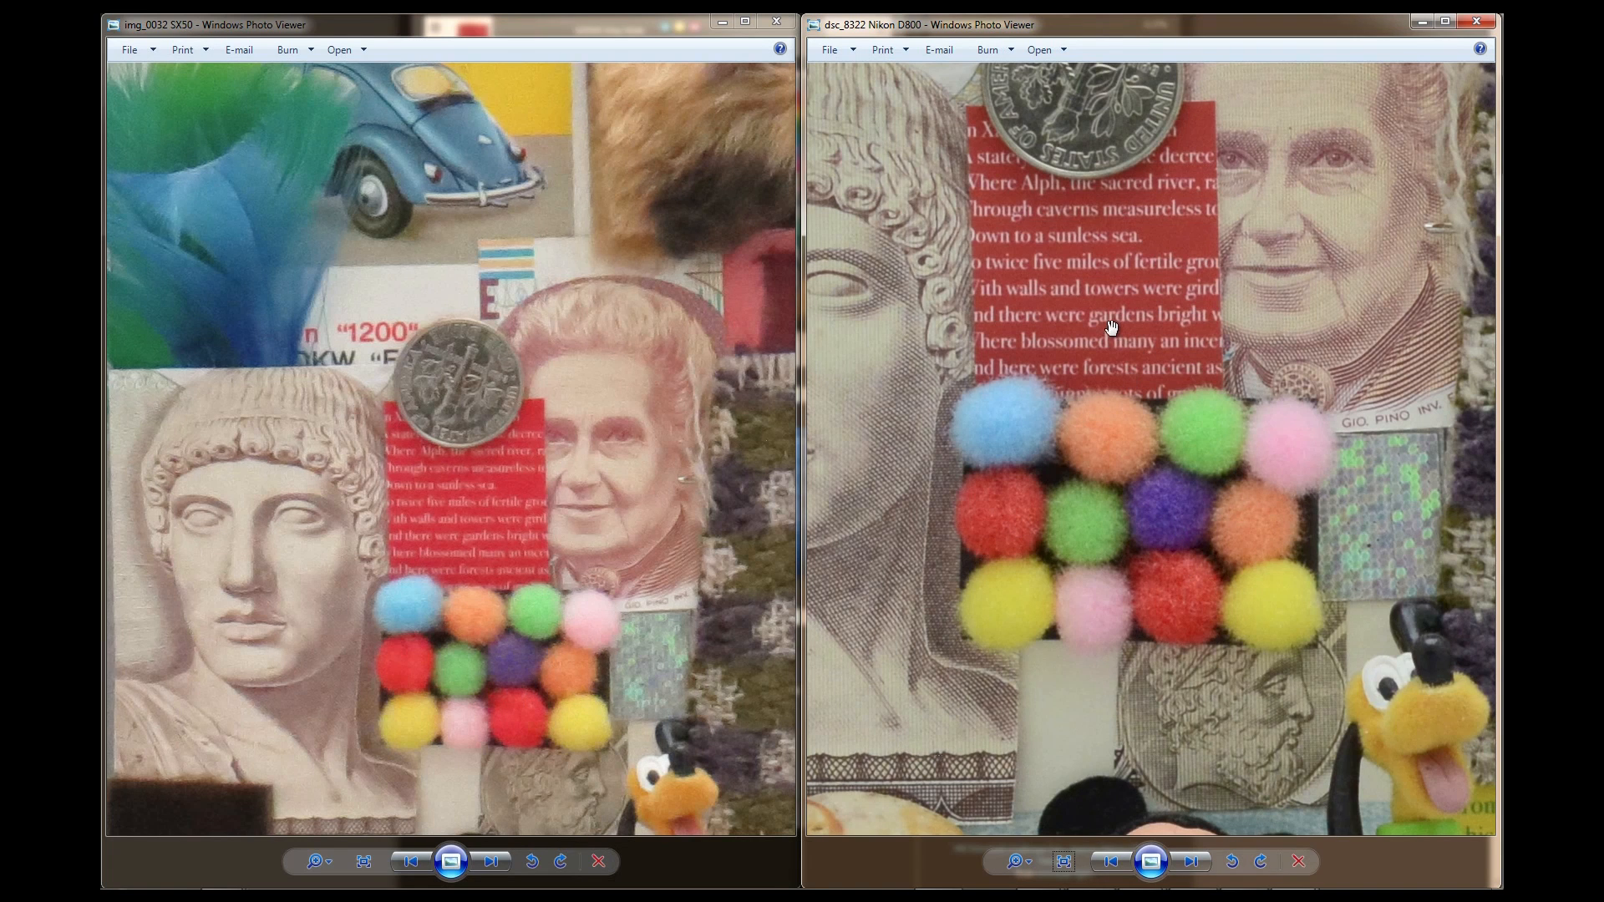
{"action": "mouse_move", "coordinate": [1110, 325]}
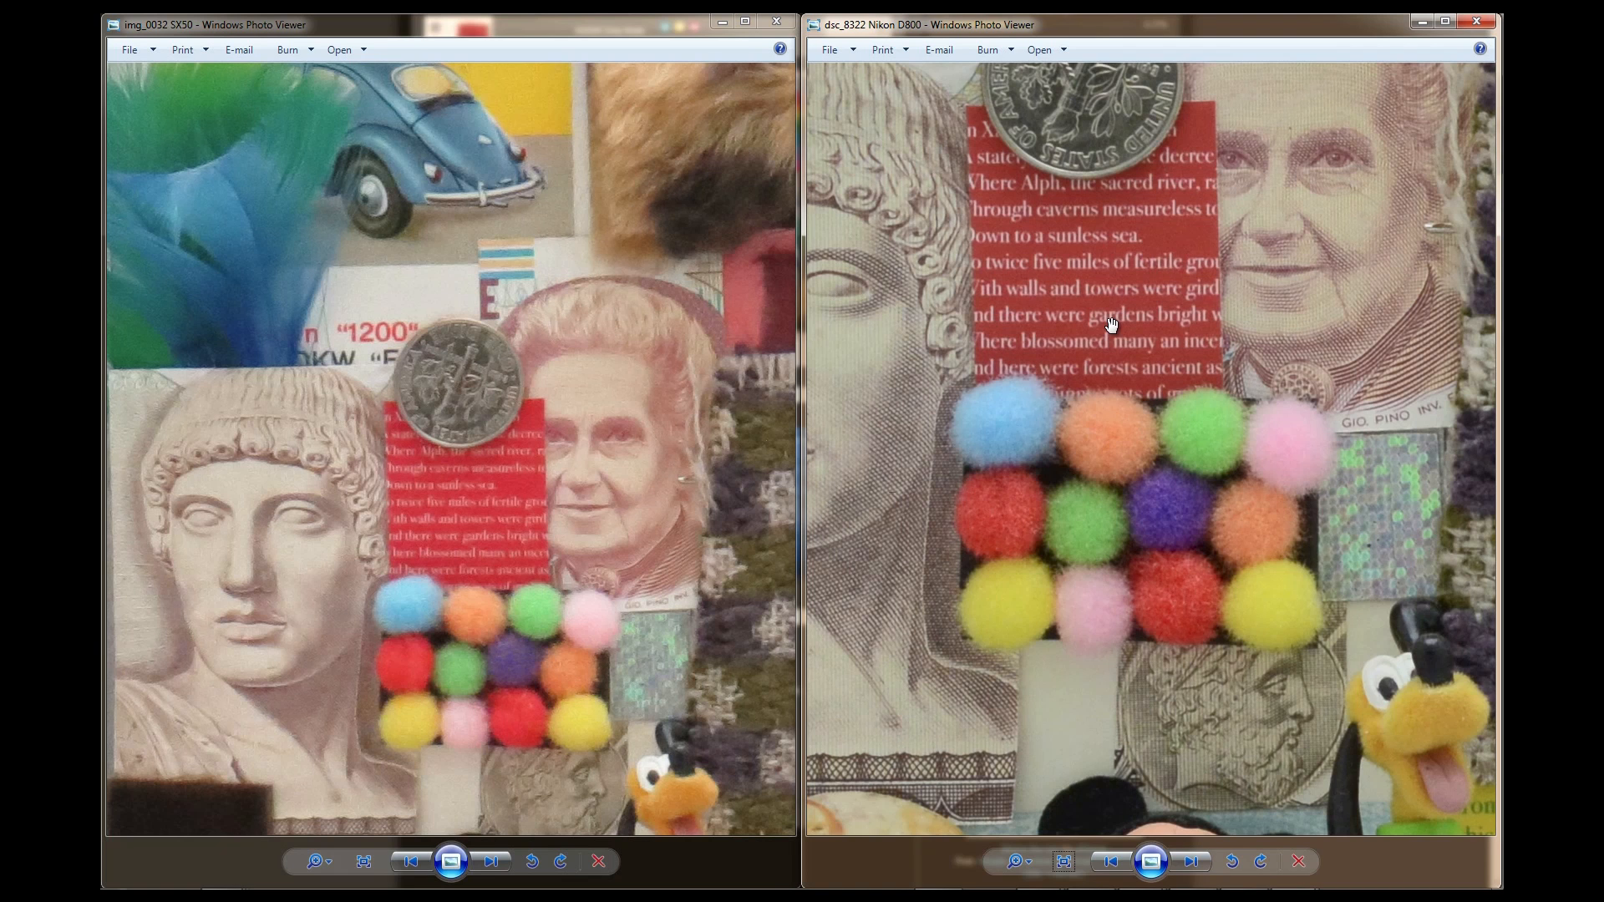
{"action": "mouse_move", "coordinate": [417, 352]}
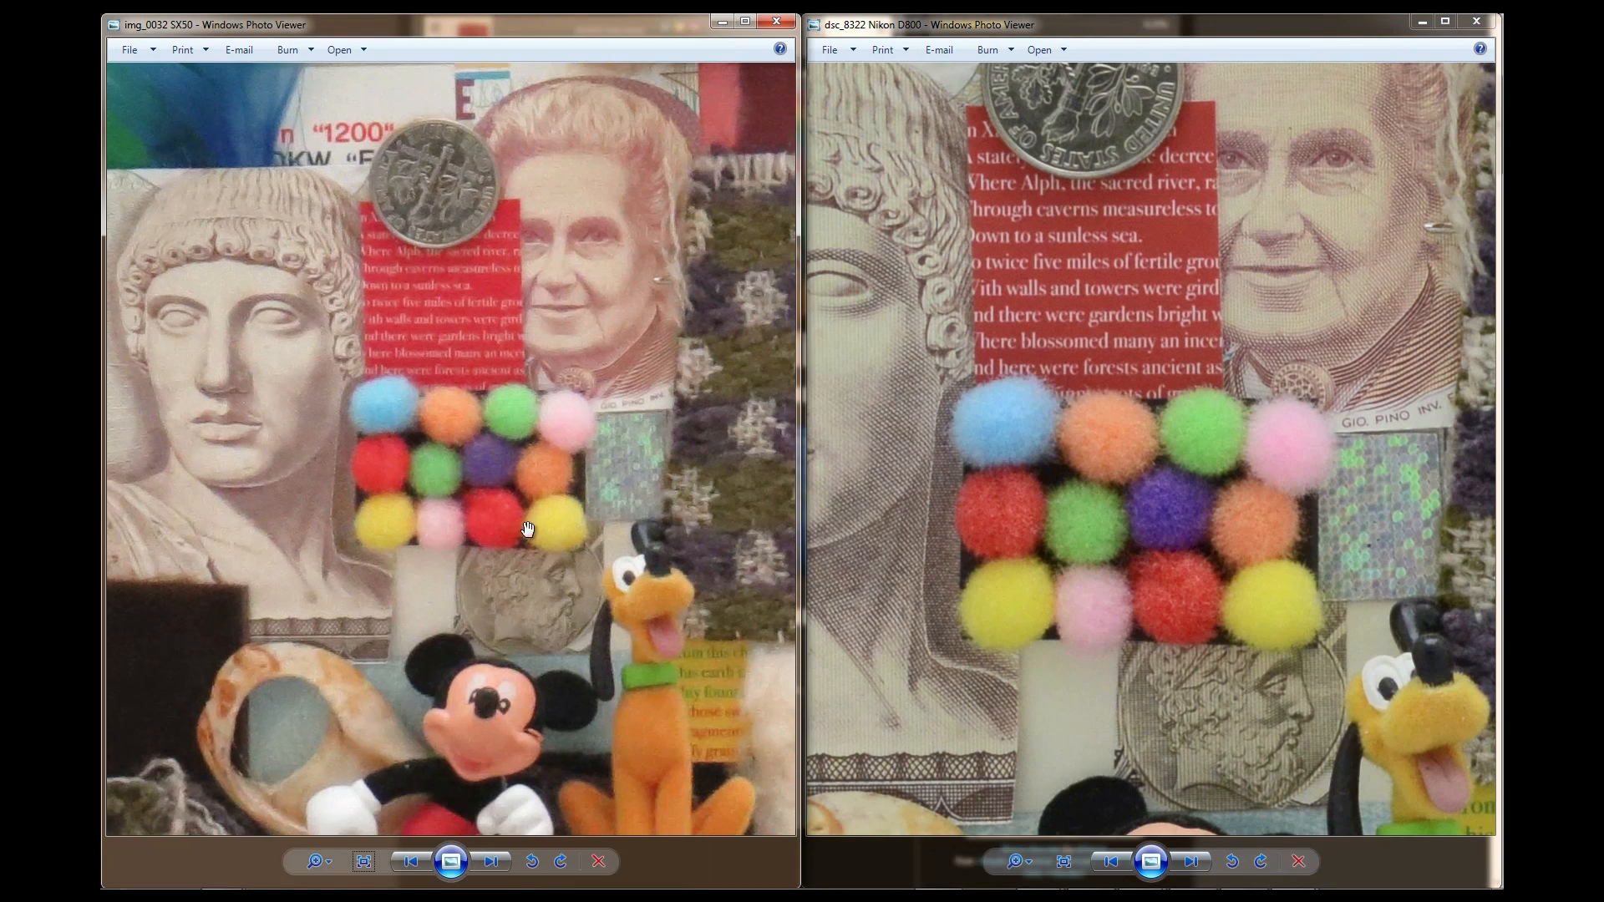
{"action": "mouse_move", "coordinate": [447, 536]}
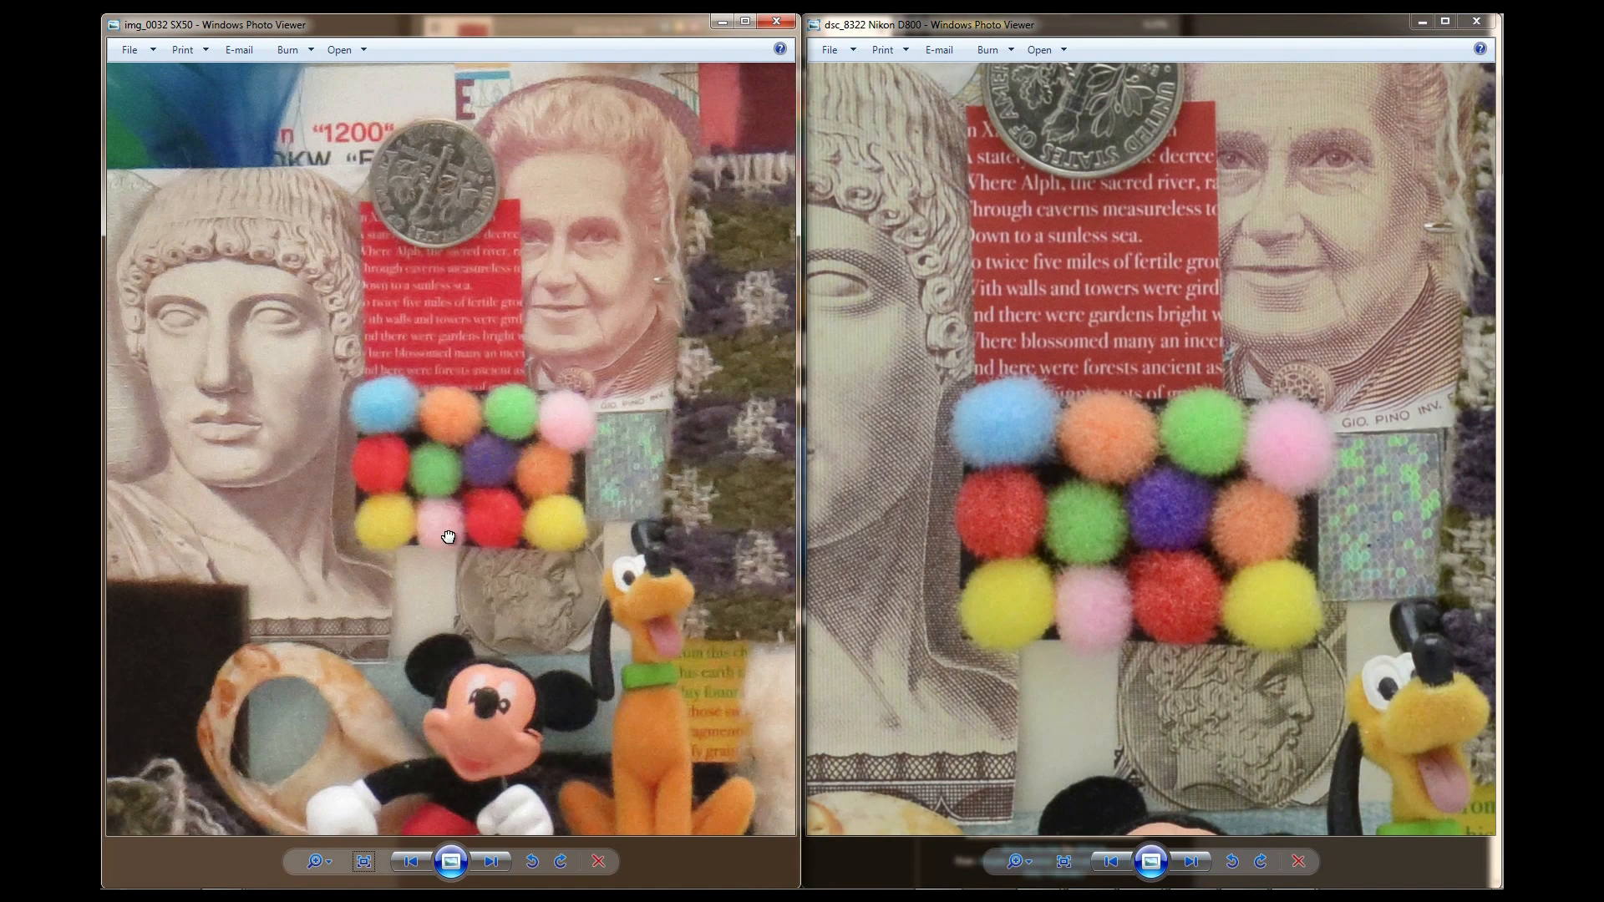
Pan the SX50 sample to show the Fujitsu Hydro Power batteries
{"action": "left_click", "coordinate": [490, 860]}
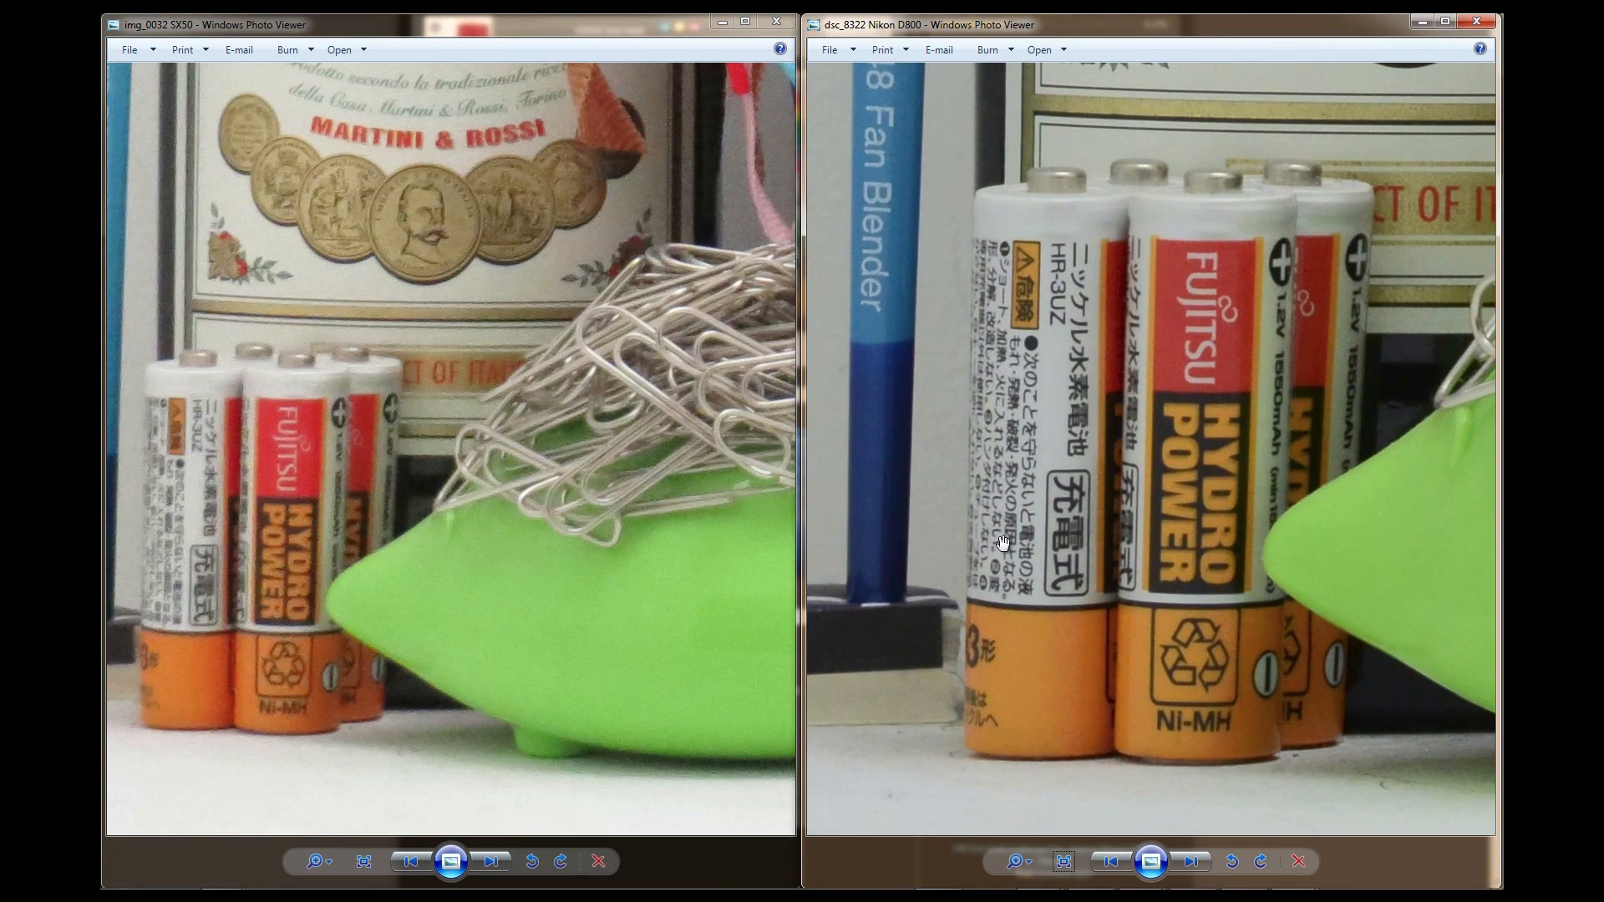
{"action": "mouse_move", "coordinate": [183, 498]}
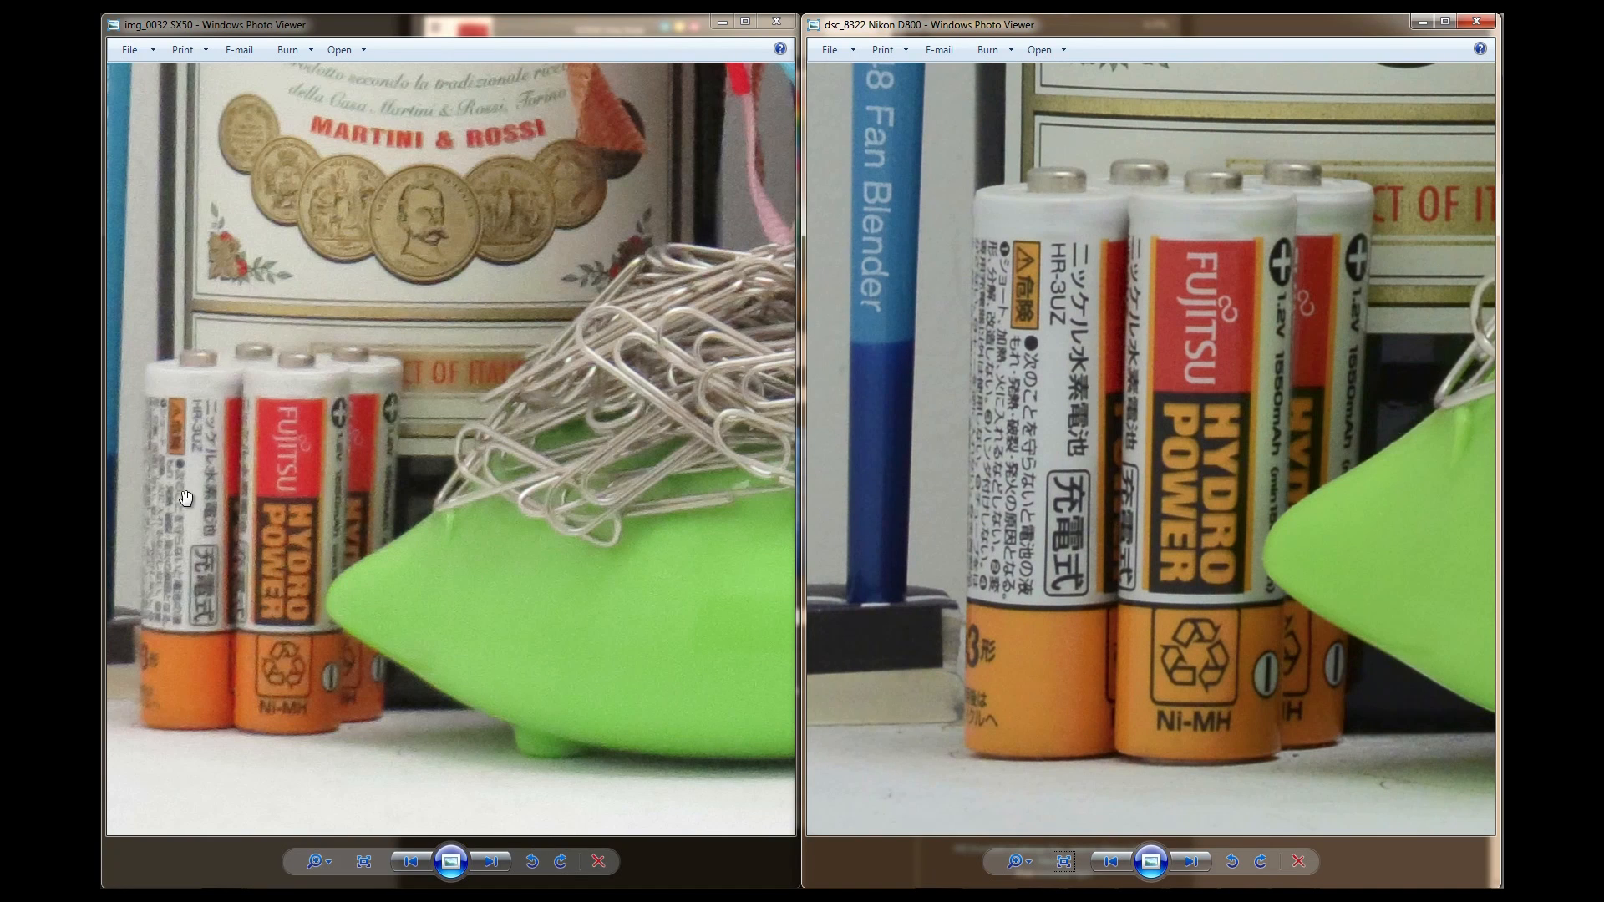
{"action": "mouse_move", "coordinate": [232, 550]}
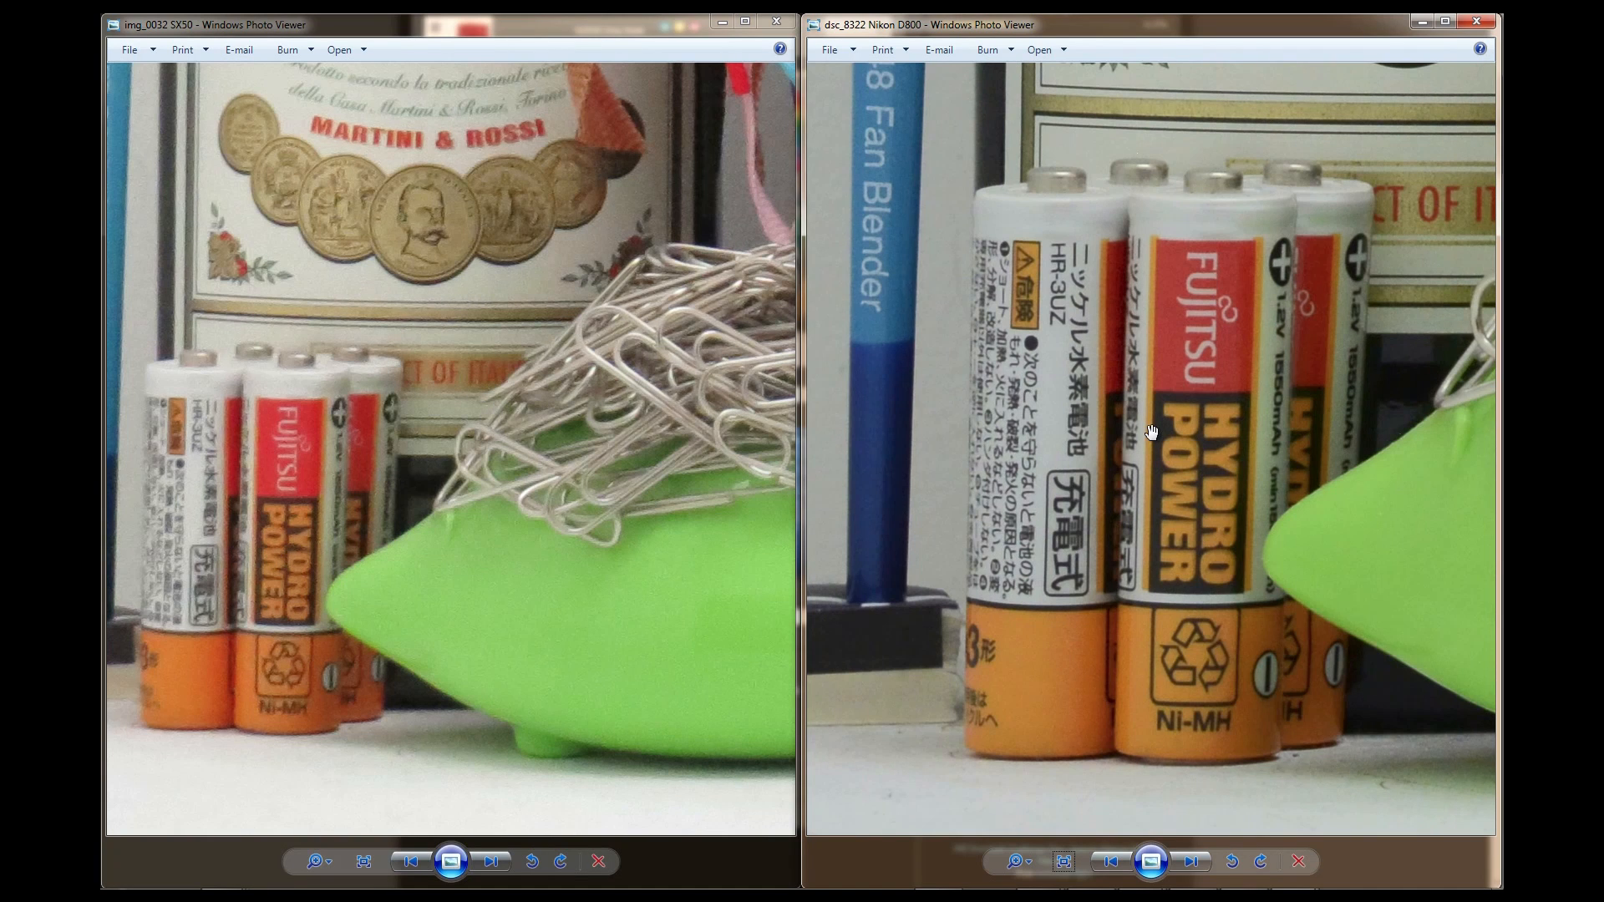
{"action": "mouse_move", "coordinate": [1192, 423]}
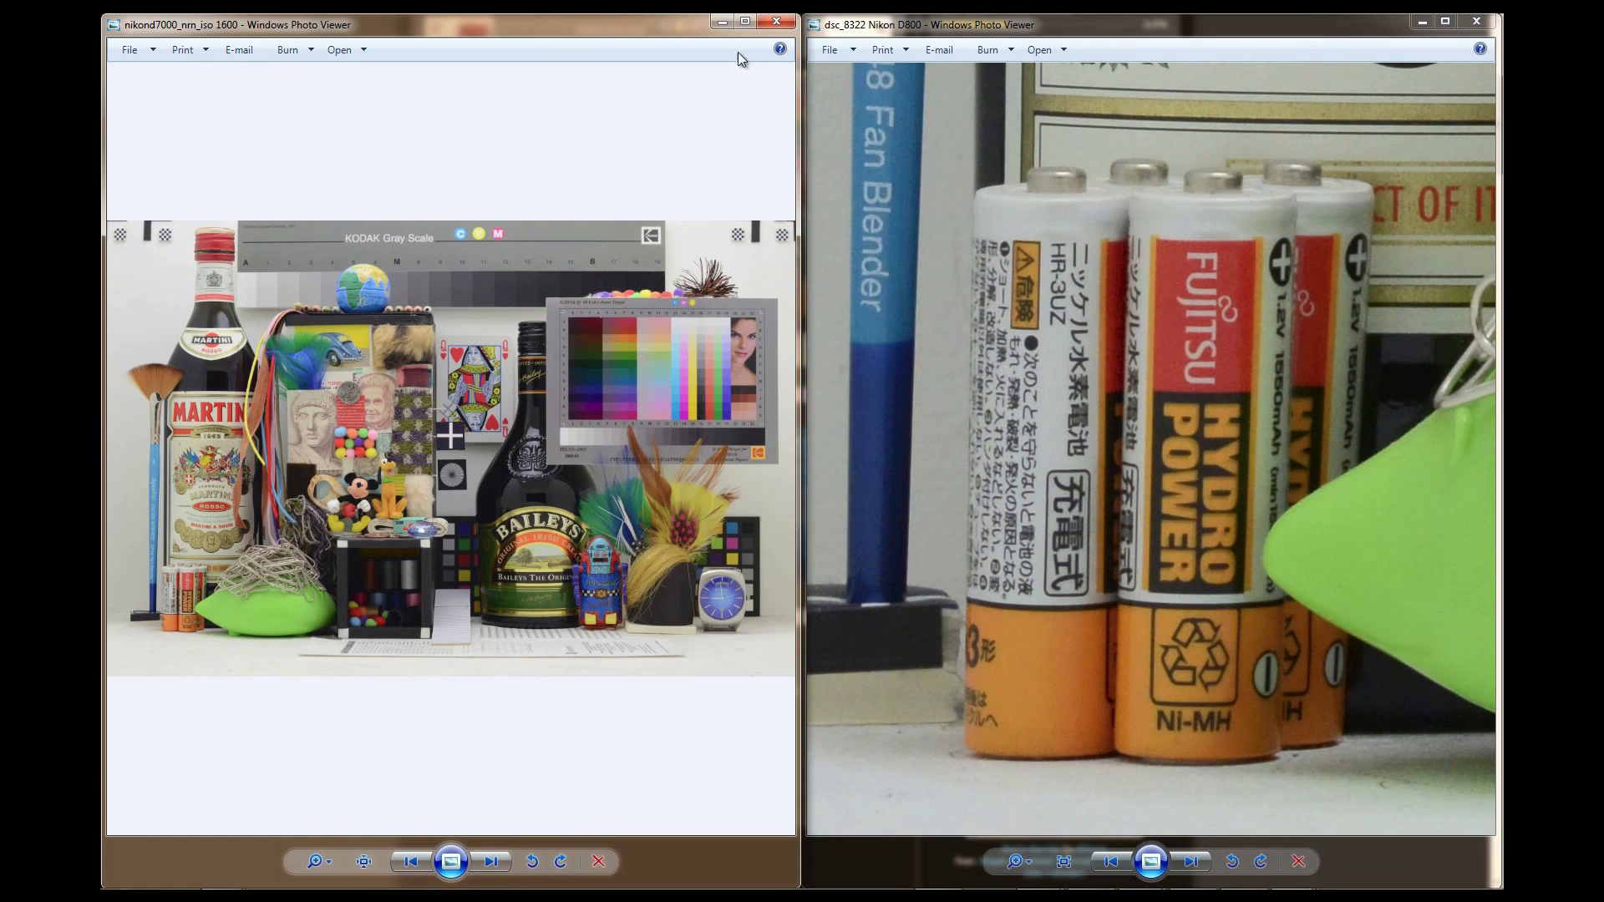
{"action": "mouse_move", "coordinate": [1188, 596]}
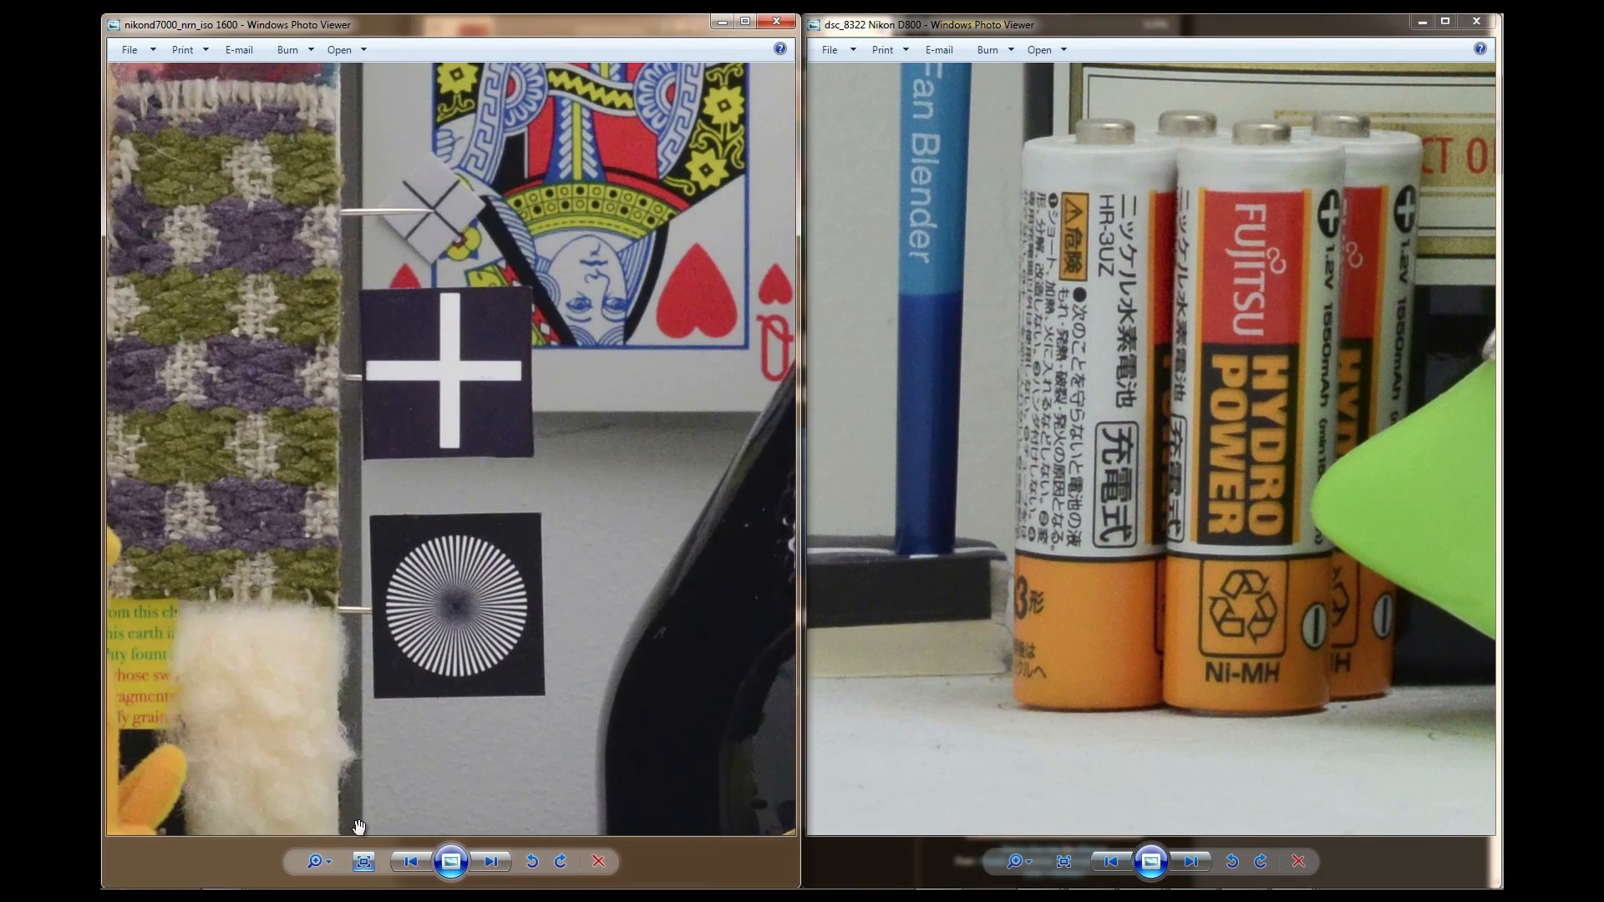
Bring the D7000 sample's Fujitsu batteries into view beside the D800's
{"action": "left_click", "coordinate": [492, 860]}
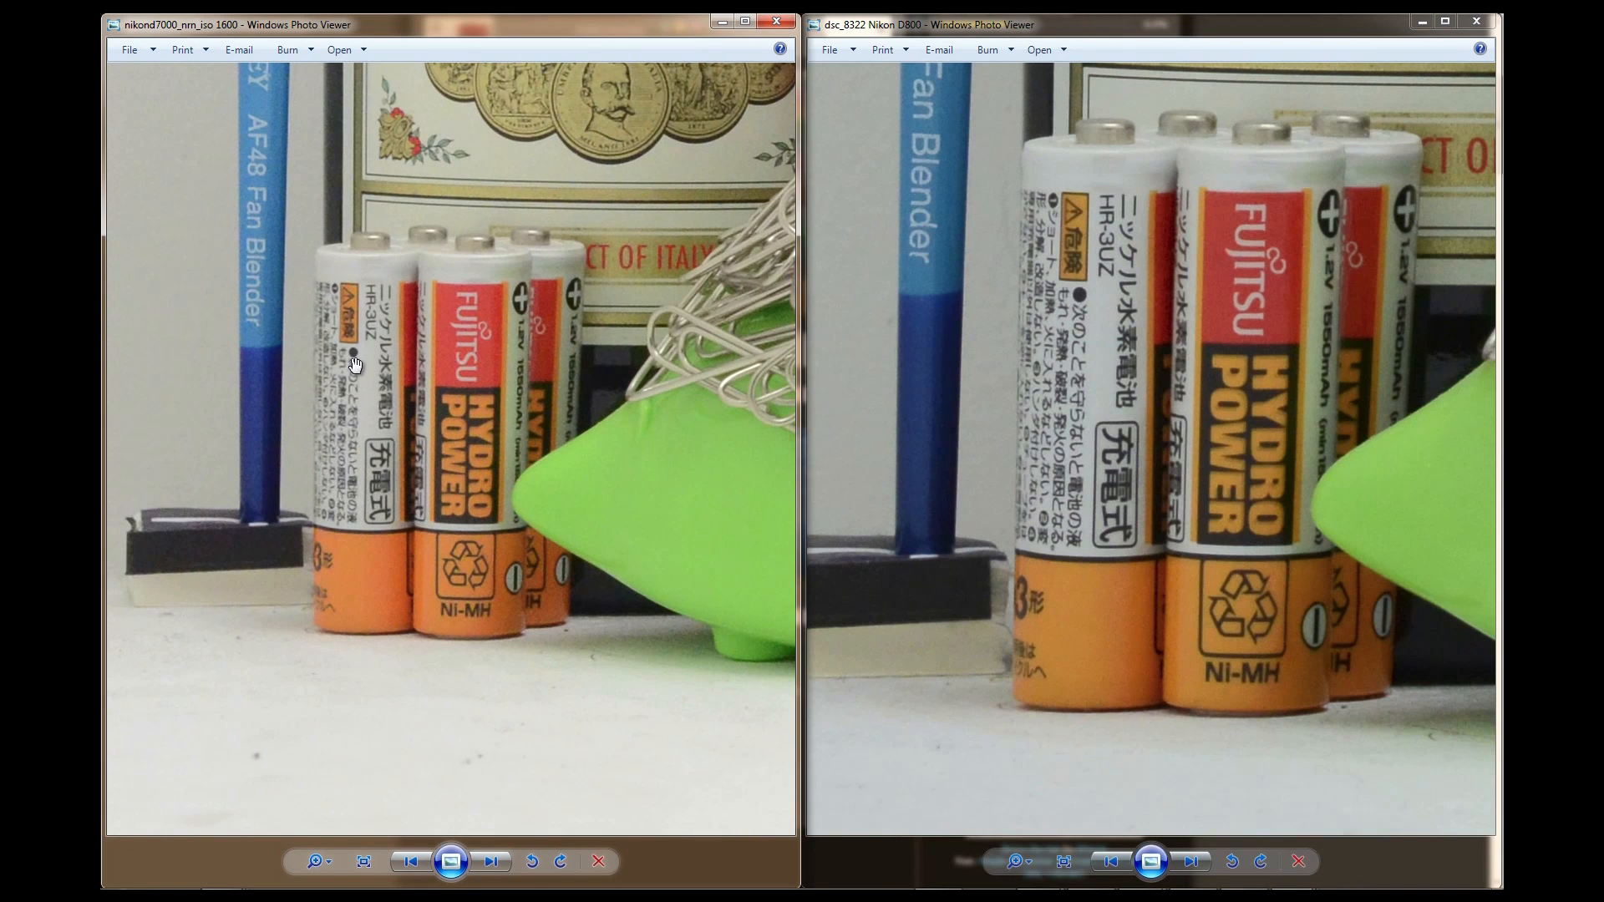
{"action": "mouse_move", "coordinate": [386, 461]}
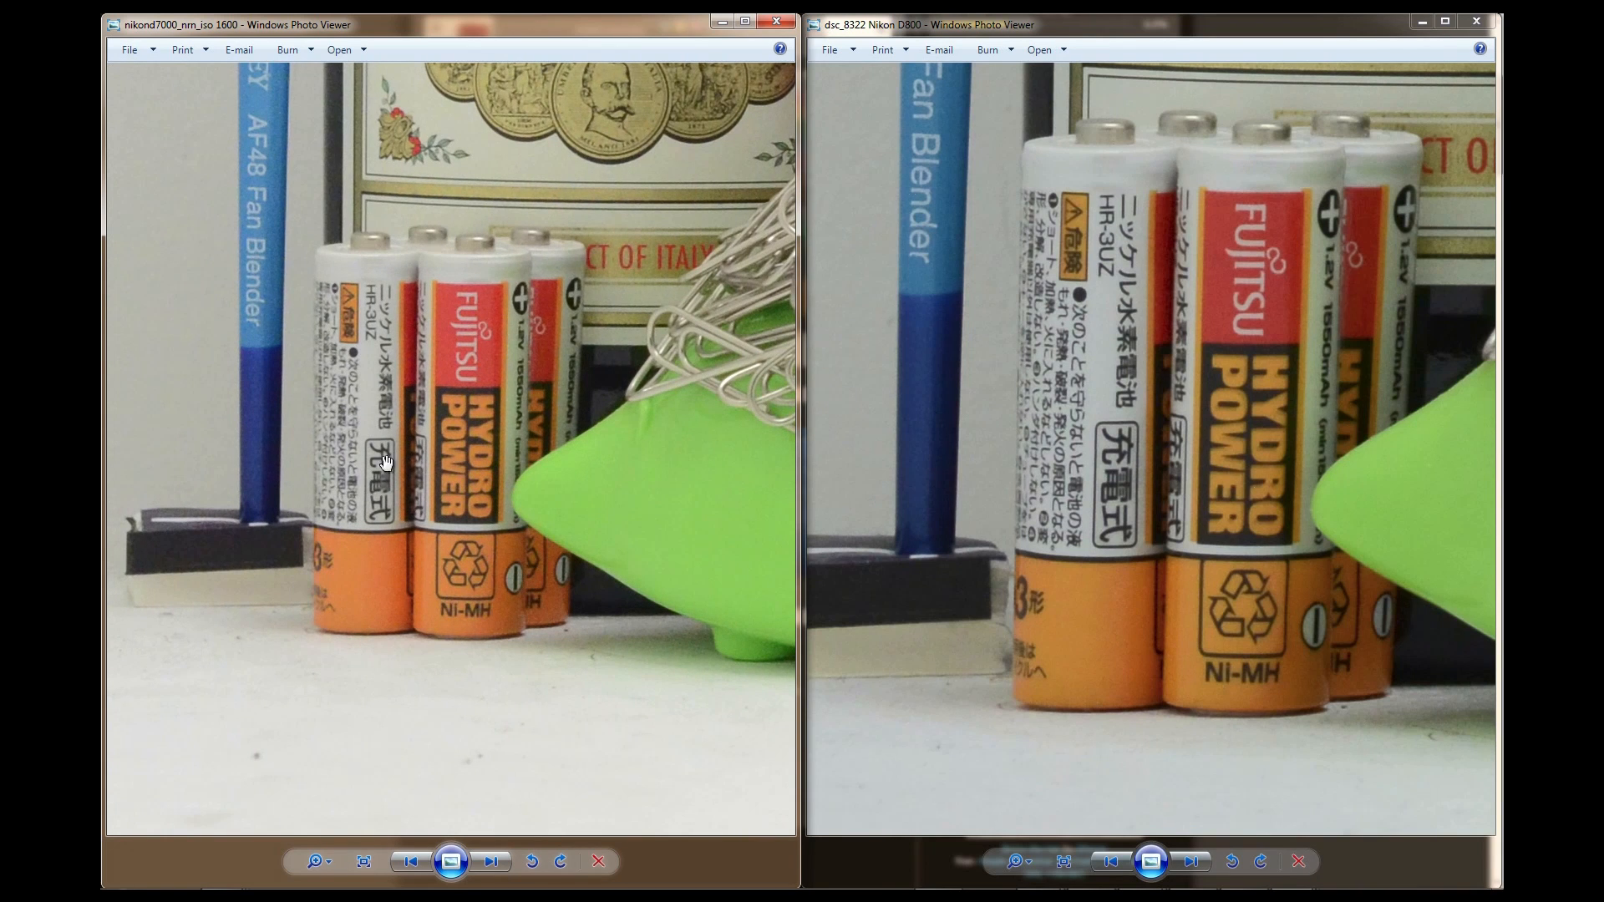
{"action": "mouse_move", "coordinate": [340, 514]}
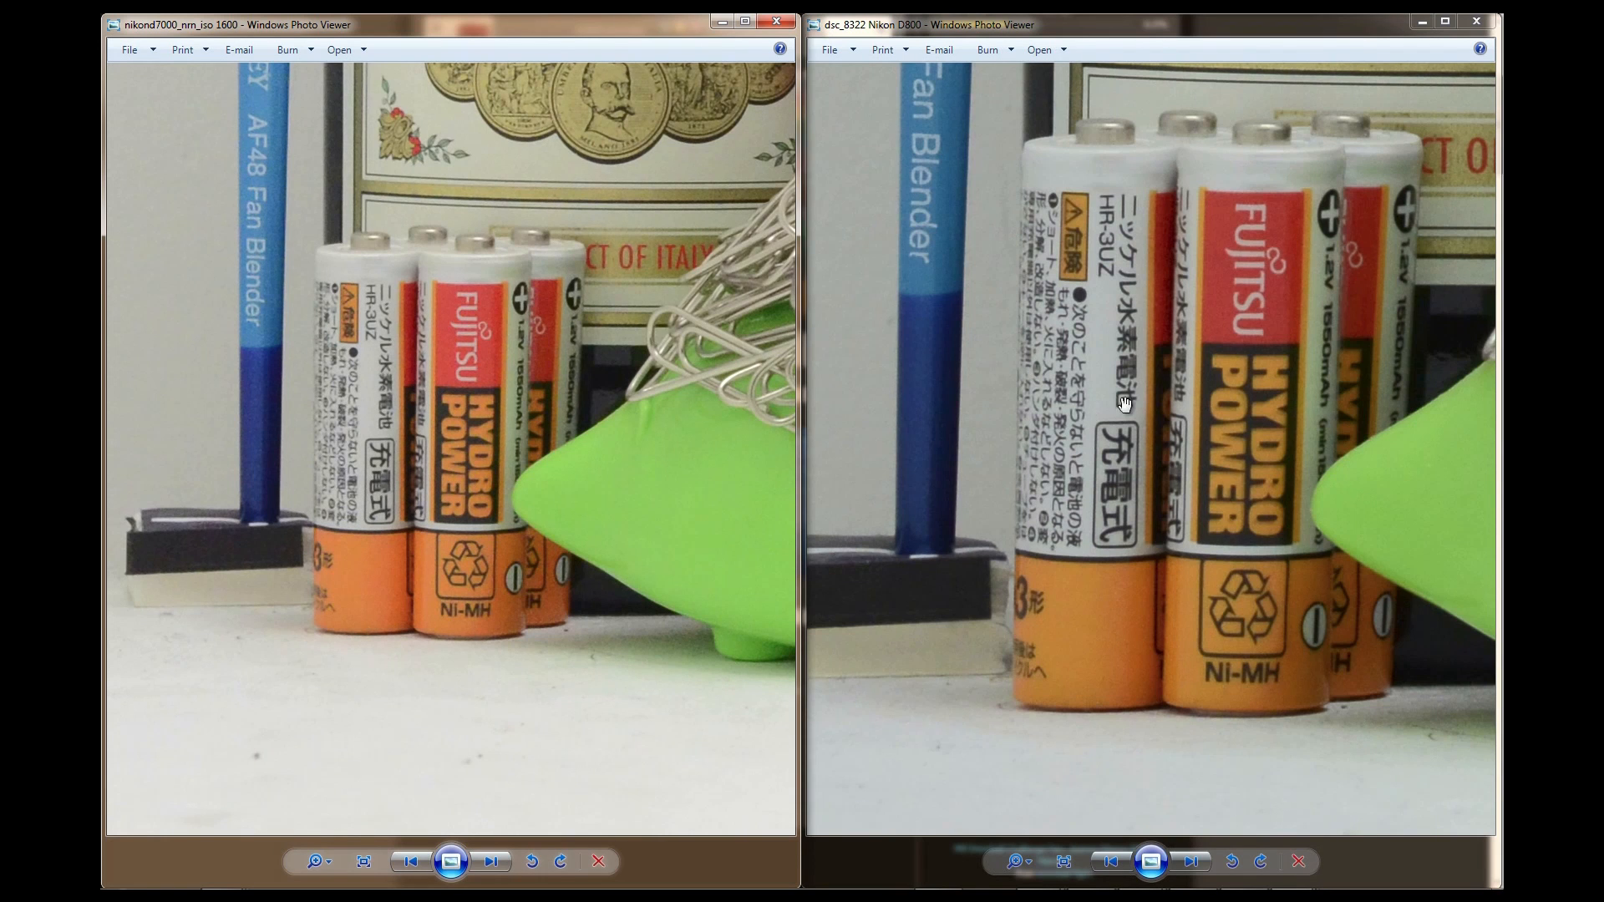
{"action": "mouse_move", "coordinate": [1120, 407]}
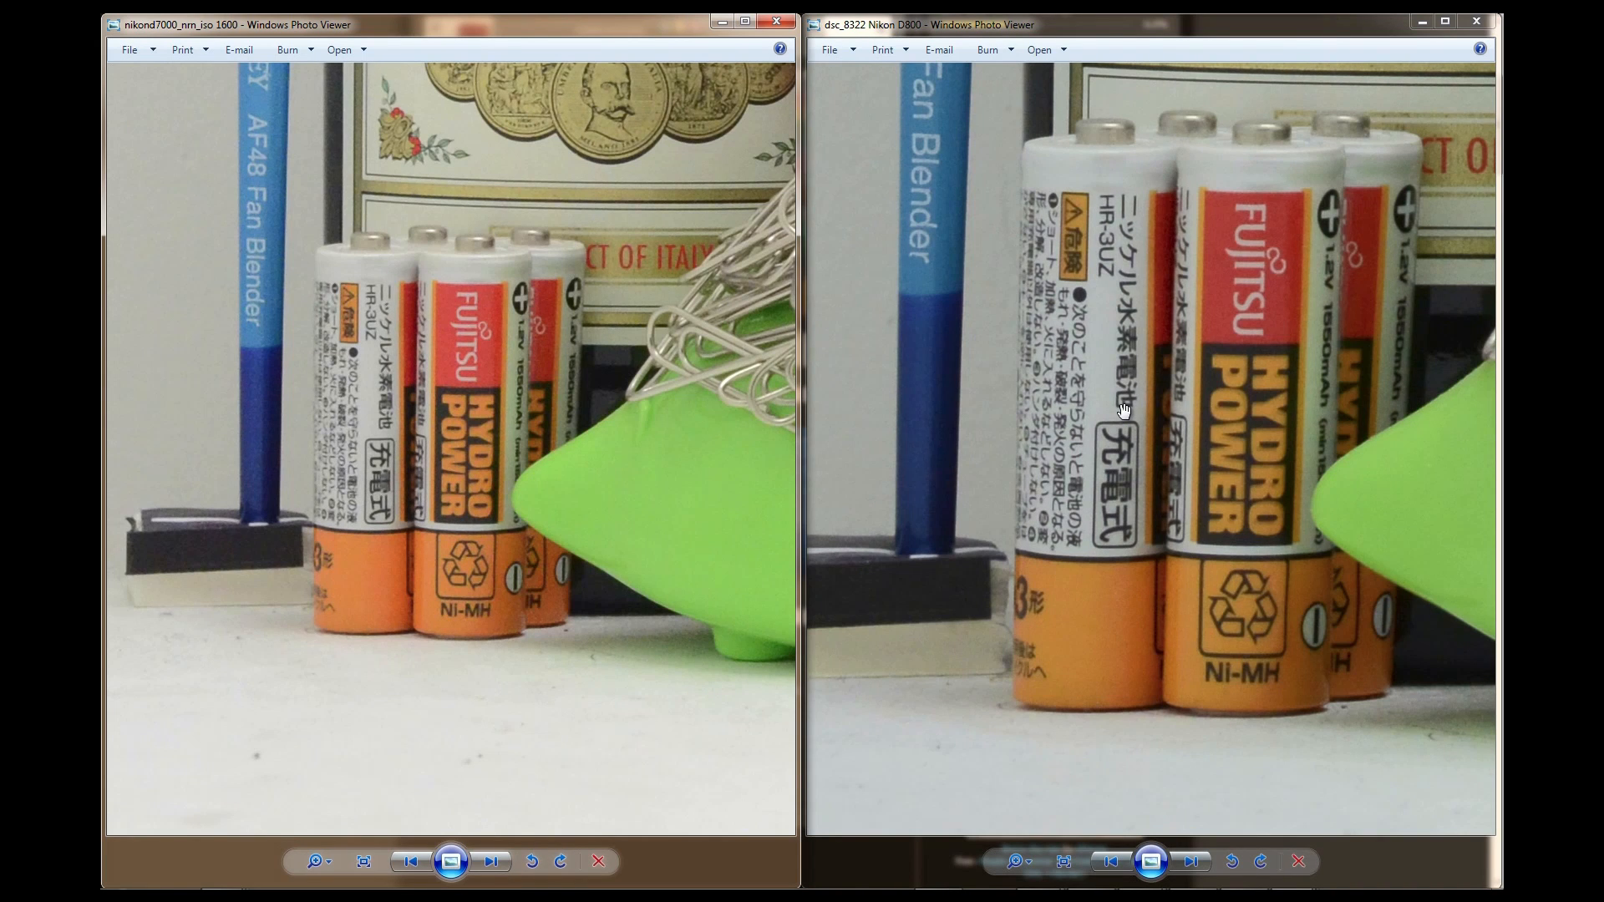
{"action": "mouse_move", "coordinate": [470, 427]}
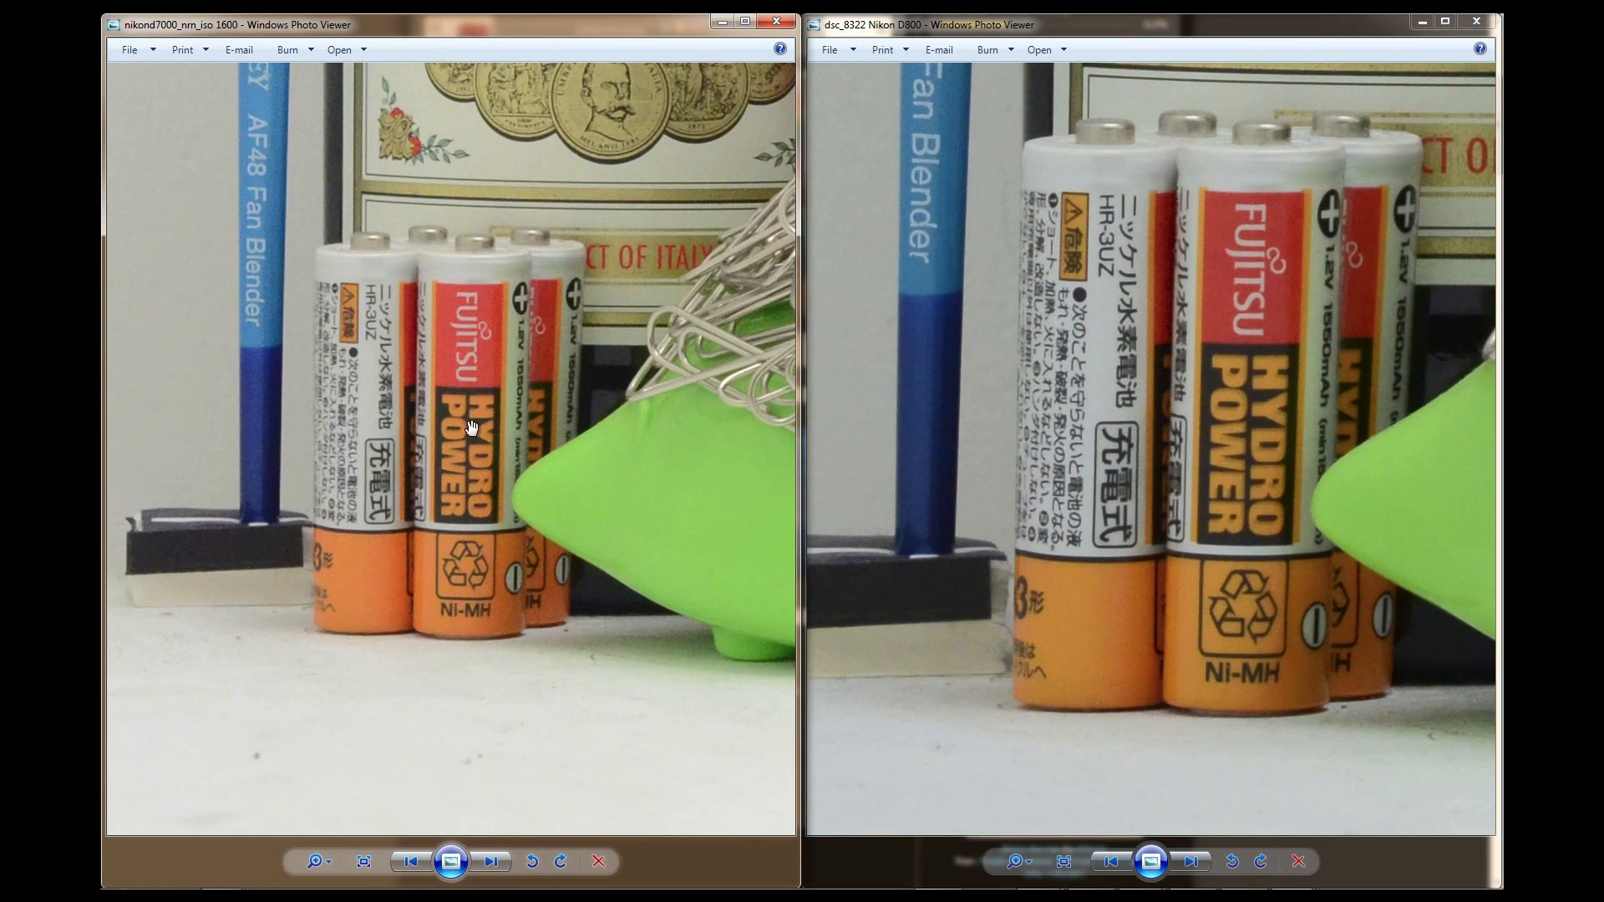
{"action": "mouse_move", "coordinate": [1036, 399]}
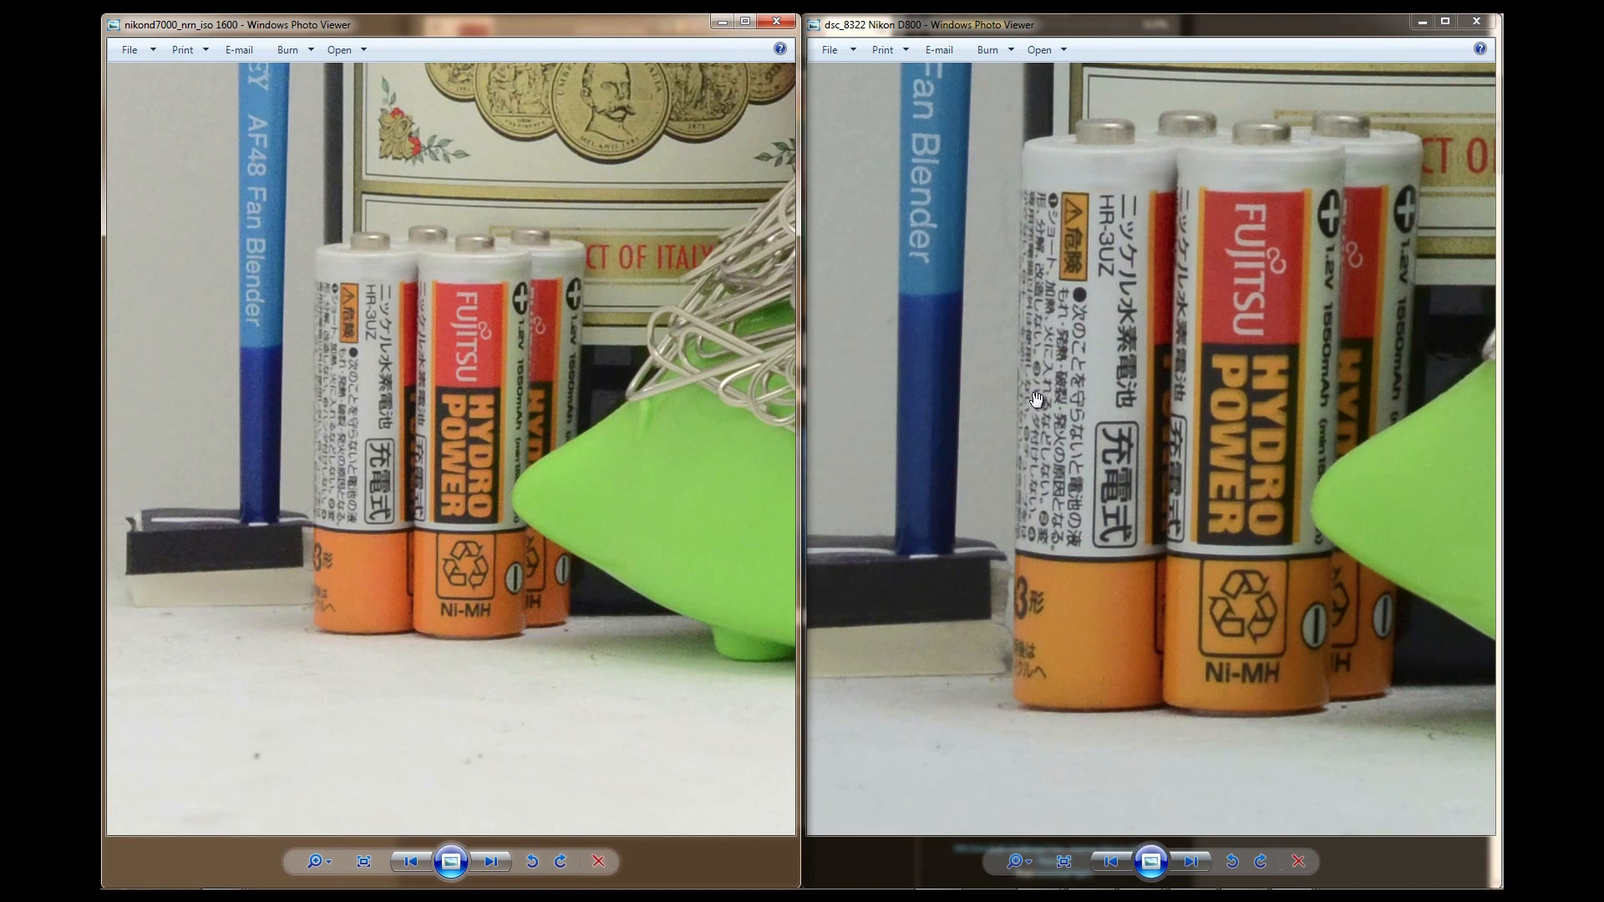
{"action": "mouse_move", "coordinate": [1081, 440]}
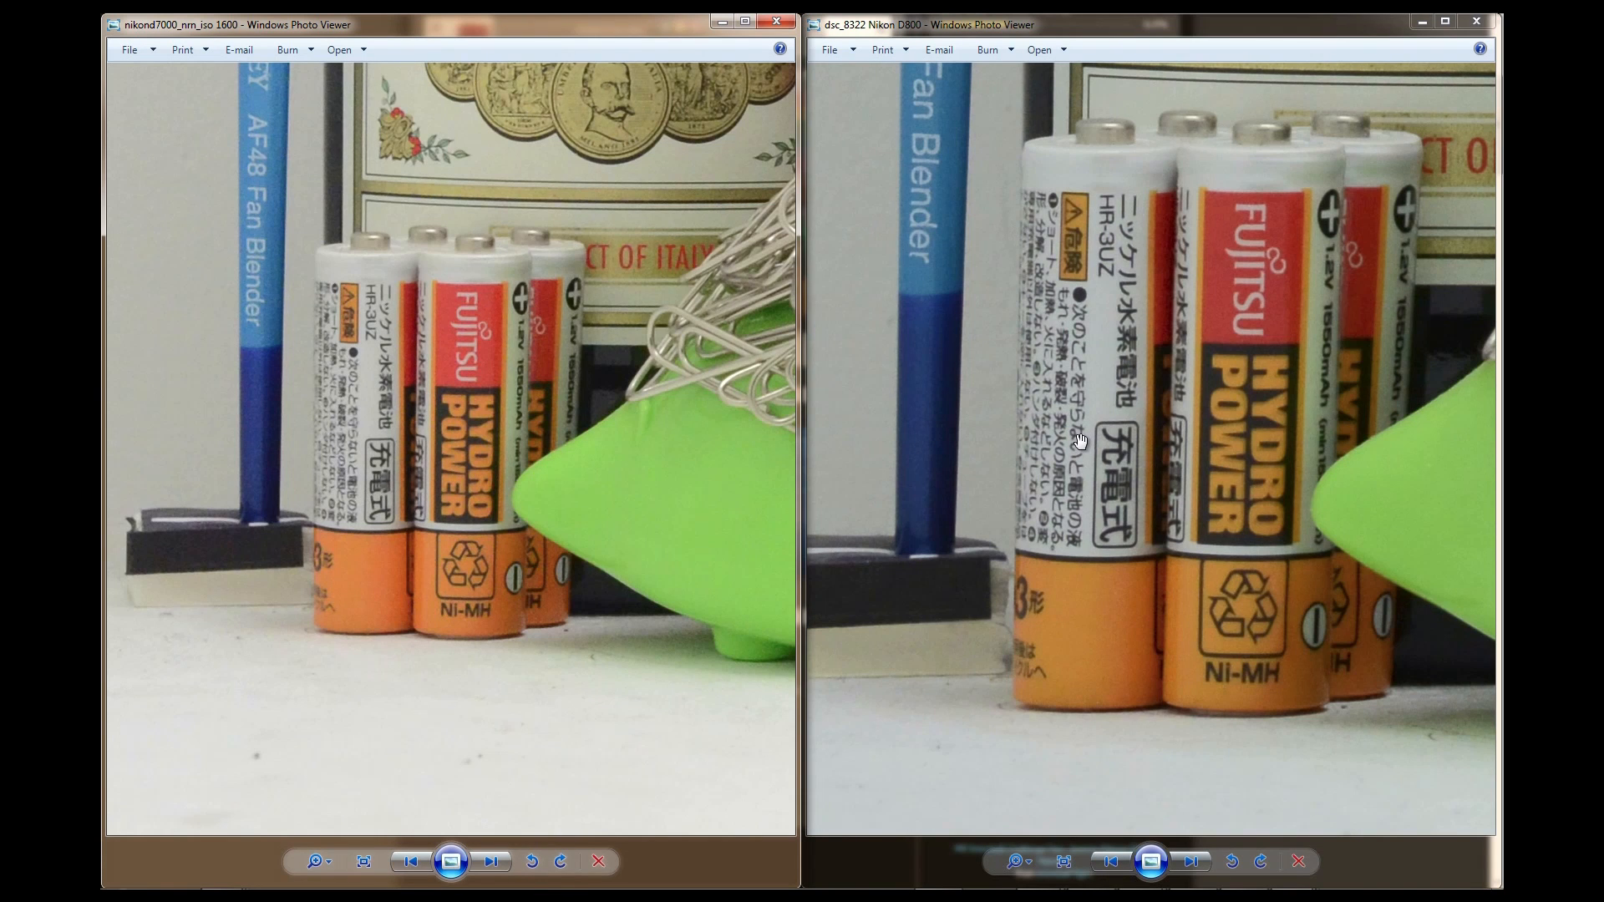
{"action": "mouse_move", "coordinate": [259, 374]}
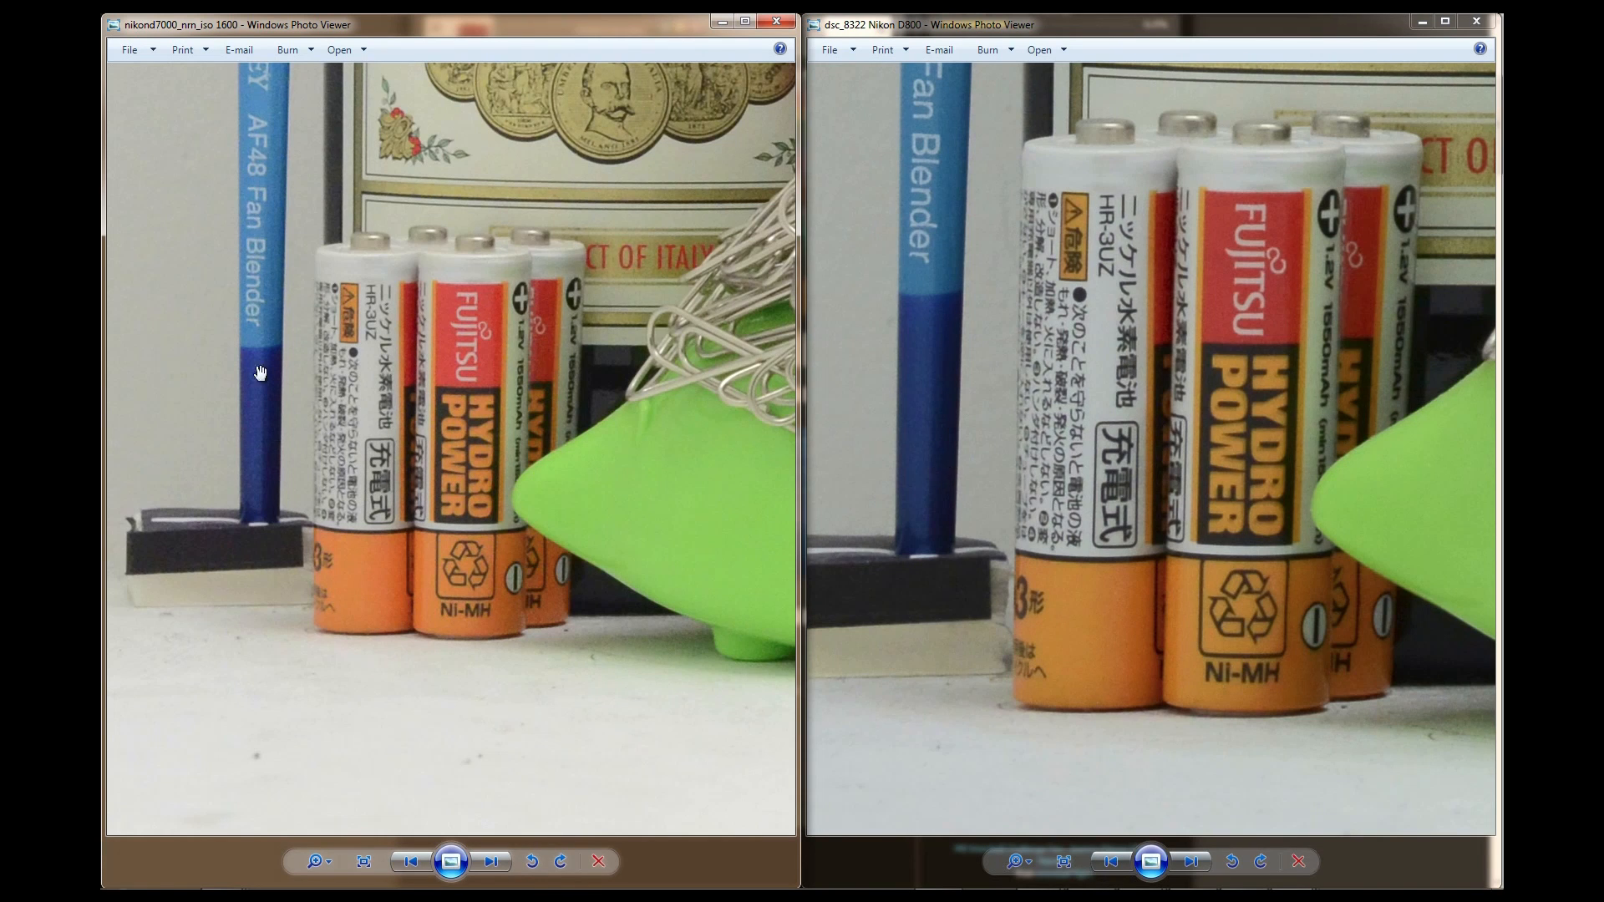
{"action": "mouse_move", "coordinate": [427, 365]}
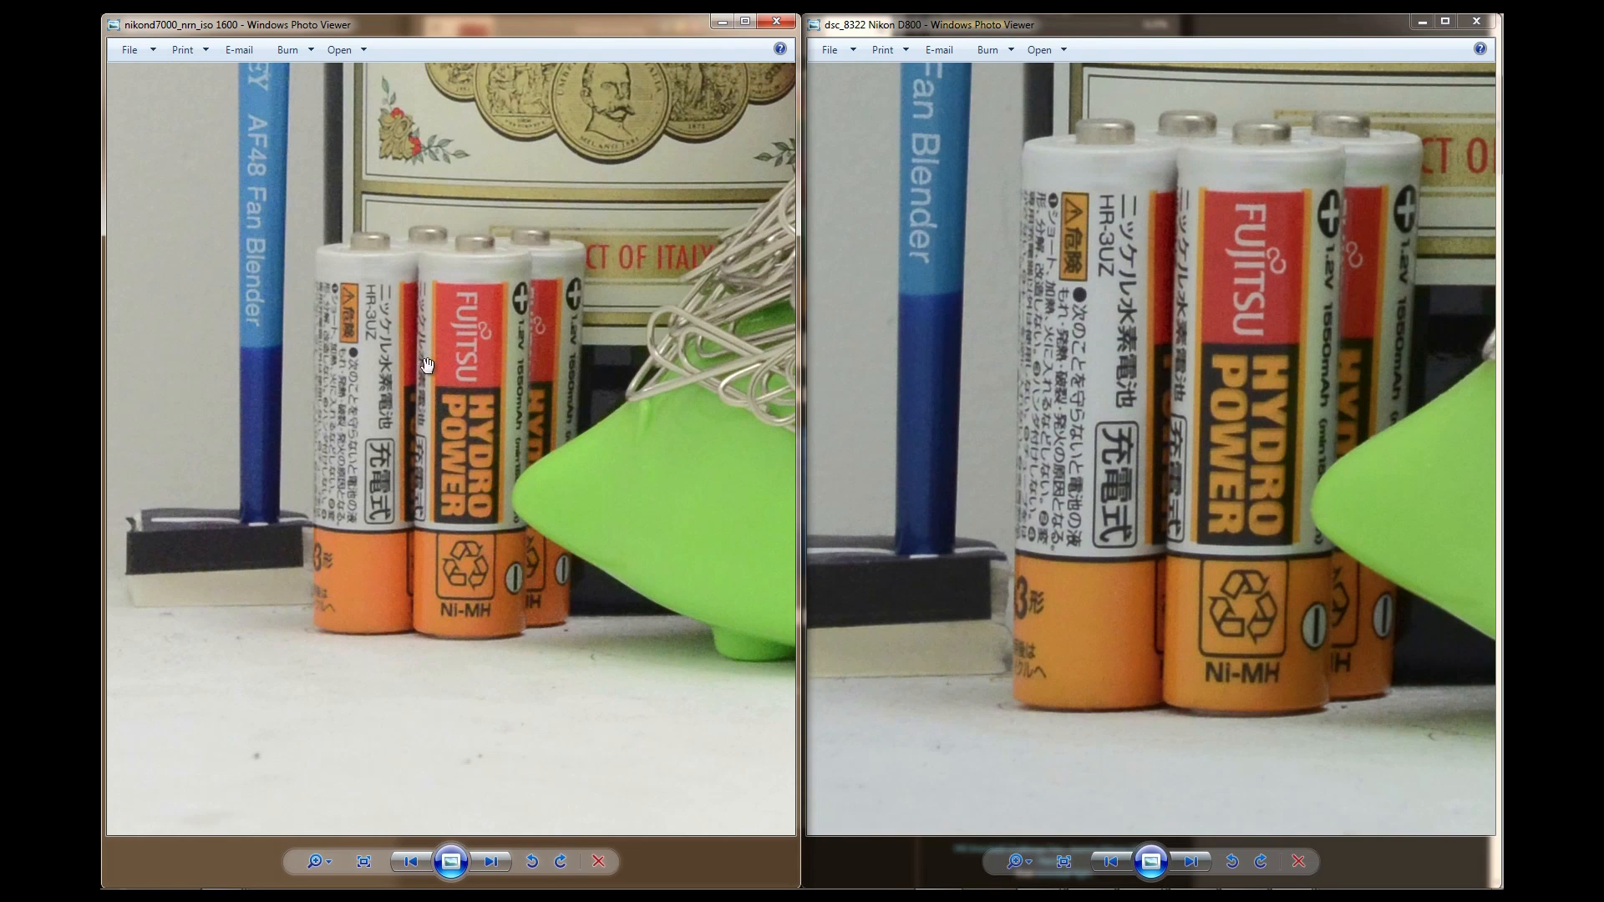
{"action": "mouse_move", "coordinate": [506, 283]}
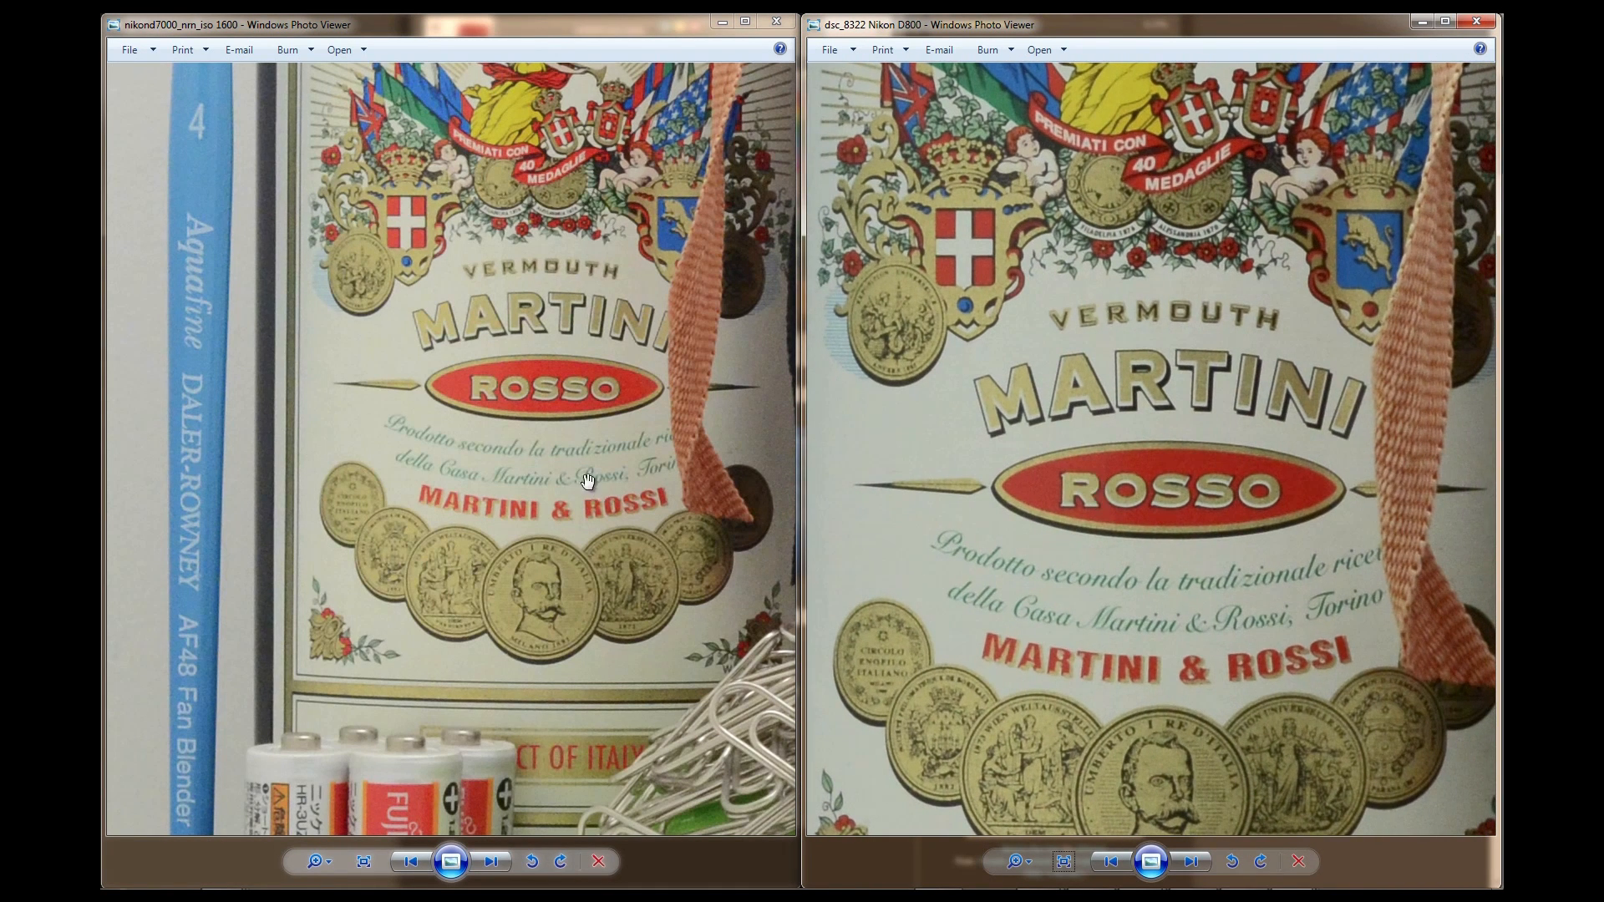
{"action": "mouse_move", "coordinate": [829, 483]}
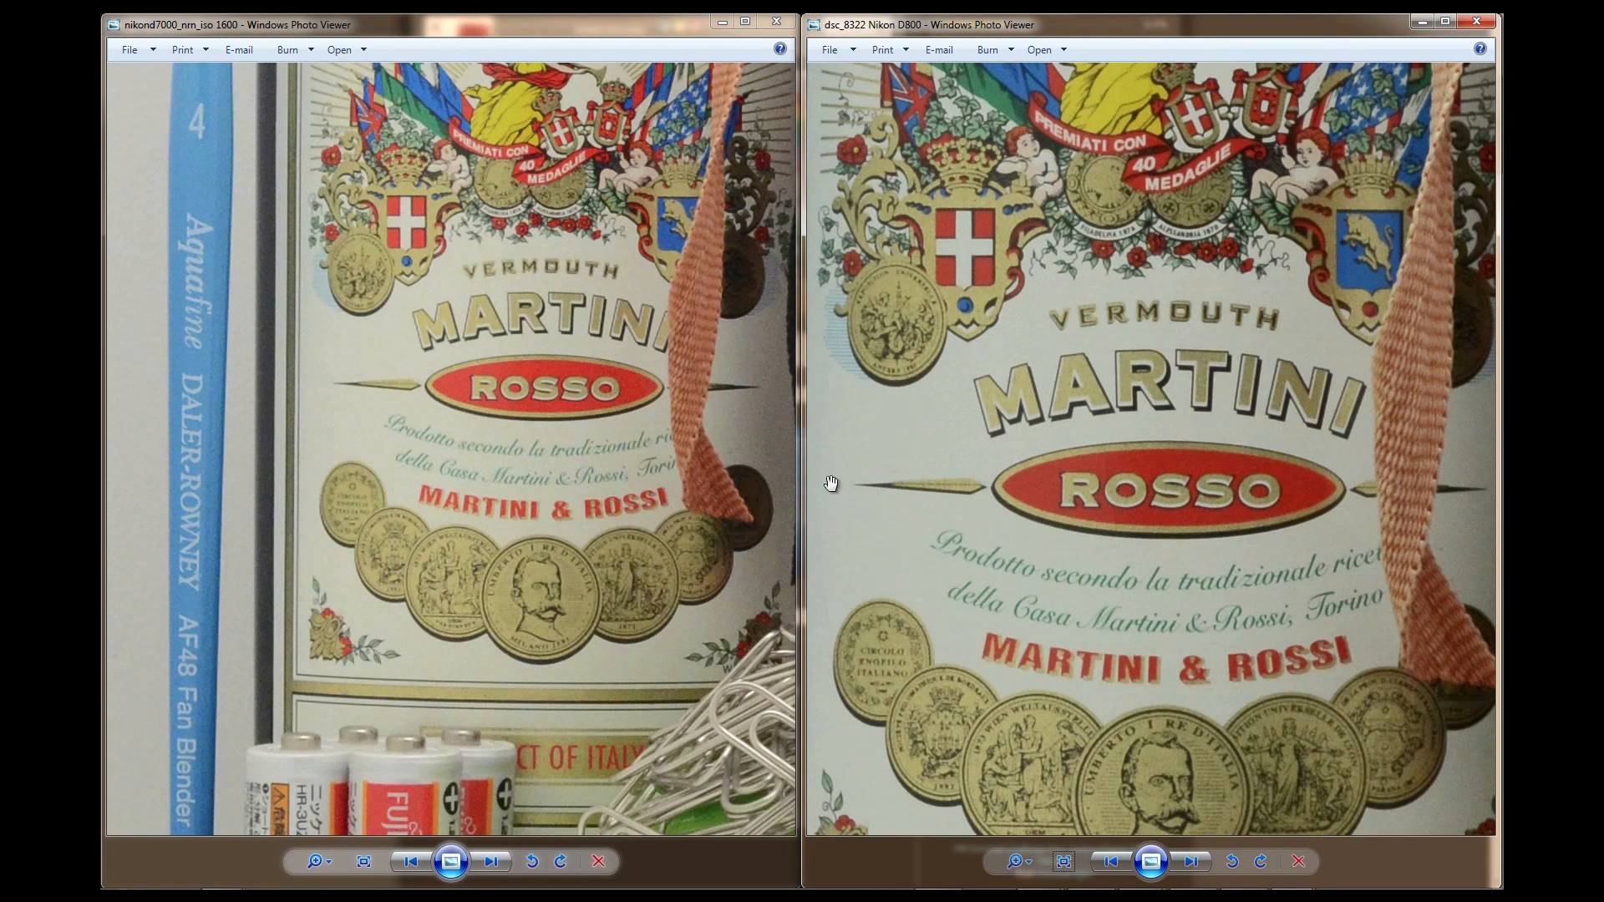
{"action": "mouse_move", "coordinate": [1074, 498]}
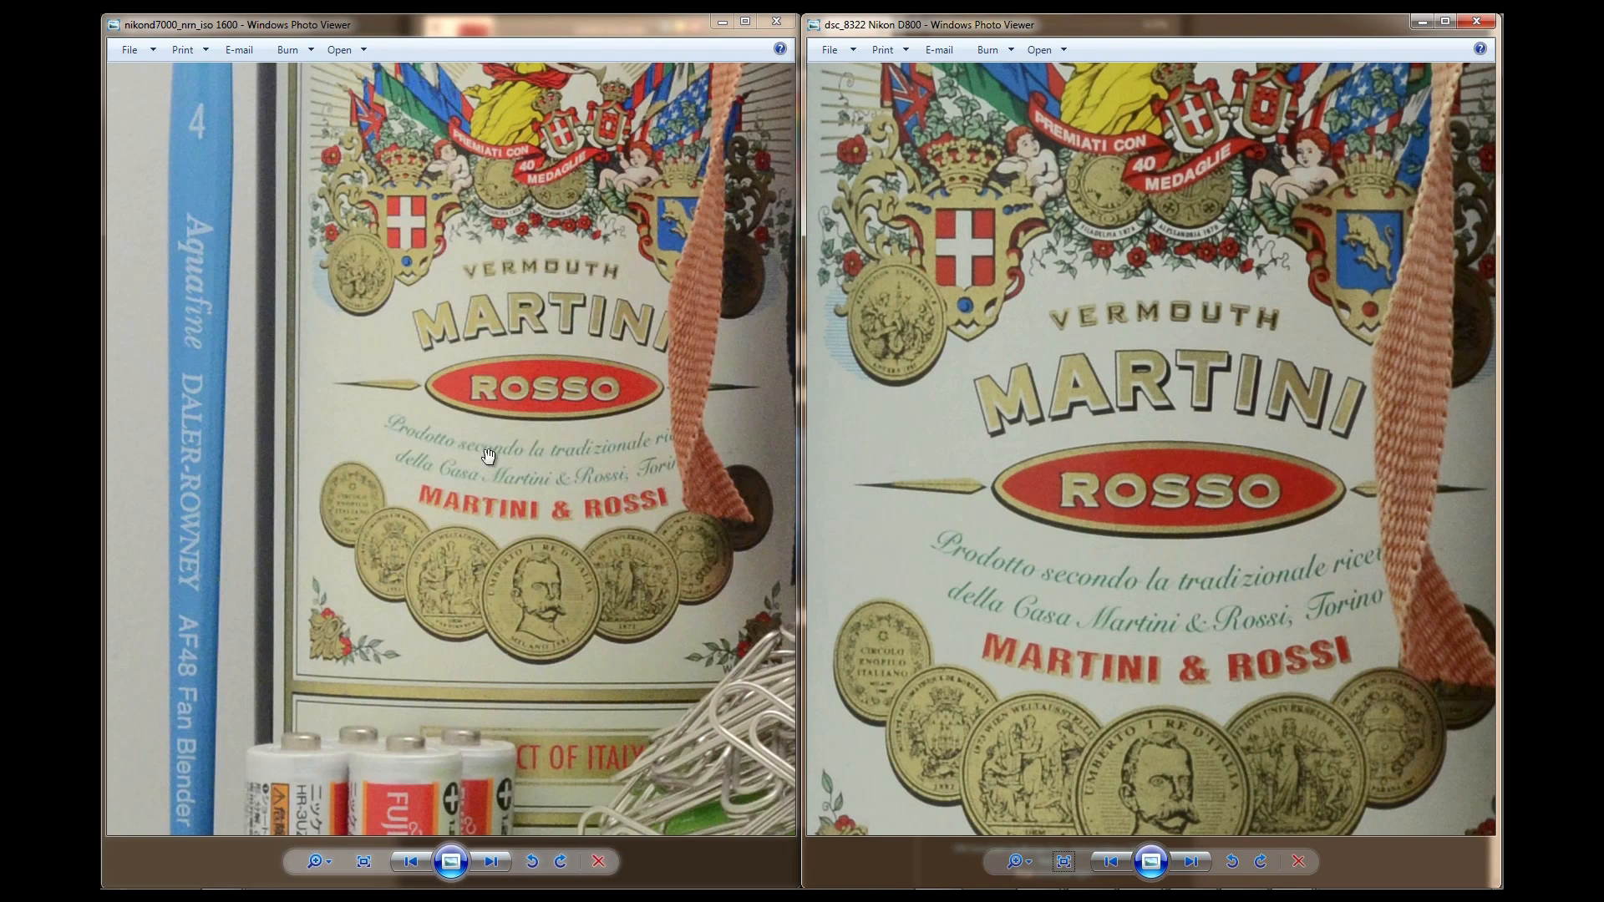
{"action": "mouse_move", "coordinate": [653, 462]}
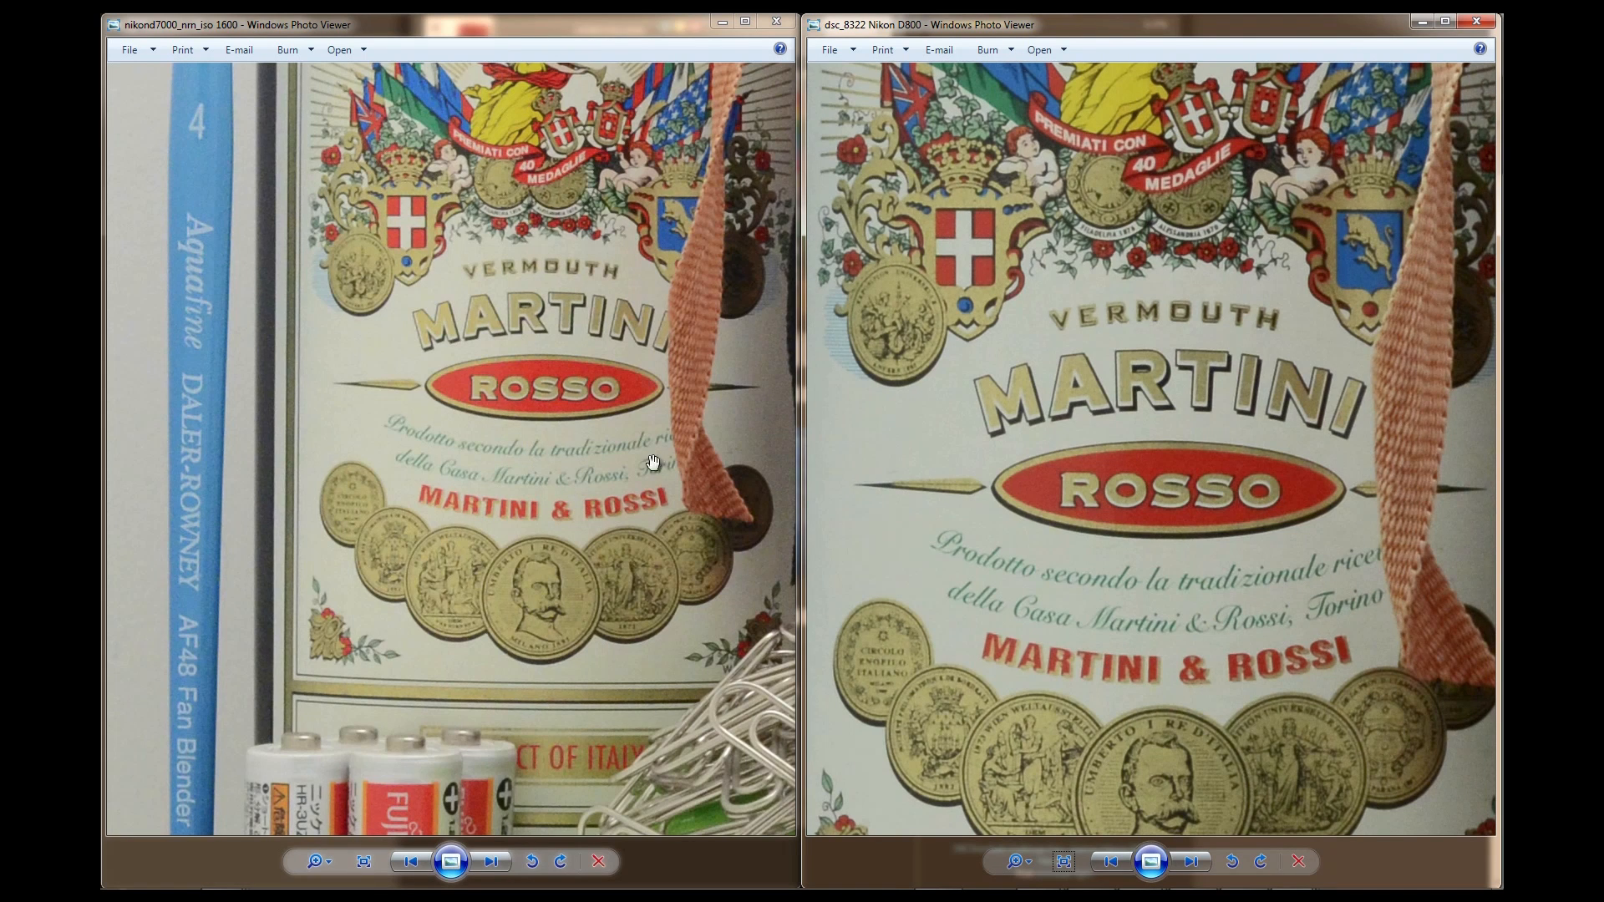
{"action": "mouse_move", "coordinate": [568, 456]}
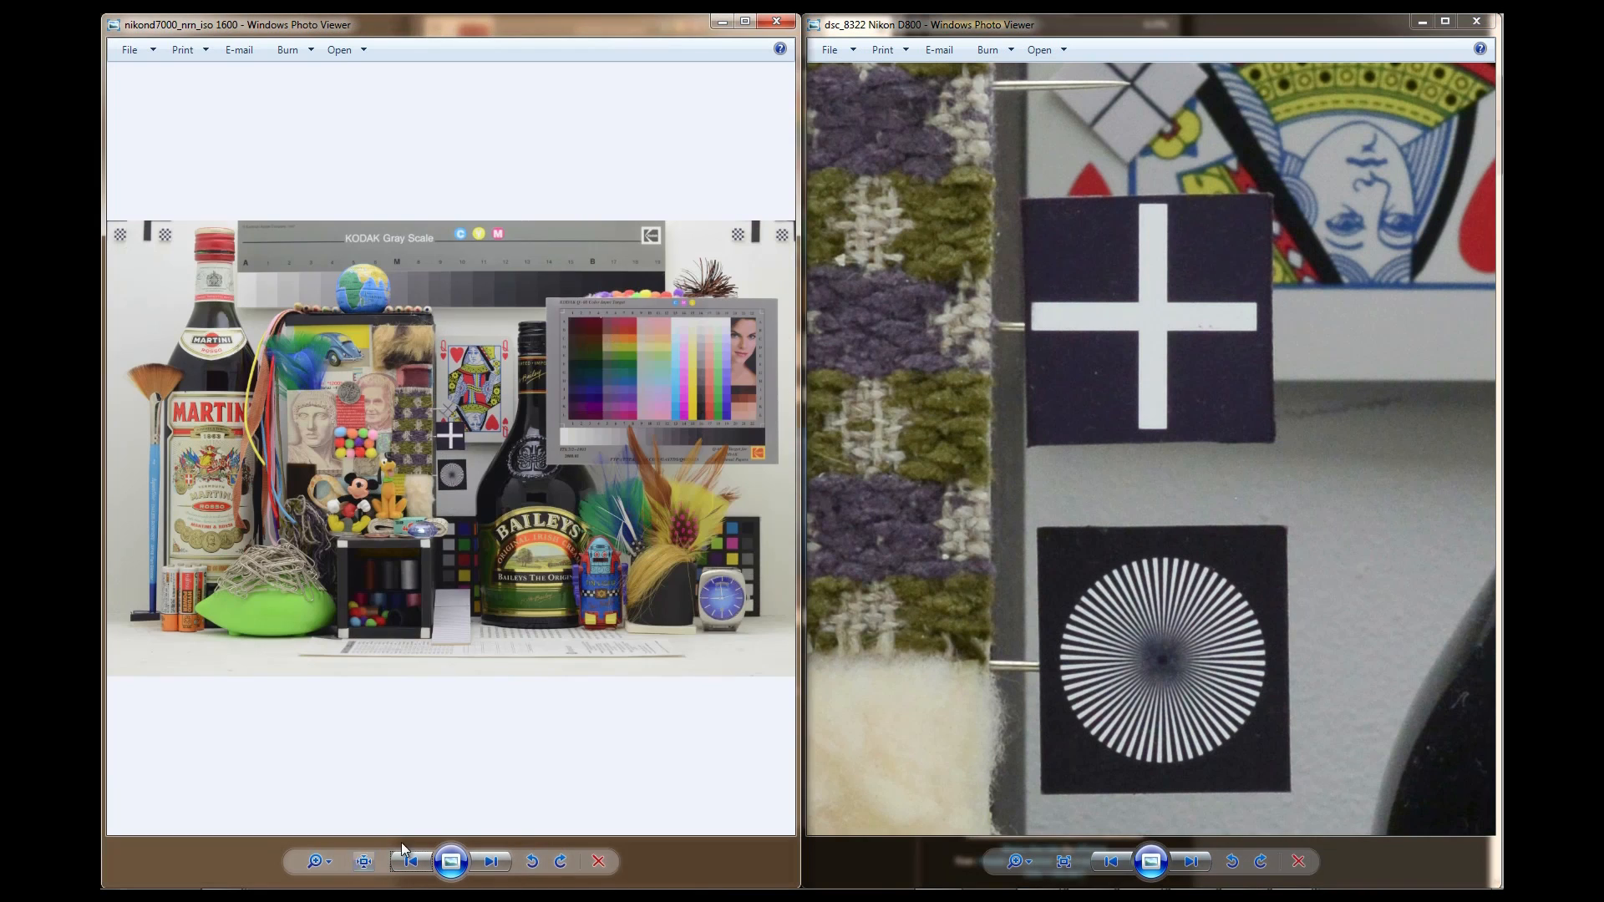
Fit the D800 studio scene to the window, then close the D800 sample
{"action": "left_click", "coordinate": [1062, 862]}
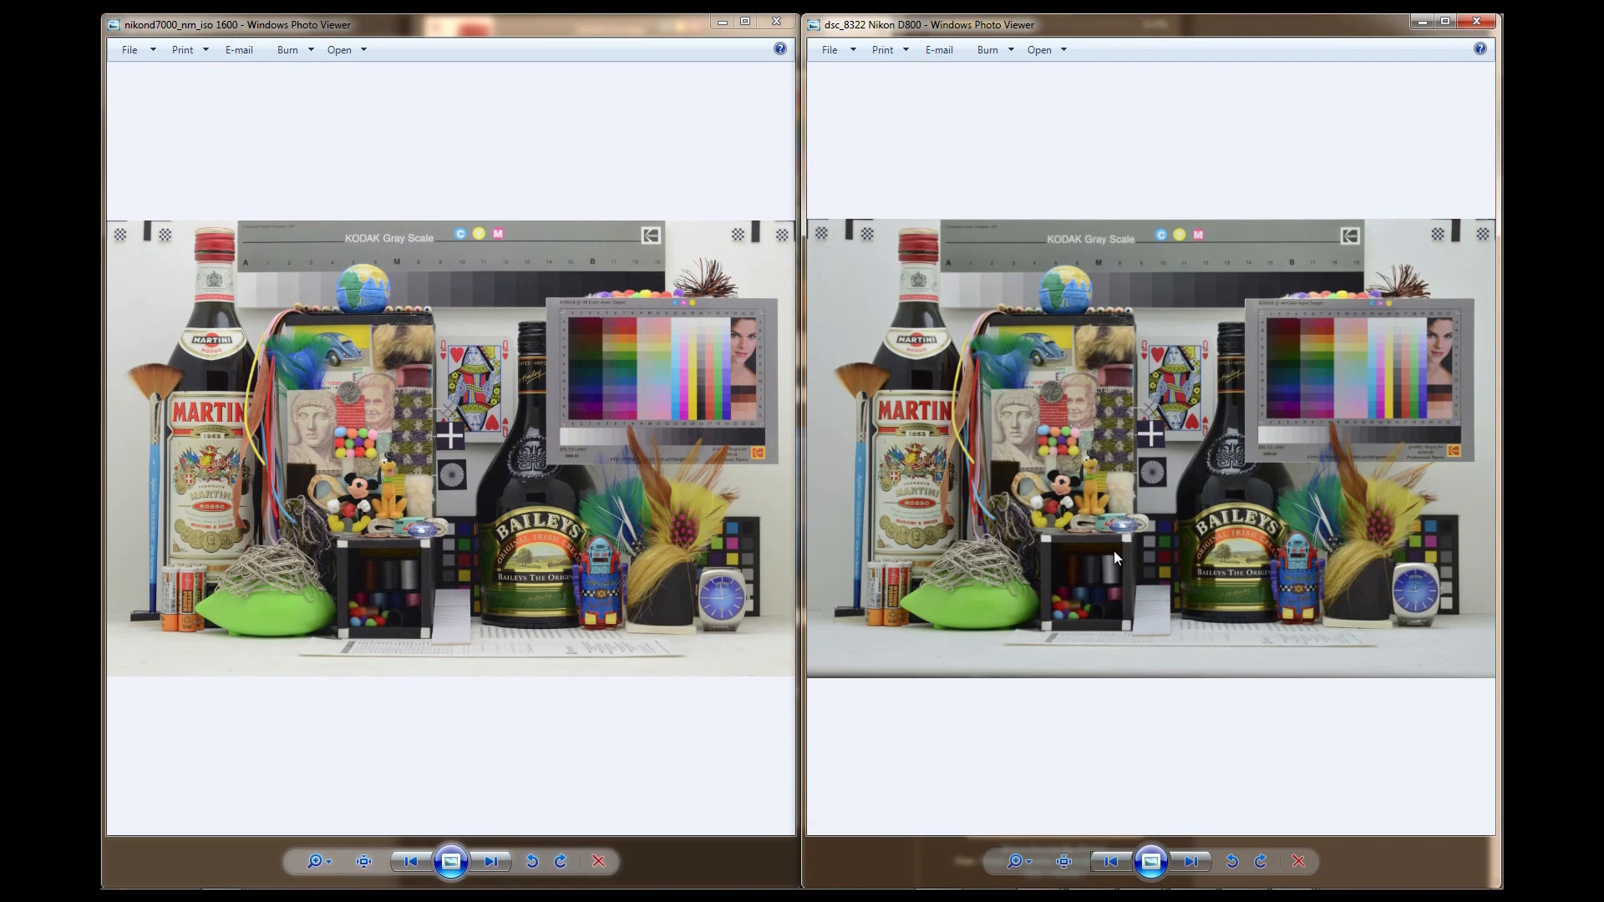
{"action": "mouse_move", "coordinate": [1181, 188]}
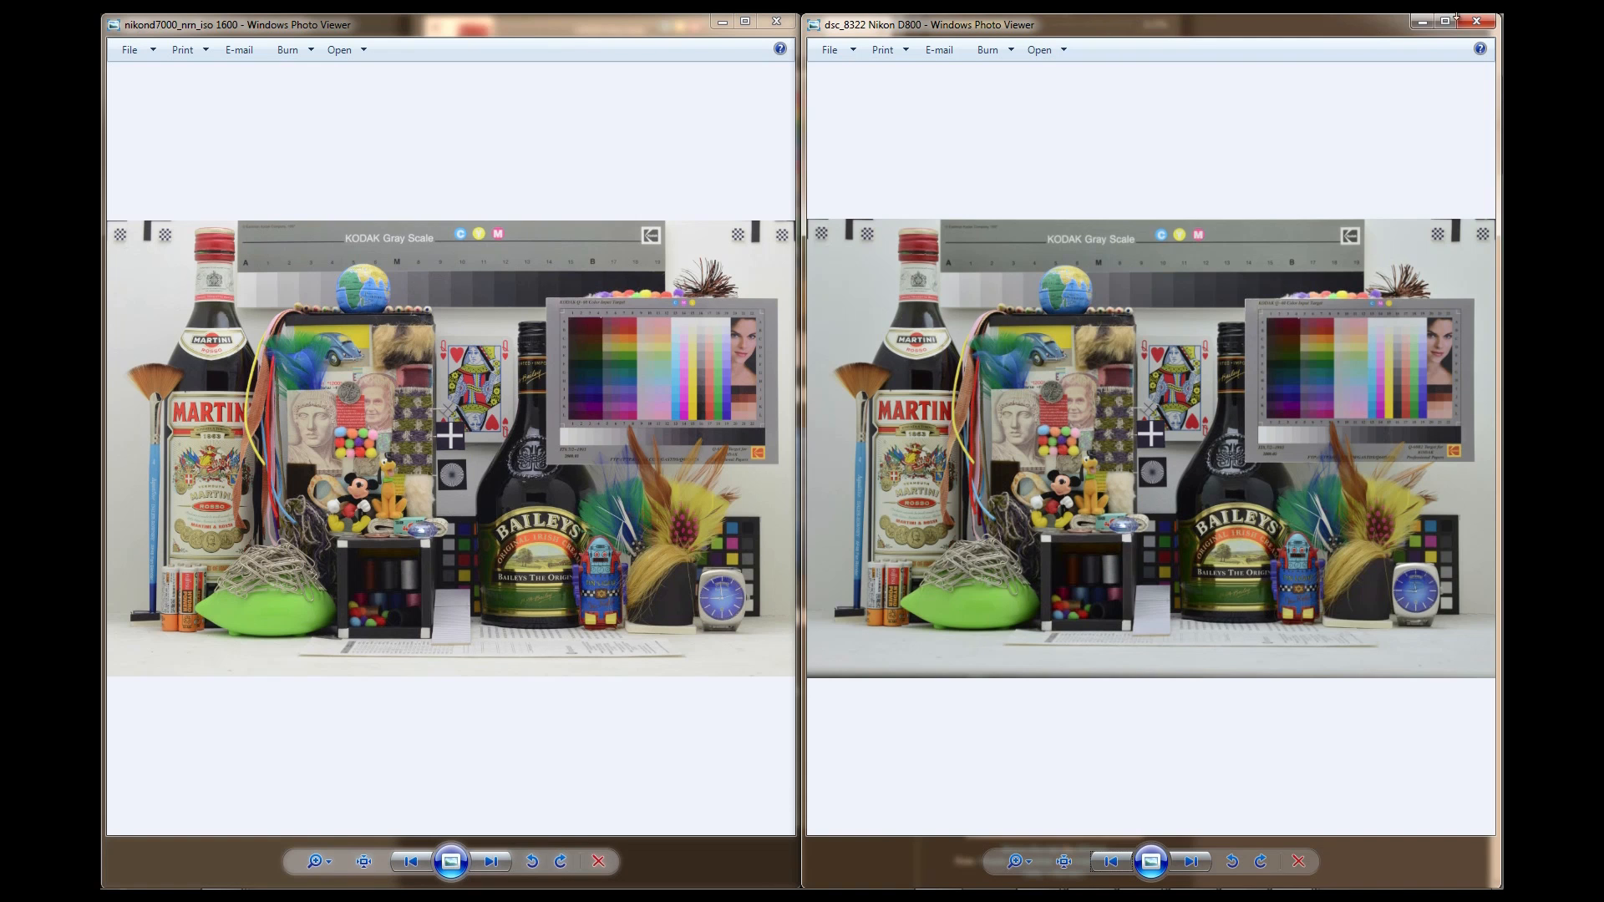
{"action": "left_click", "coordinate": [1475, 21]}
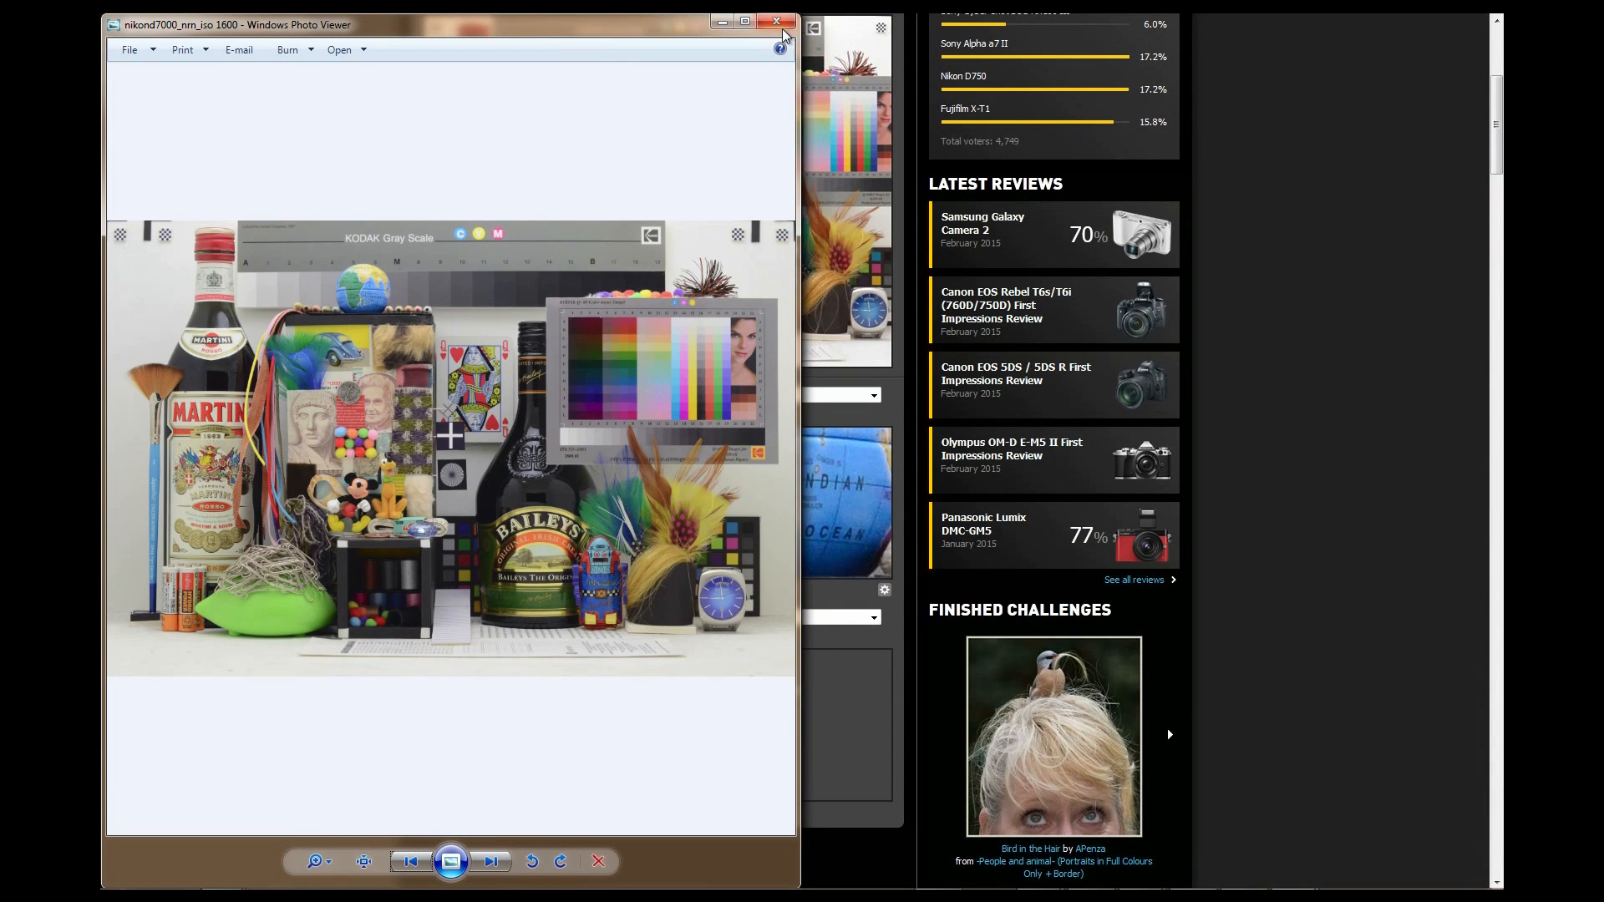
Close the D7000 sample viewer and scroll DPReview's studio comparison page back to the top
{"action": "left_click", "coordinate": [775, 22]}
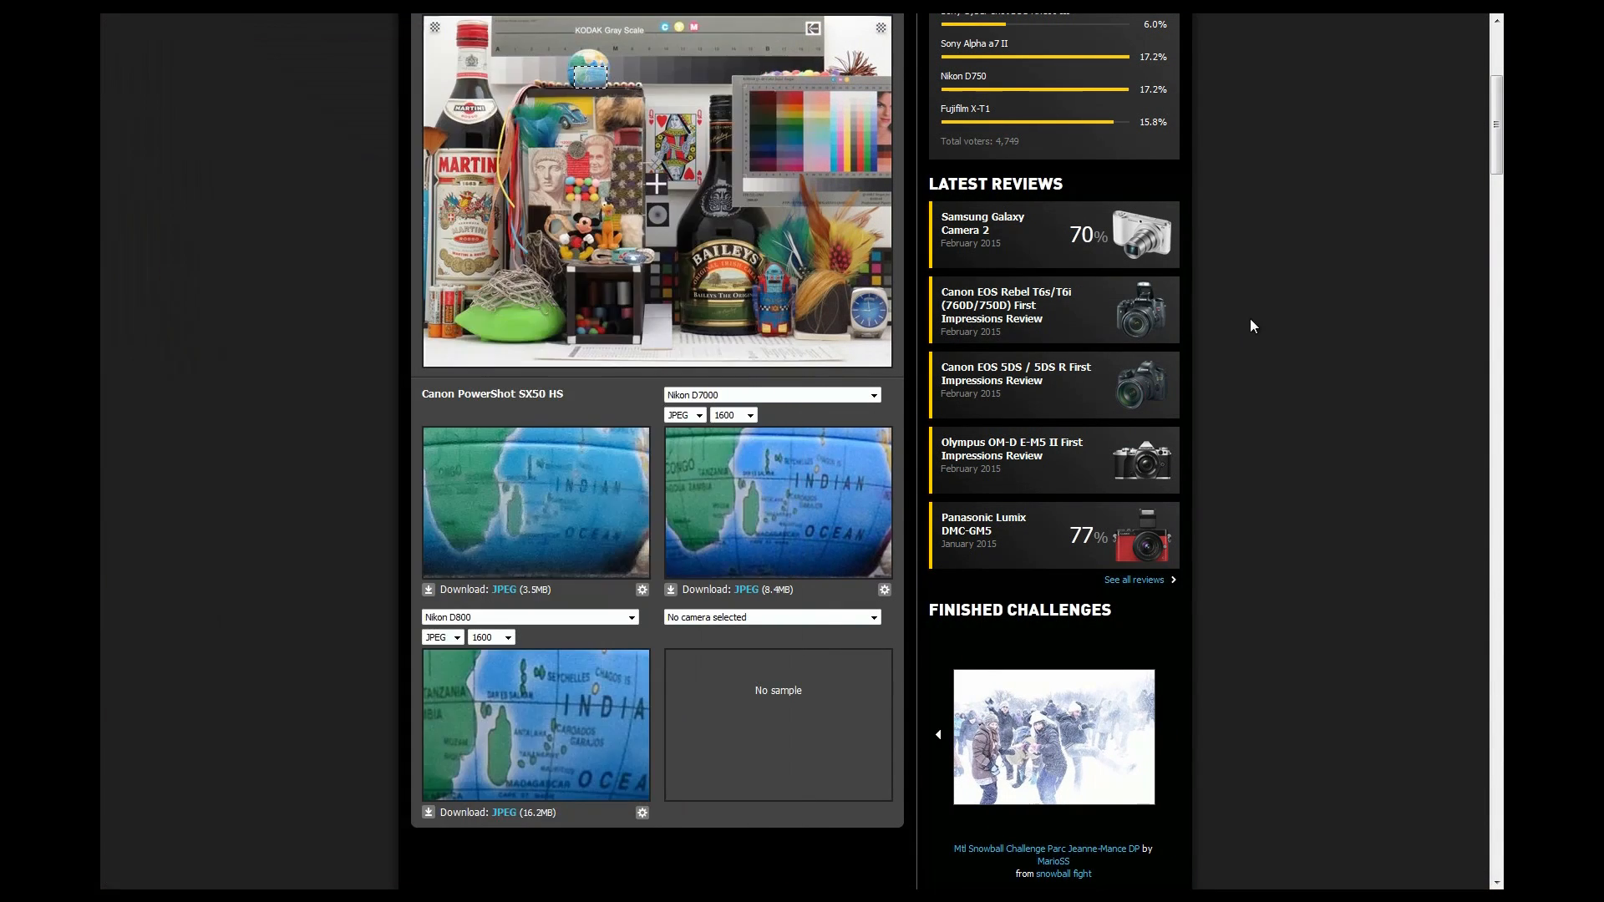
{"action": "scroll", "scroll_direction": "up", "scroll_amount": 3}
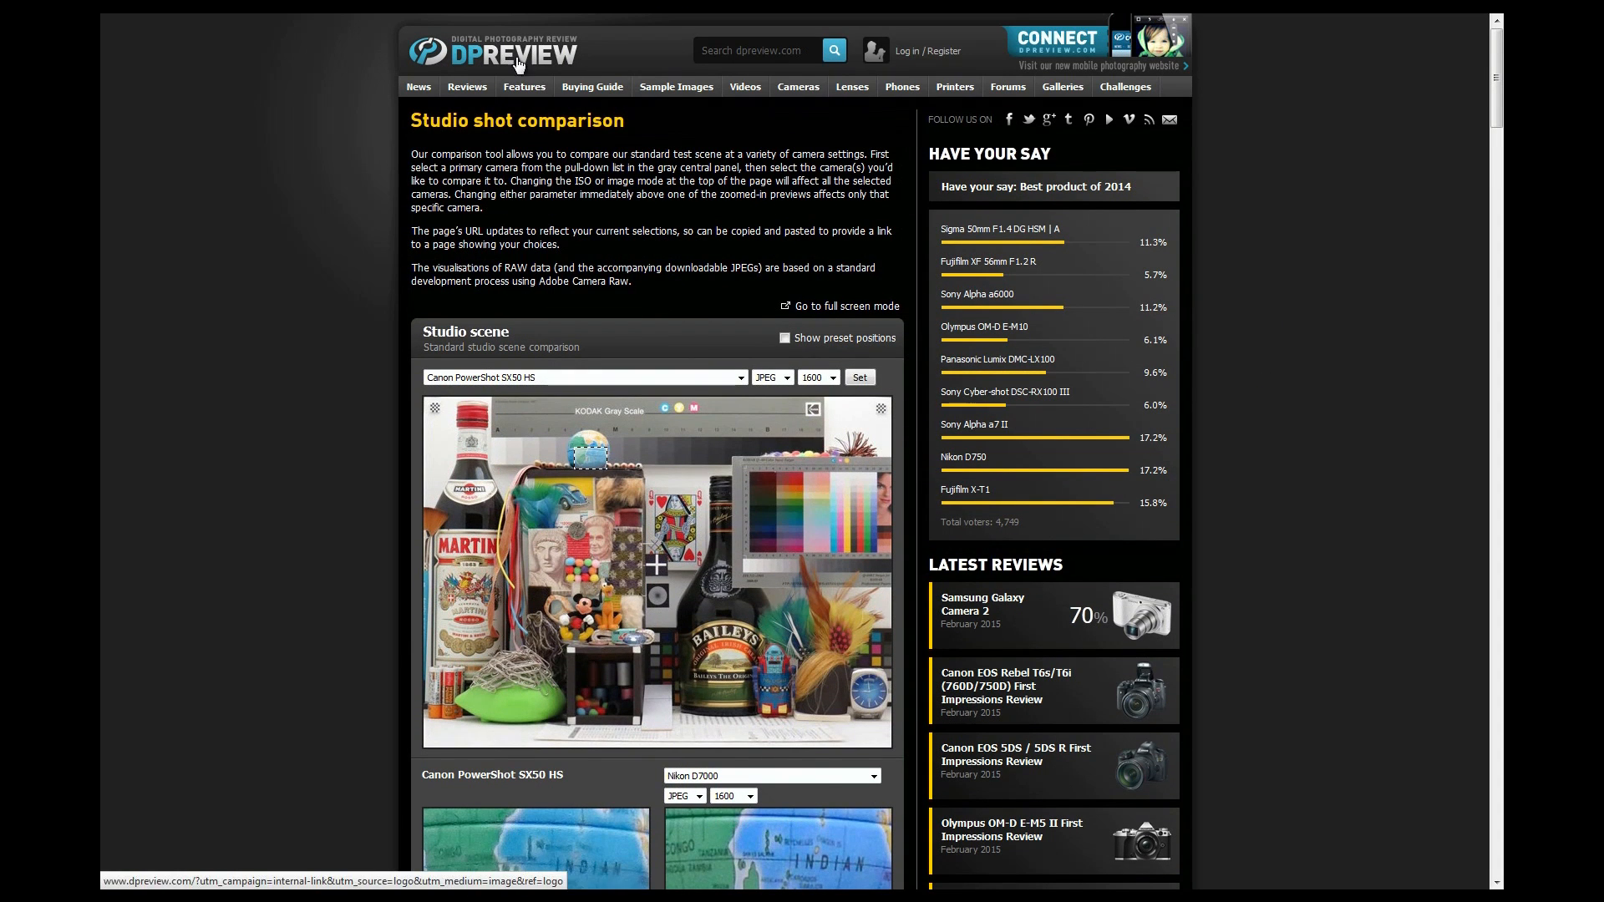
{"action": "scroll", "scroll_direction": "down", "scroll_amount": 3}
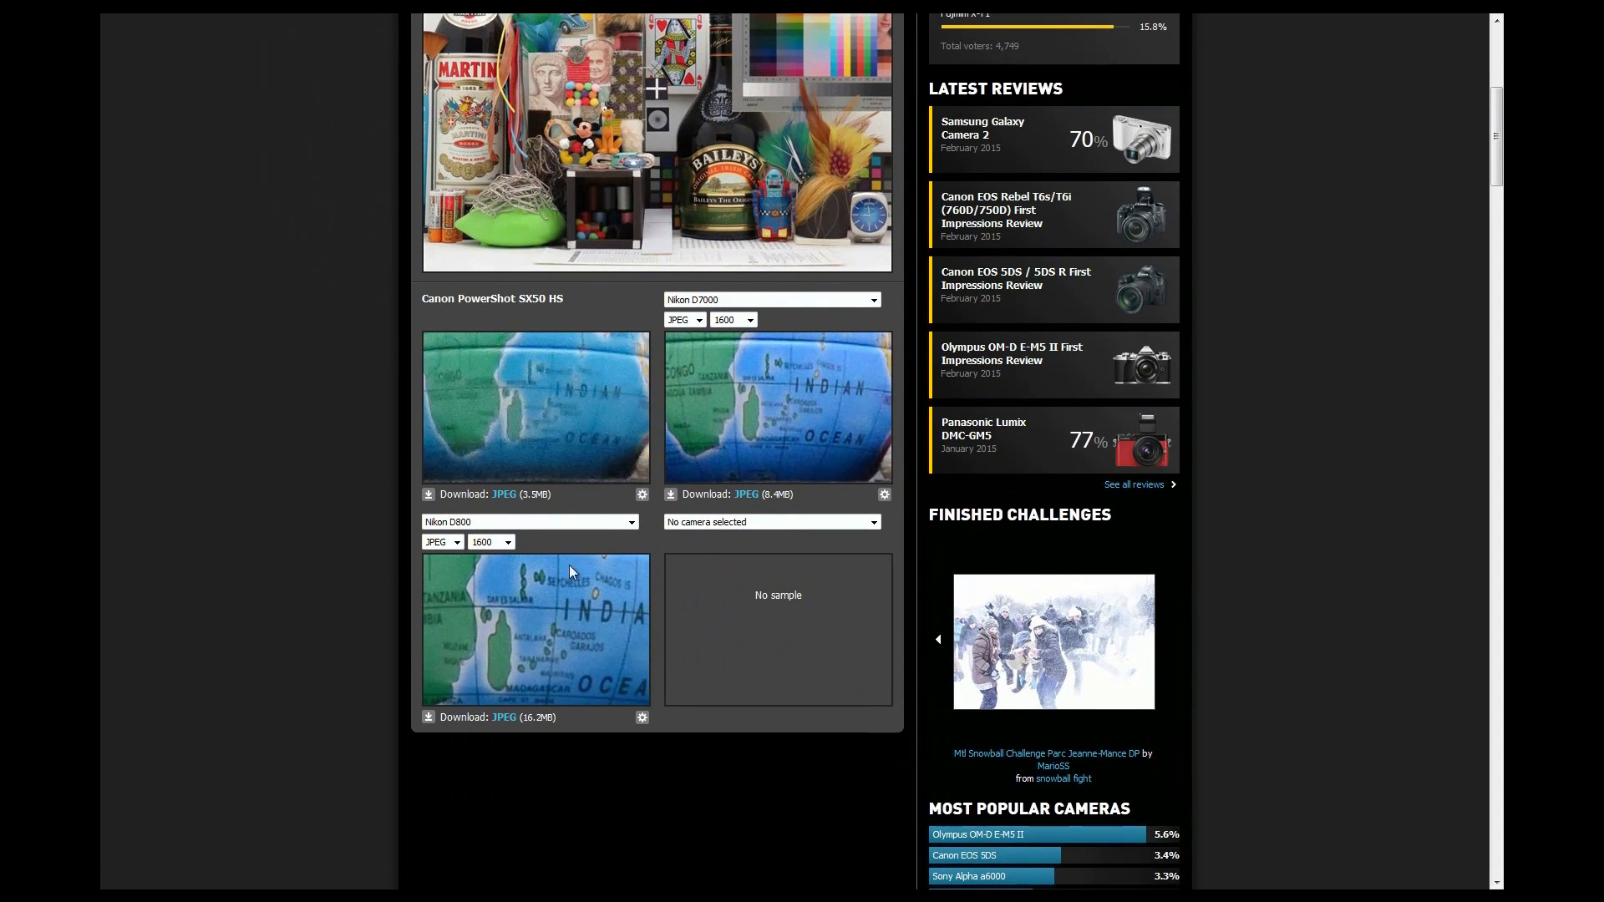
{"action": "scroll", "scroll_direction": "up", "scroll_amount": 3}
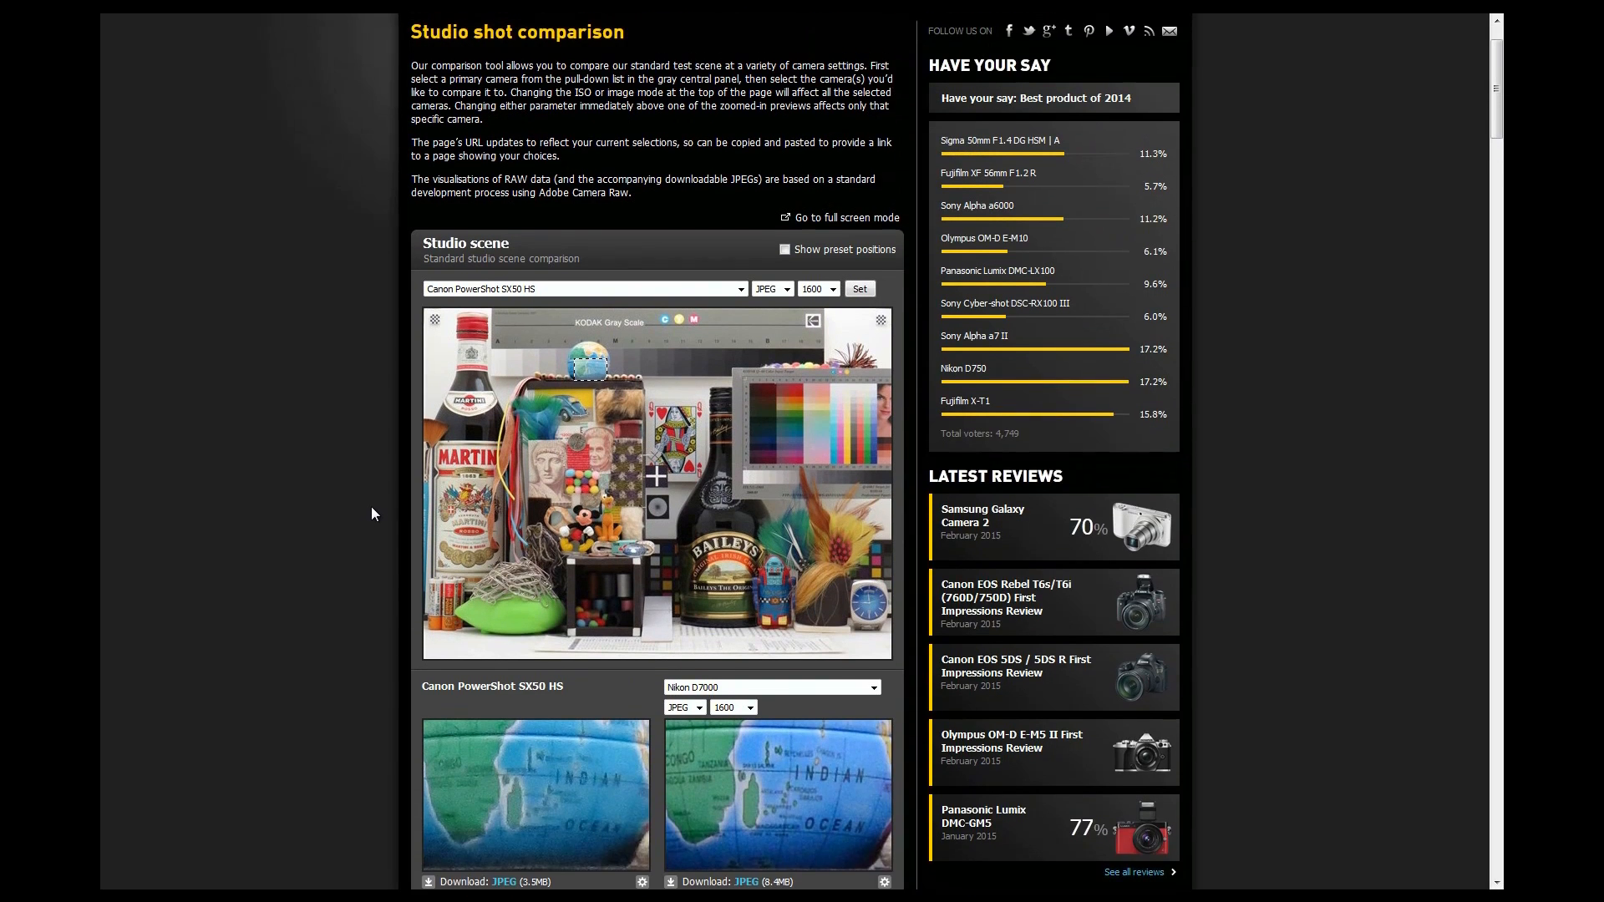
{"action": "scroll", "scroll_direction": "up", "scroll_amount": 3}
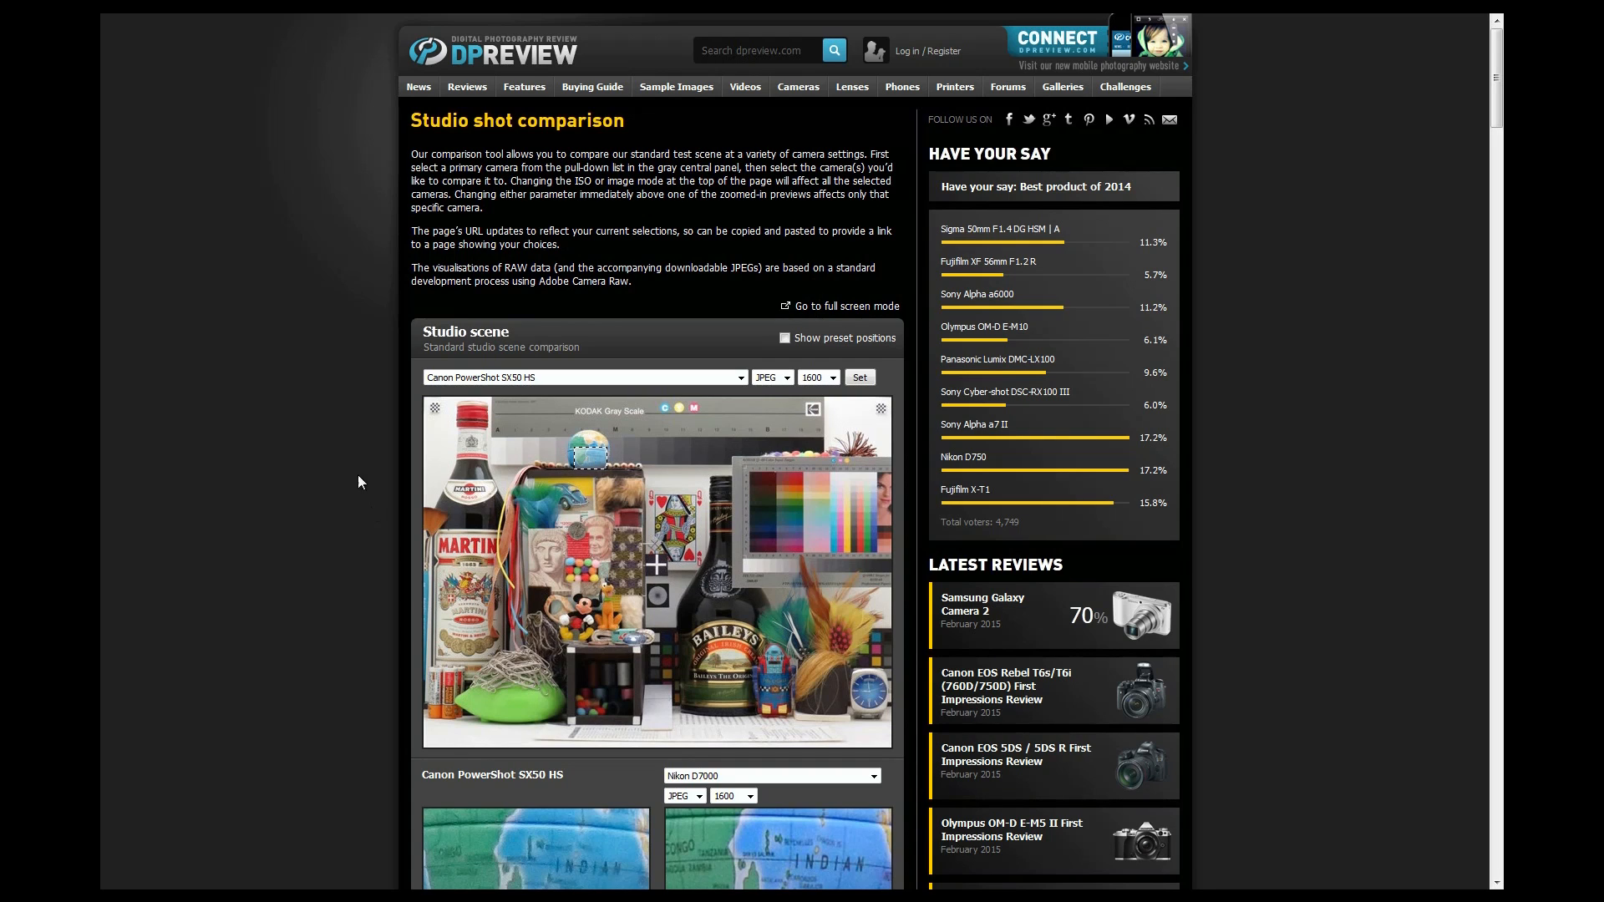
{"action": "mouse_move", "coordinate": [320, 416]}
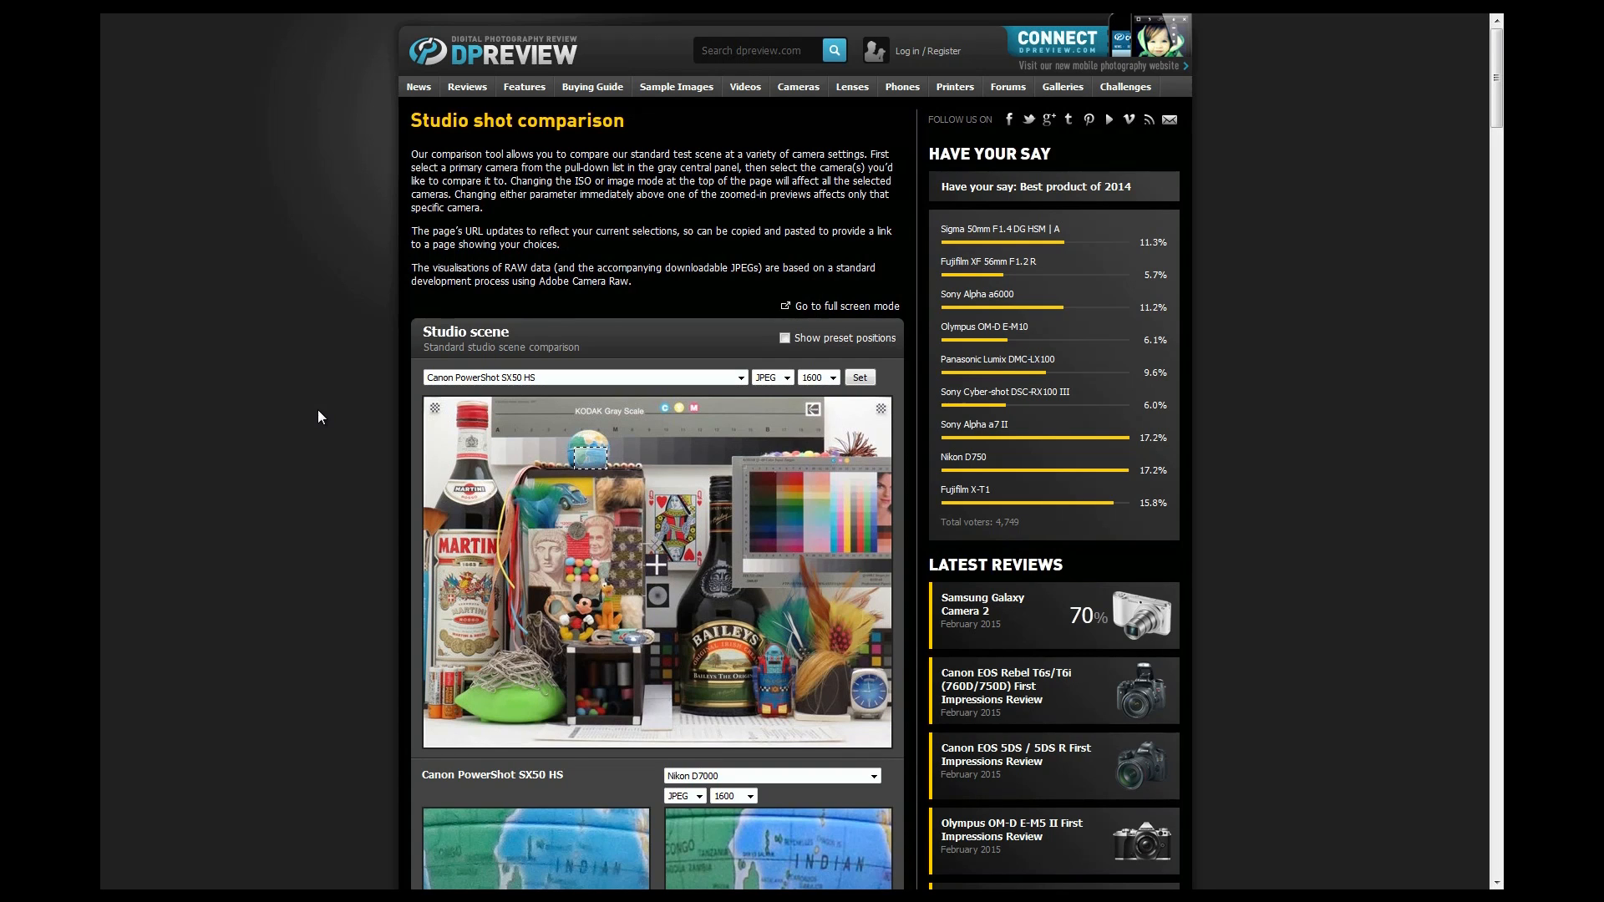